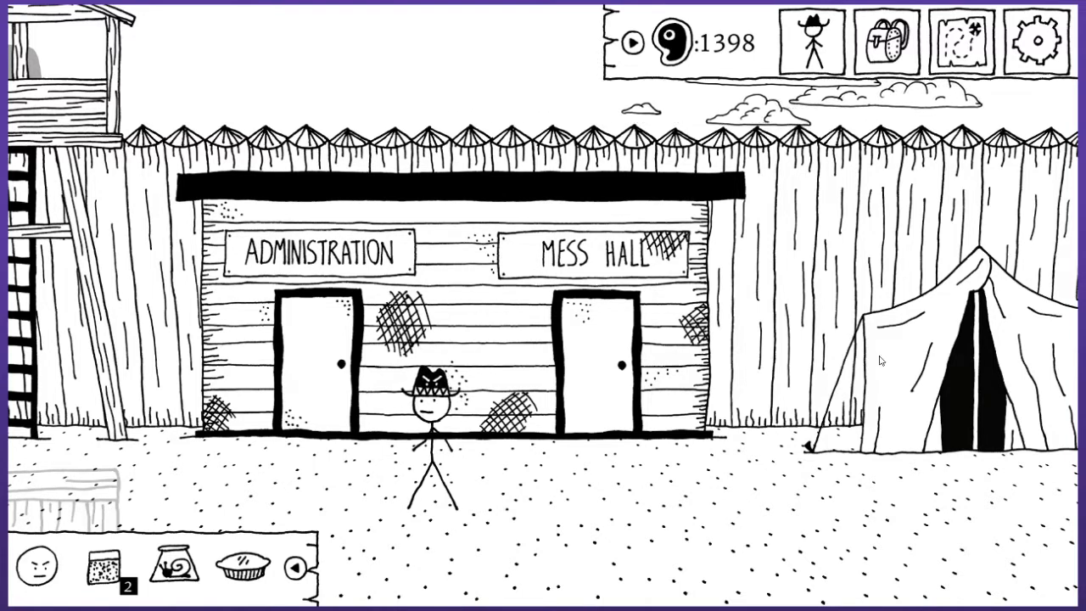
# Climb the watchtower, spot Kole Ridge Mine through the binoculars, and climb back down.
pyautogui.click(318, 365)
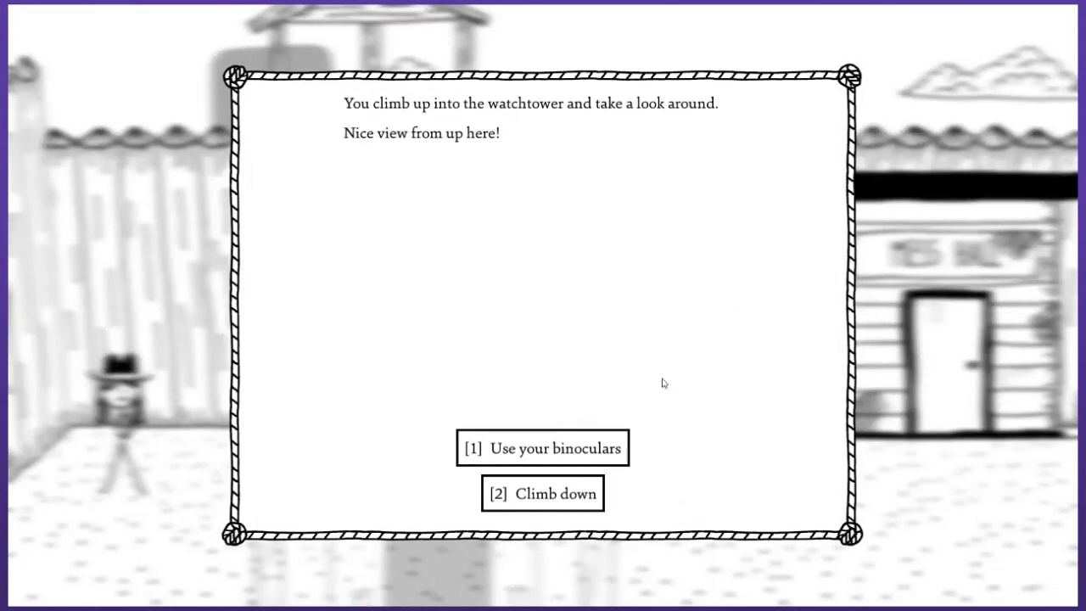
pyautogui.moveTo(591, 452)
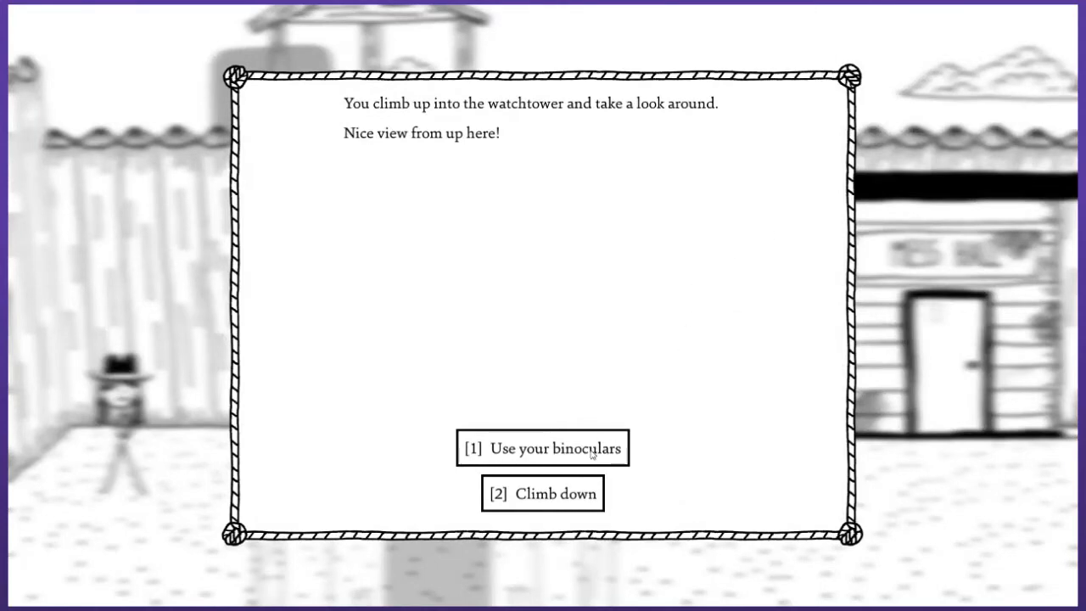
pyautogui.click(542, 448)
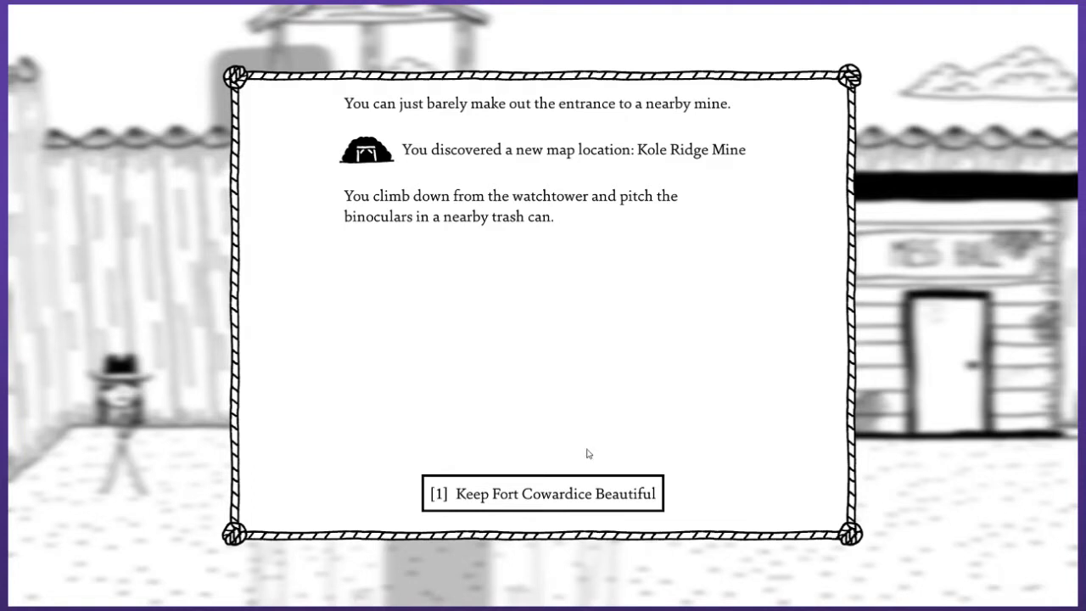
pyautogui.moveTo(610, 416)
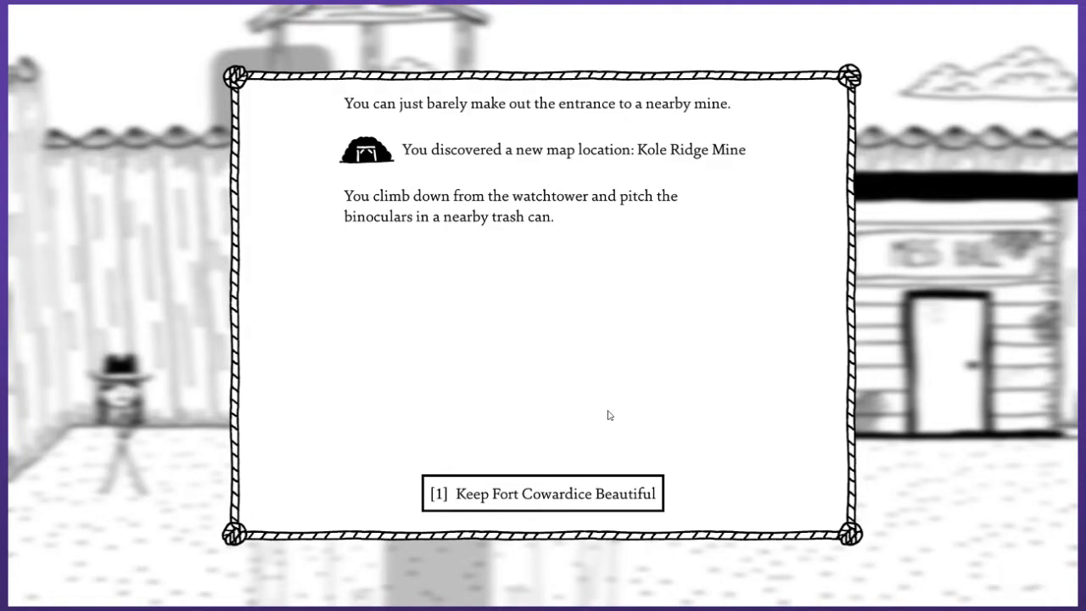
pyautogui.click(542, 493)
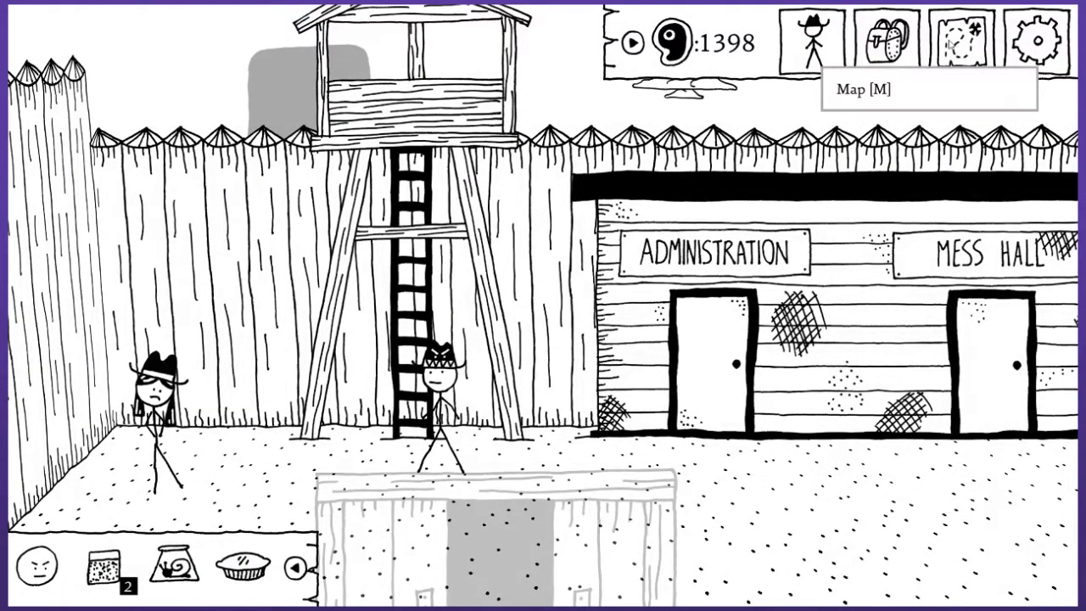
# Travel across the world map, continuing past the Snakepit Mine discovery.
pyautogui.click(962, 34)
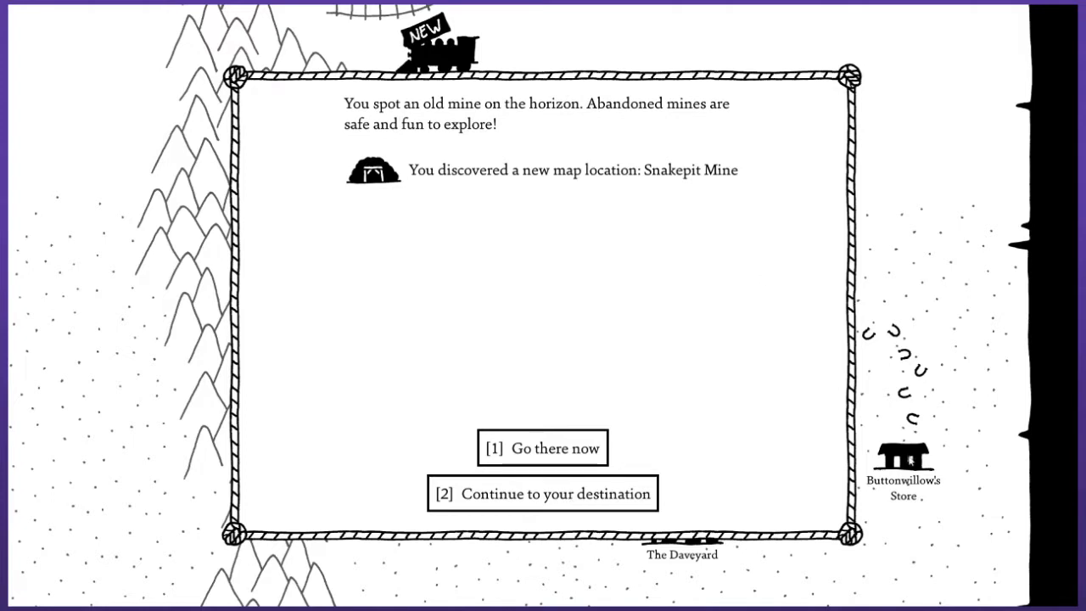
pyautogui.moveTo(921, 449)
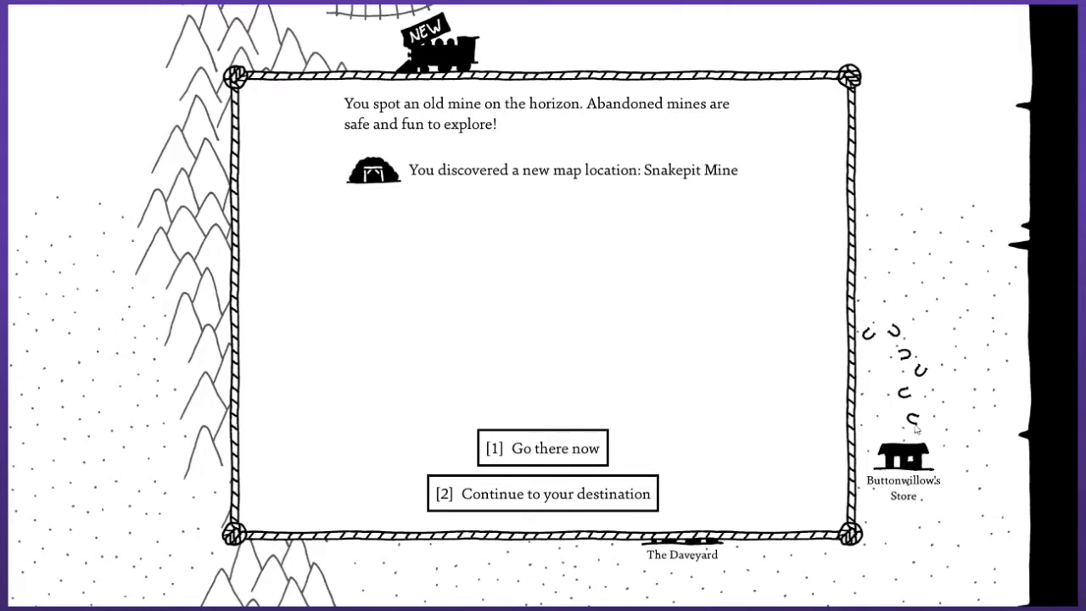
pyautogui.moveTo(574, 506)
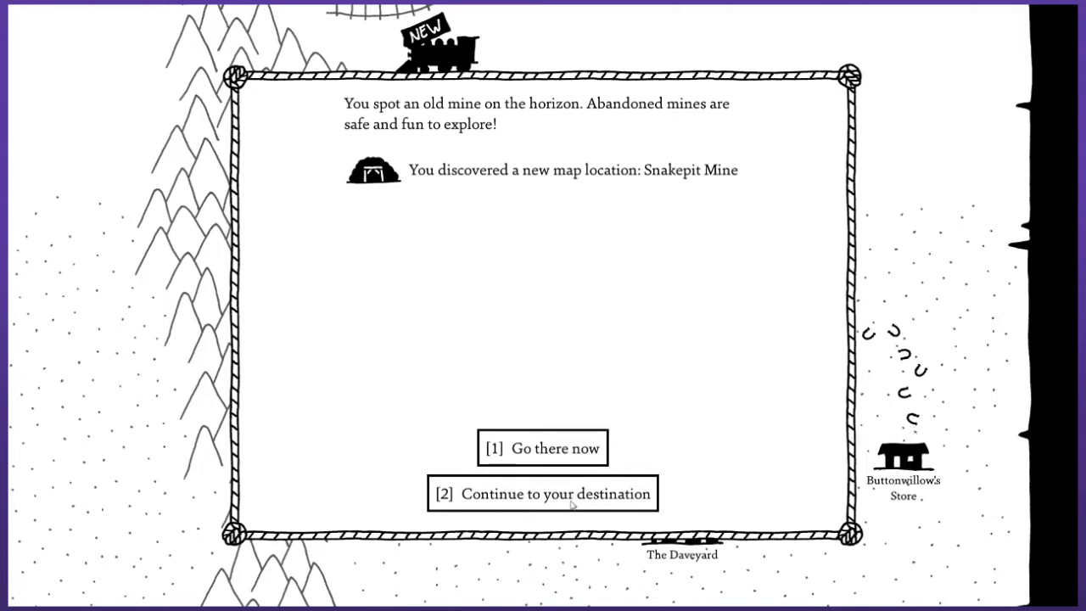
pyautogui.moveTo(591, 499)
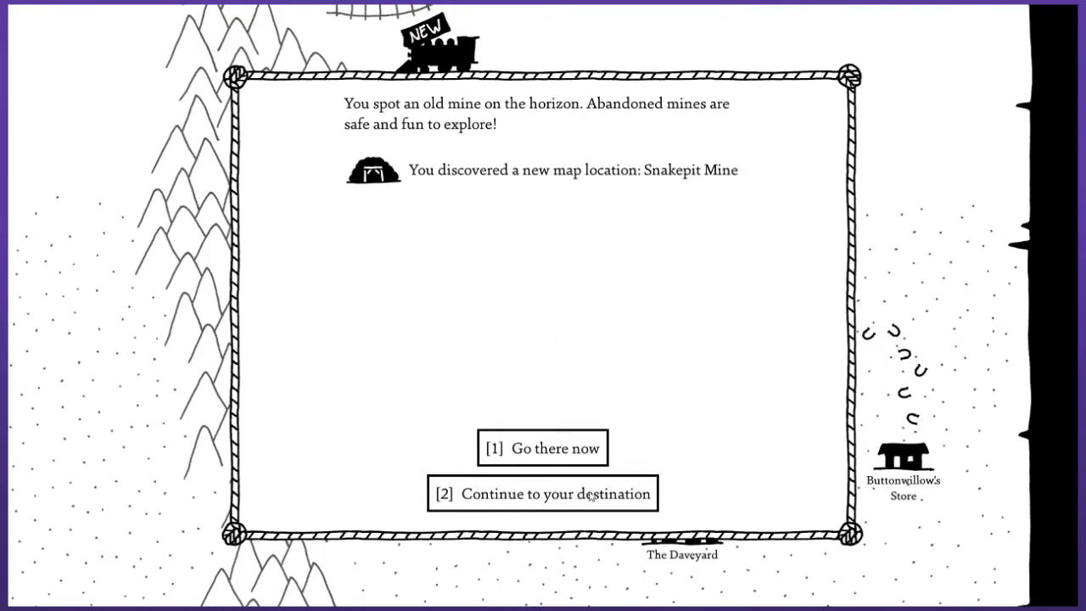
pyautogui.click(543, 493)
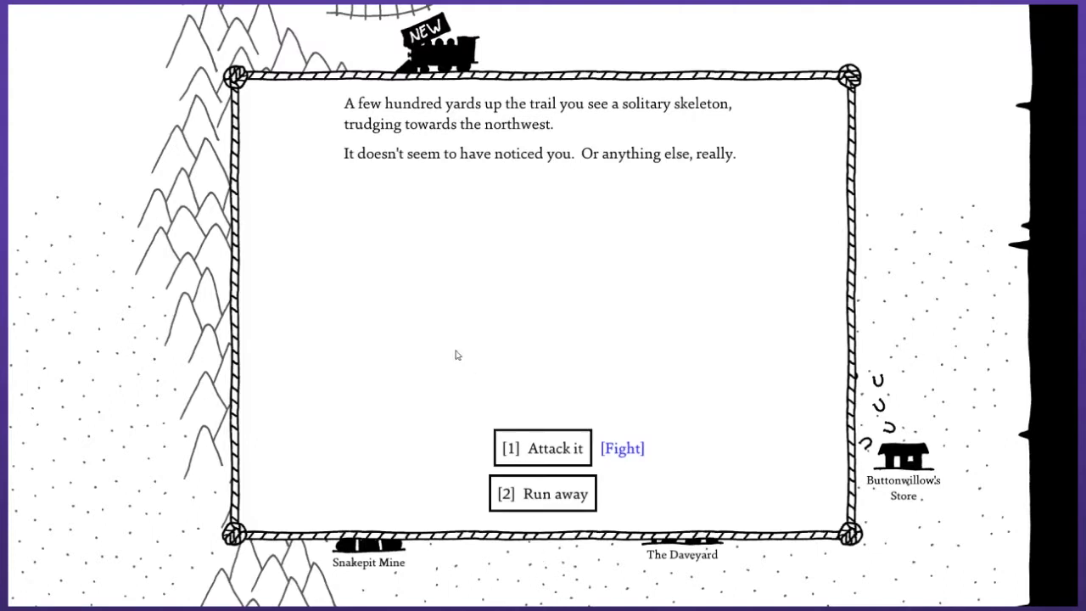
pyautogui.moveTo(538, 436)
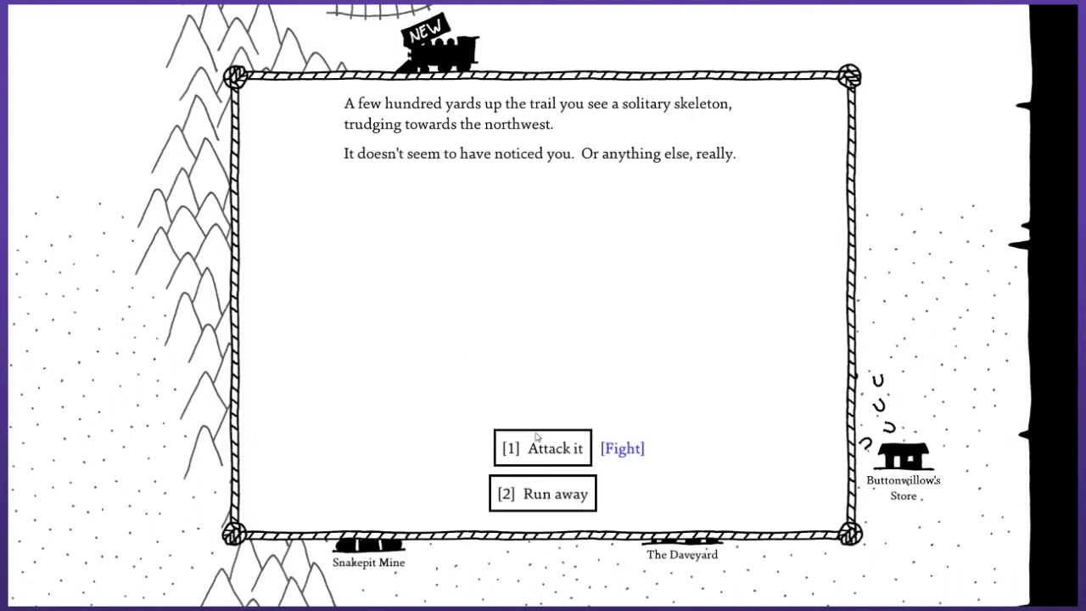
# Kill the lone skeleton with Fan Hammer and accept the victory rewards.
pyautogui.click(543, 448)
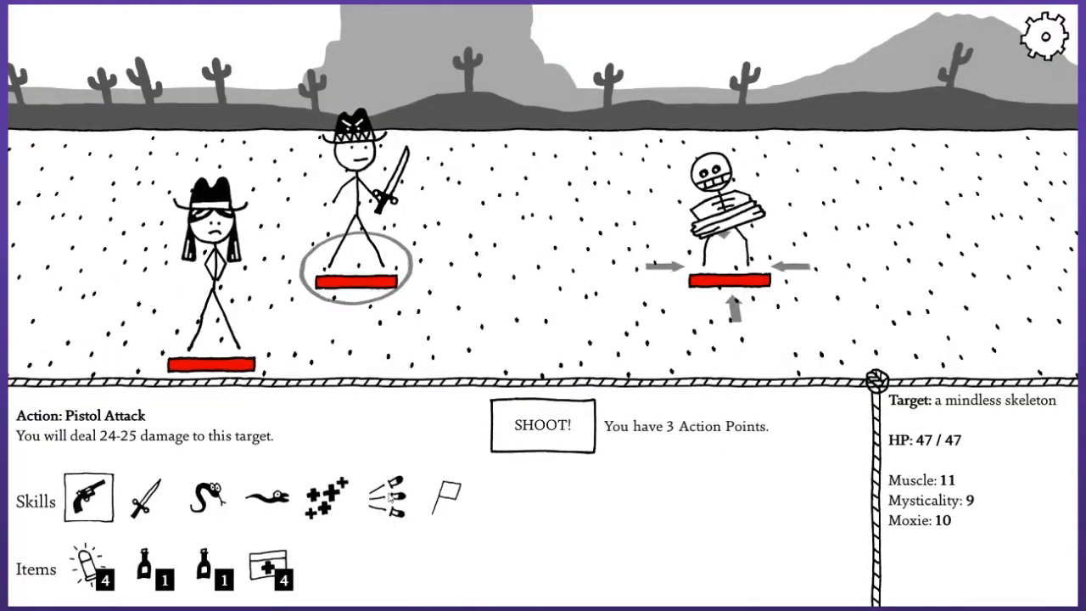
pyautogui.click(388, 498)
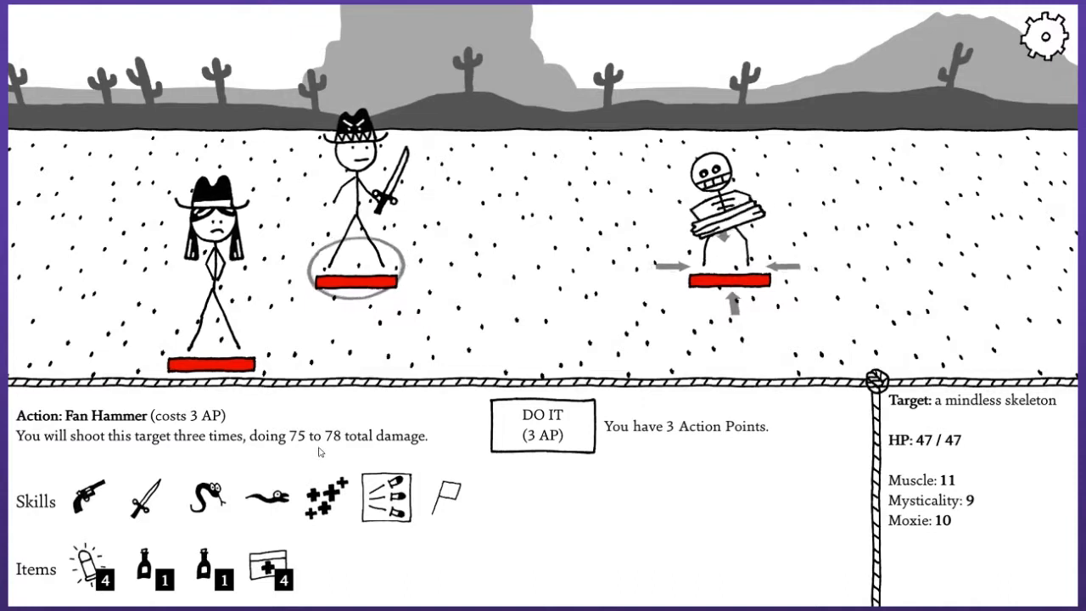
pyautogui.moveTo(560, 450)
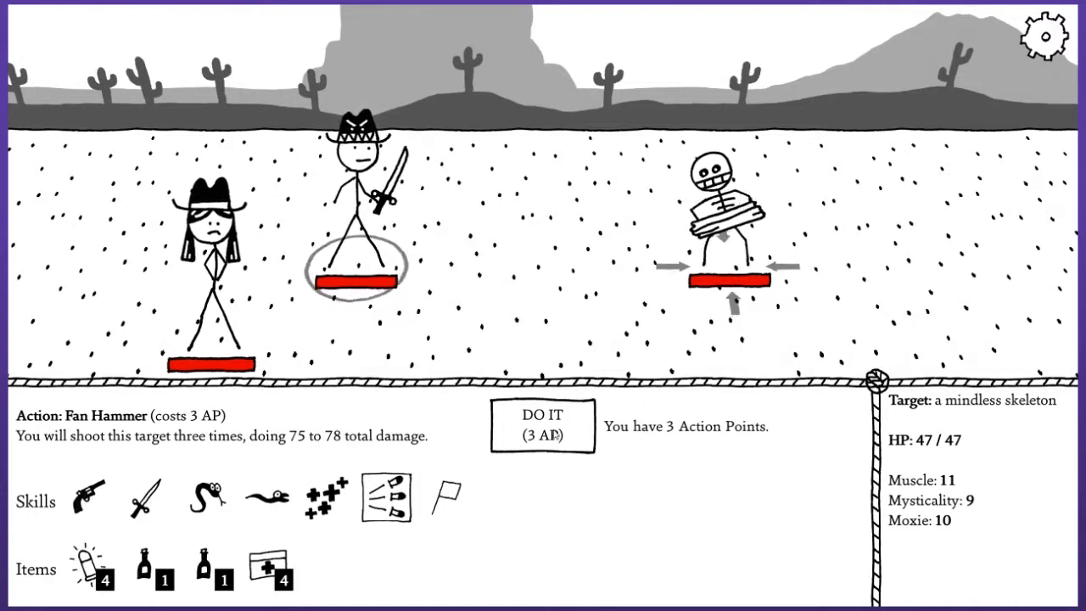
pyautogui.click(542, 428)
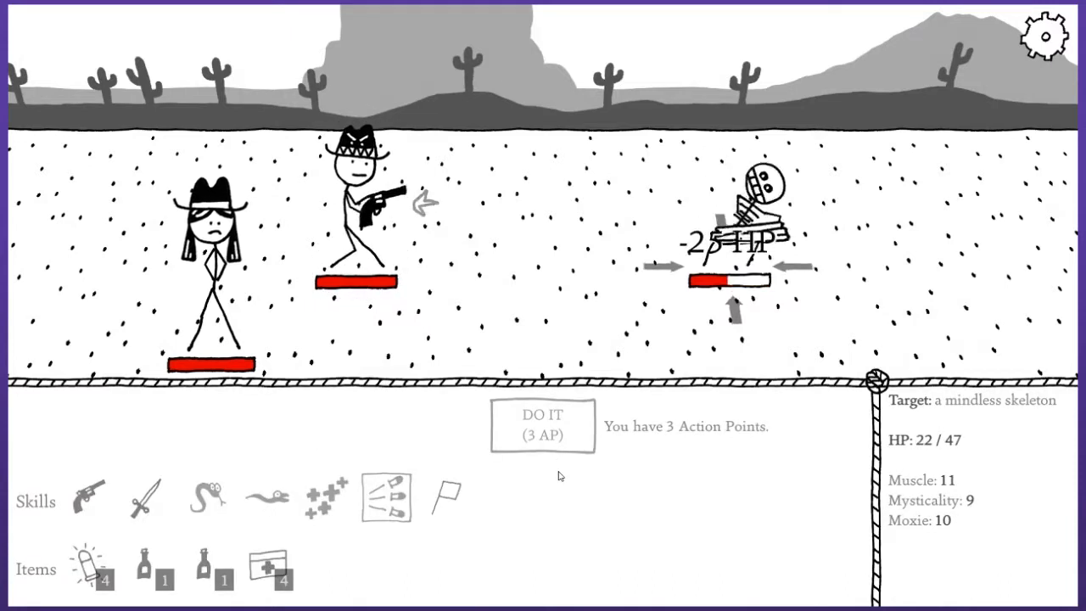
pyautogui.click(542, 426)
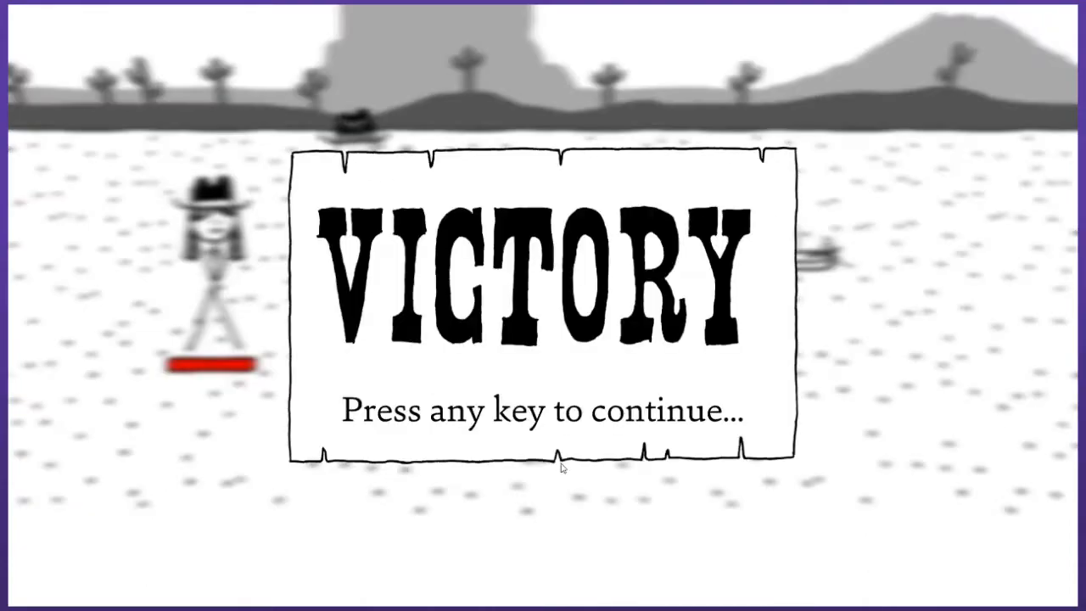
pyautogui.press('space')
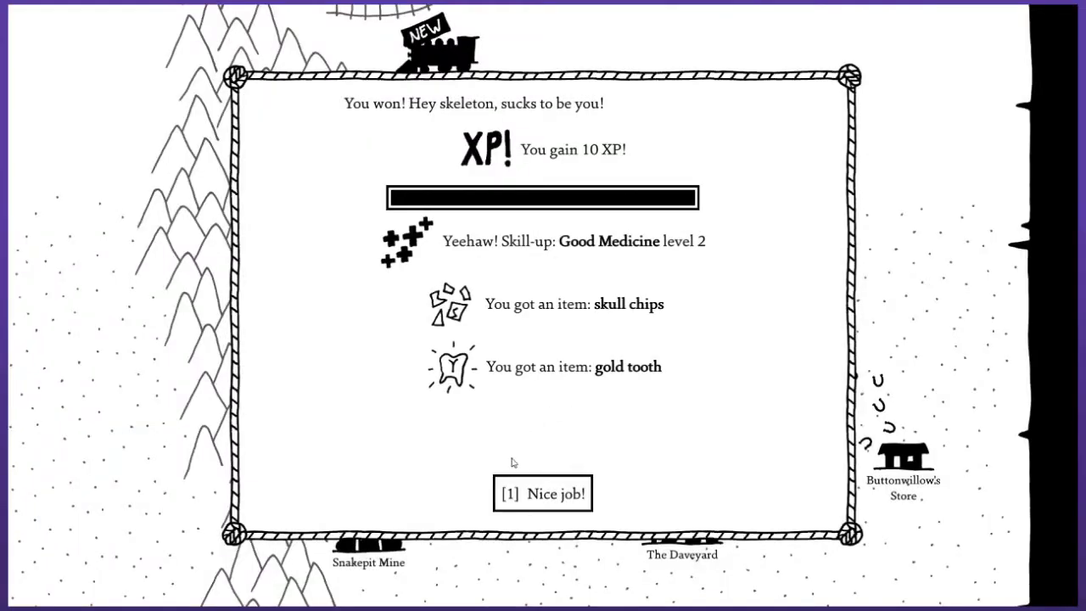
pyautogui.click(543, 493)
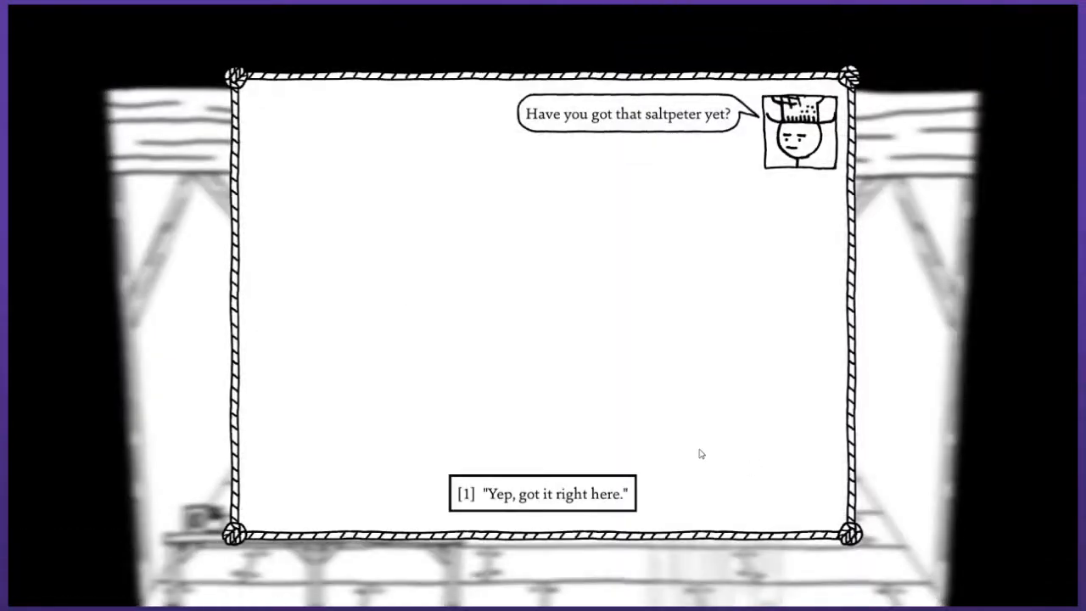
# Give the saltpeter and agree to find a murder pepper.
pyautogui.click(544, 494)
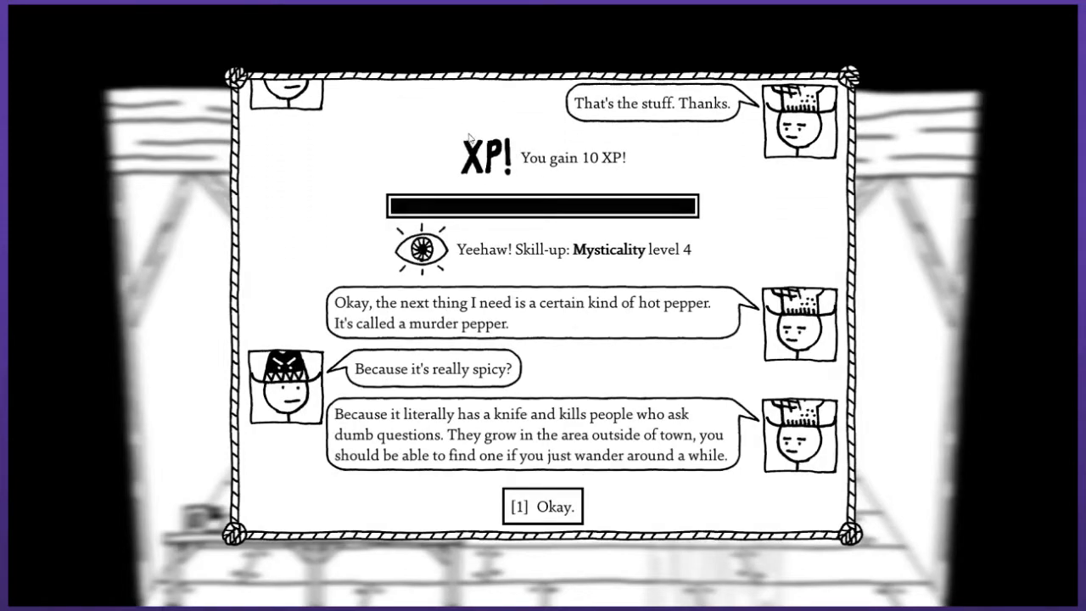
pyautogui.moveTo(424, 206)
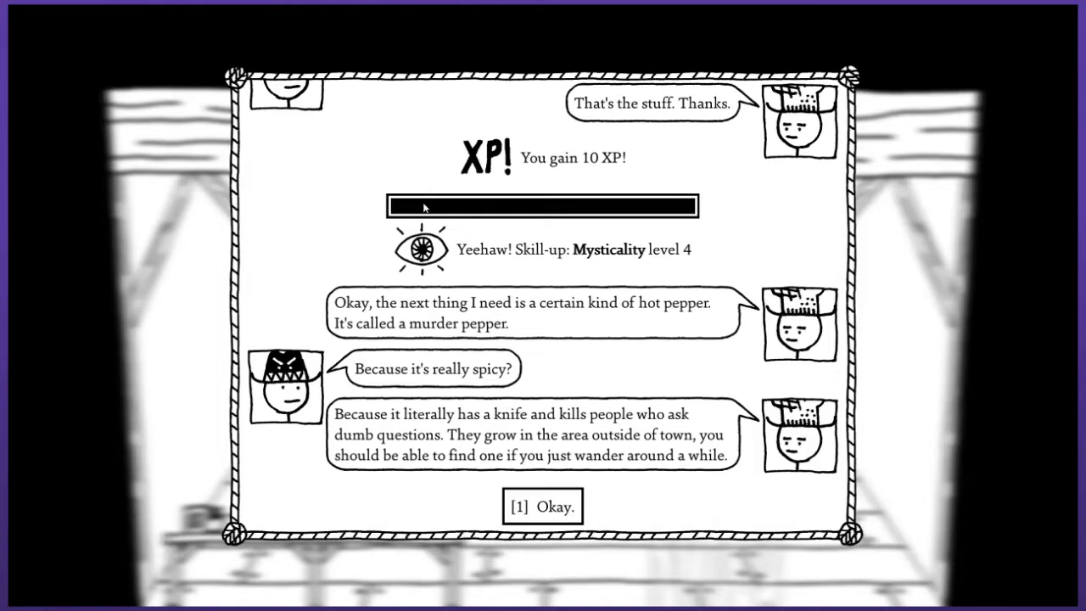
pyautogui.moveTo(420, 250)
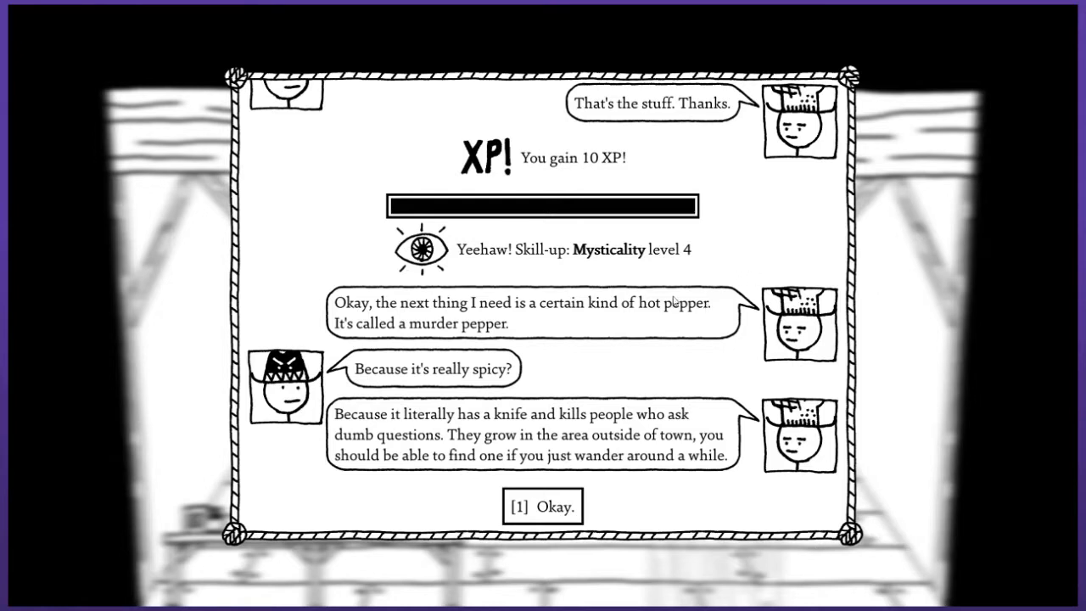
pyautogui.moveTo(666, 329)
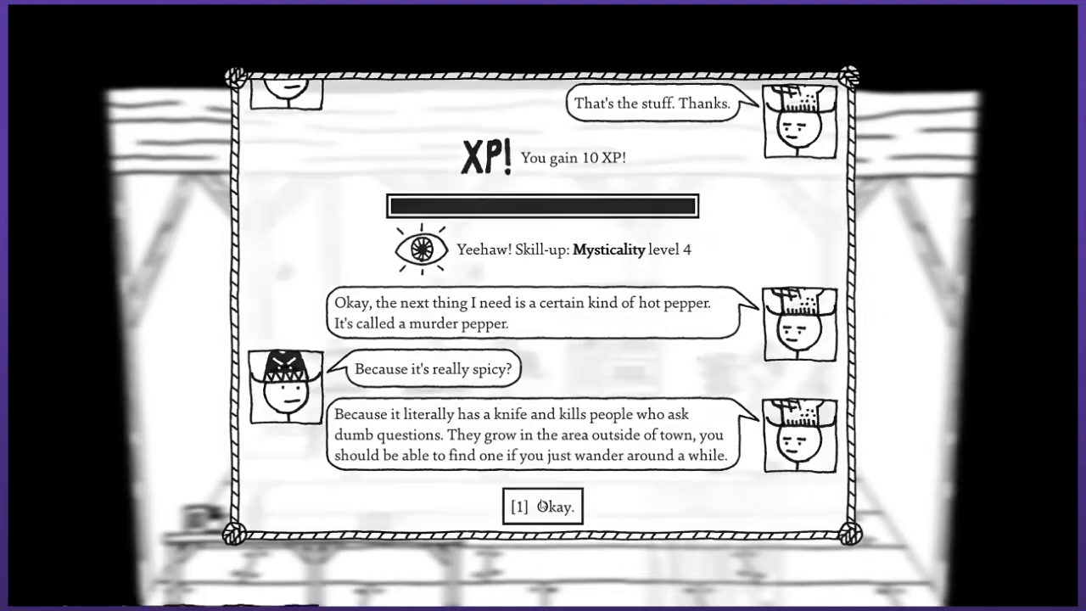
pyautogui.click(542, 506)
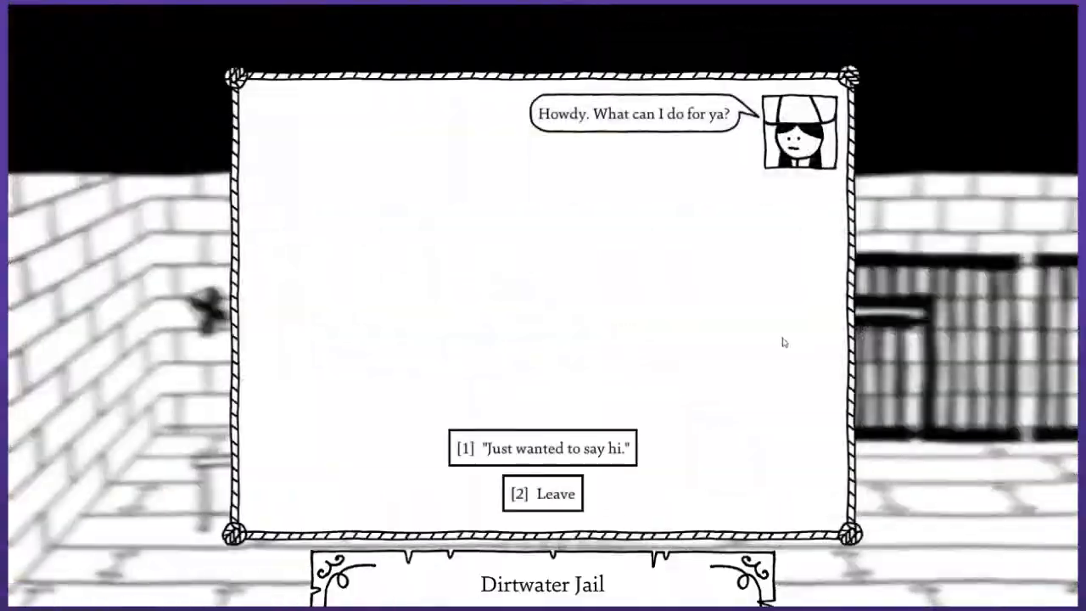
# Greet the woman at Dirtwater Jail, then buy the bar of soap for 50 Meat.
pyautogui.click(543, 448)
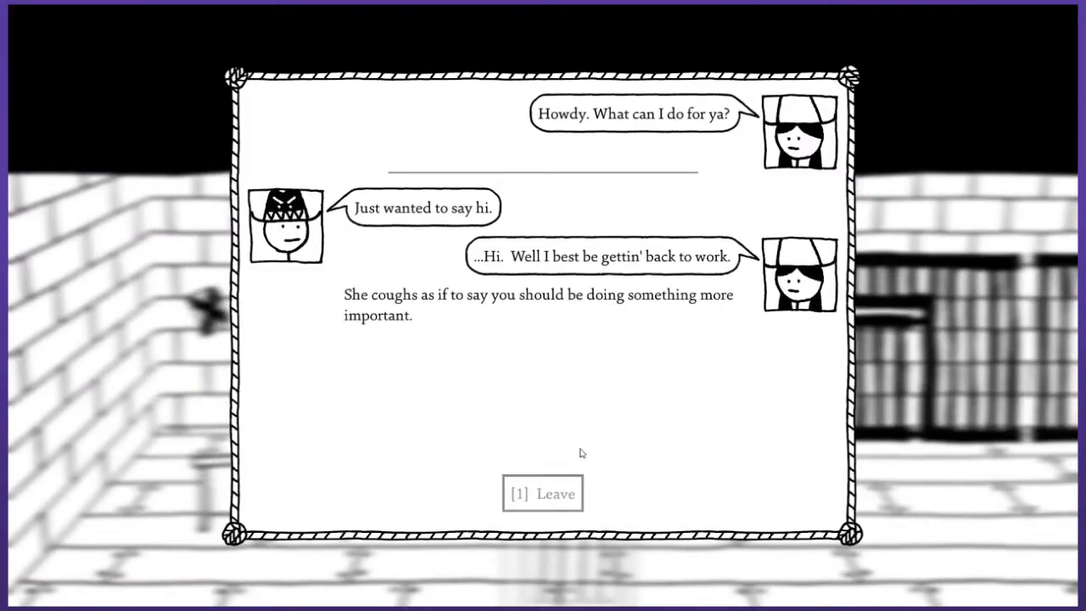
pyautogui.click(543, 494)
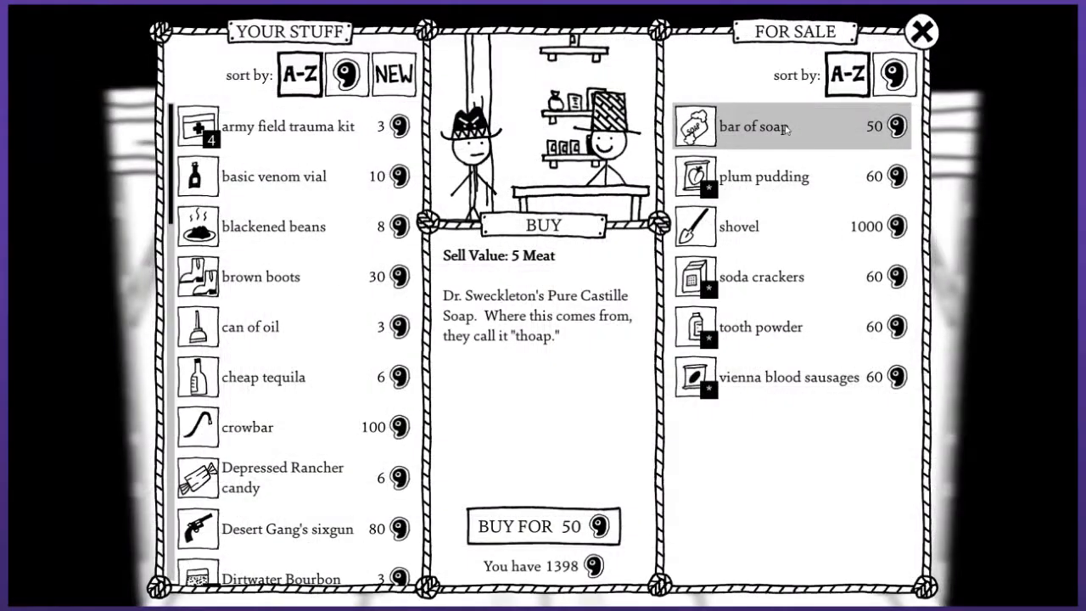
pyautogui.moveTo(800, 141)
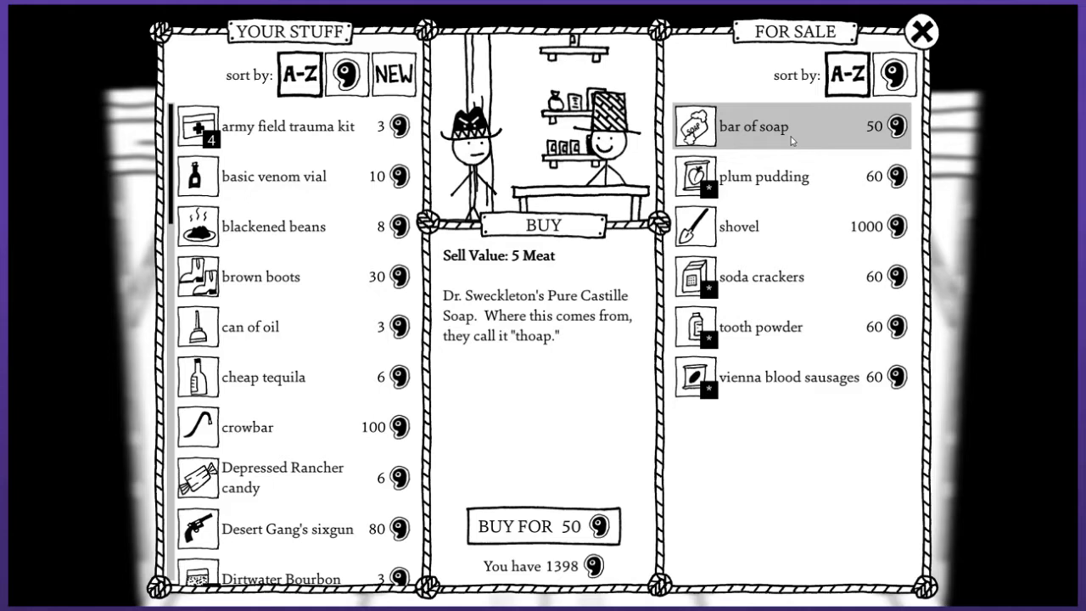
pyautogui.moveTo(521, 375)
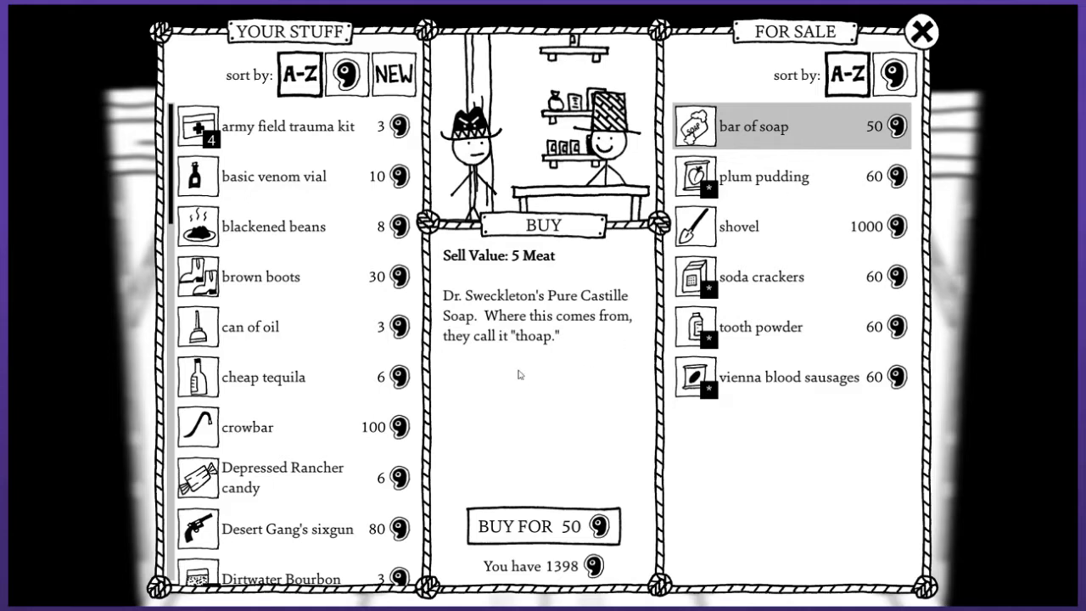
pyautogui.moveTo(517, 373)
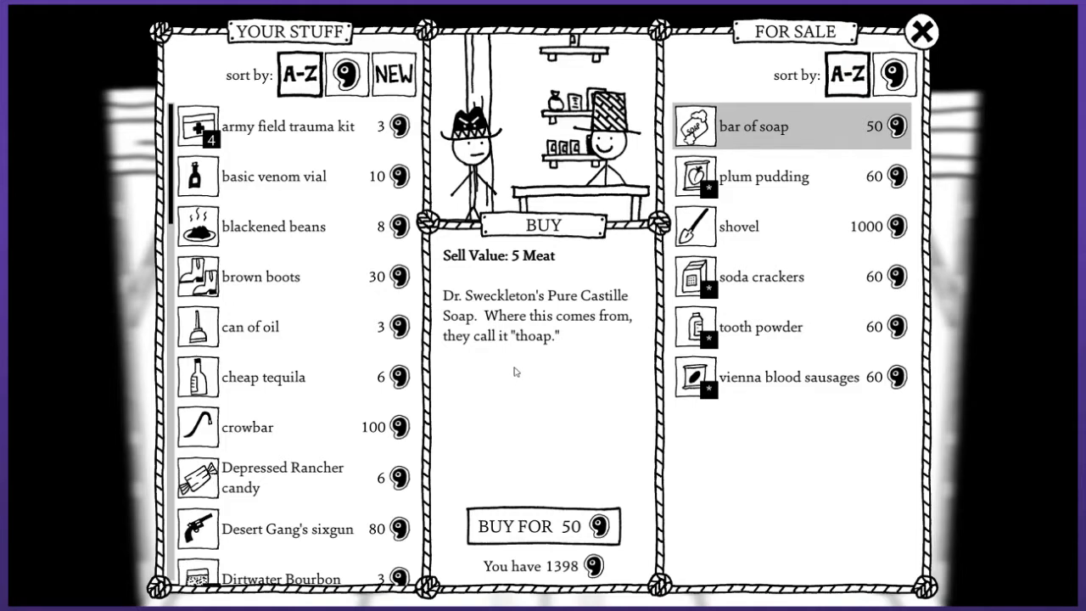
pyautogui.moveTo(527, 524)
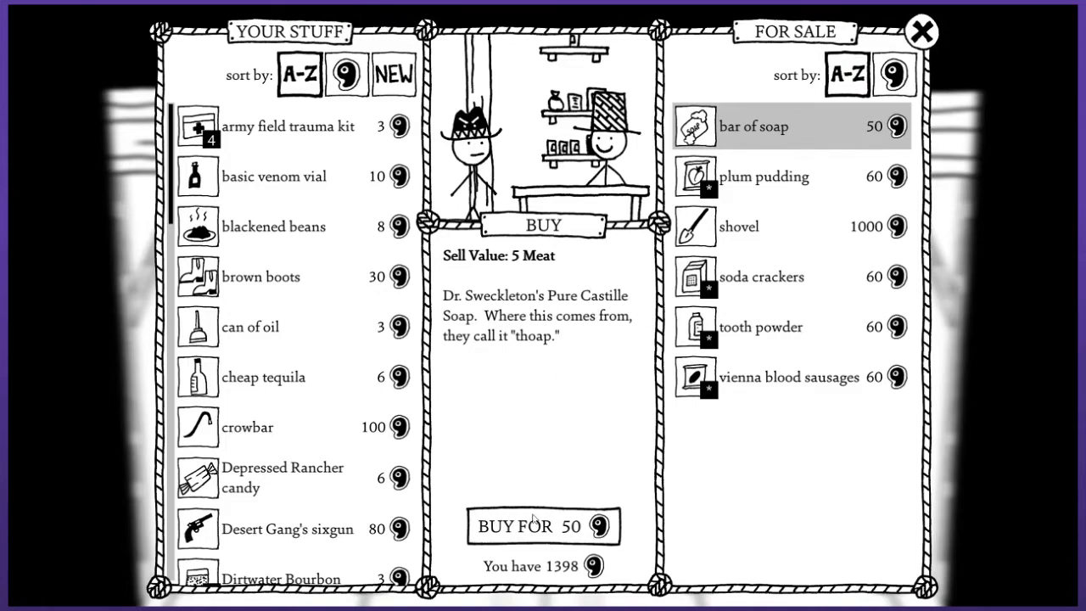
pyautogui.click(538, 526)
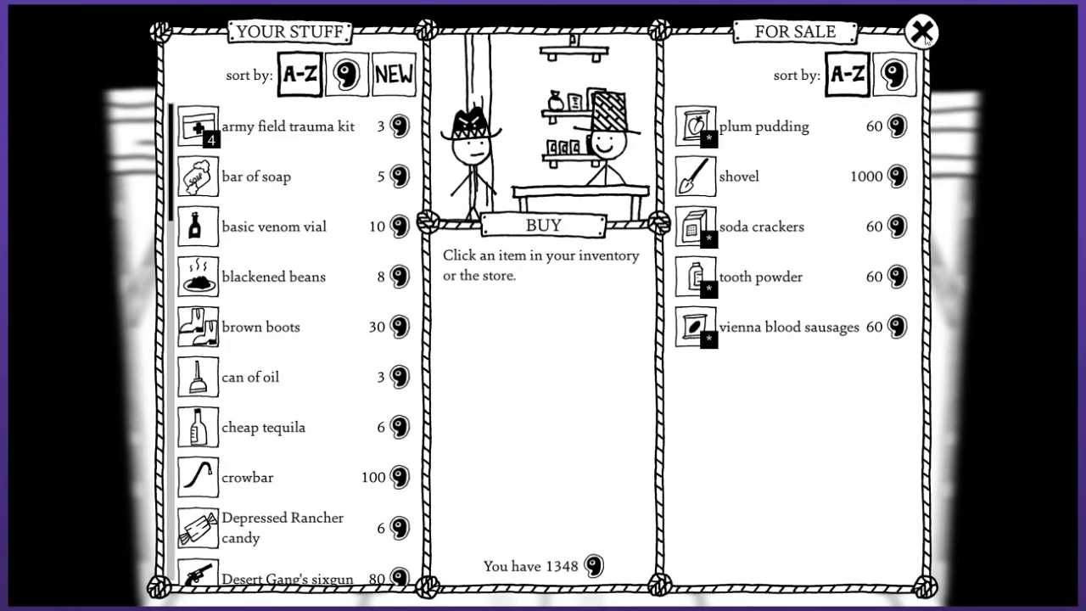
# Leave the store, take Modern Snake Oiler Issue #177 from the letter, and close the inventory.
pyautogui.click(924, 28)
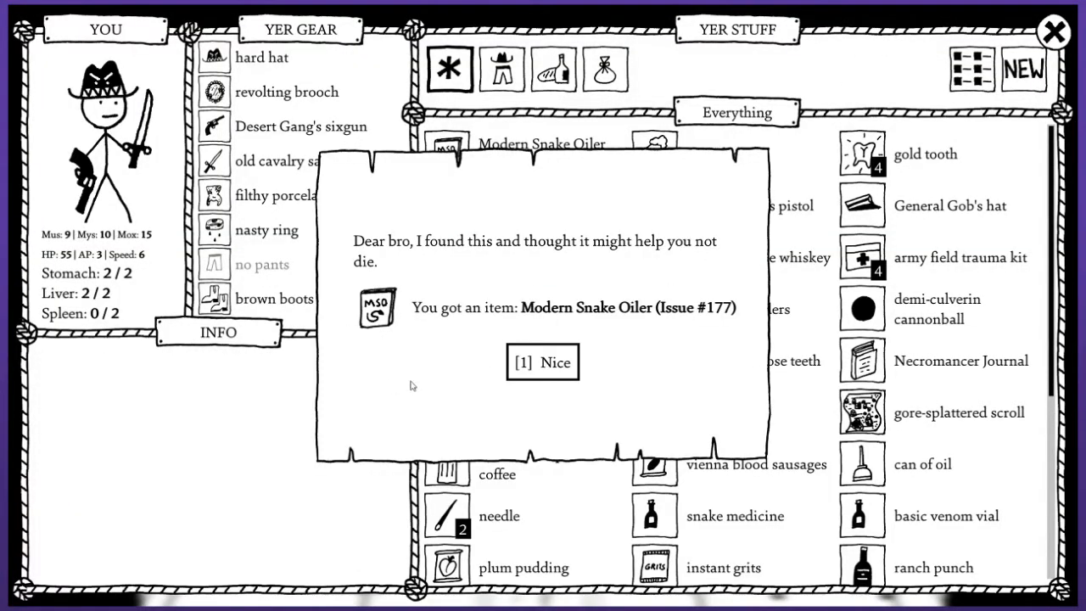
pyautogui.click(542, 362)
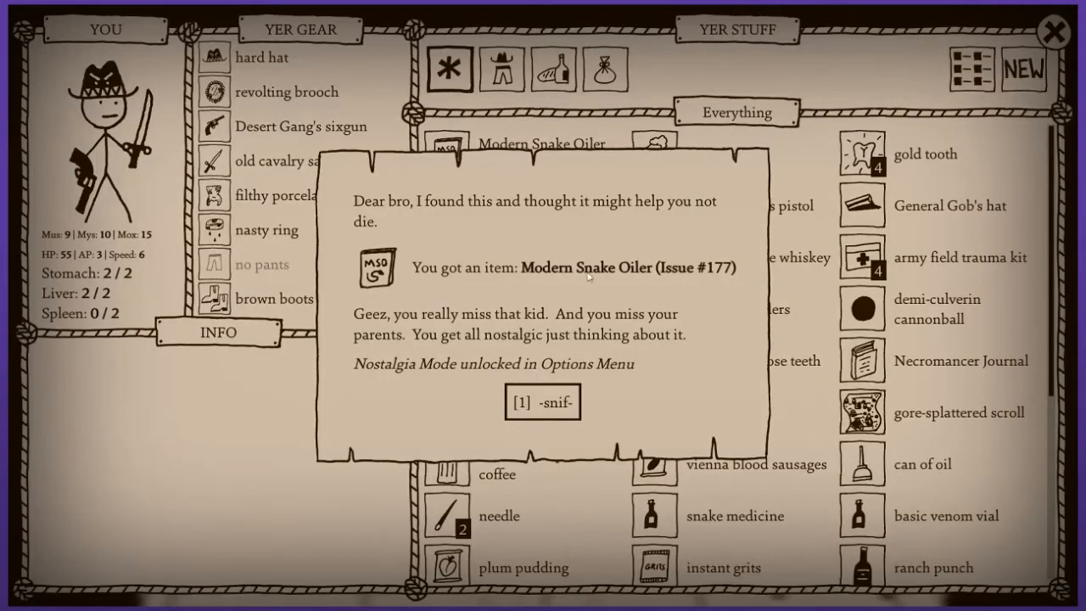
pyautogui.moveTo(520, 230)
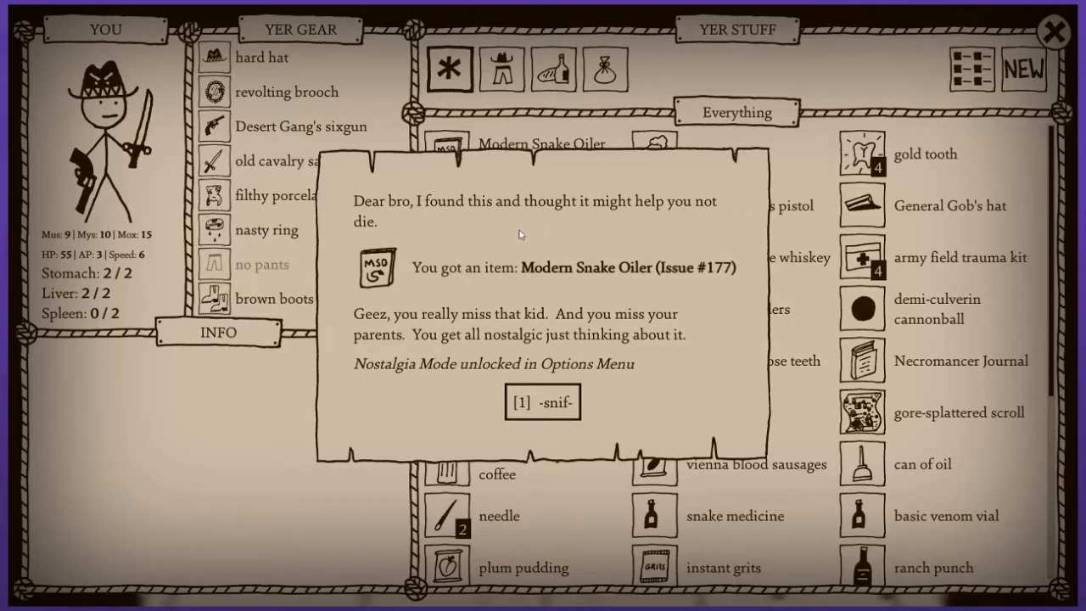
pyautogui.moveTo(518, 247)
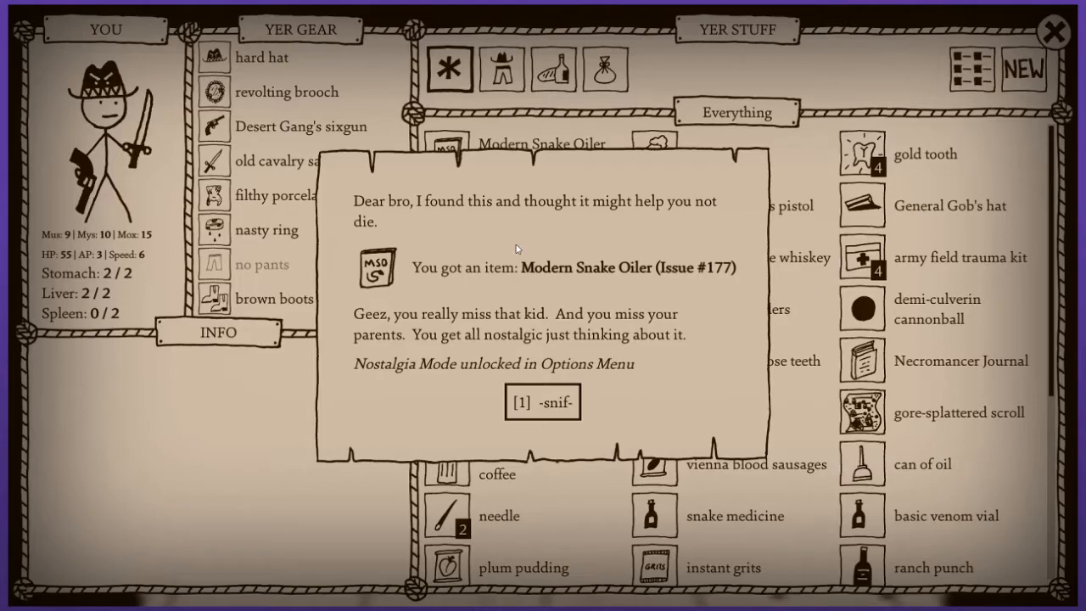
pyautogui.click(542, 403)
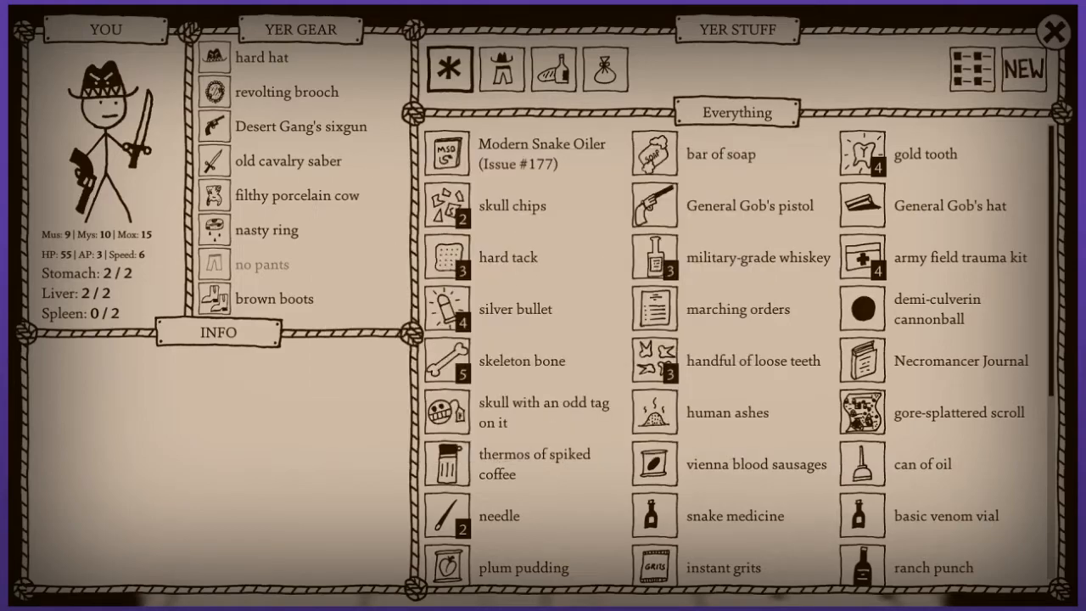
pyautogui.click(1029, 28)
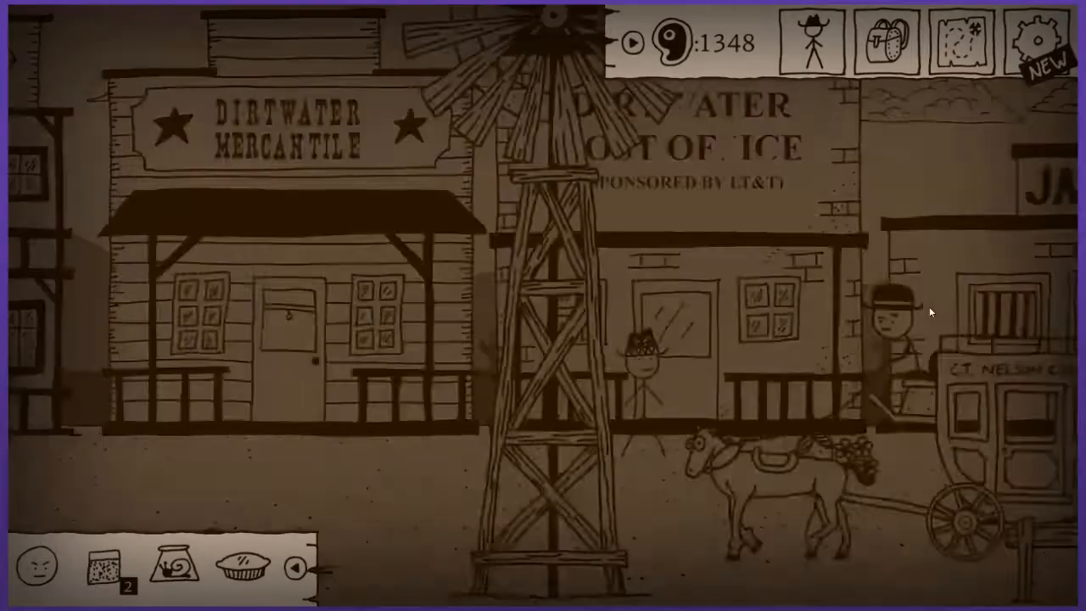
# Uncheck Nostalgia Mode under Advanced in the game options.
pyautogui.click(1033, 36)
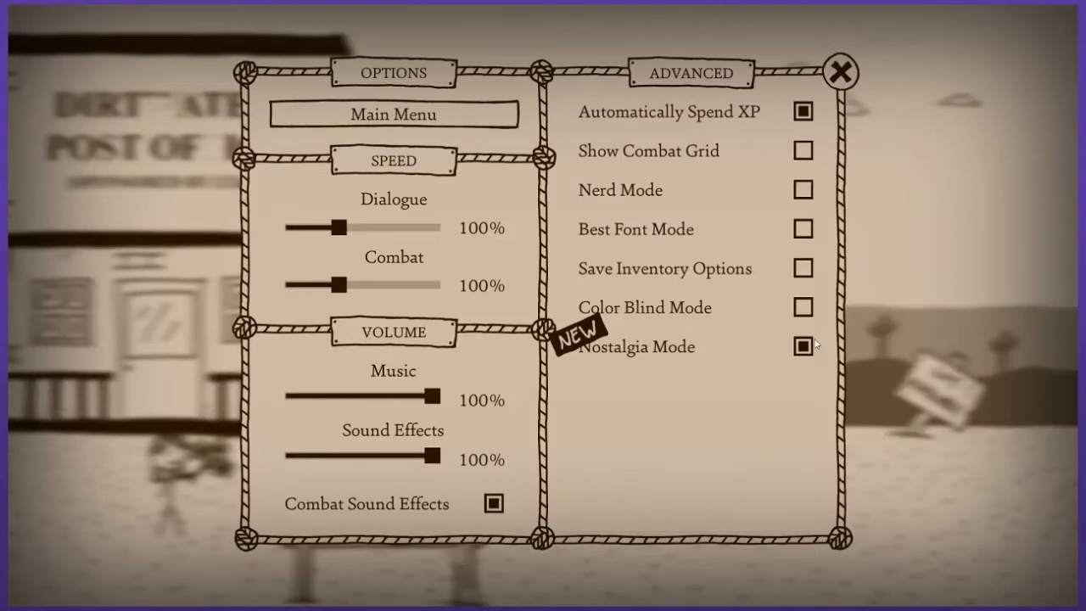
pyautogui.click(802, 347)
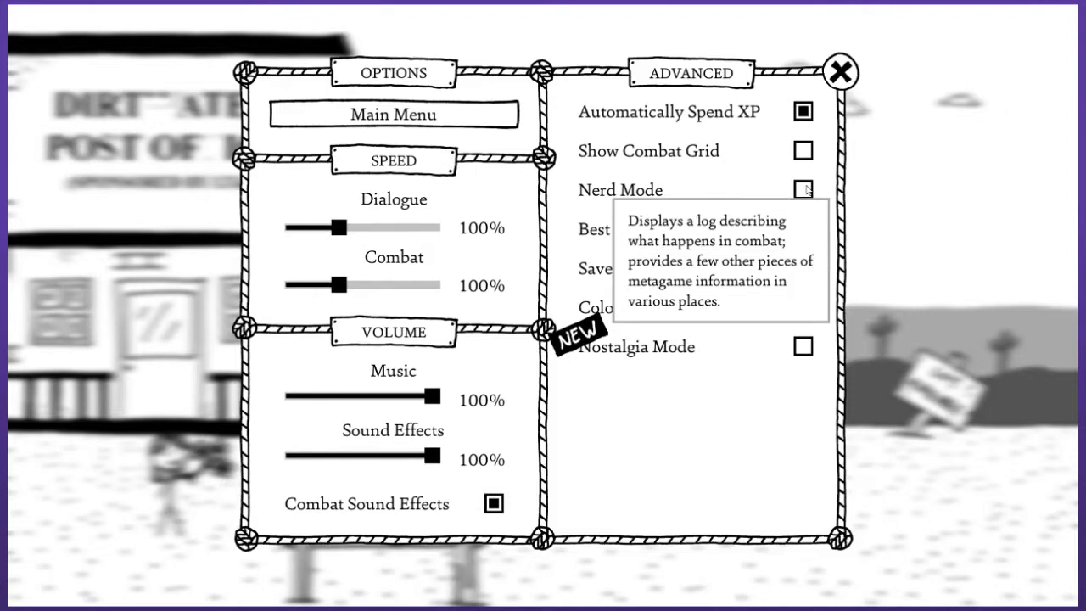
pyautogui.moveTo(805, 111)
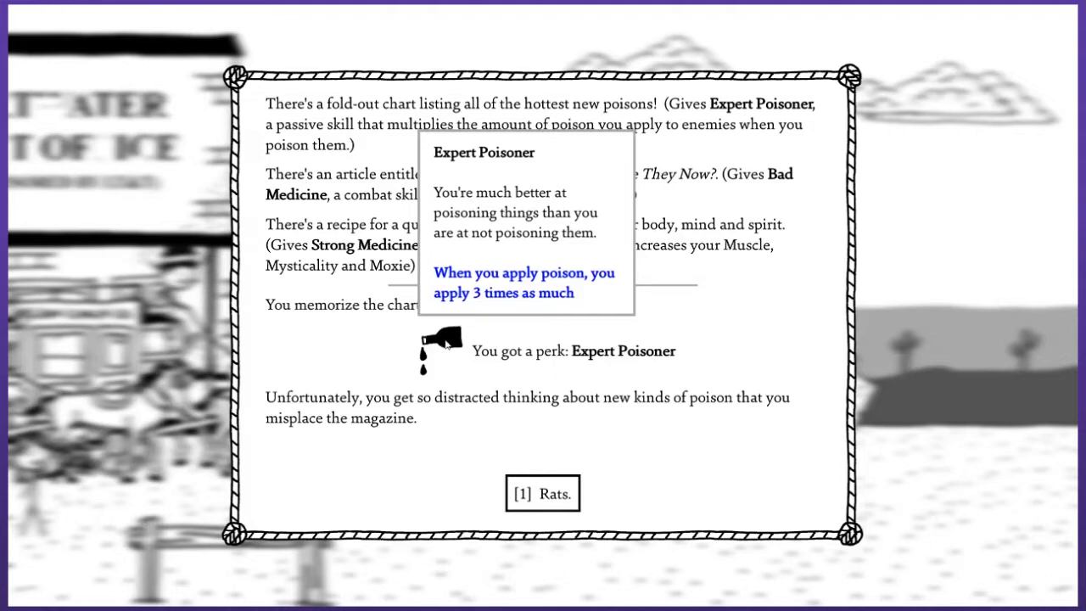
# Finish reading Modern Snake Oiler, gaining the Expert Poisoner perk.
pyautogui.click(542, 493)
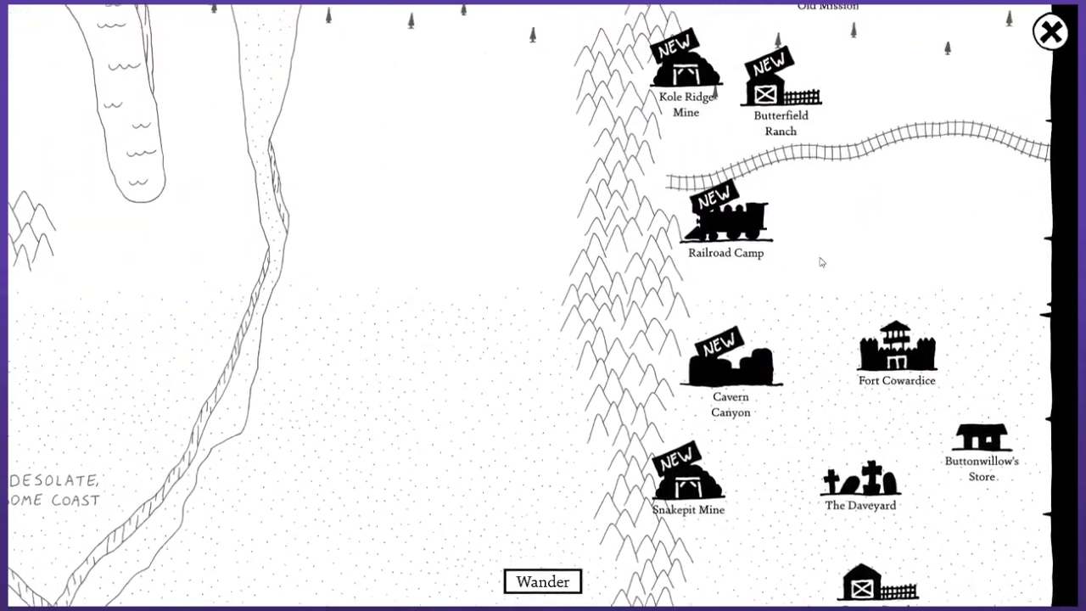
# Grab the Southeast-Western Murder Pepper and keep travelling past Shaggy Dog Cave.
pyautogui.scroll(-3)
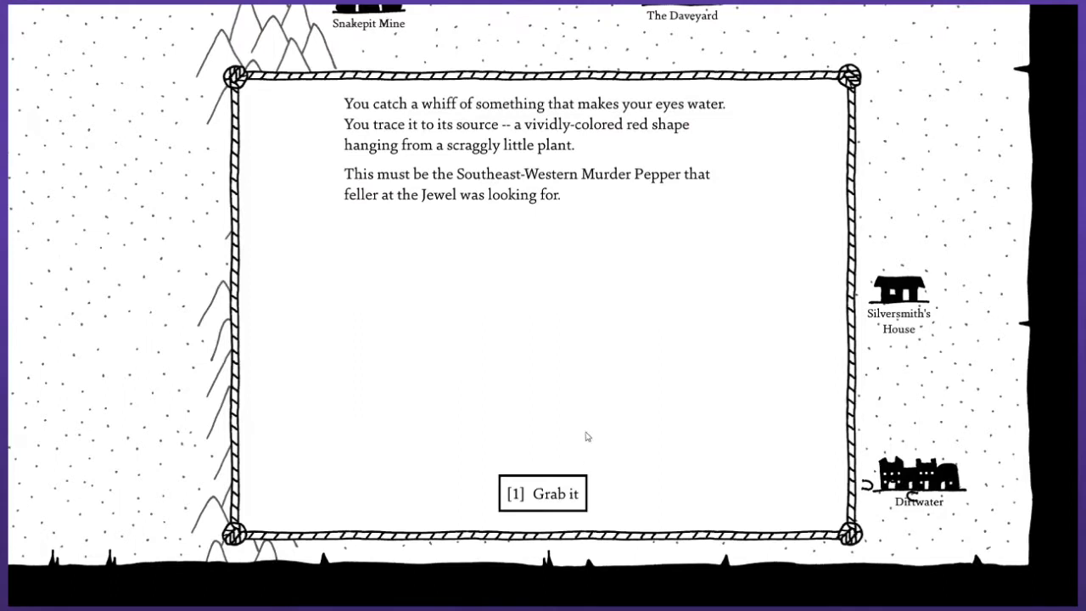
pyautogui.moveTo(544, 236)
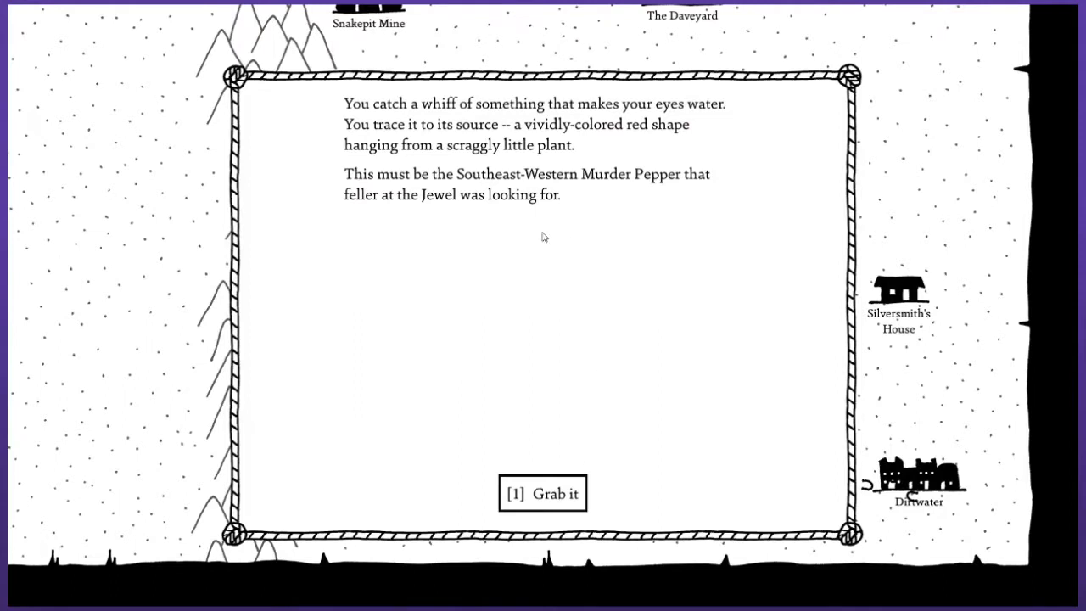
pyautogui.moveTo(489, 252)
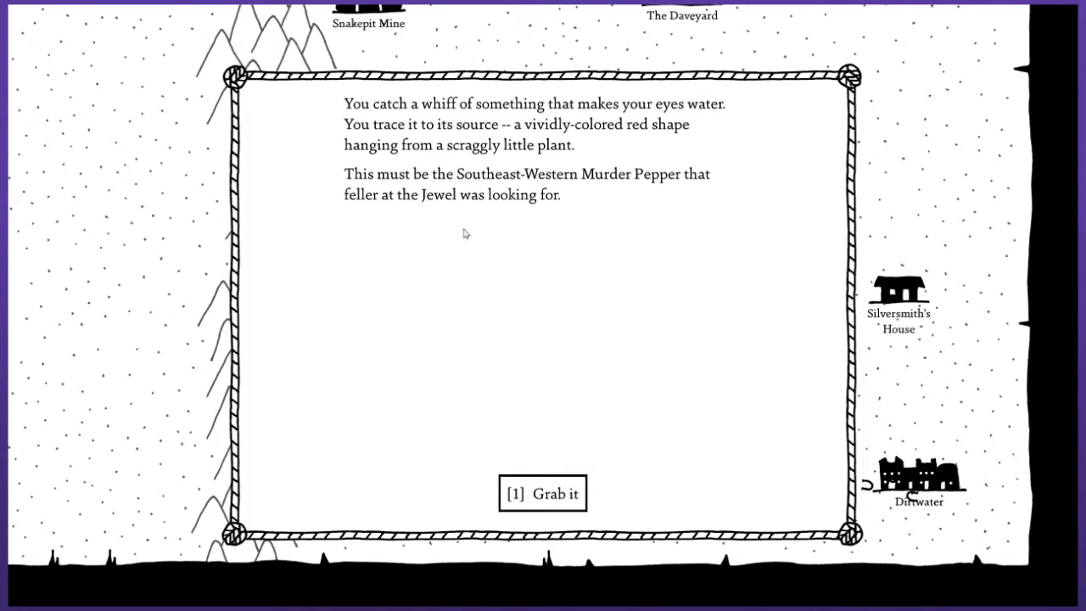
pyautogui.moveTo(416, 210)
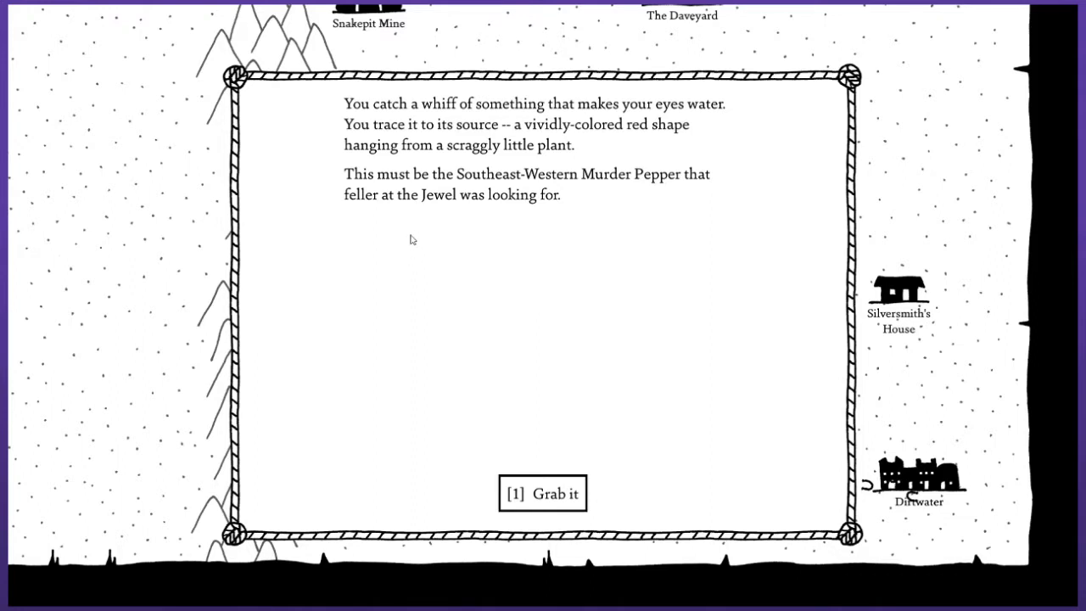
pyautogui.moveTo(540, 498)
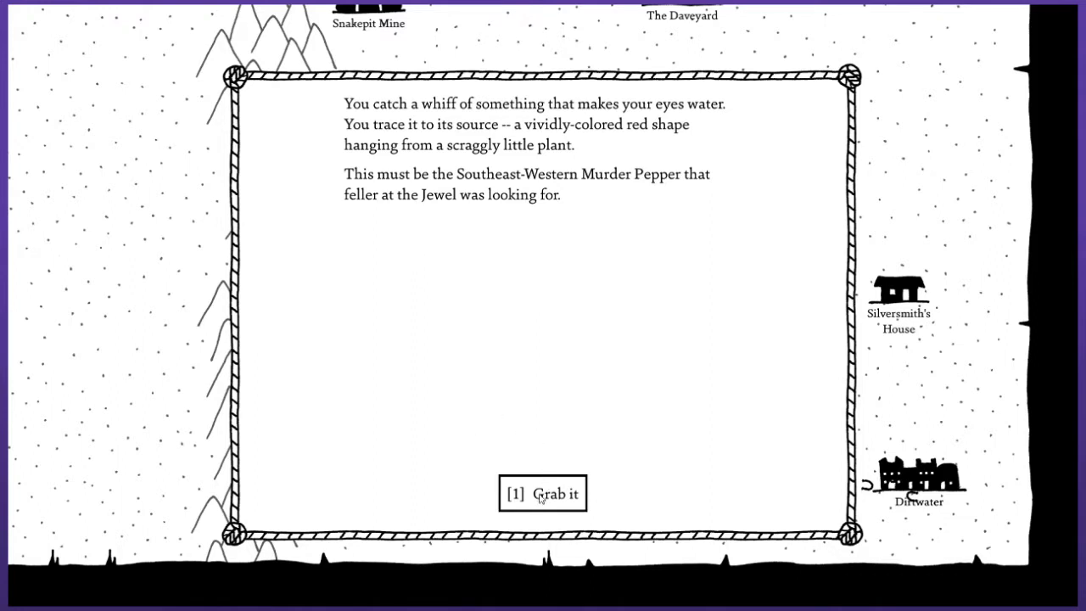
pyautogui.click(542, 493)
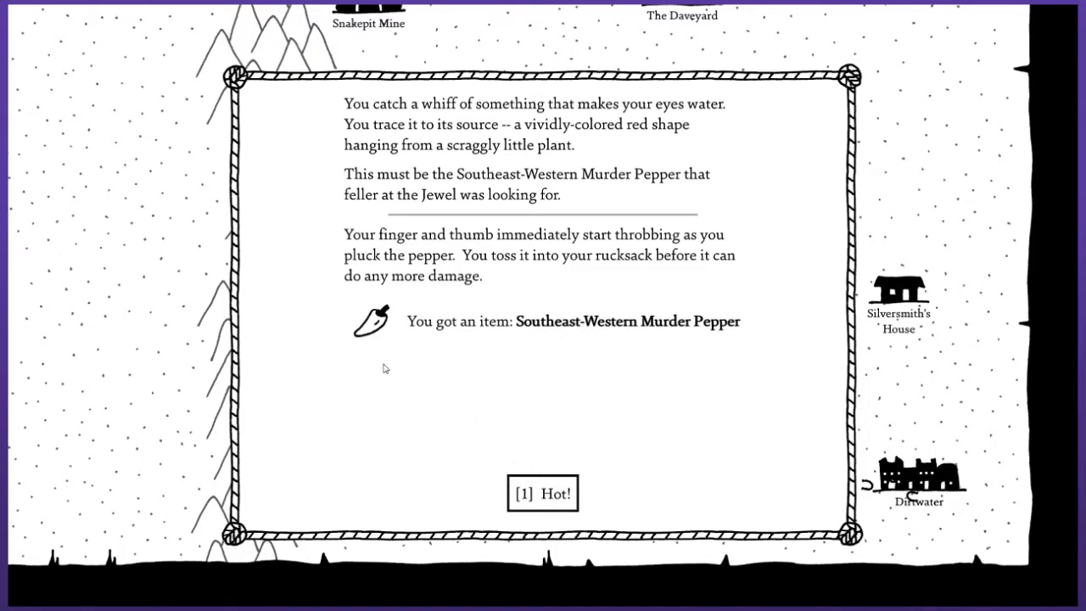
pyautogui.moveTo(385, 359)
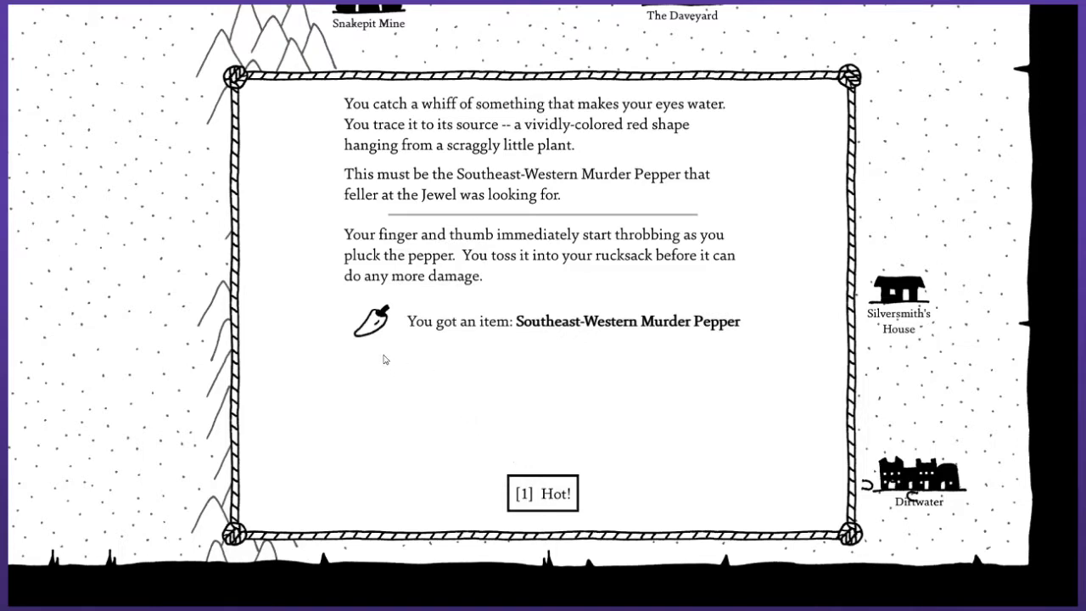
pyautogui.moveTo(518, 452)
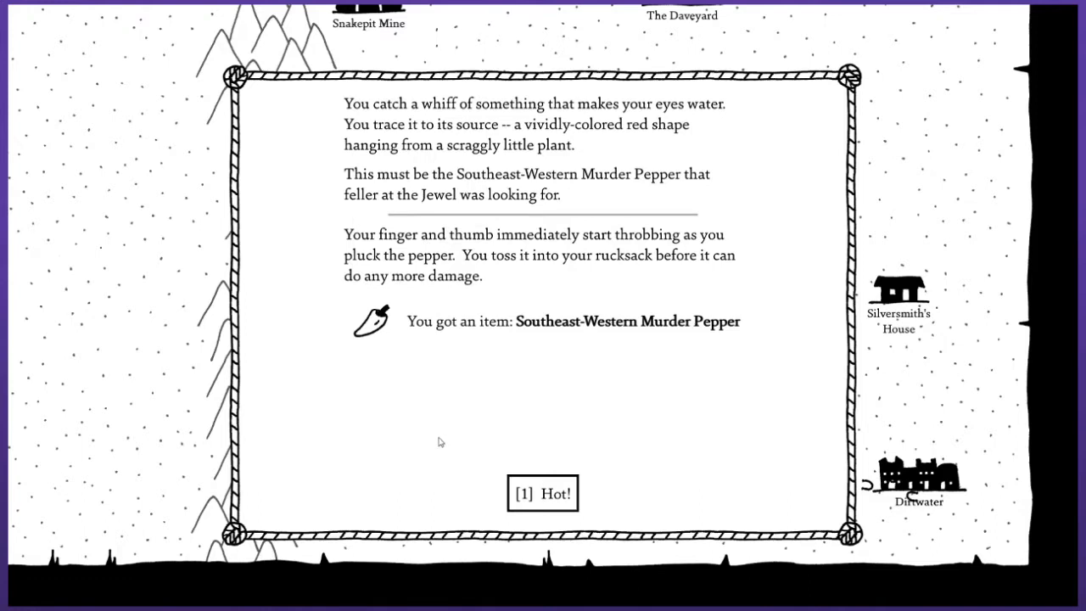
pyautogui.moveTo(371, 320)
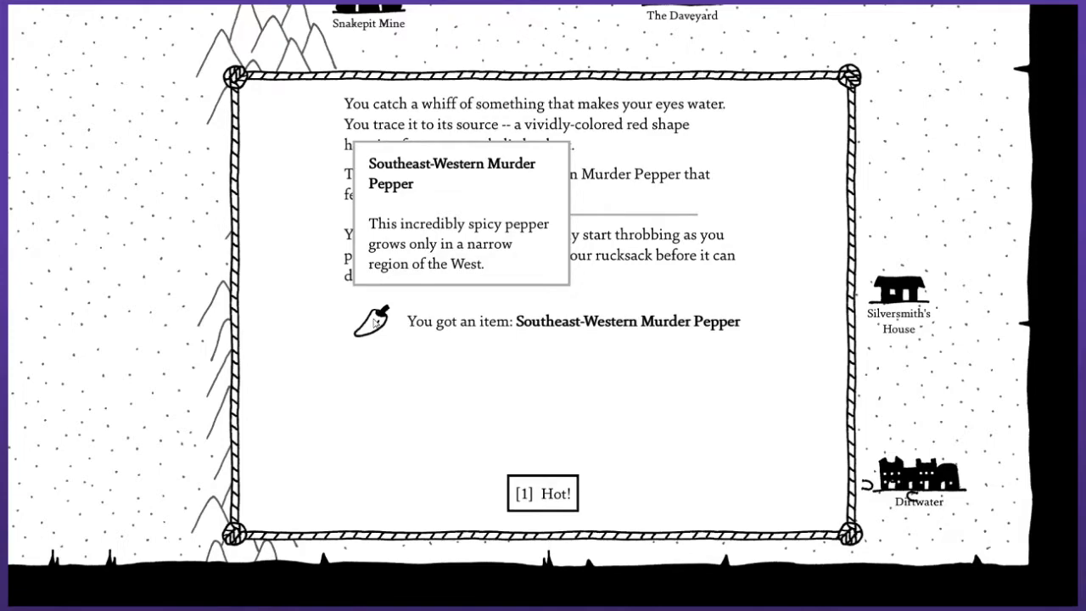
pyautogui.click(543, 493)
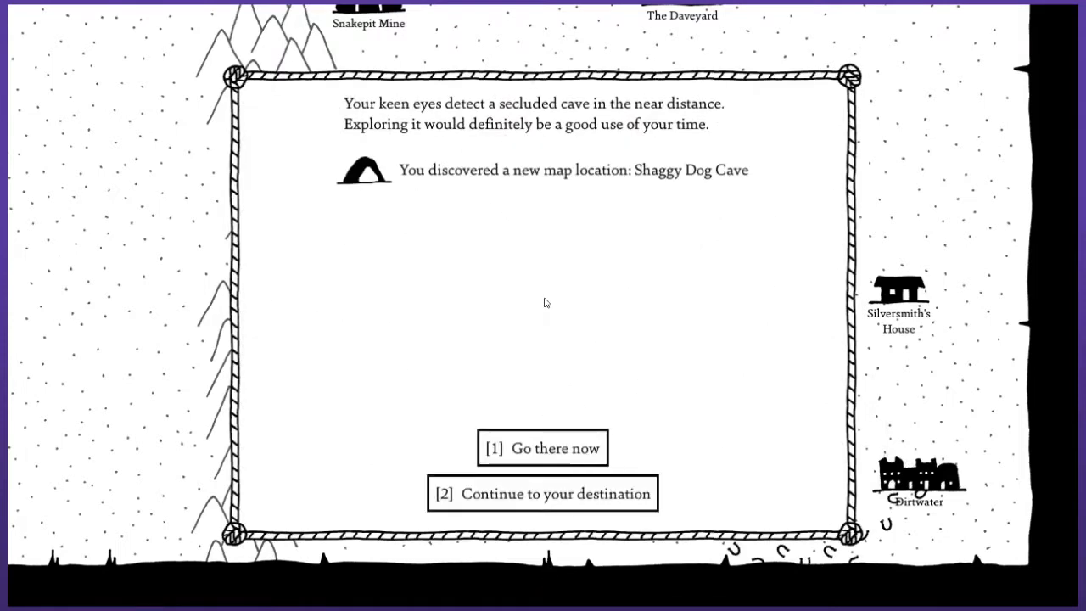
pyautogui.moveTo(537, 313)
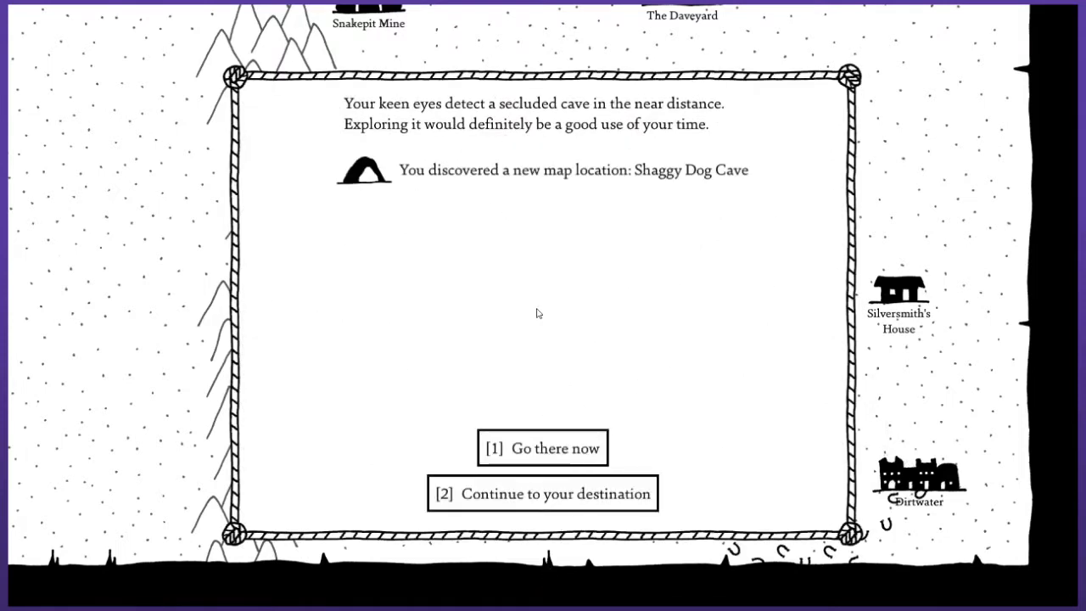
pyautogui.moveTo(533, 314)
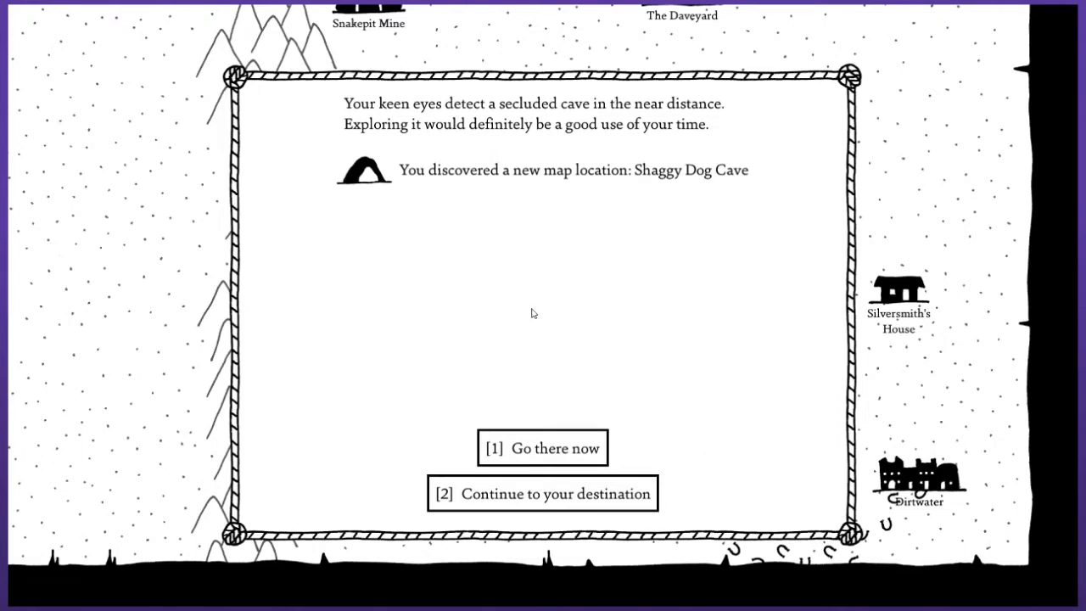
pyautogui.moveTo(564, 306)
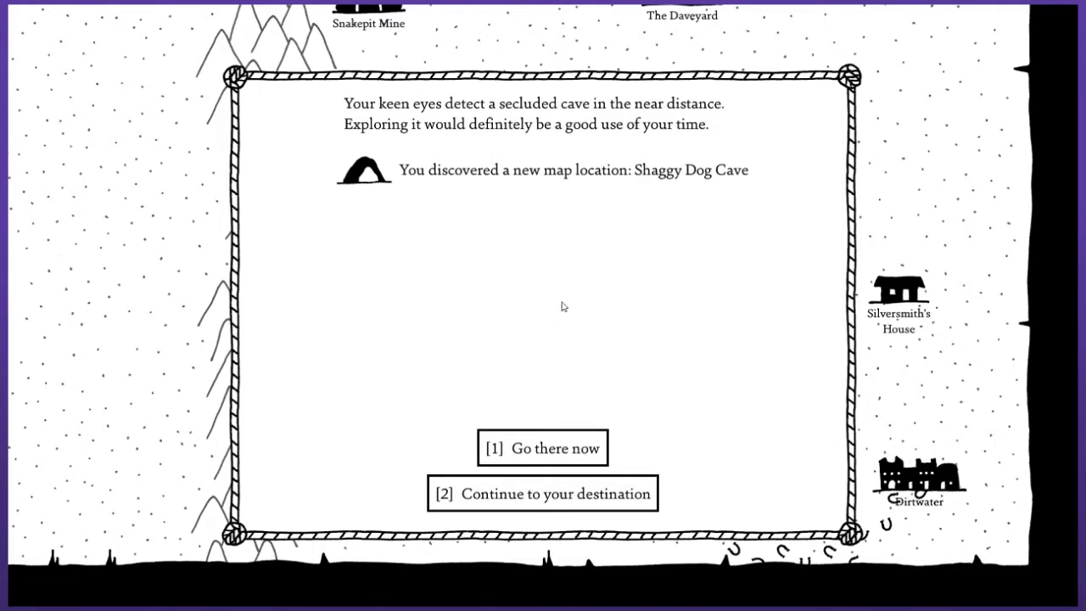
pyautogui.moveTo(558, 503)
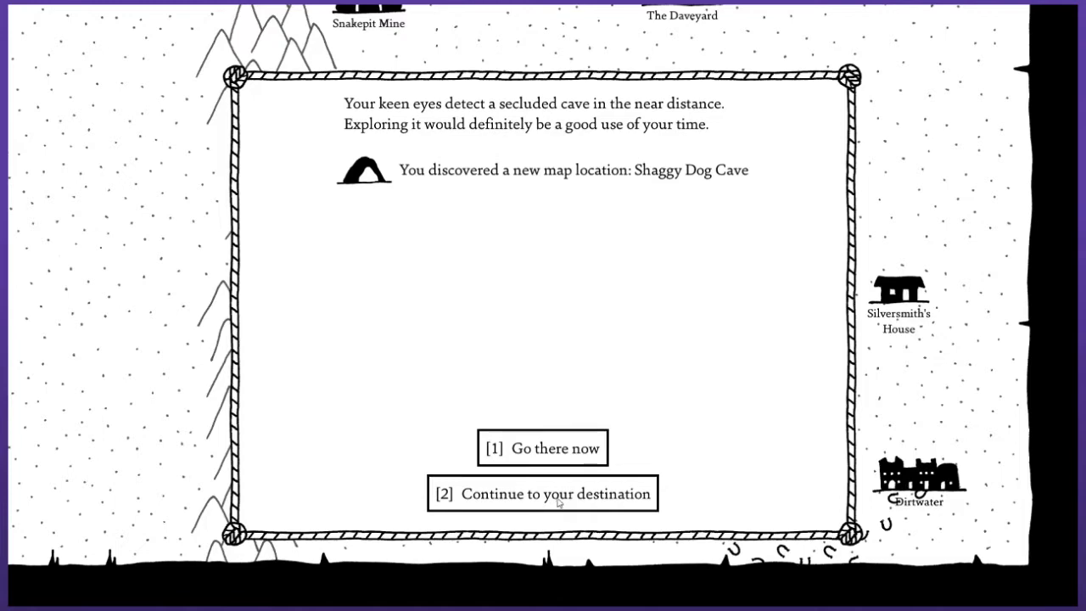
pyautogui.click(540, 494)
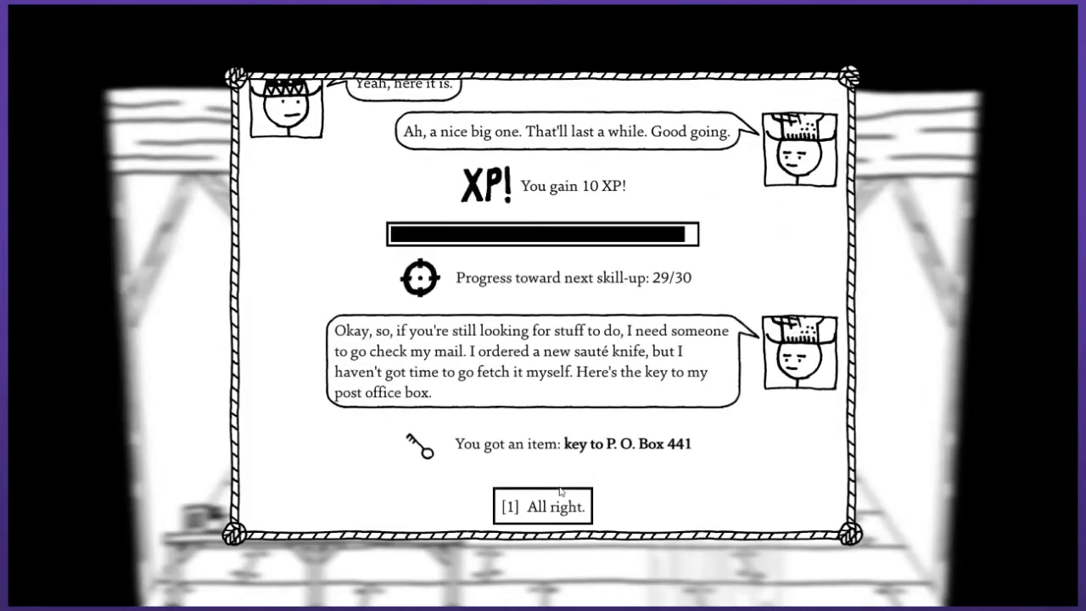
pyautogui.moveTo(524, 214)
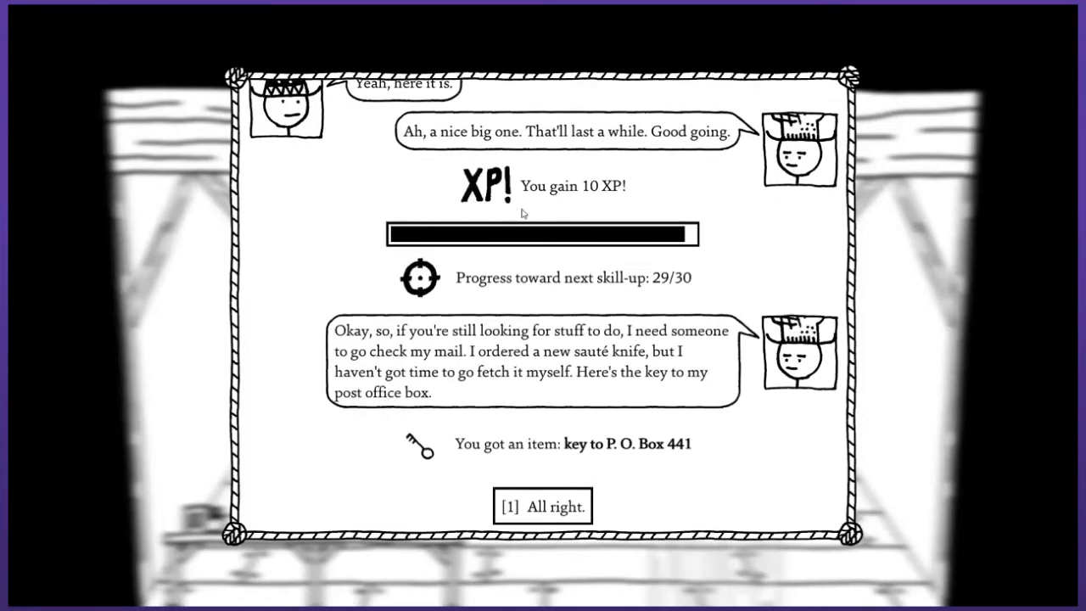
pyautogui.moveTo(516, 235)
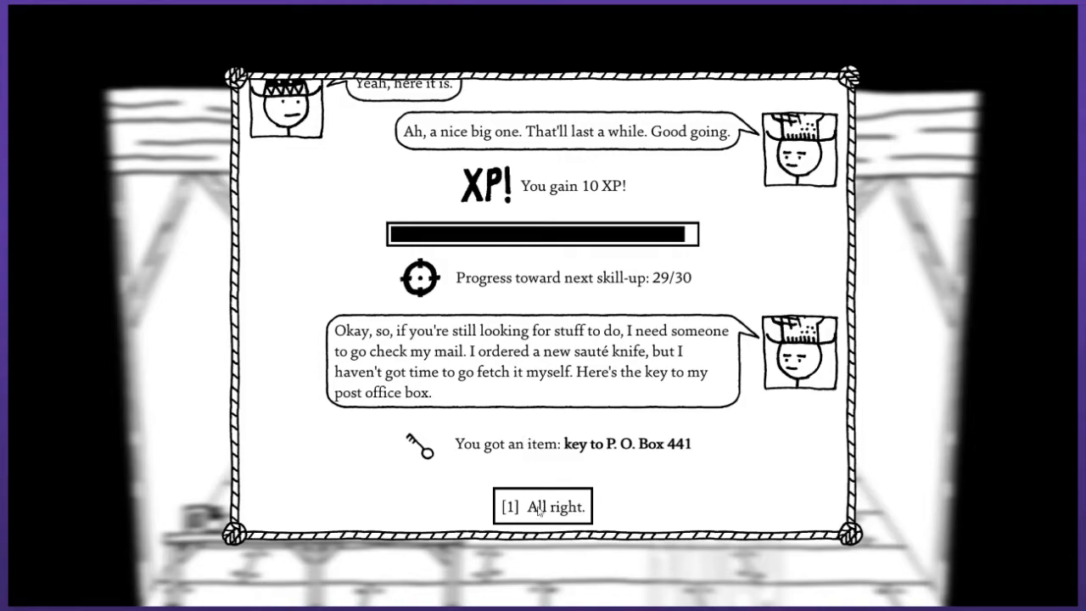
# Accept the P. O. Box 441 key and close the conversation.
pyautogui.click(543, 505)
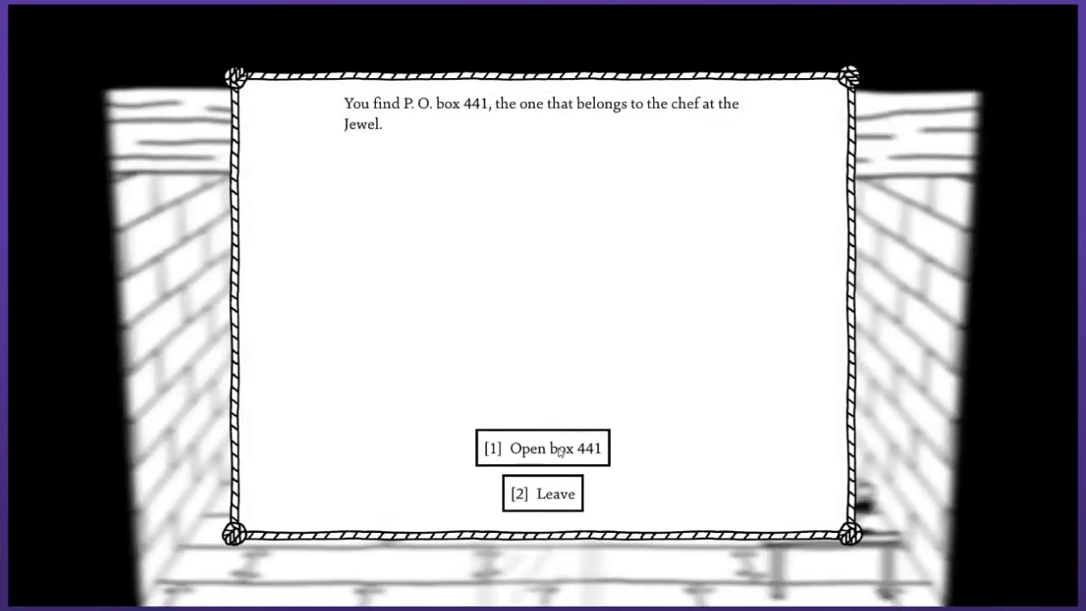
# Open P.O. box 441, take the sauté knife, and return to the chef.
pyautogui.click(542, 448)
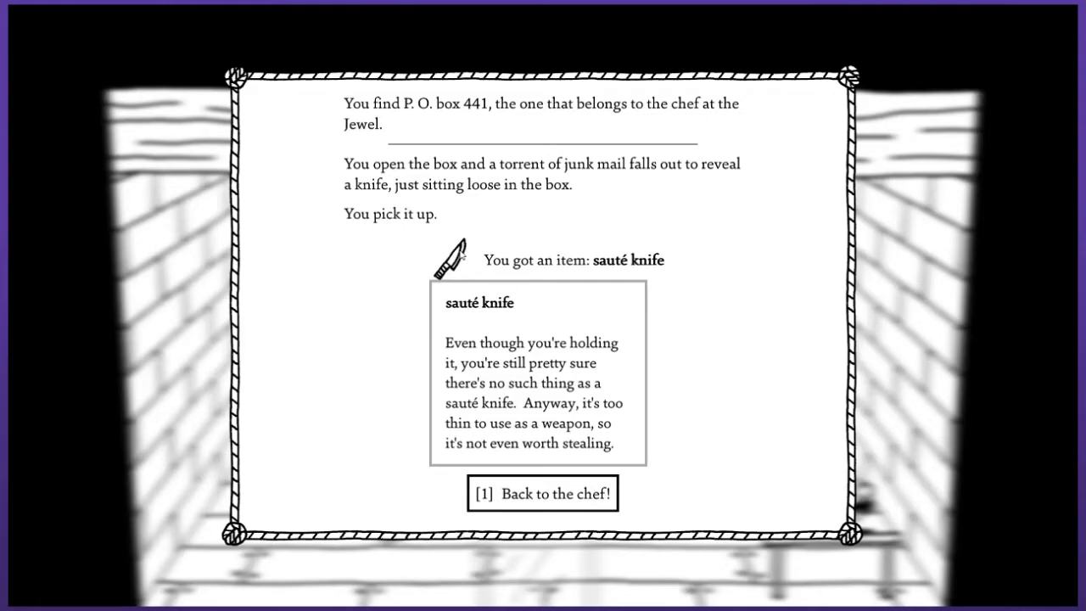
pyautogui.click(543, 494)
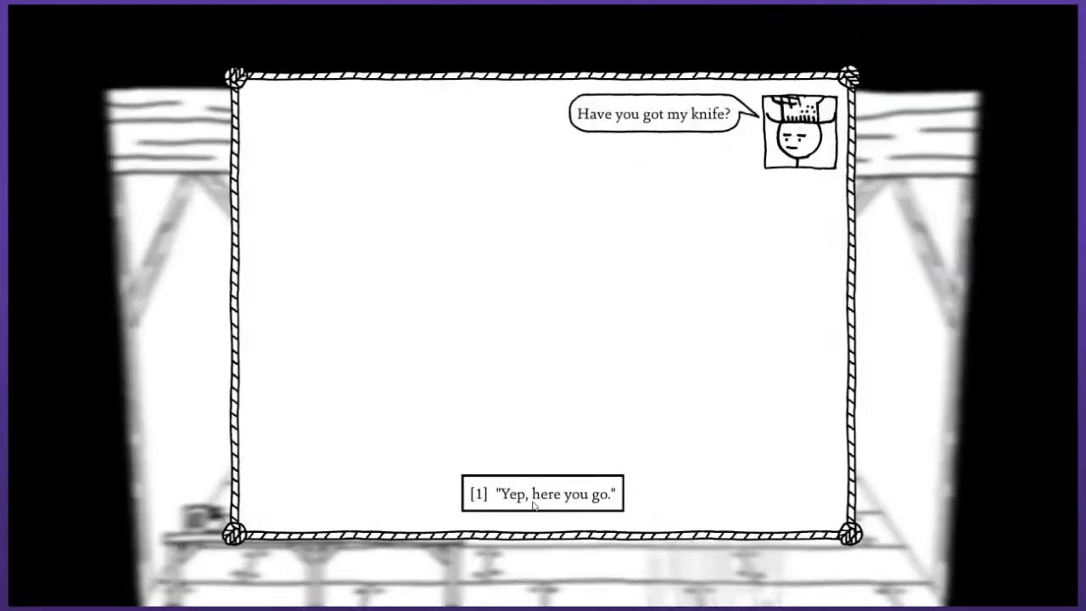
# Hand over the sauté knife for 10 XP and agree to dig up Dave's grave.
pyautogui.click(542, 495)
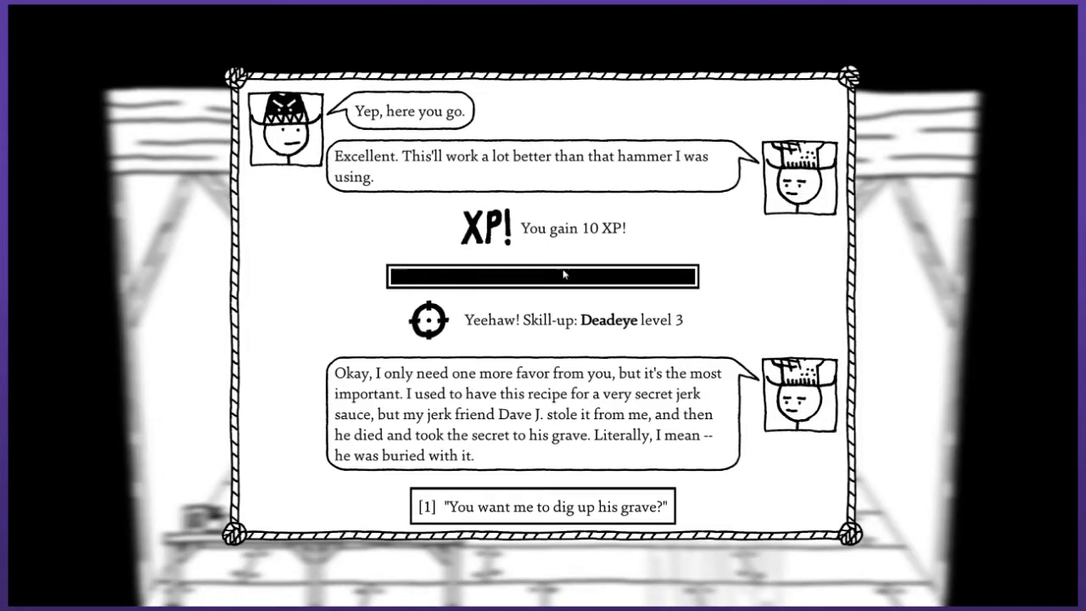
pyautogui.moveTo(427, 335)
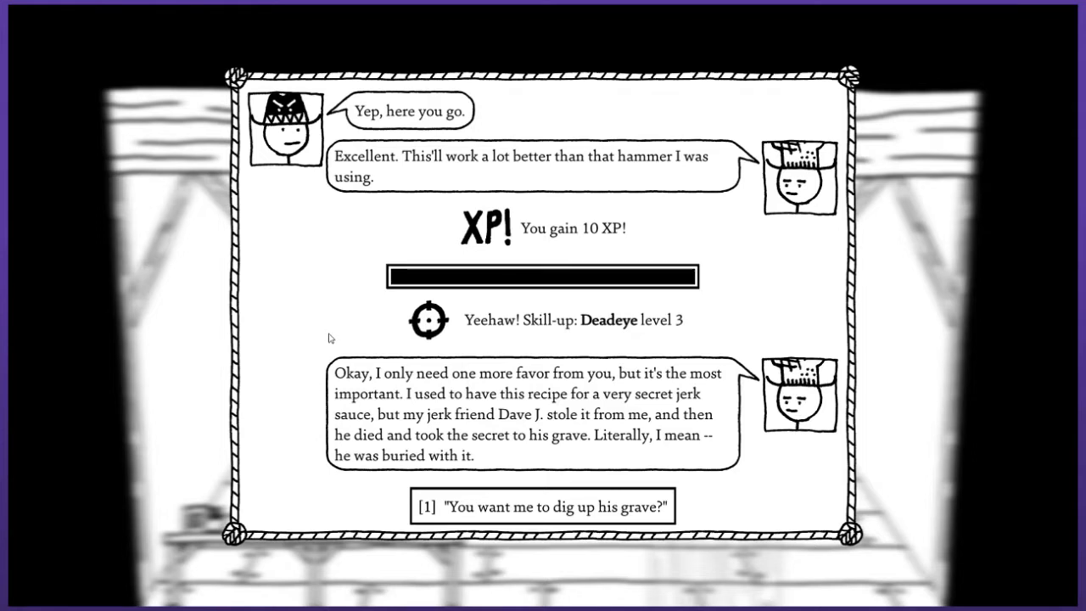
pyautogui.moveTo(512, 441)
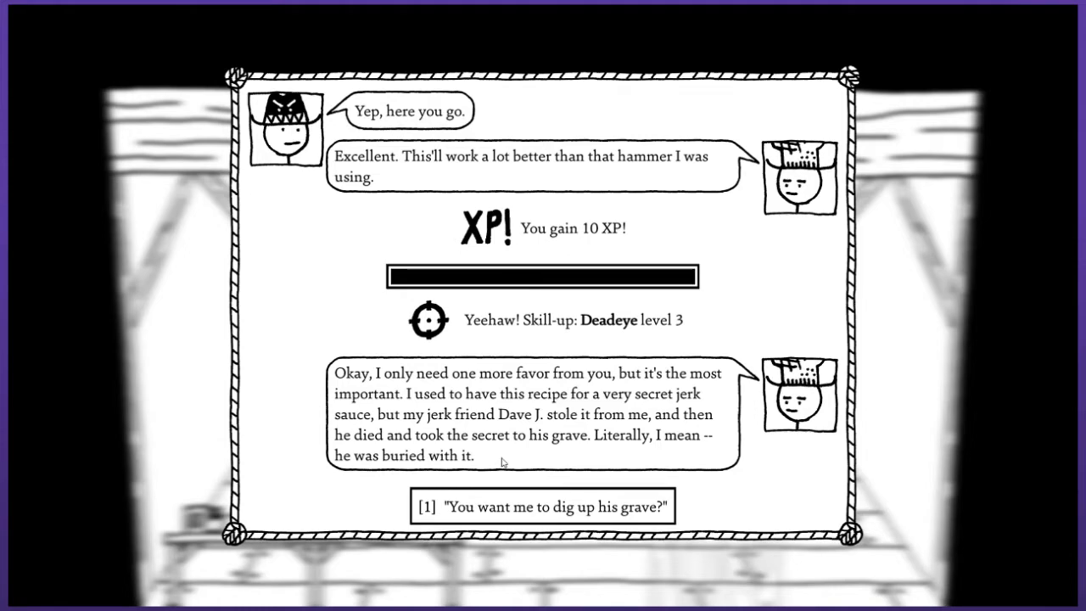
pyautogui.click(551, 506)
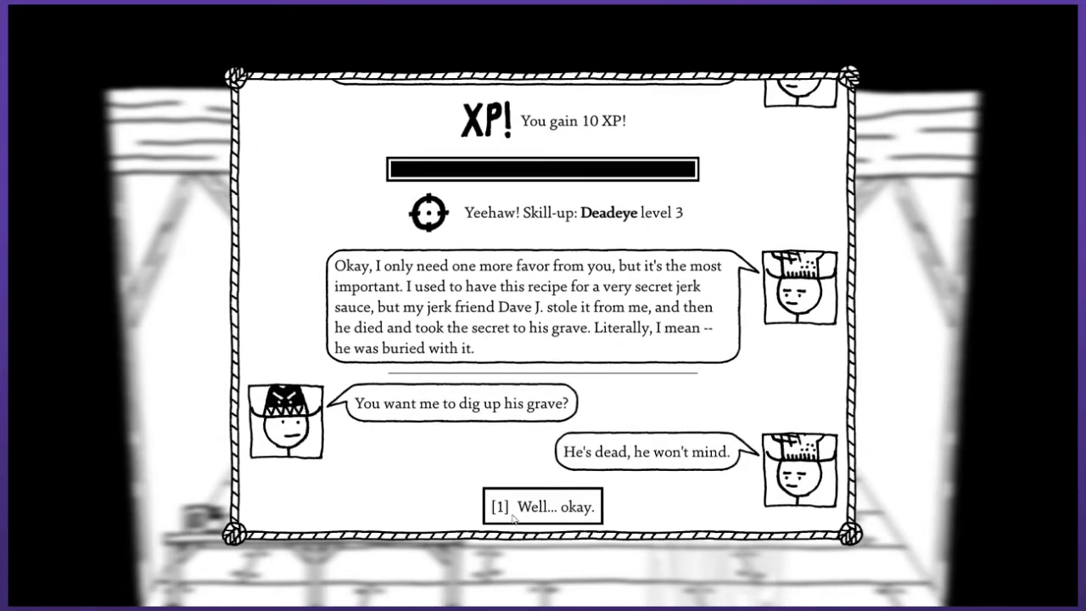
pyautogui.click(541, 507)
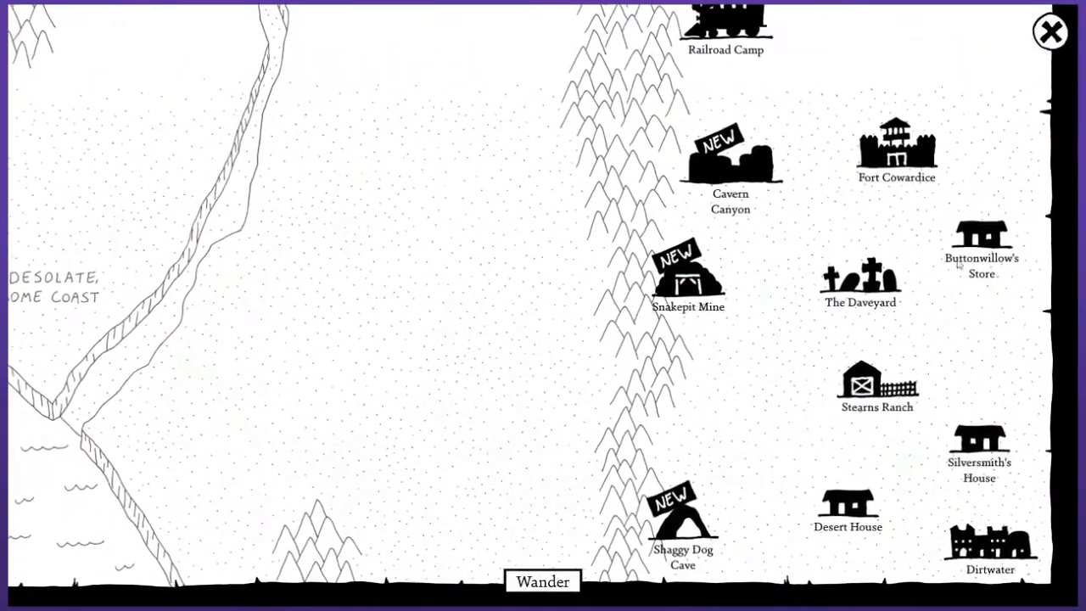
# Travel to The Daveyard, shooting the roadside whiskey bottle for 10 XP on the way.
pyautogui.click(541, 582)
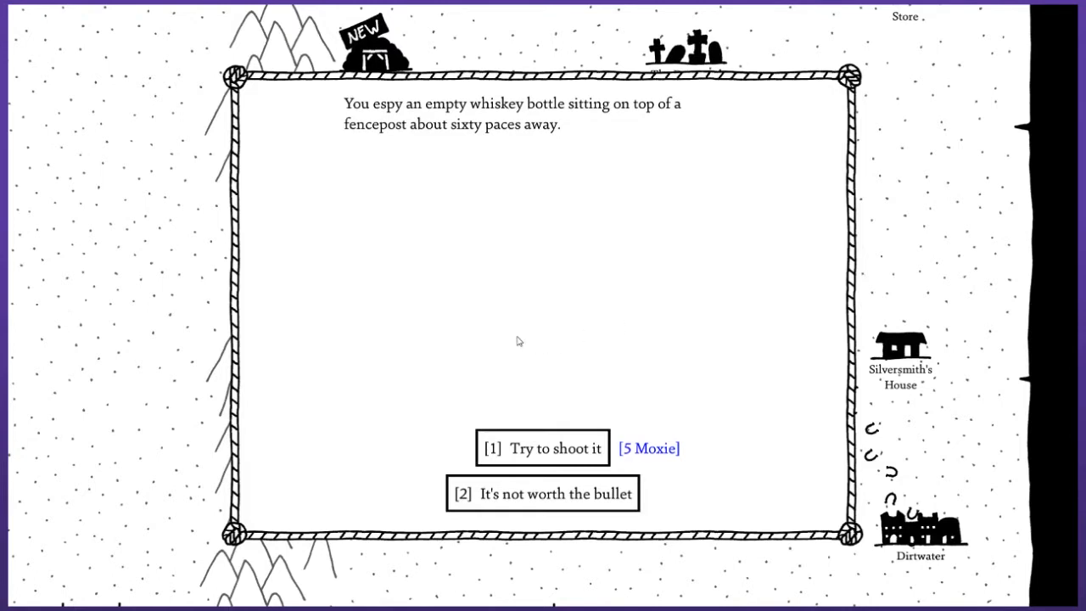
pyautogui.moveTo(556, 452)
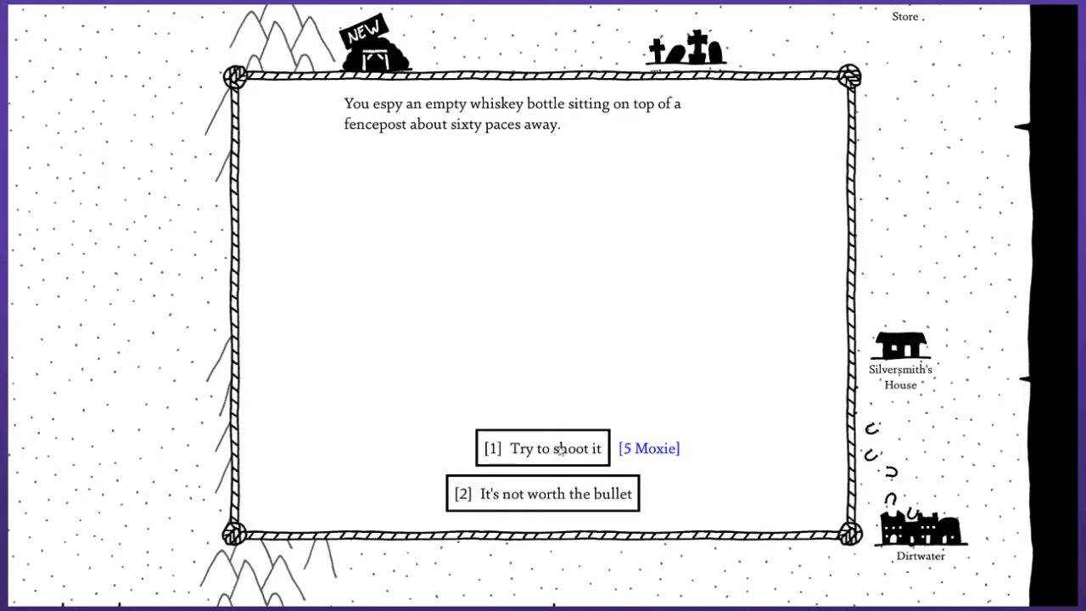
pyautogui.click(542, 448)
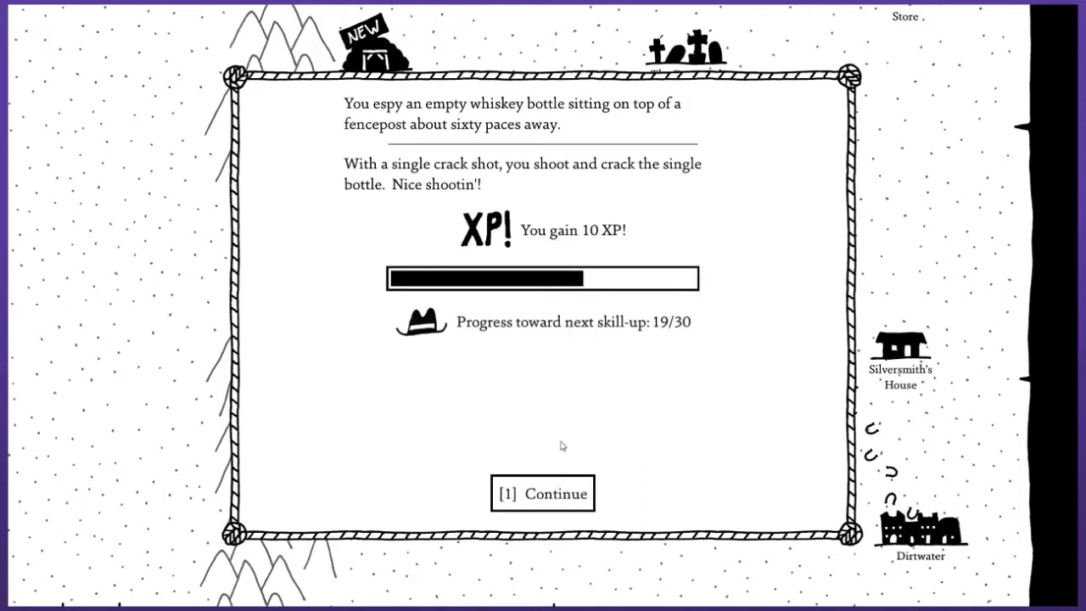
pyautogui.moveTo(568, 442)
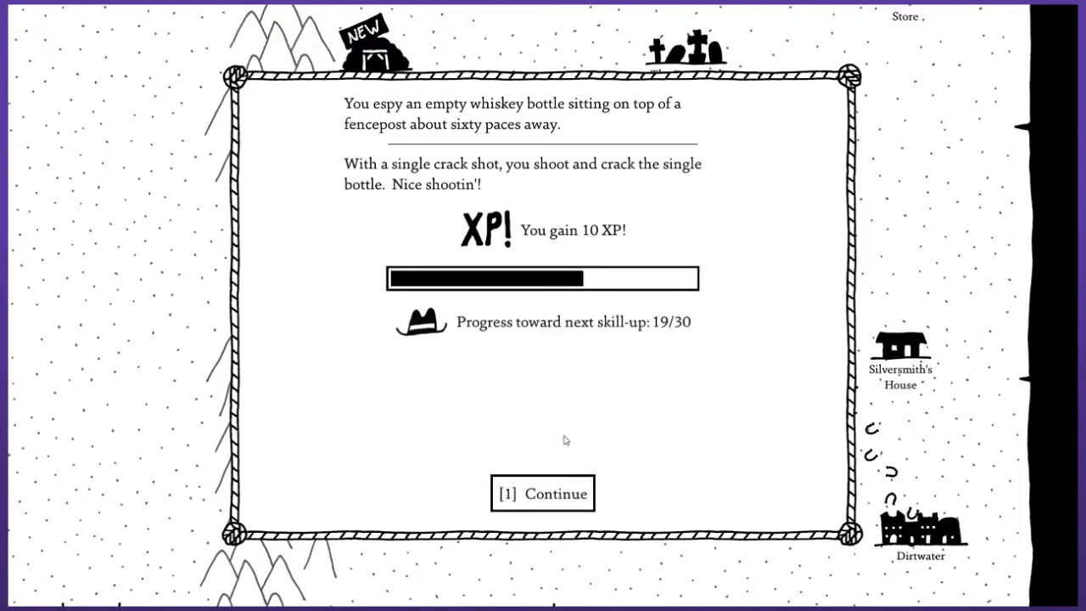
pyautogui.moveTo(456, 382)
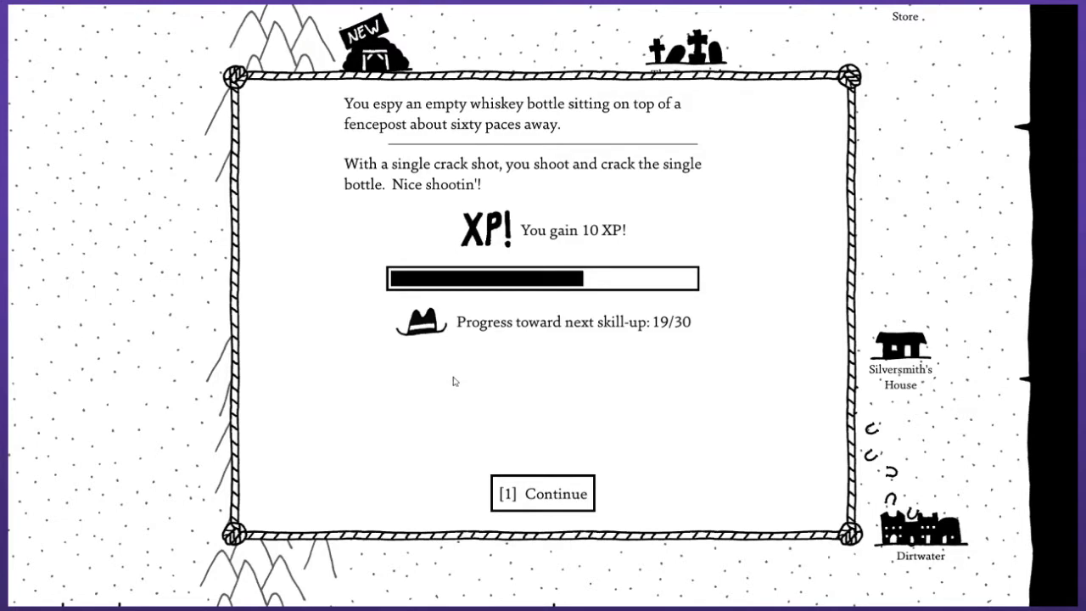
pyautogui.click(544, 493)
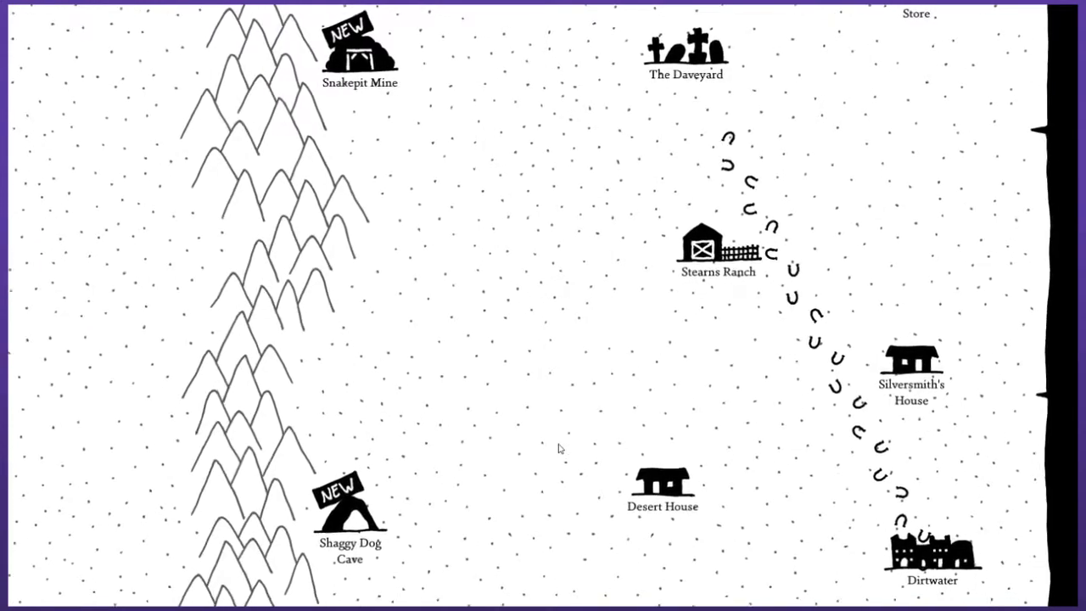
pyautogui.click(686, 46)
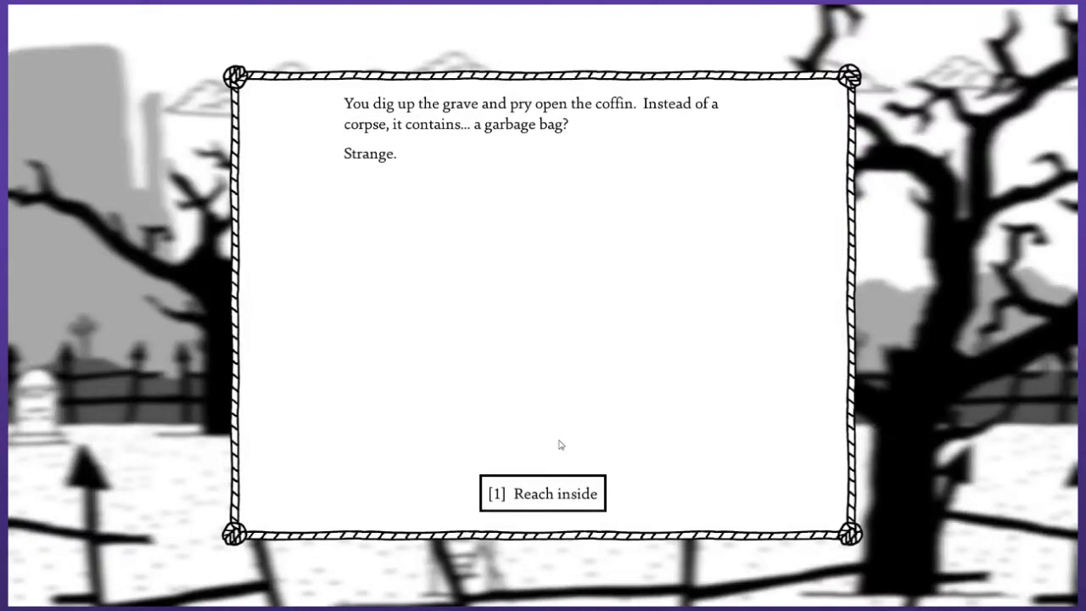
pyautogui.moveTo(561, 416)
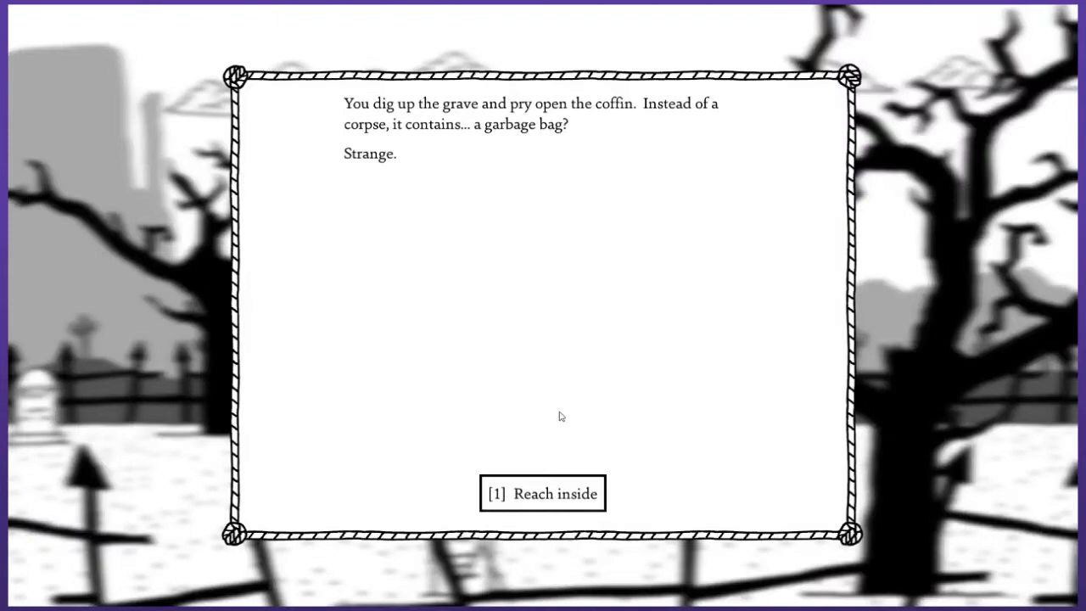
# Dig through the coffin's garbage bag for Dave's secret sauce recipe and leave the graveyard.
pyautogui.click(542, 494)
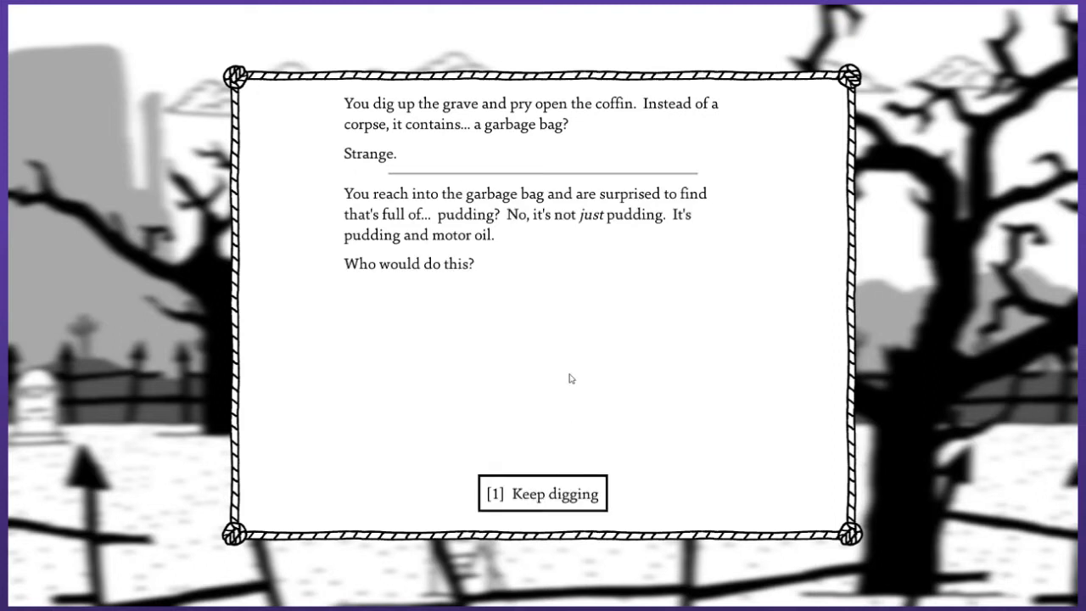
pyautogui.moveTo(571, 377)
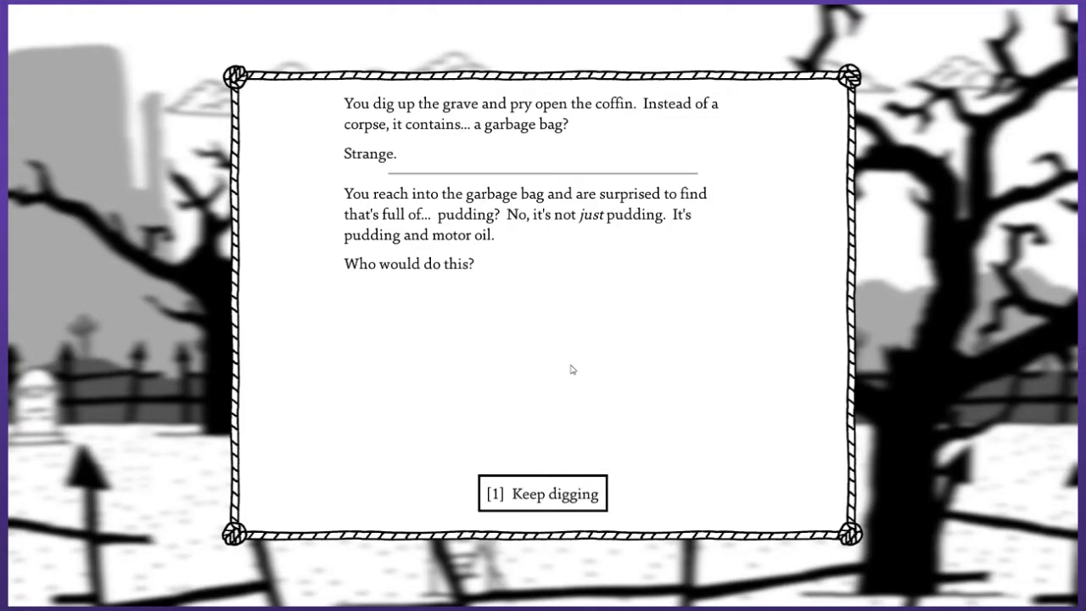
pyautogui.moveTo(555, 497)
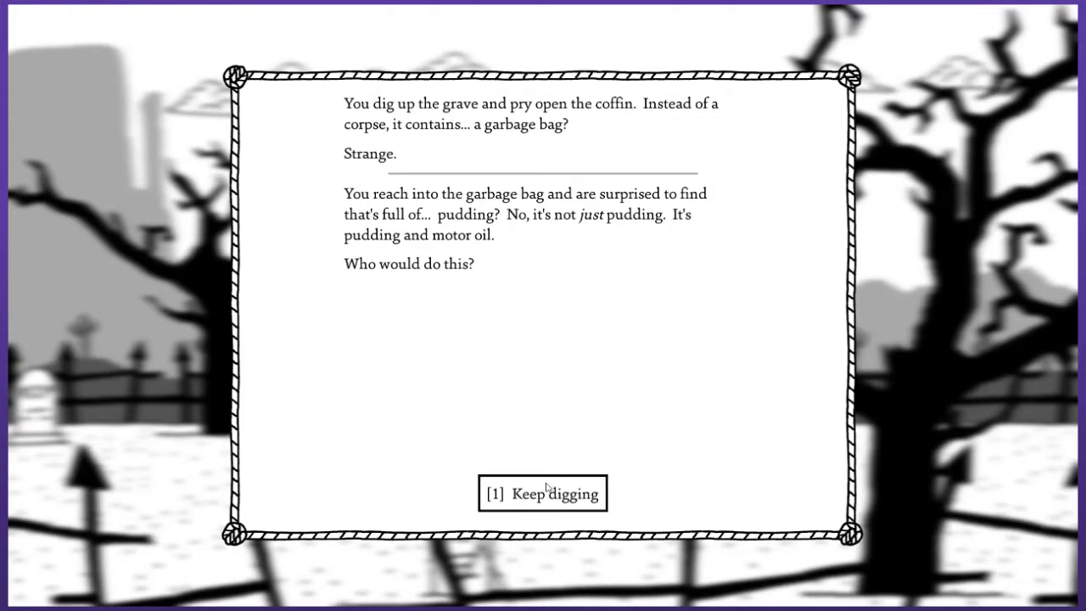
pyautogui.click(542, 493)
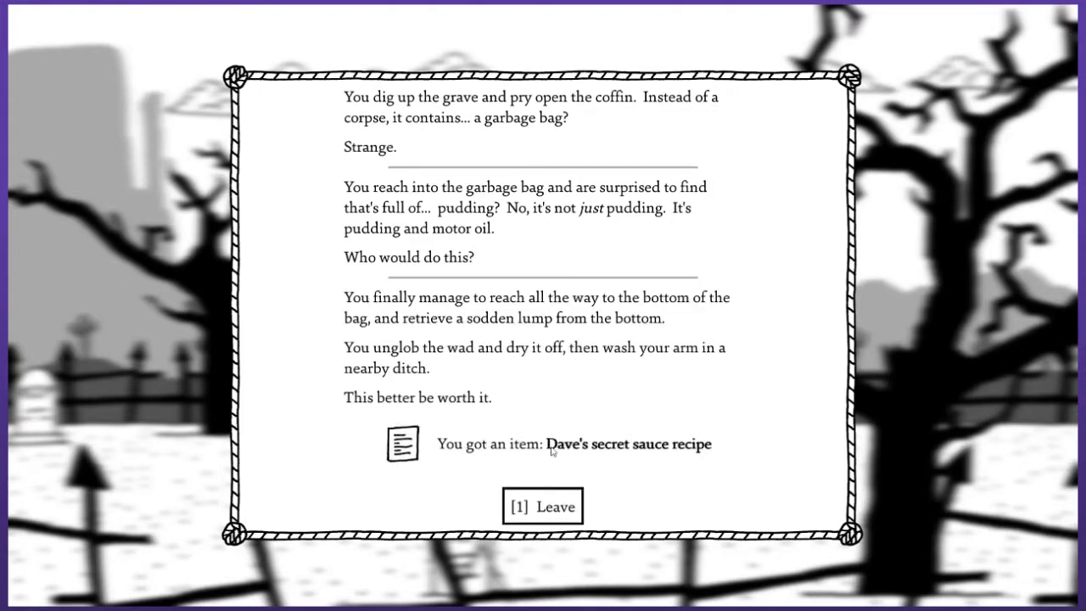
pyautogui.moveTo(539, 420)
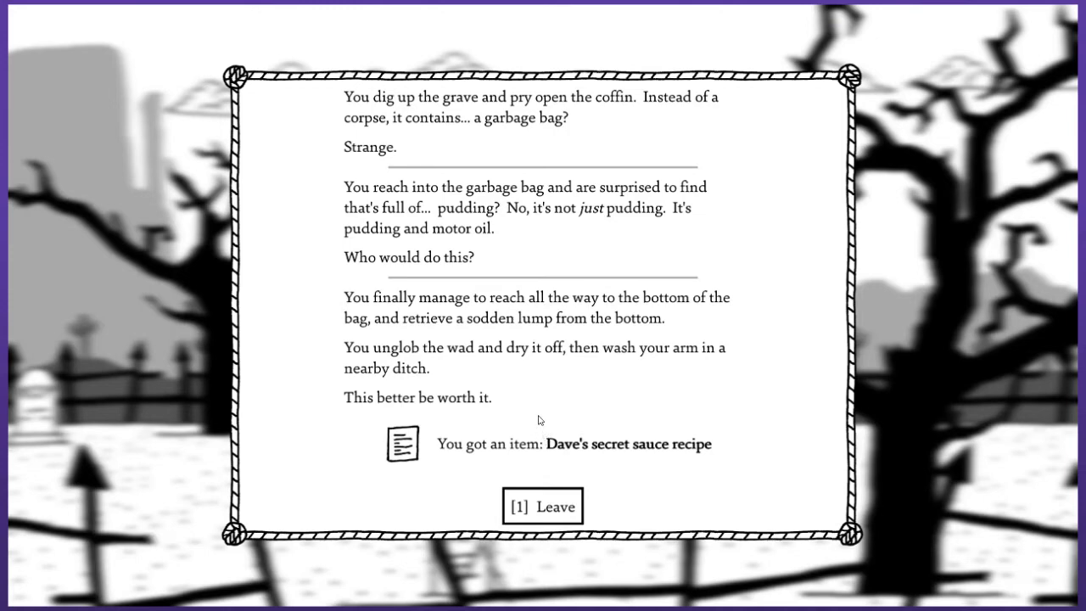
pyautogui.moveTo(540, 367)
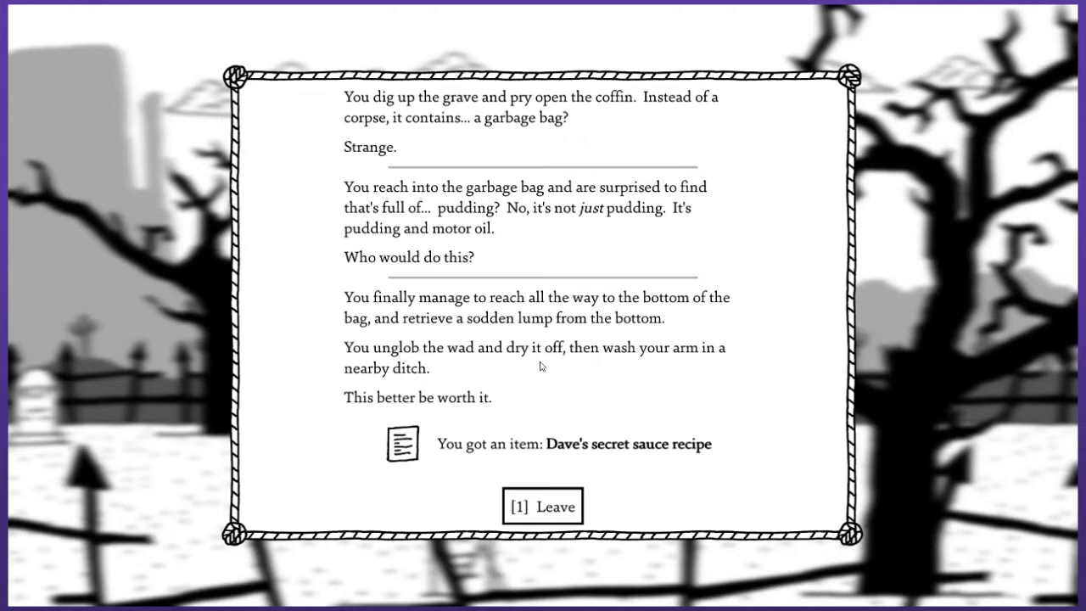
pyautogui.moveTo(524, 375)
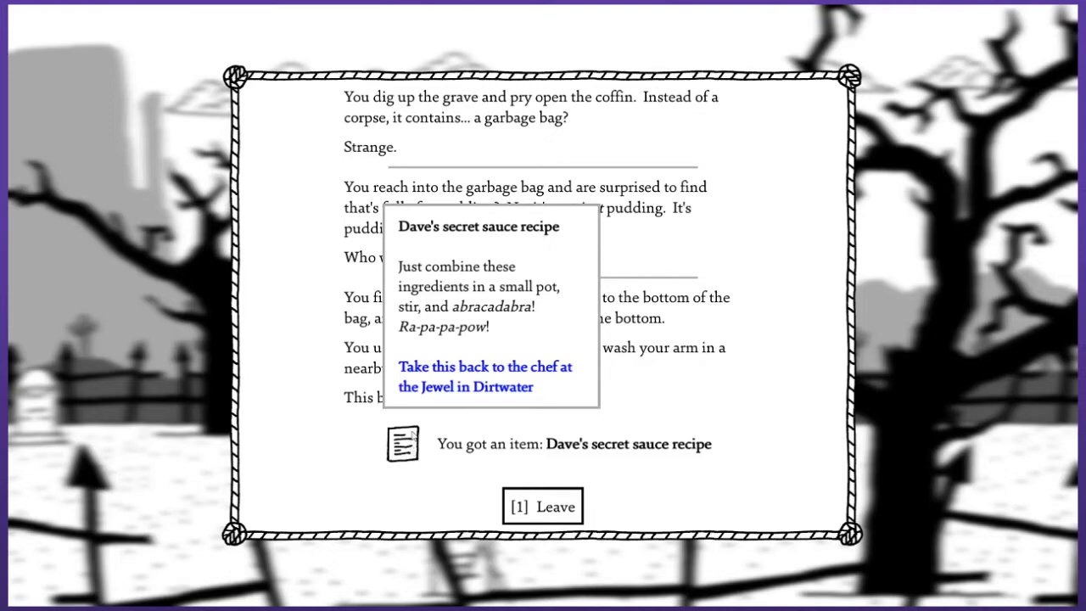
pyautogui.moveTo(409, 443)
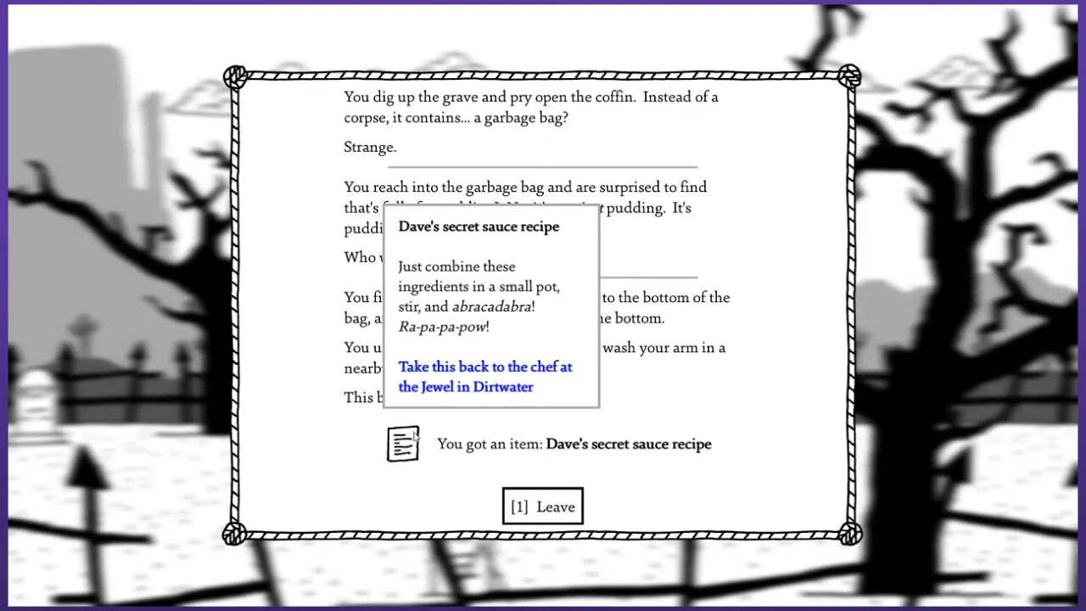
pyautogui.click(542, 506)
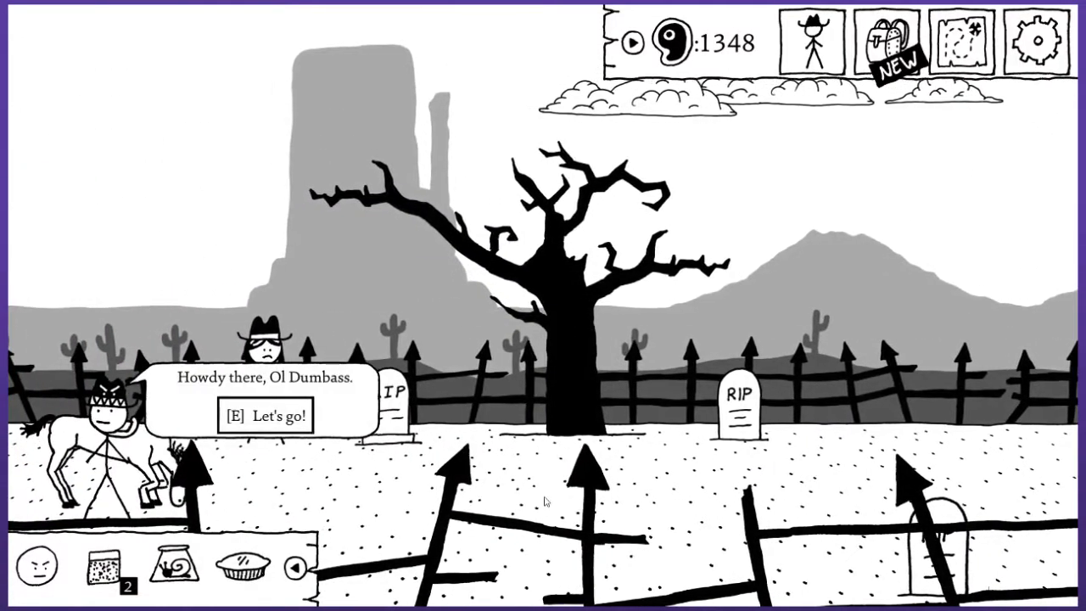
pyautogui.click(967, 39)
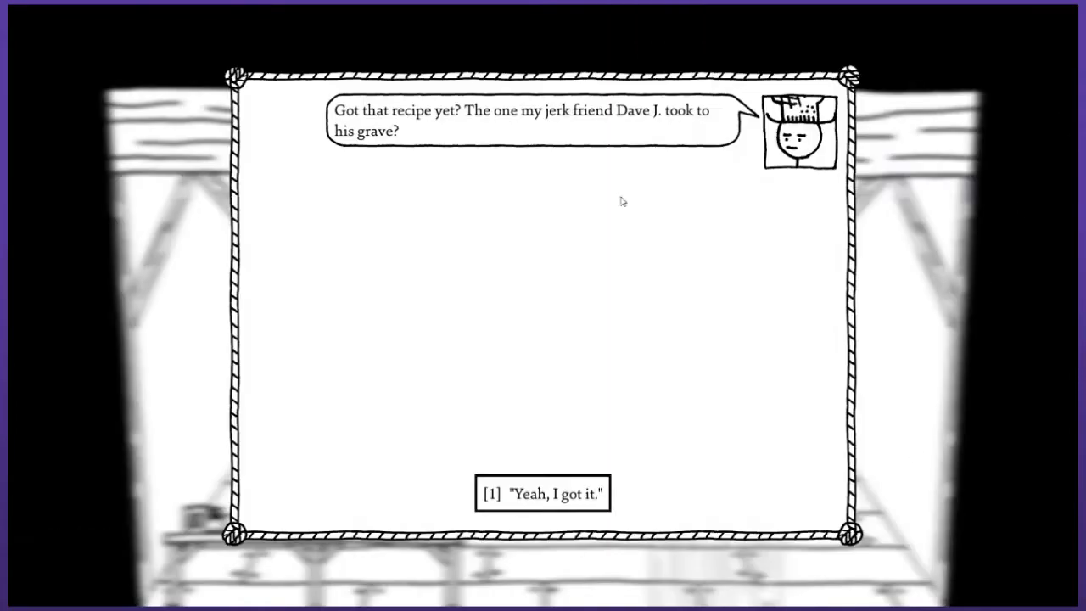
pyautogui.moveTo(565, 214)
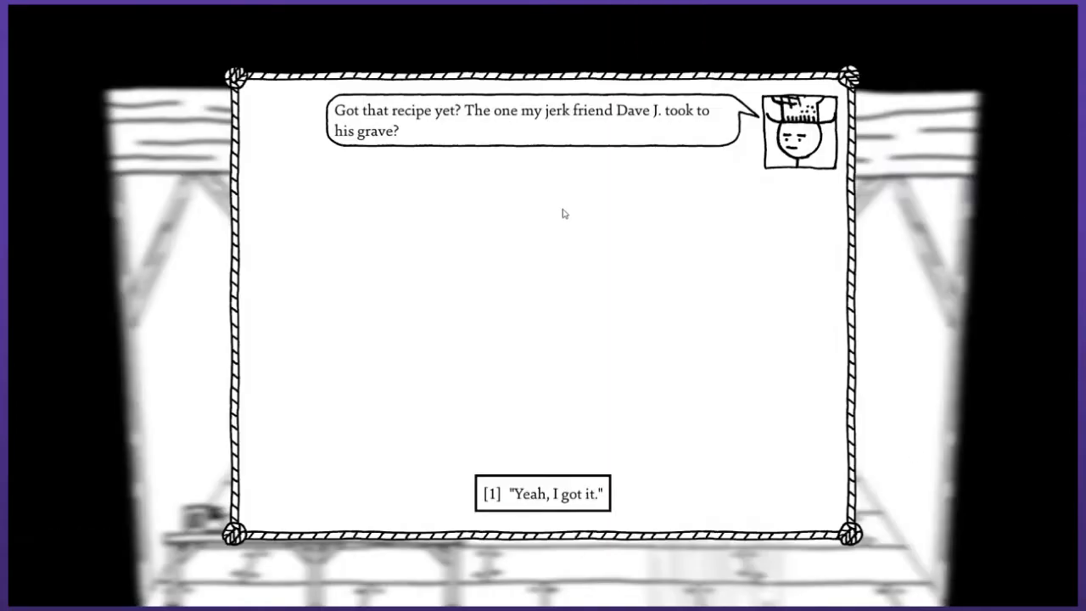
# Give the chef Dave's recipe, earning 10 XP and a sloppy tophat.
pyautogui.click(544, 493)
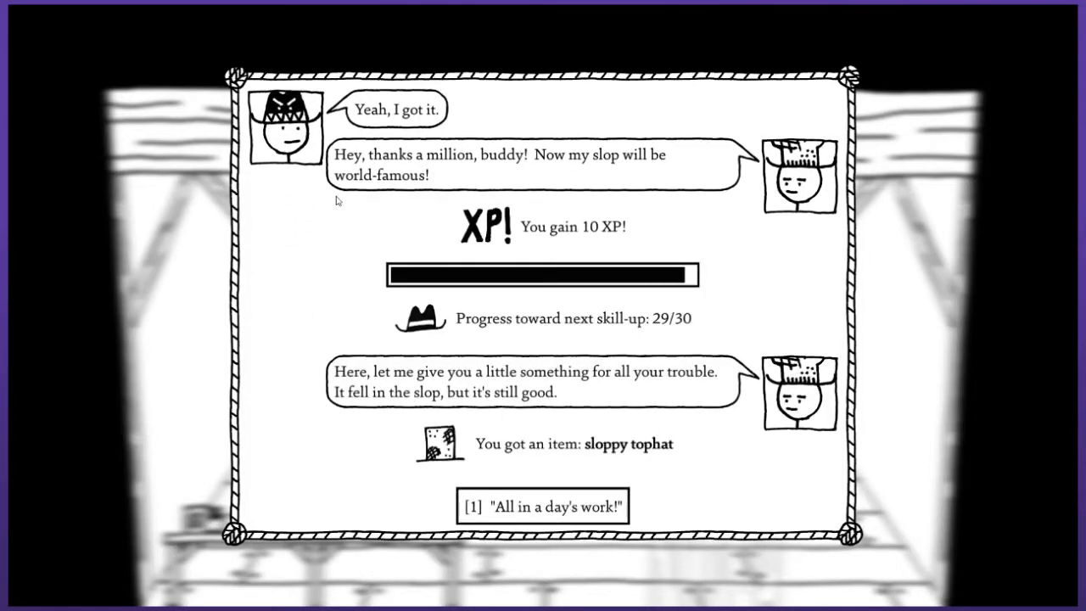
pyautogui.moveTo(356, 211)
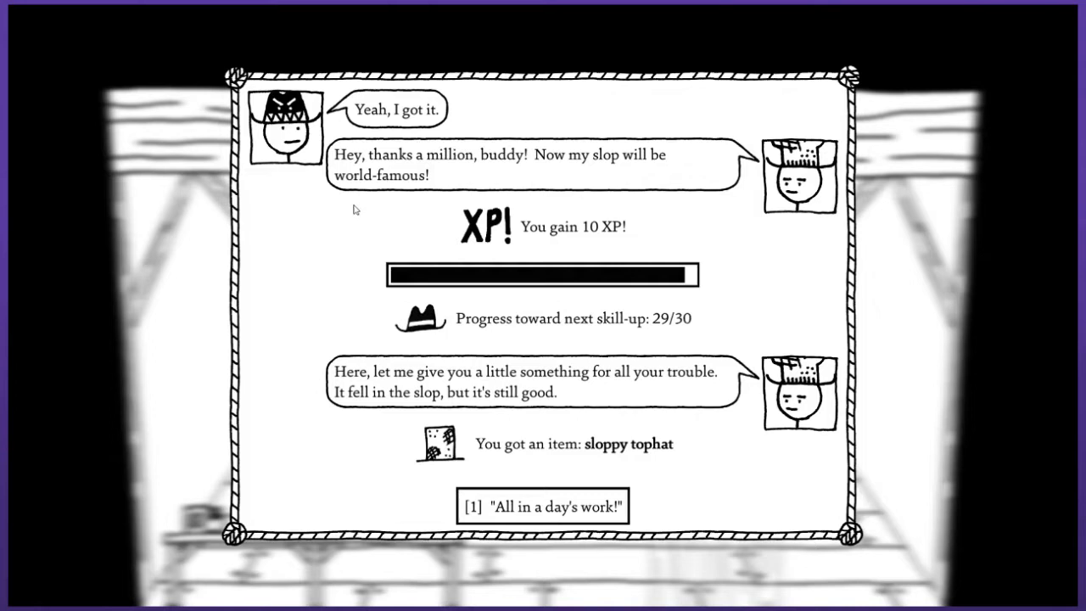
pyautogui.moveTo(364, 214)
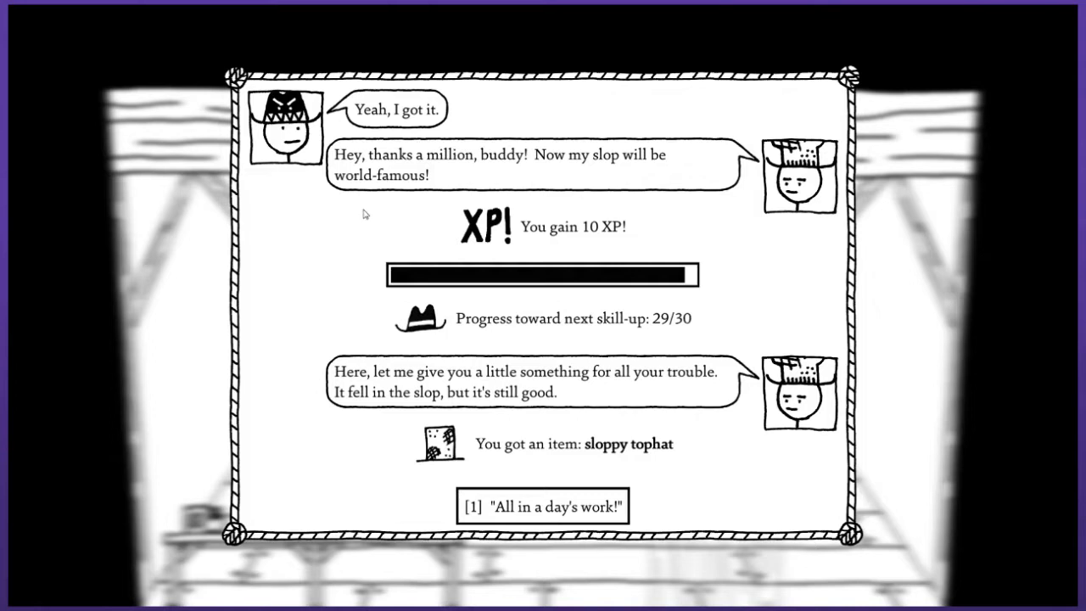
pyautogui.moveTo(276, 296)
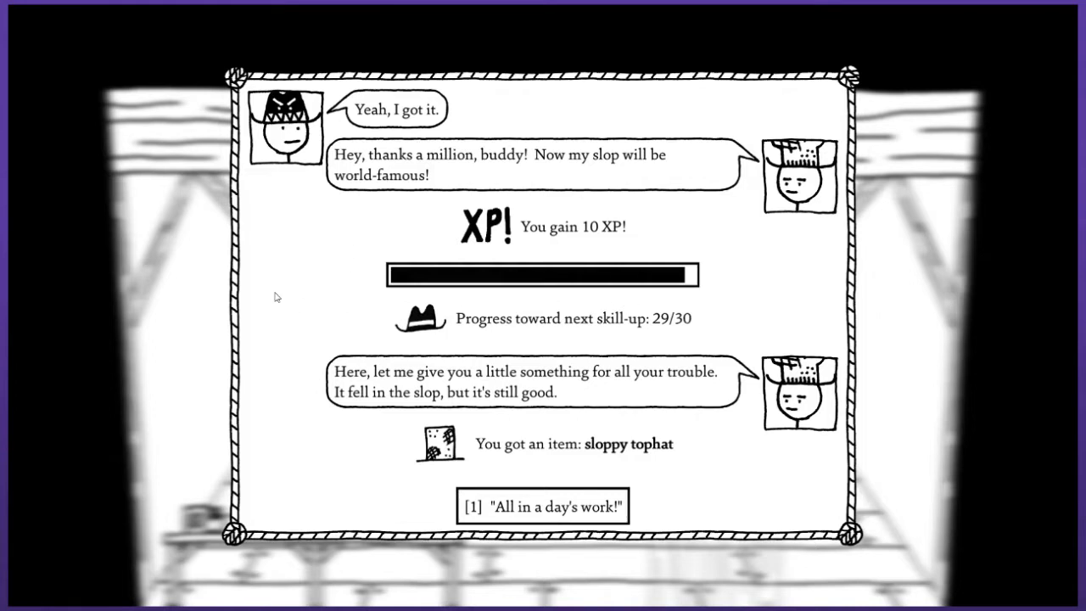
pyautogui.moveTo(294, 285)
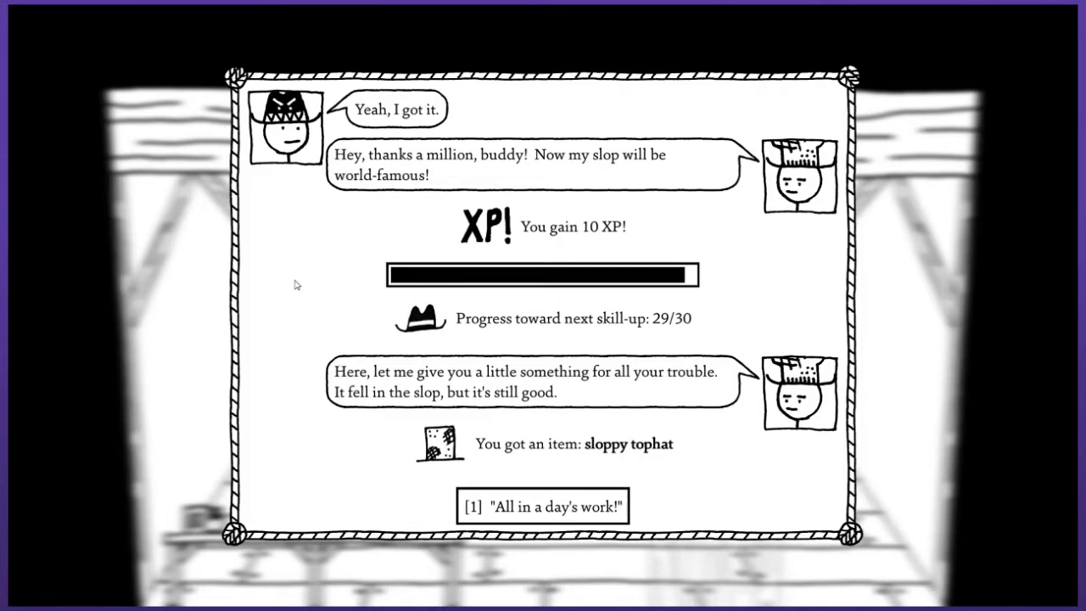
pyautogui.moveTo(312, 293)
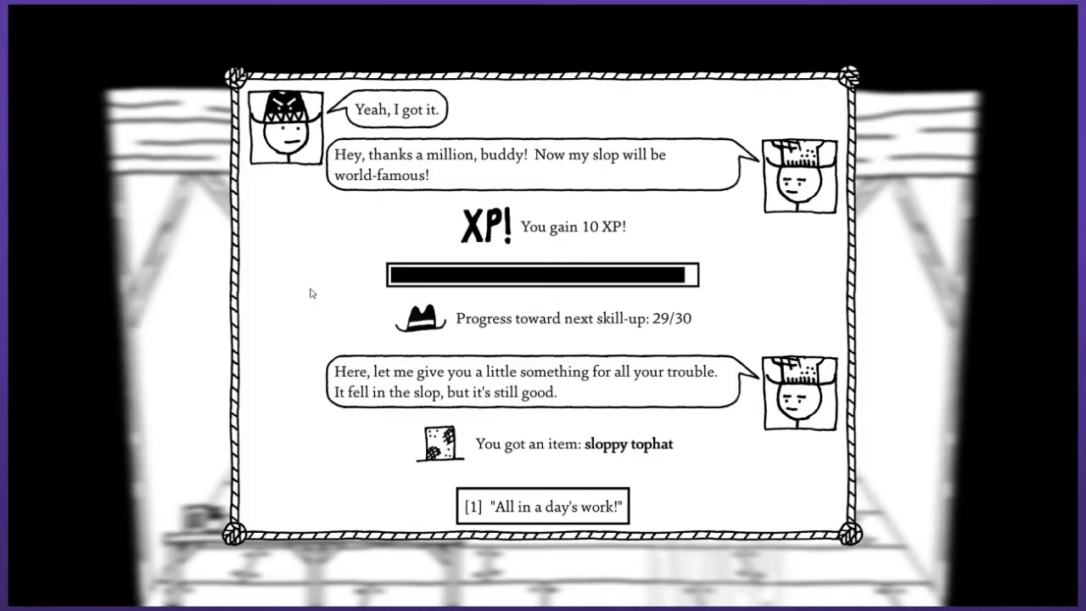
pyautogui.moveTo(438, 447)
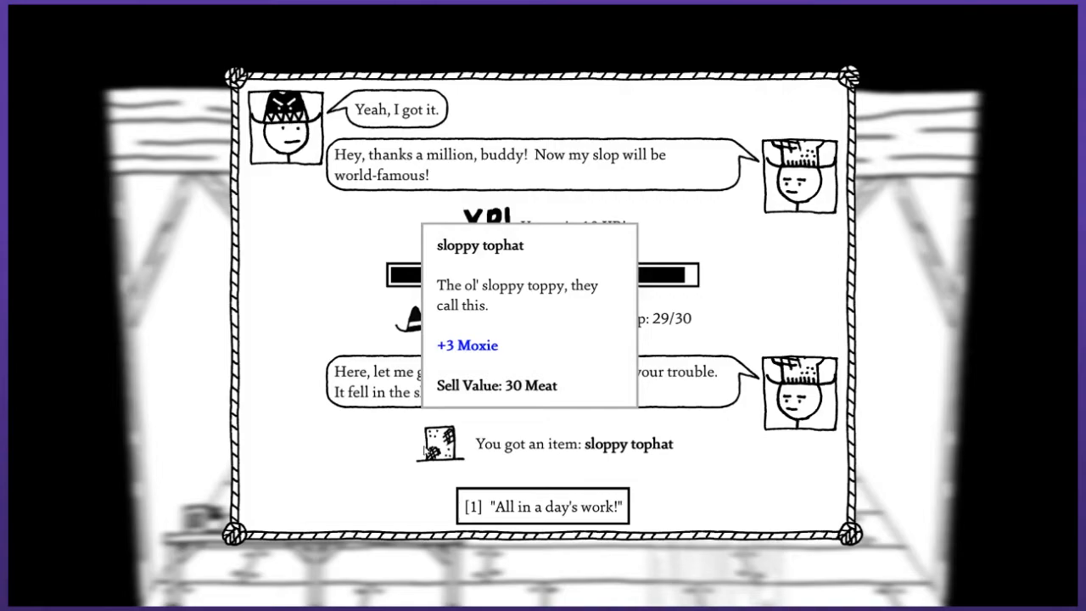
pyautogui.click(543, 506)
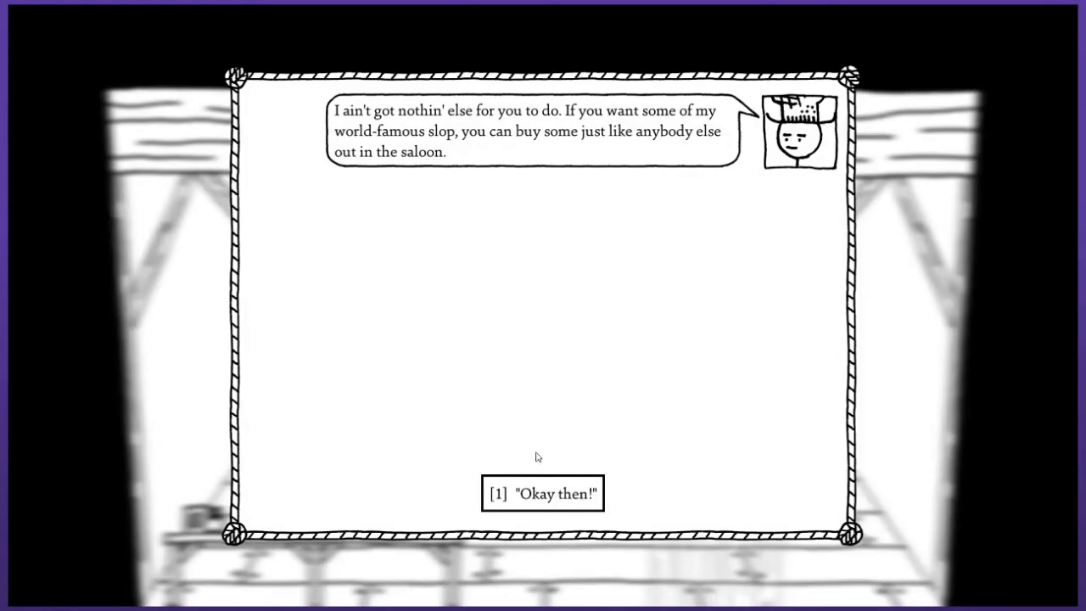
# End the chef chat, browse the slop seller's shop, then close the inventory.
pyautogui.click(541, 493)
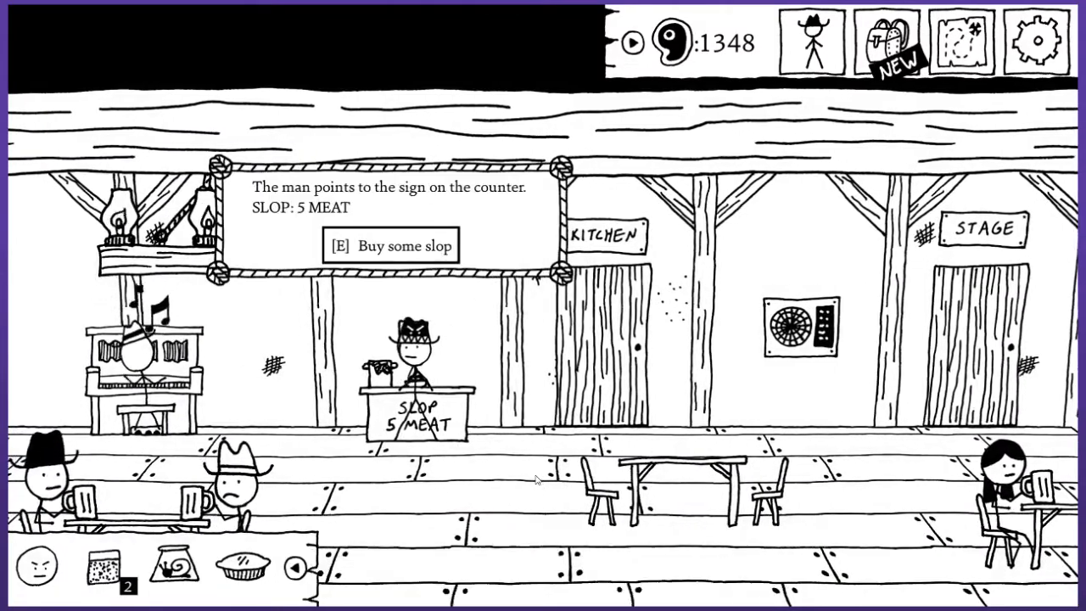
pyautogui.press('e')
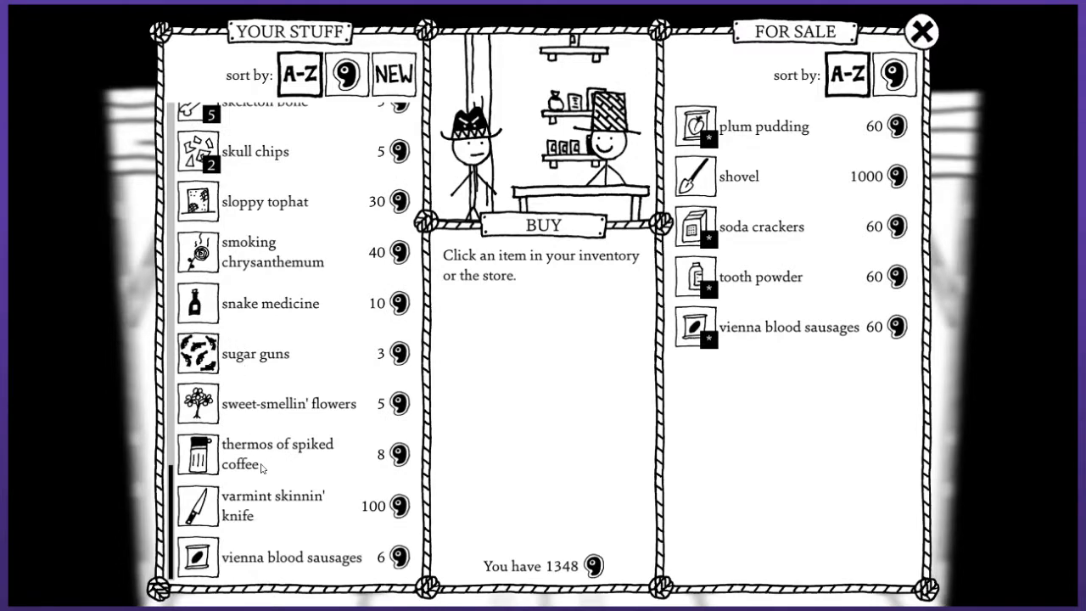
pyautogui.click(923, 27)
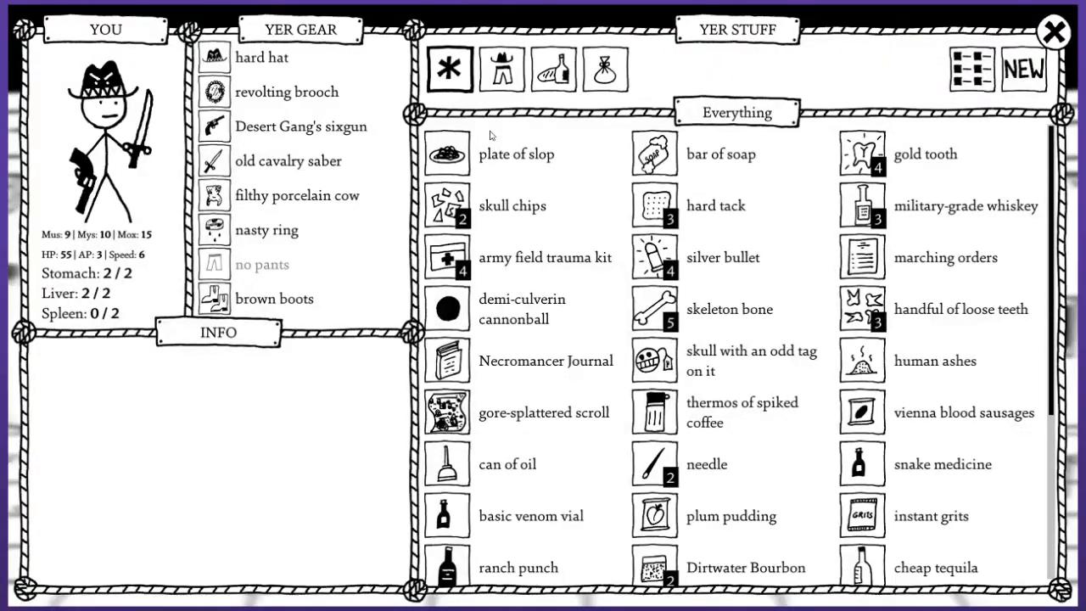
pyautogui.click(519, 153)
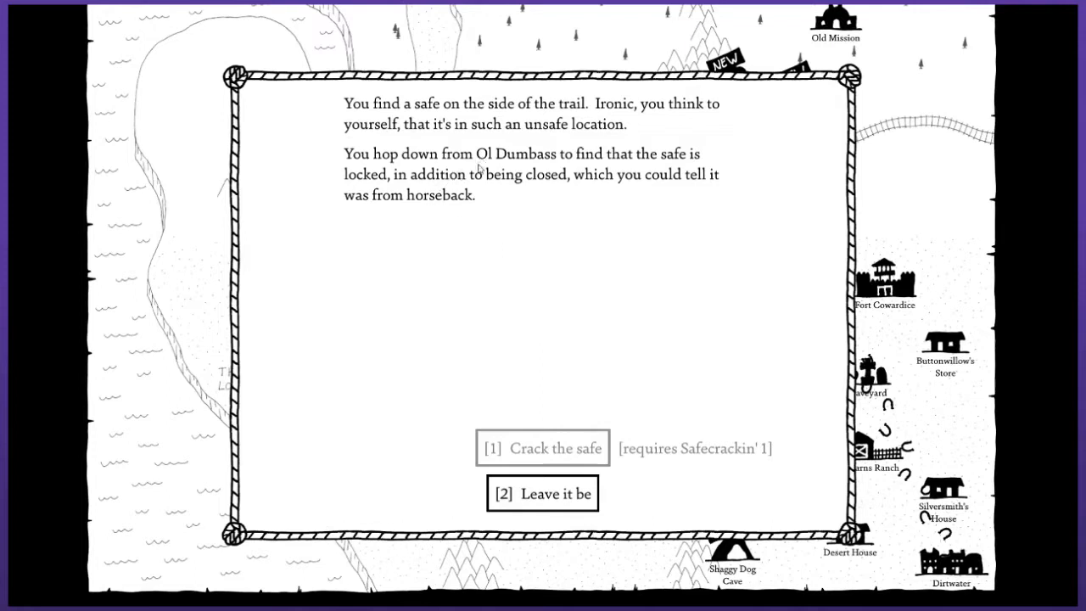
pyautogui.moveTo(564, 377)
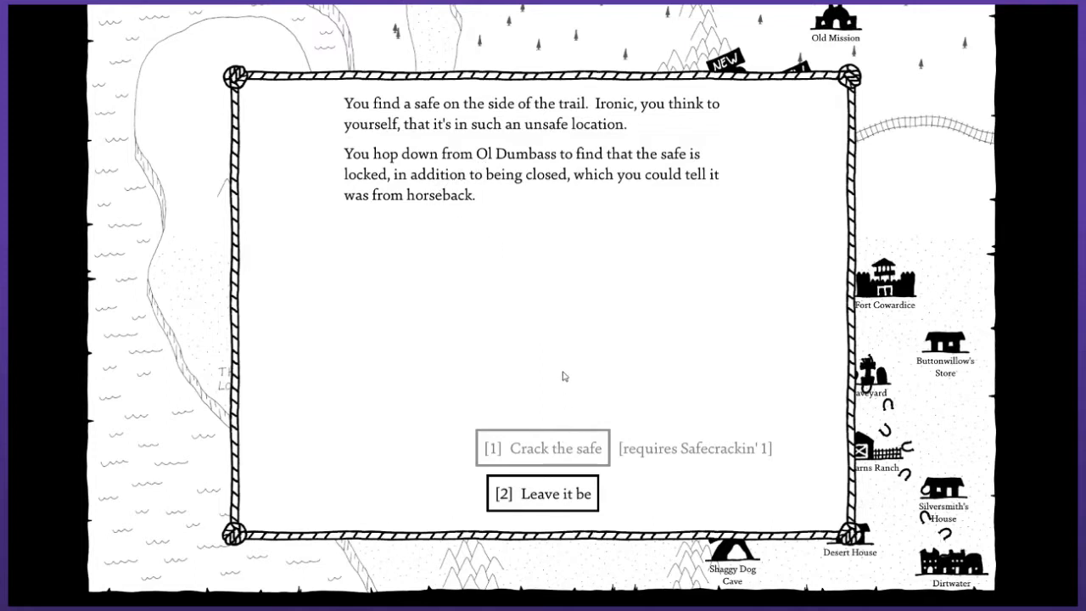
pyautogui.moveTo(523, 227)
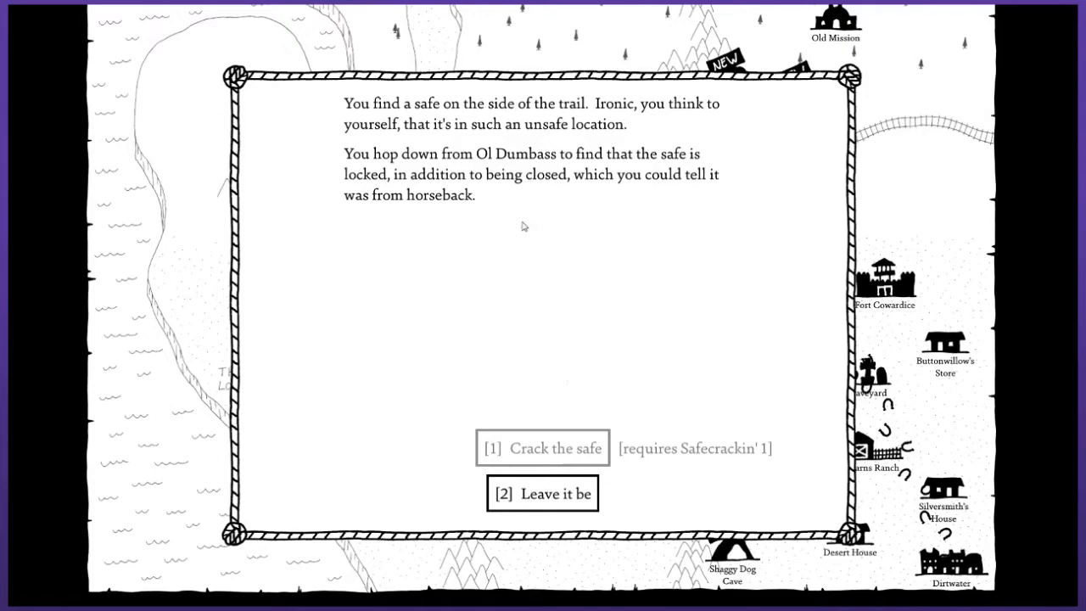
# Leave the locked safe be, travel to Kole Ridge Mine, and thank the companion.
pyautogui.click(543, 493)
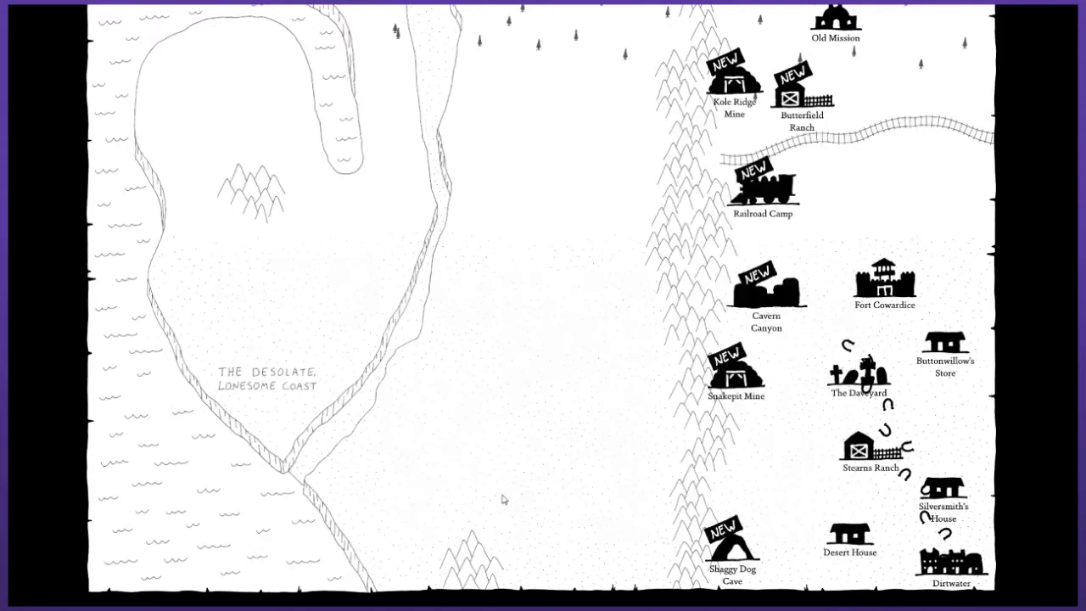
pyautogui.click(734, 85)
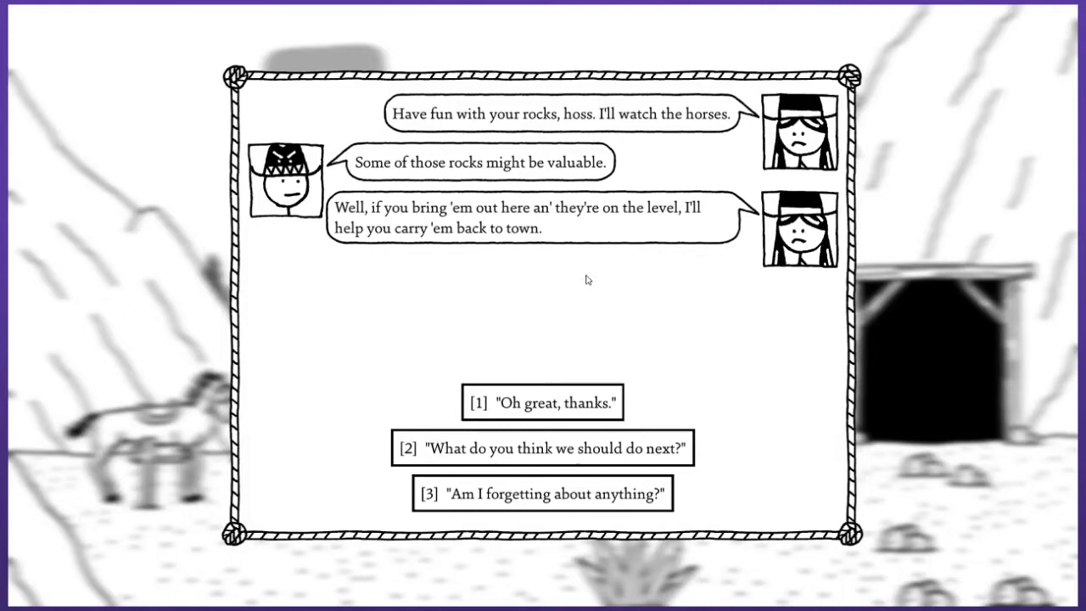
pyautogui.moveTo(393, 305)
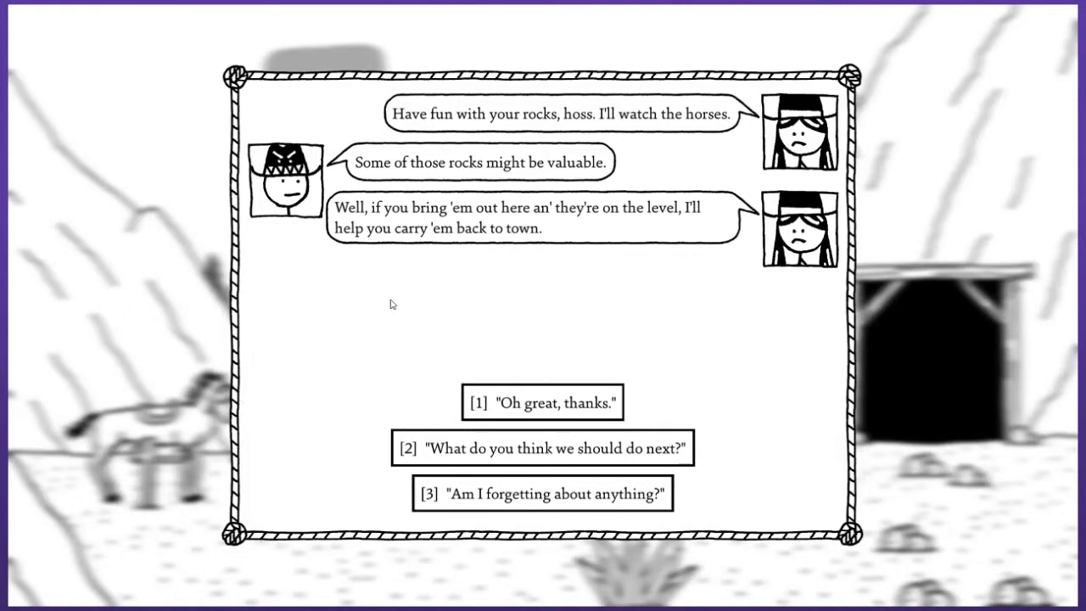
pyautogui.moveTo(551, 411)
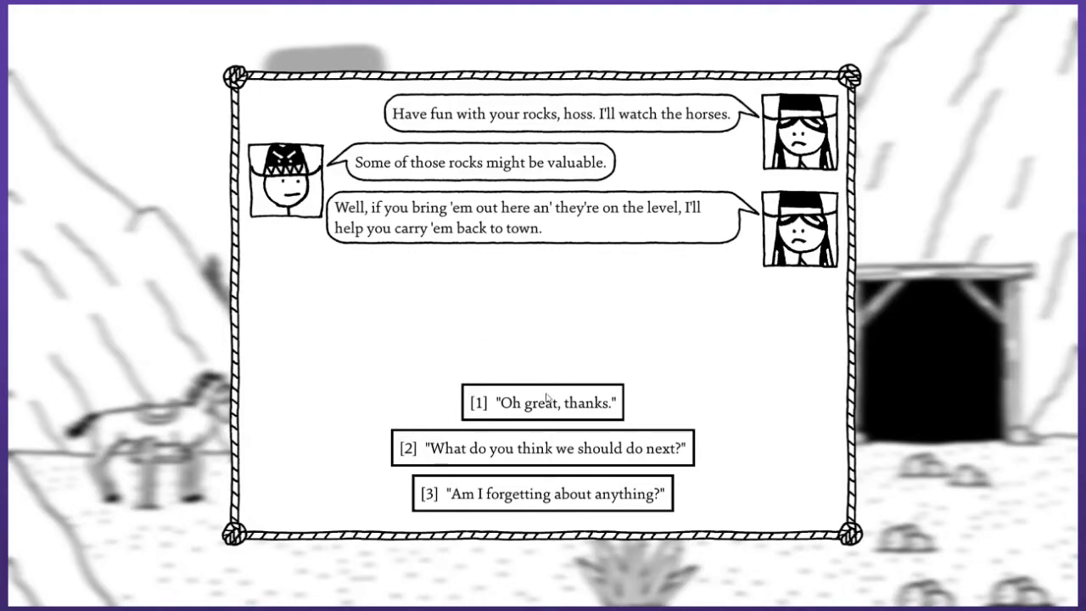
pyautogui.click(544, 402)
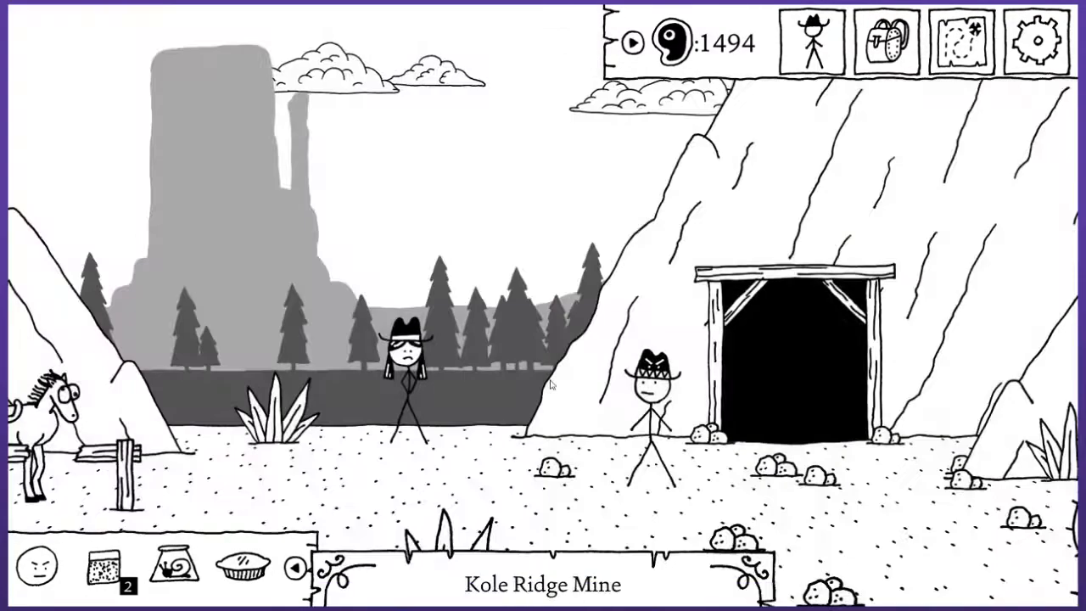
# Enter Kole Ridge Mine and open the first locker, finding a miner's helmet and laudanum.
pyautogui.click(794, 357)
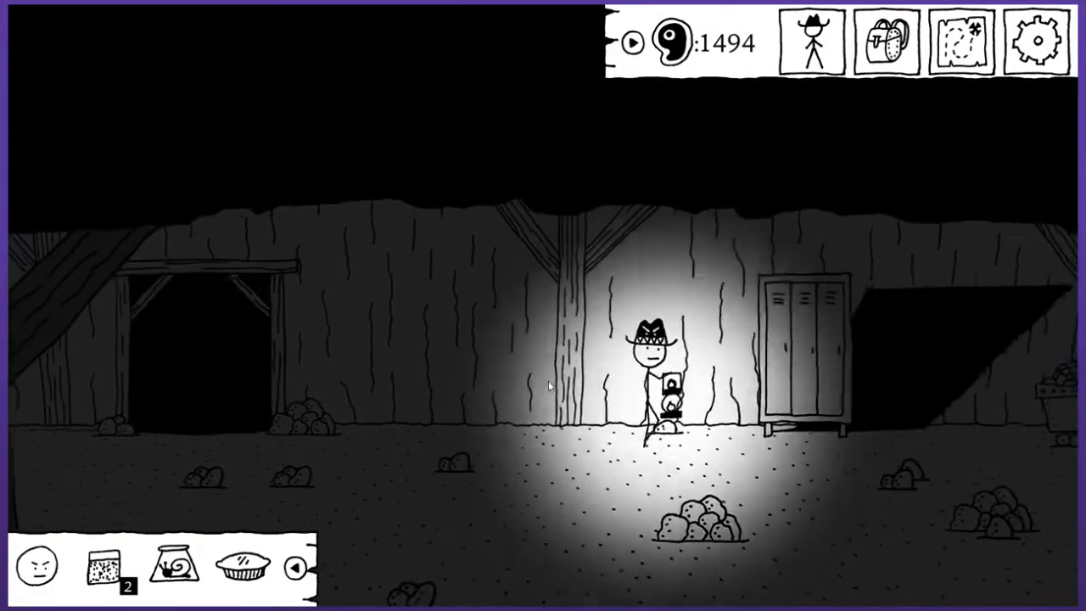
pyautogui.click(798, 357)
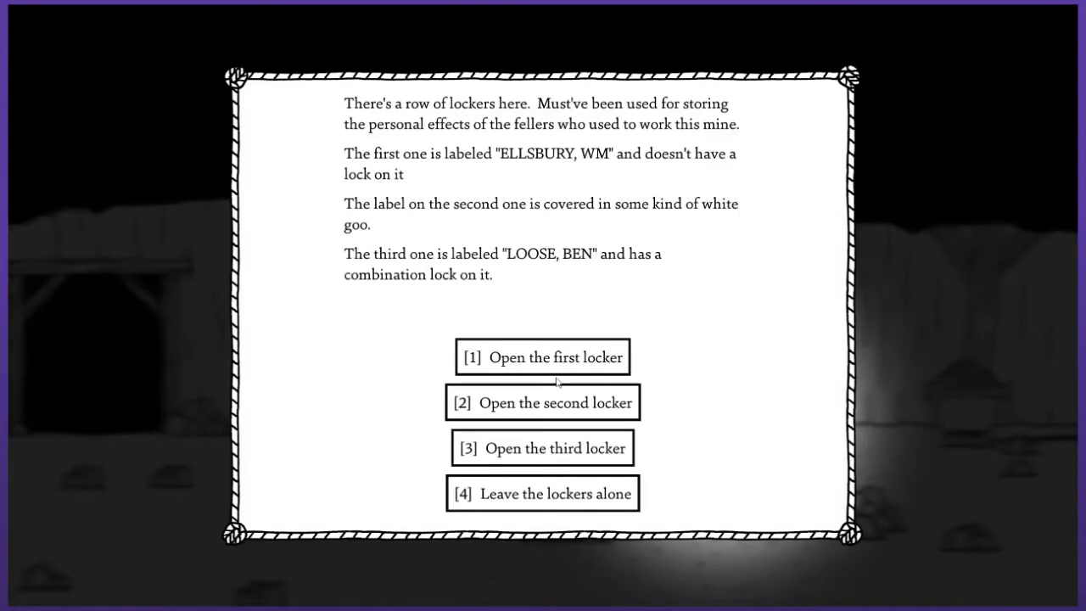
pyautogui.moveTo(667, 310)
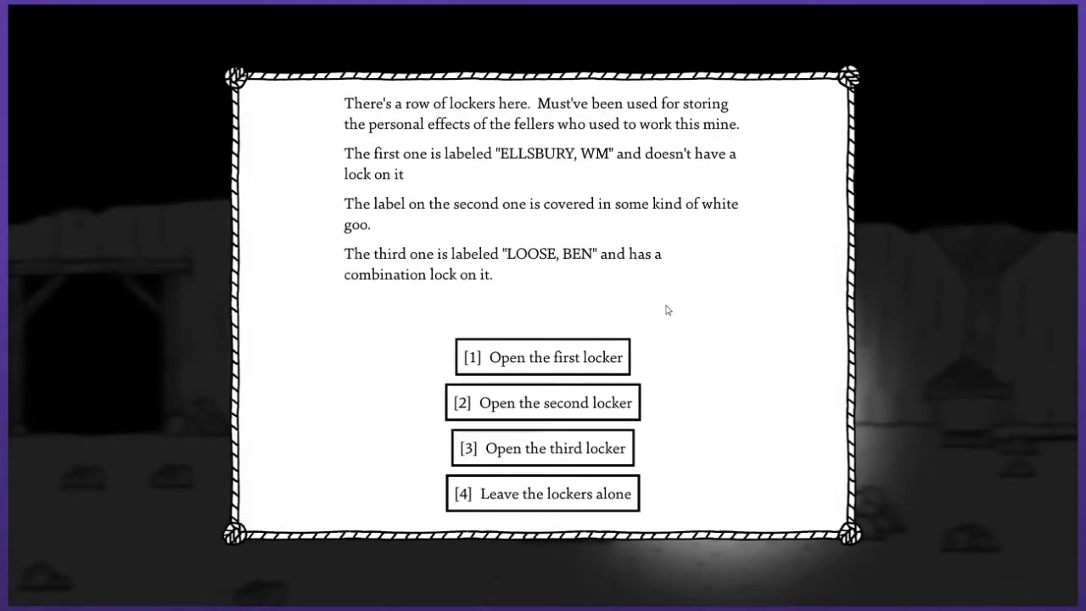
pyautogui.moveTo(671, 311)
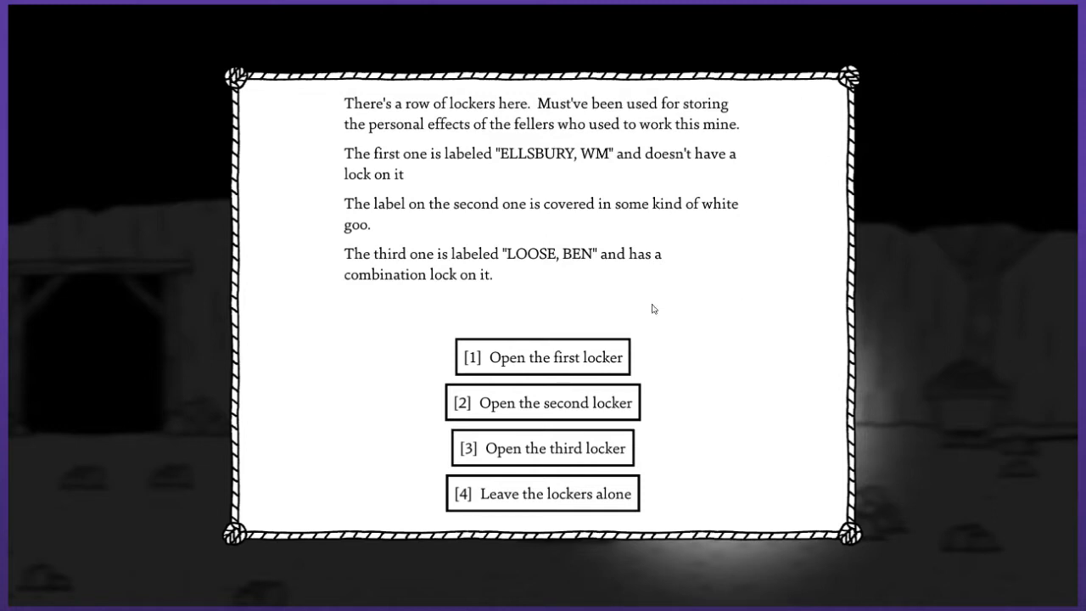
pyautogui.moveTo(626, 298)
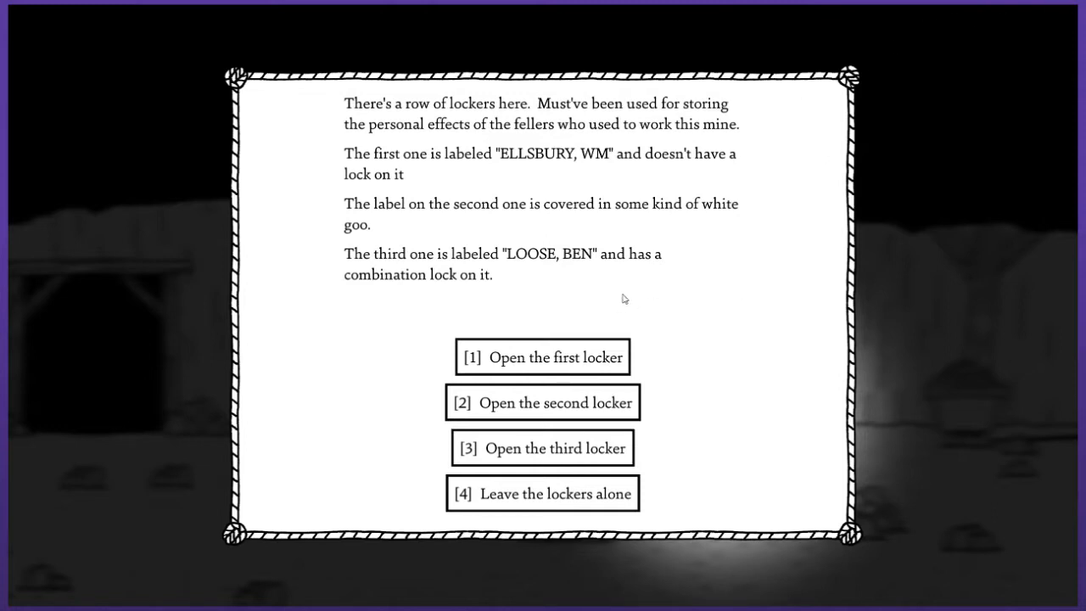
pyautogui.moveTo(609, 282)
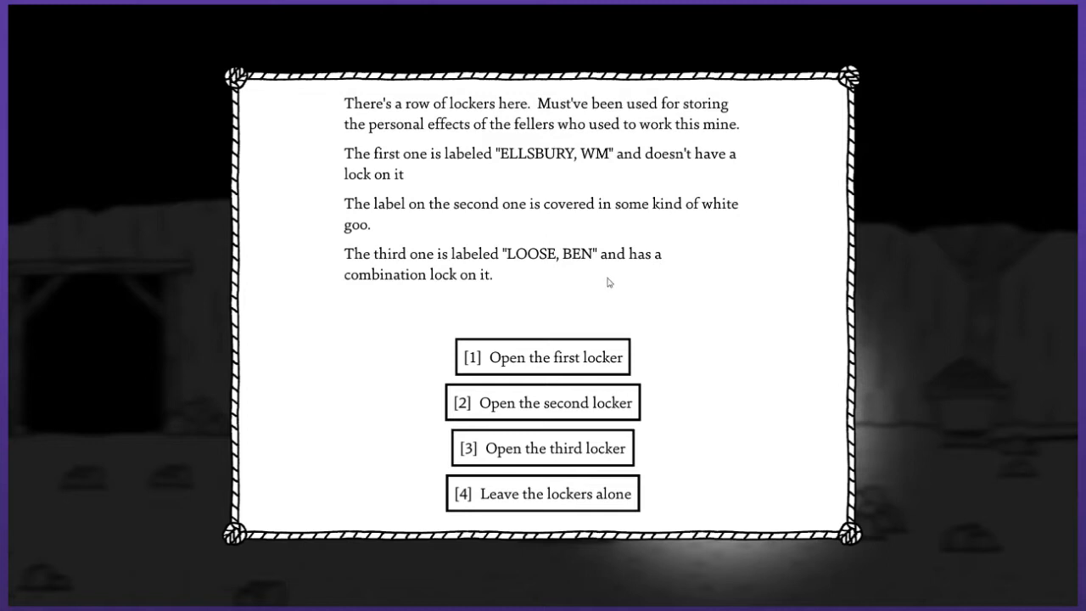
pyautogui.moveTo(567, 247)
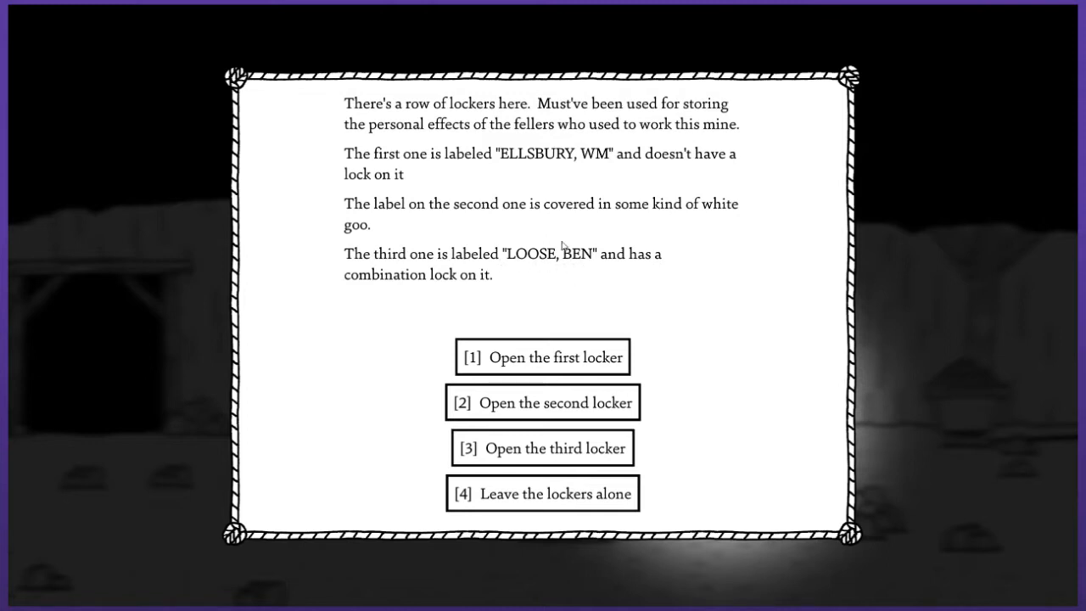
pyautogui.moveTo(601, 287)
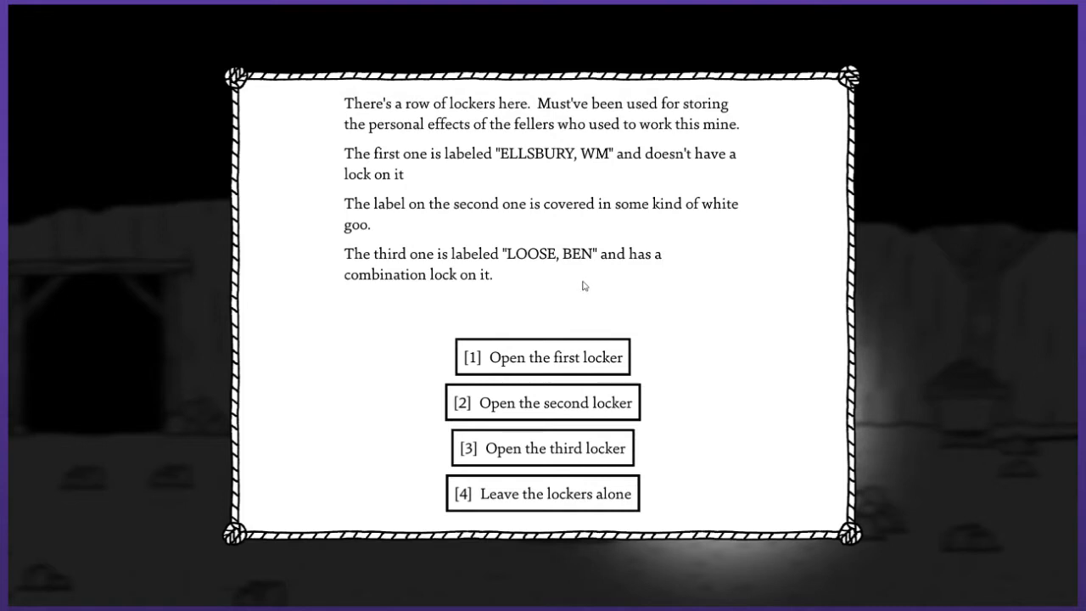
pyautogui.moveTo(581, 281)
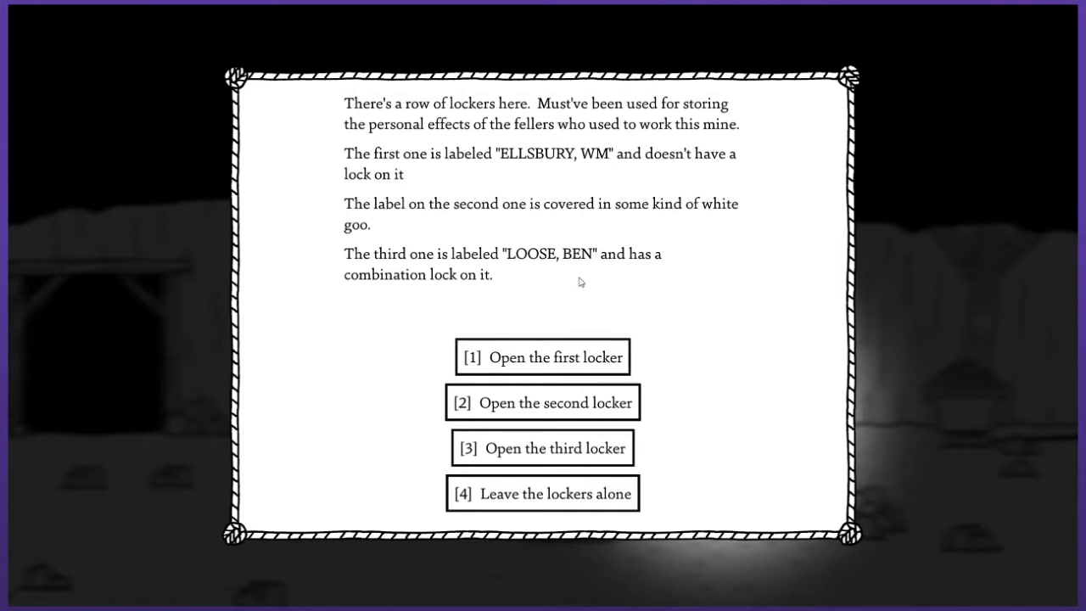
pyautogui.moveTo(699, 214)
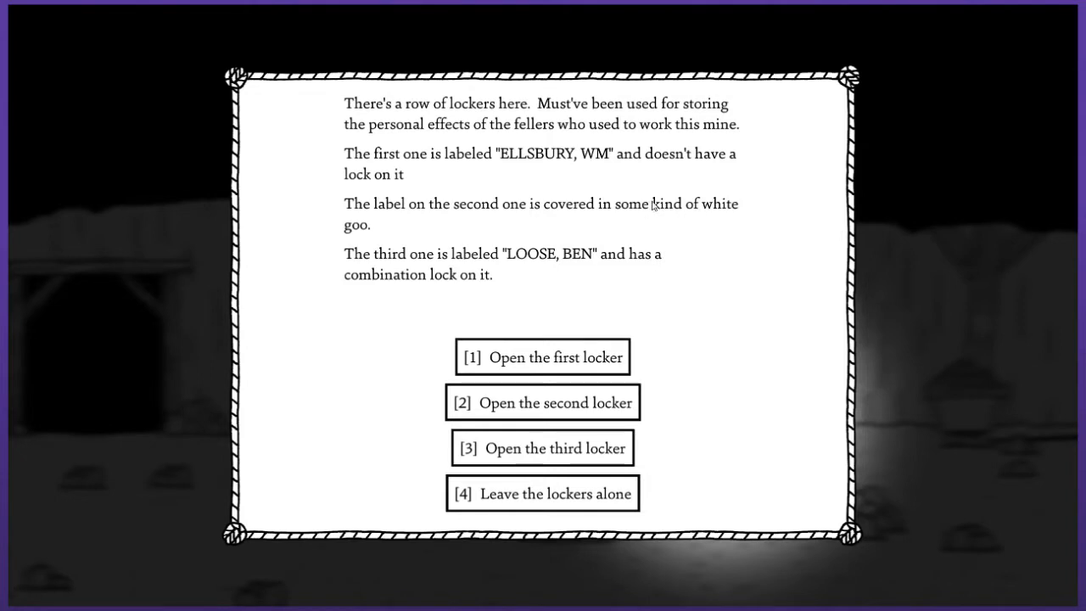
pyautogui.click(542, 356)
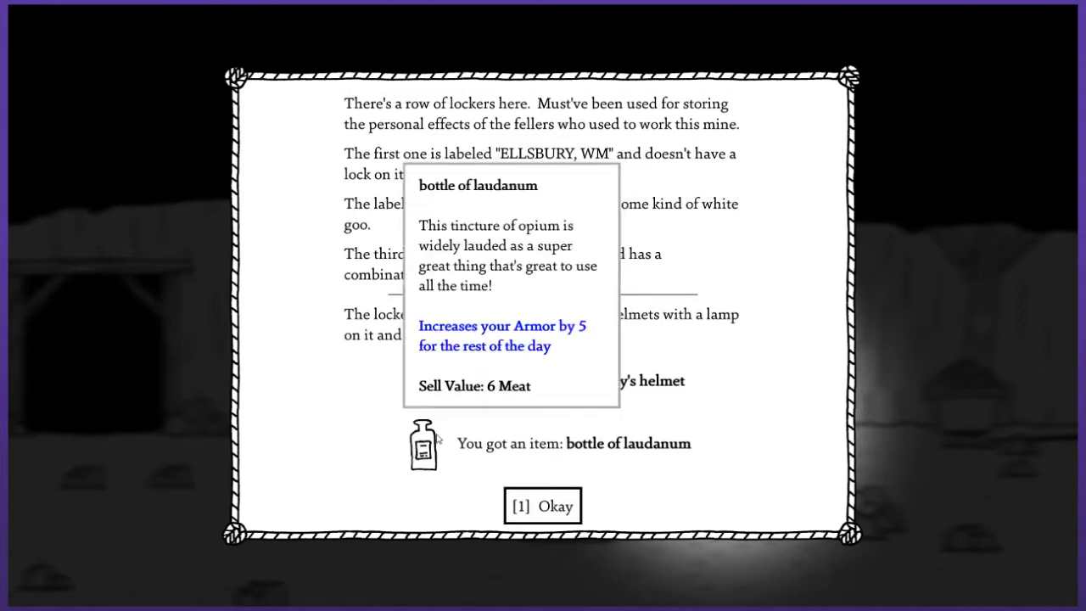
# Take the locker items, fail the combination-locked locker, and start fighting the goo-covered skeleton.
pyautogui.click(542, 506)
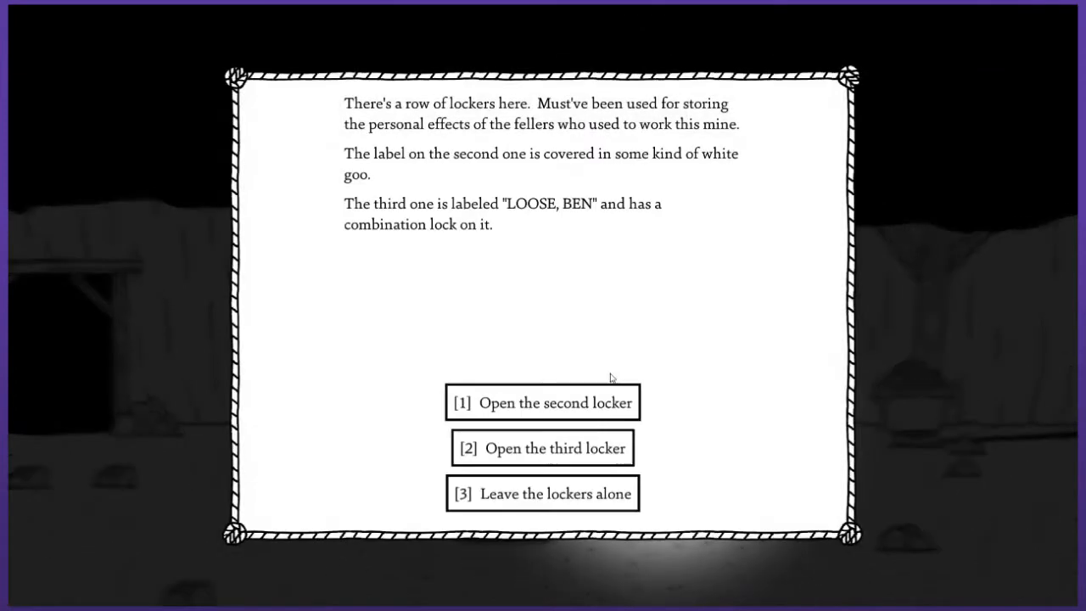
pyautogui.click(542, 448)
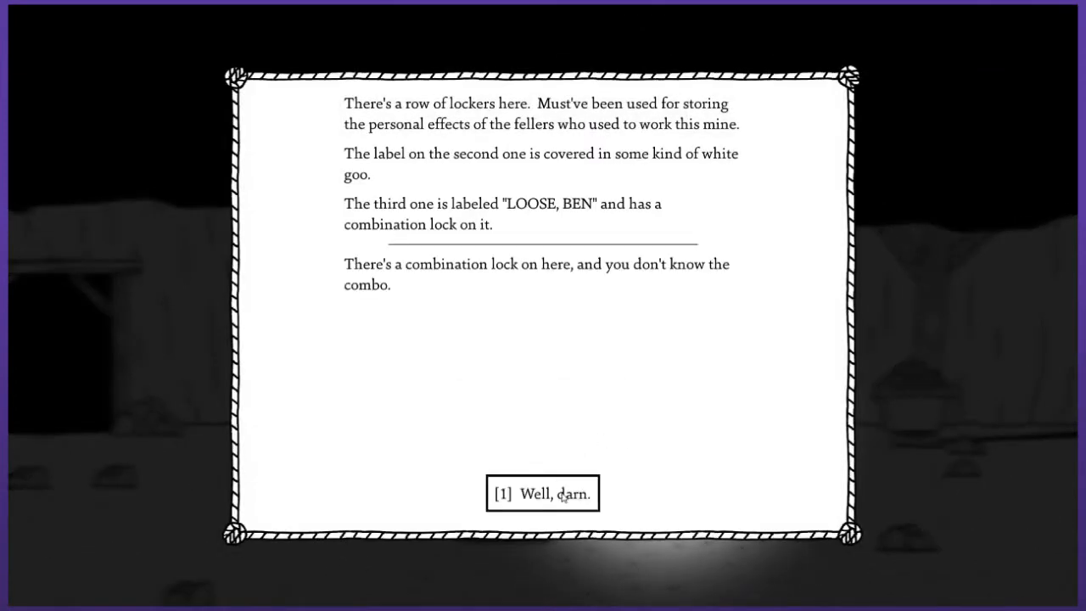
pyautogui.click(542, 493)
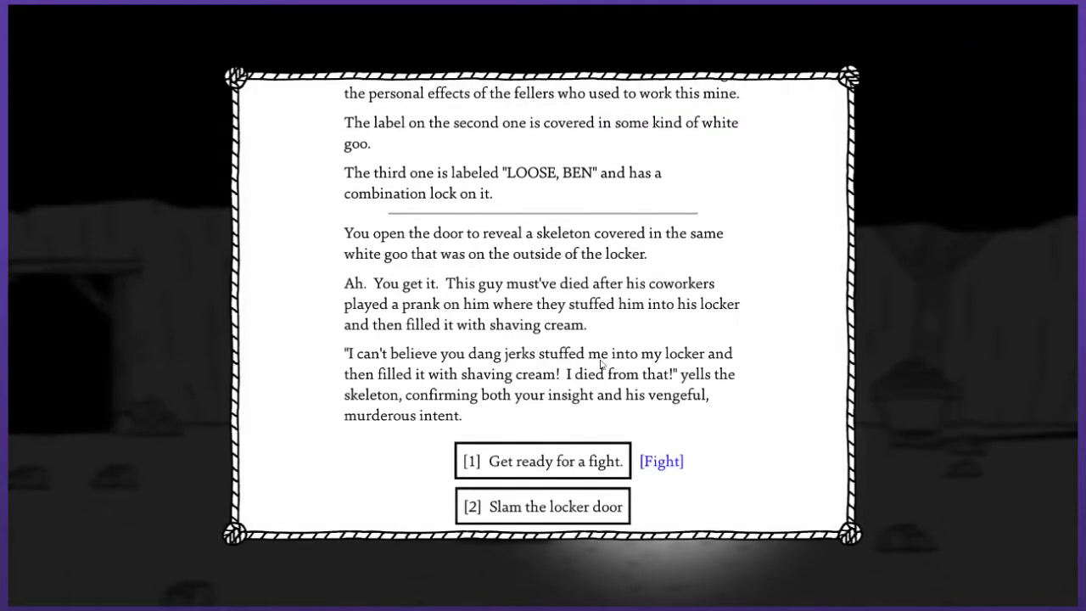
pyautogui.moveTo(606, 358)
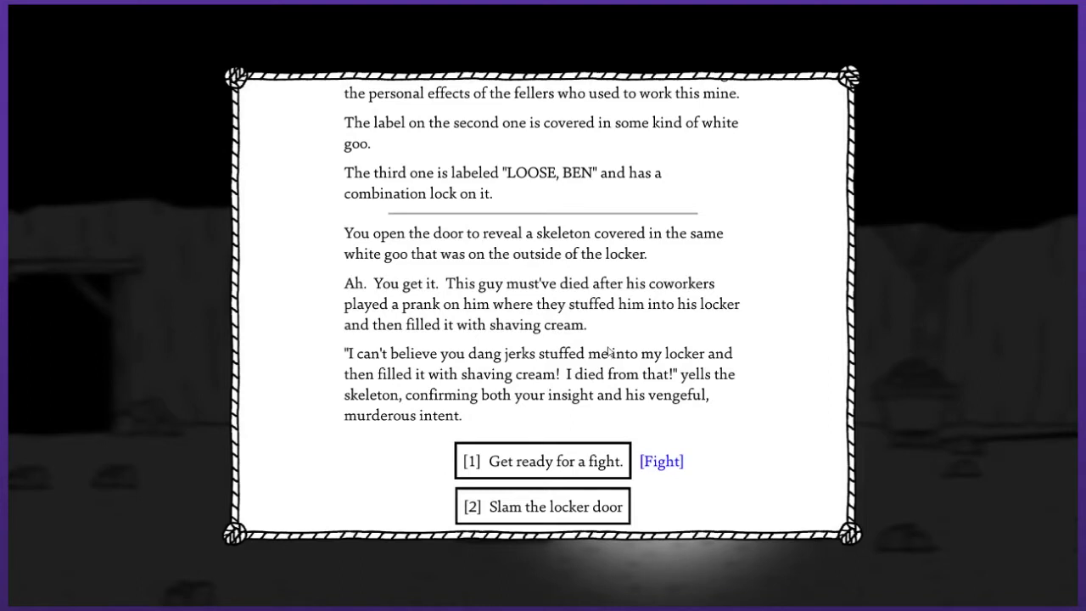
pyautogui.moveTo(552, 388)
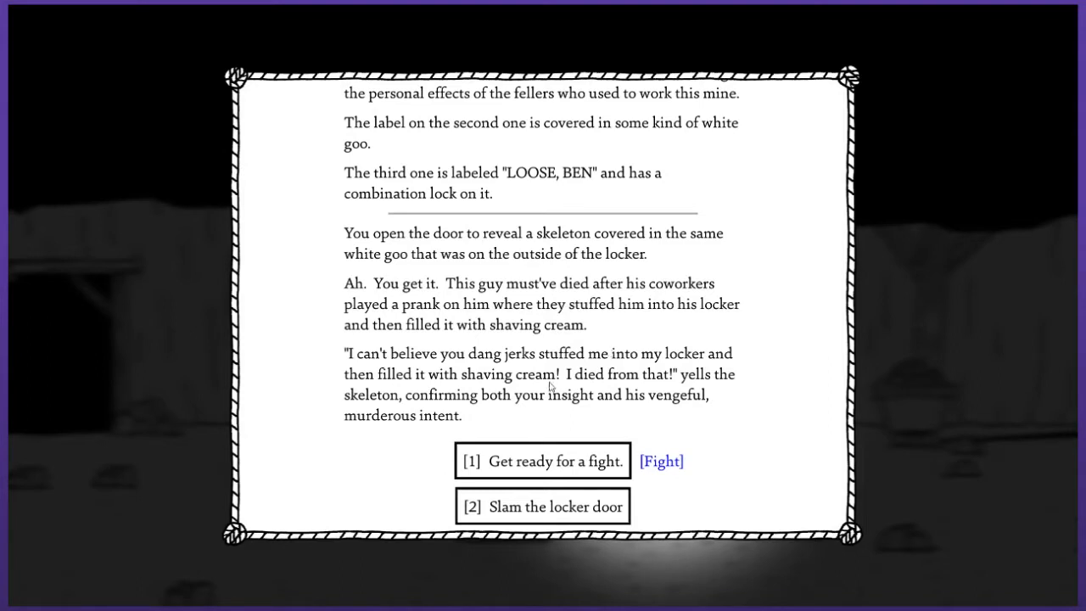
pyautogui.moveTo(570, 402)
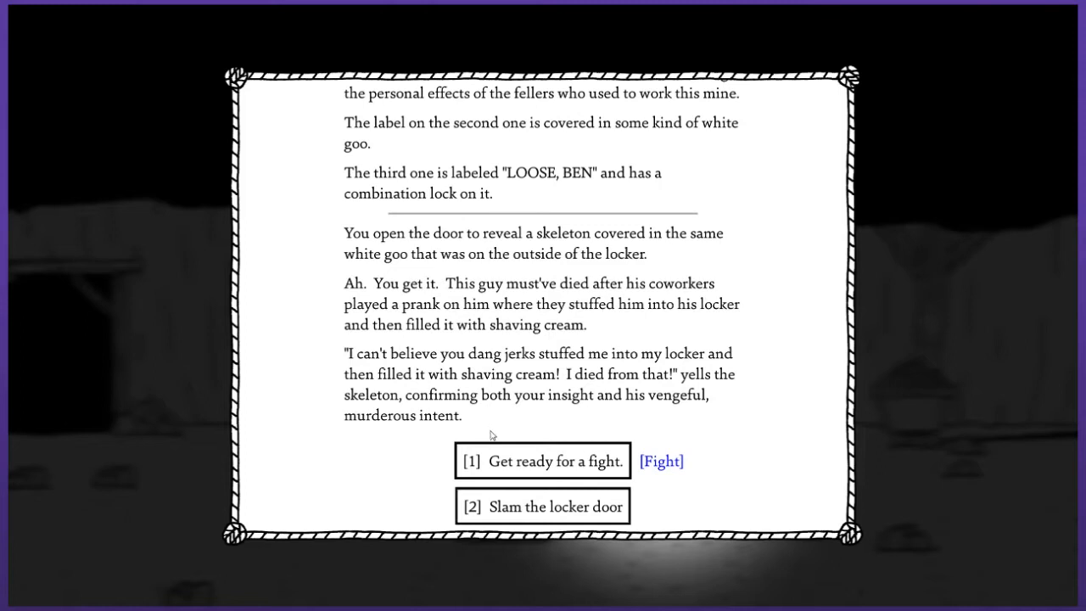
pyautogui.moveTo(504, 403)
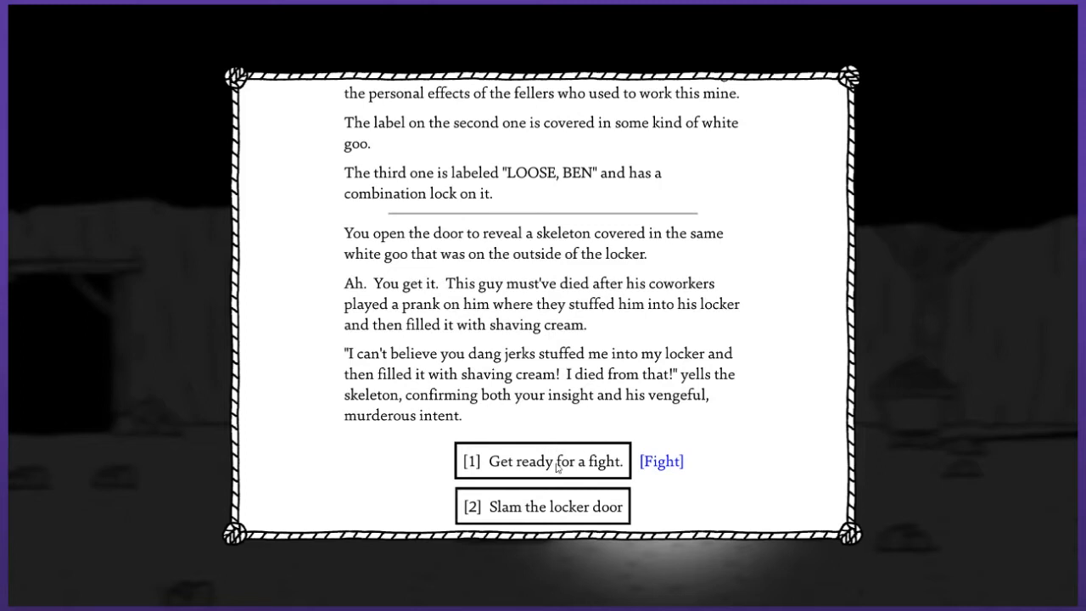
pyautogui.click(542, 461)
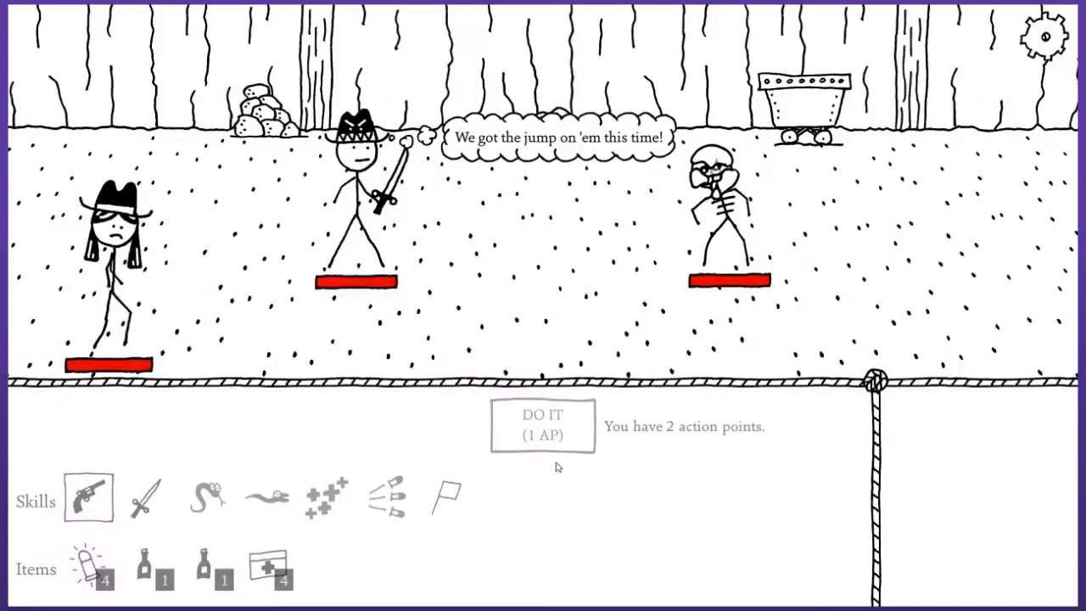
# Target the skeleton and open with a triple-shot Fan Hammer plus a companion shot.
pyautogui.click(87, 502)
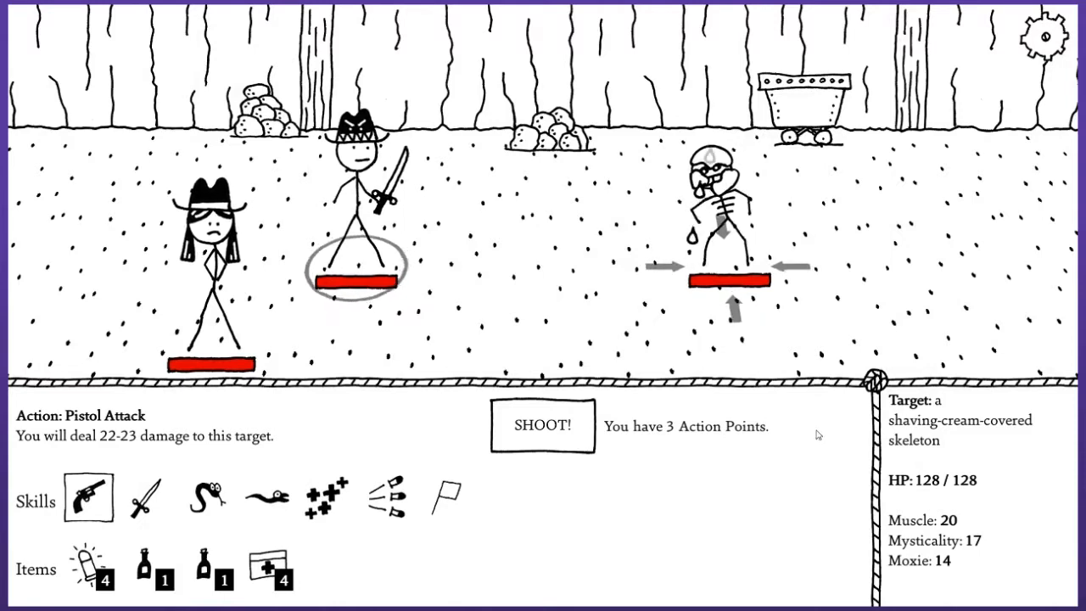
pyautogui.click(388, 507)
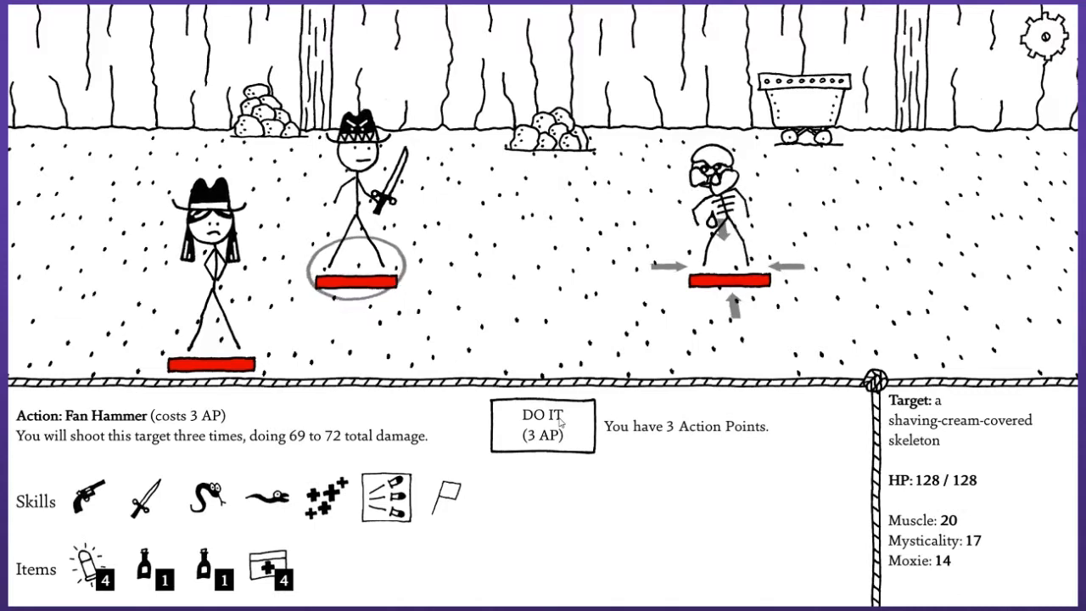
pyautogui.click(544, 430)
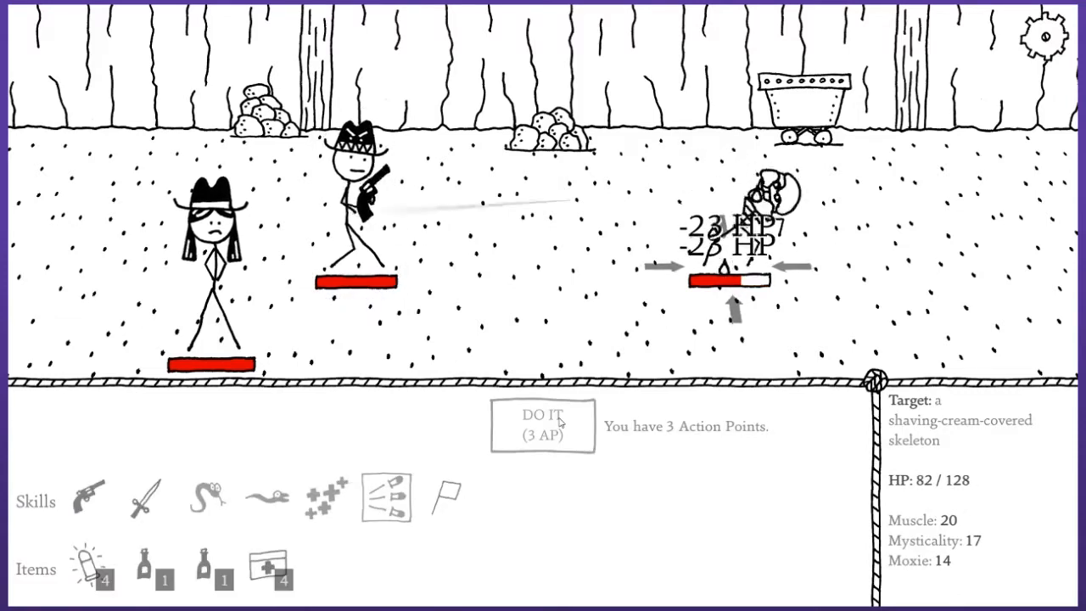
pyautogui.click(542, 427)
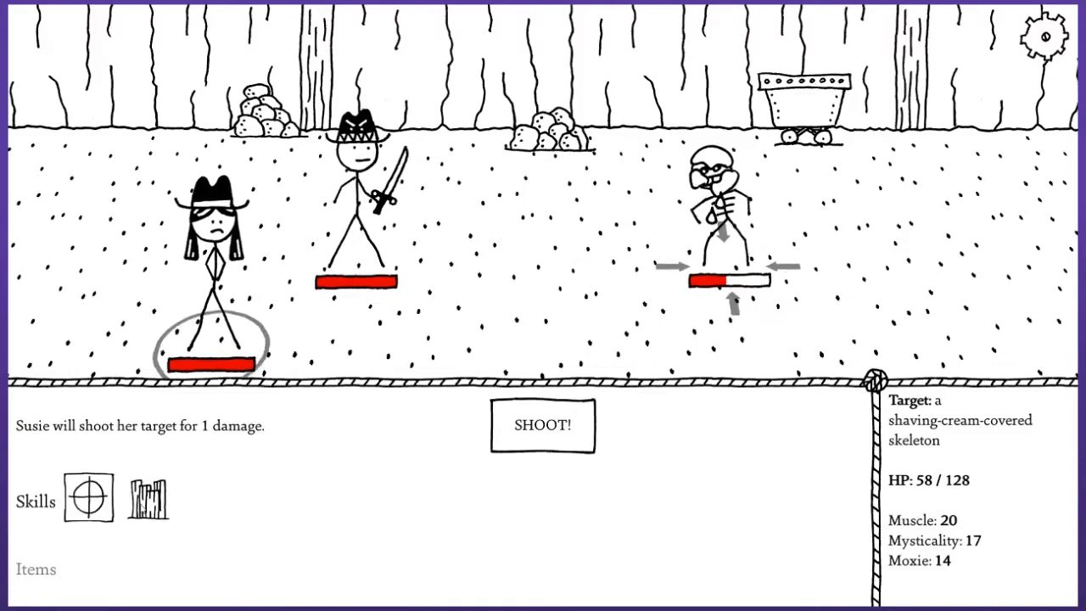
pyautogui.click(542, 425)
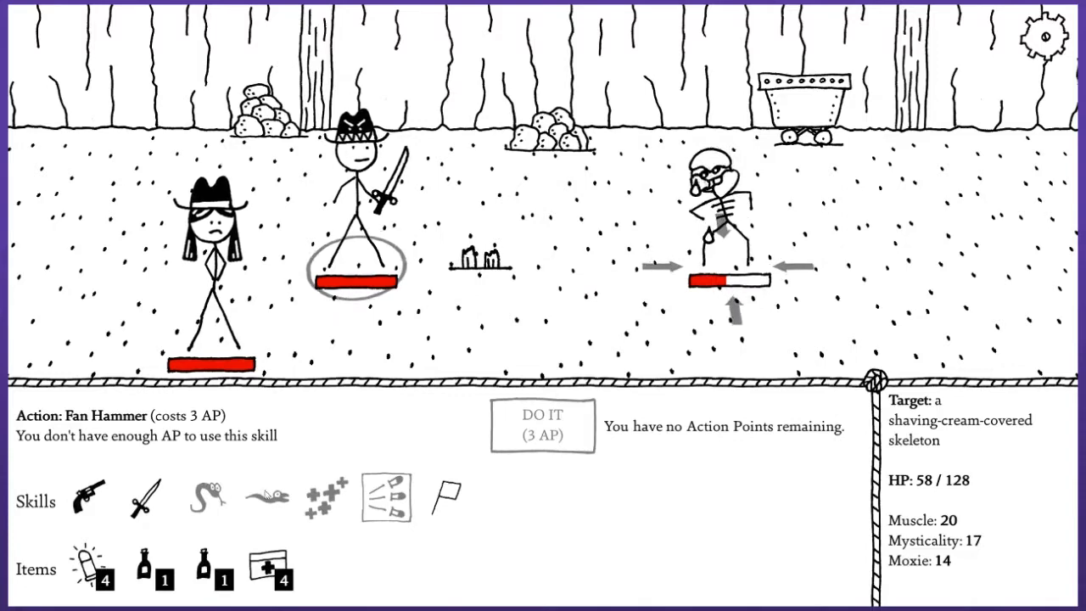
# Alternate pistol and companion shots until the skeleton dies, earning 15 XP.
pyautogui.click(84, 499)
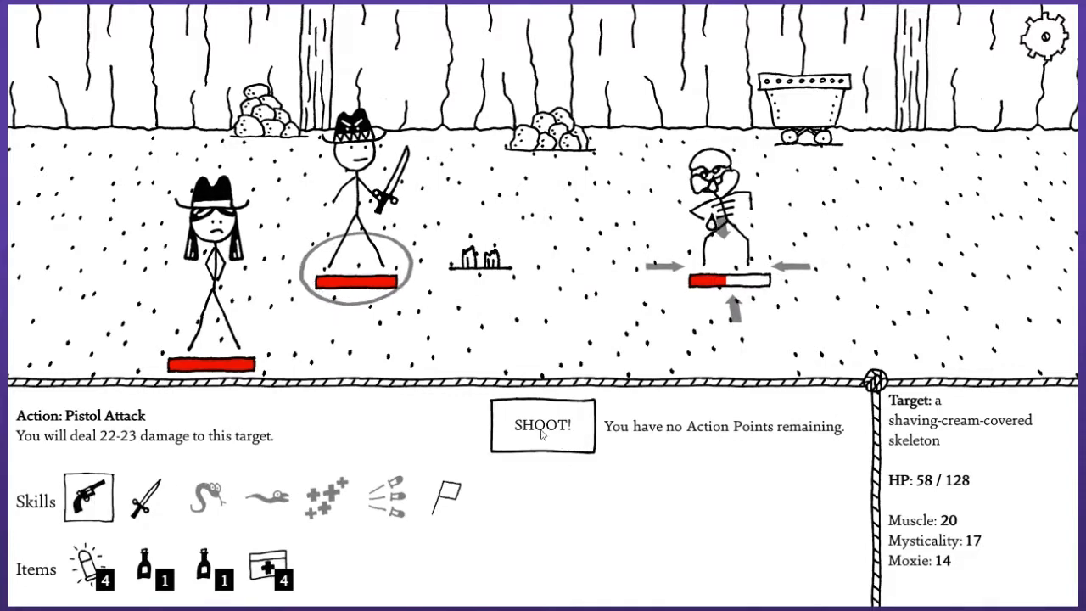
pyautogui.click(542, 426)
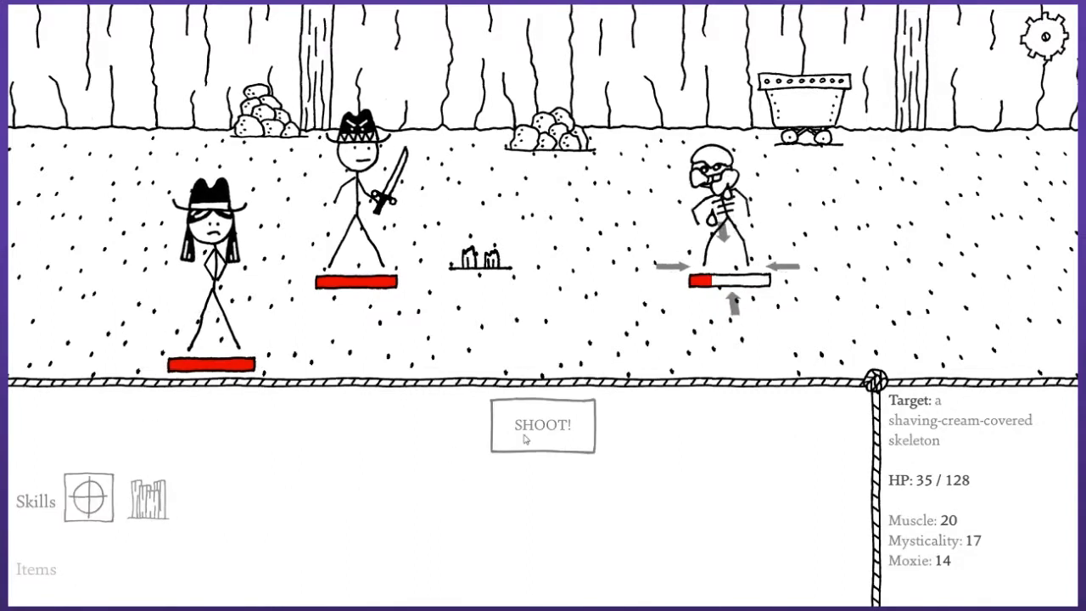
pyautogui.click(542, 425)
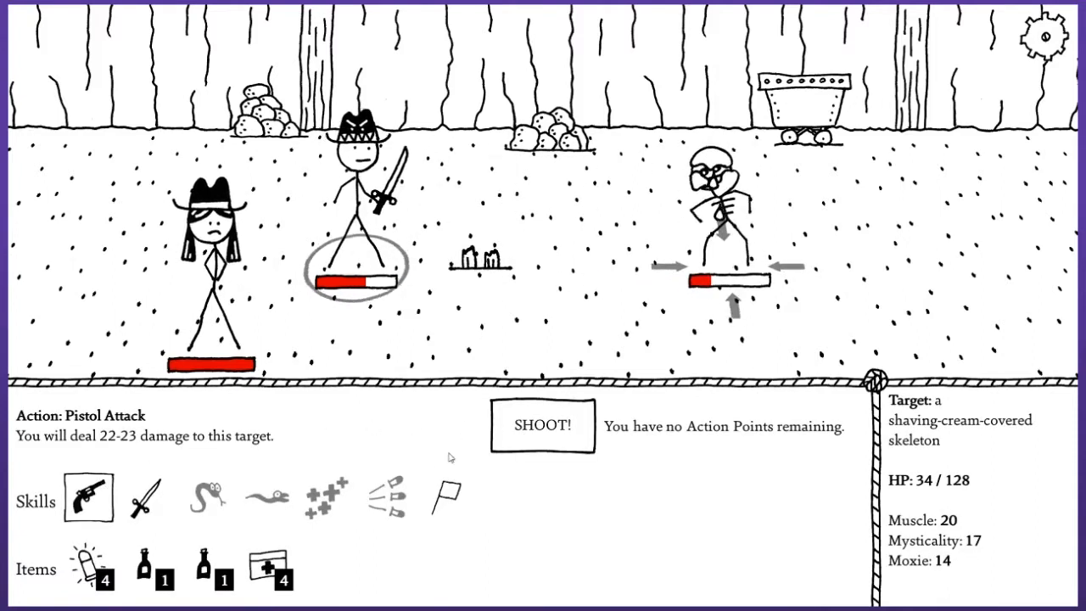
pyautogui.click(543, 425)
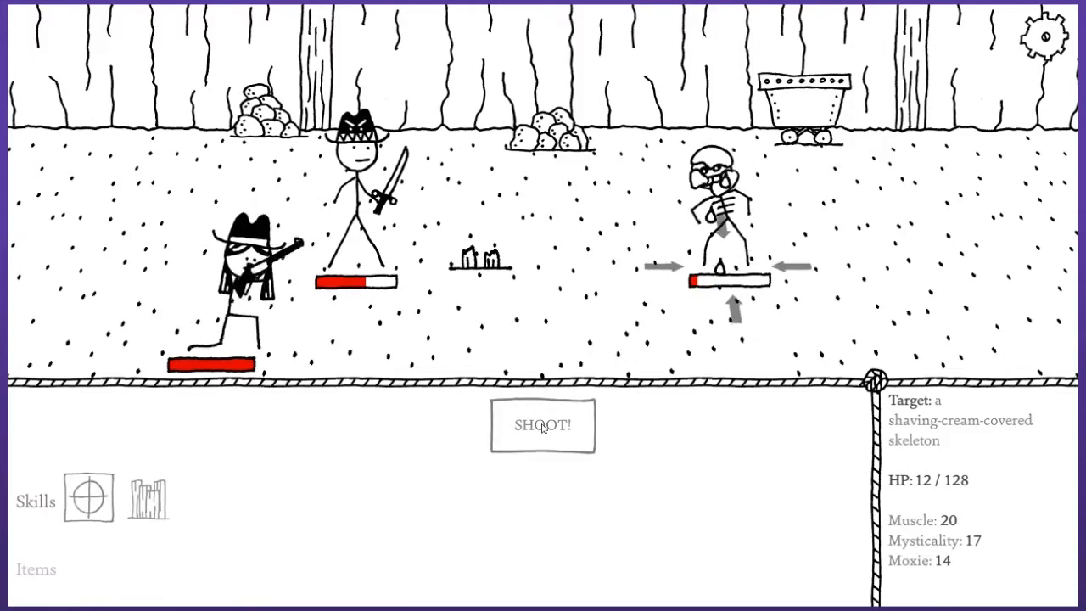
pyautogui.click(542, 426)
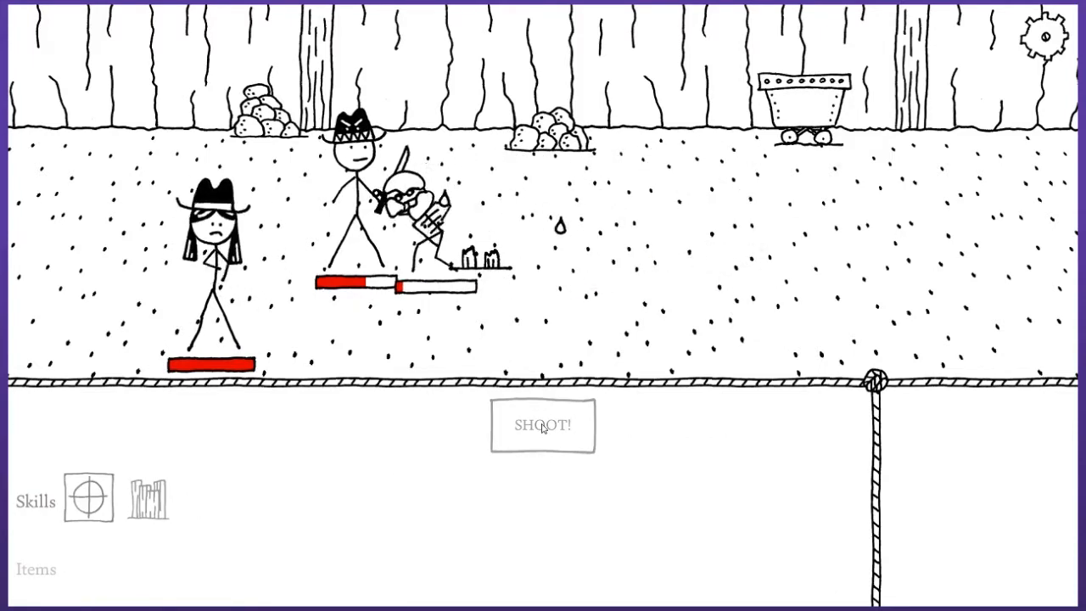
pyautogui.click(543, 425)
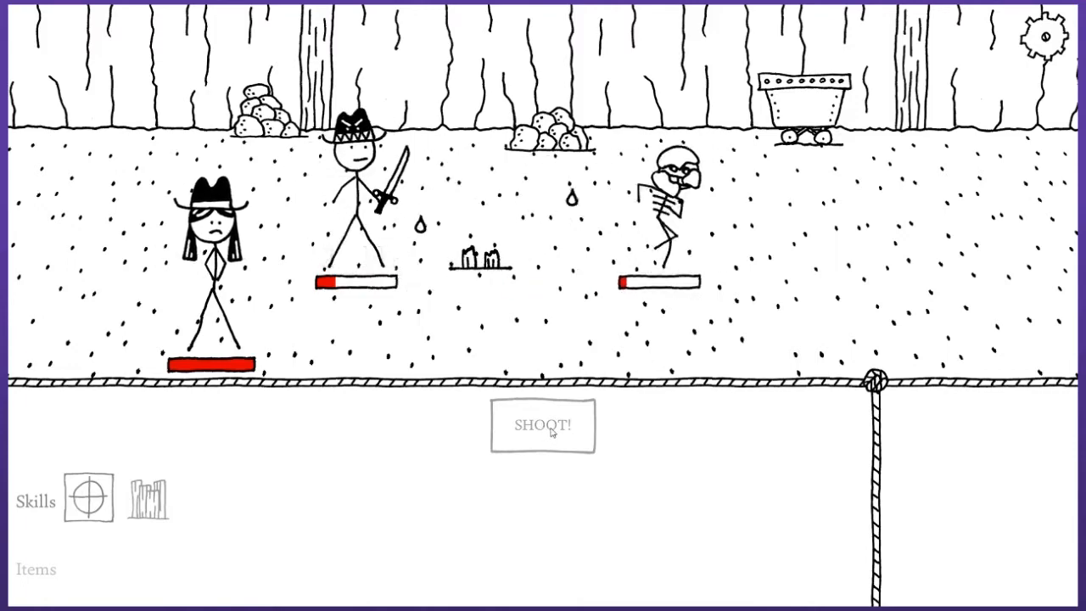
pyautogui.click(542, 425)
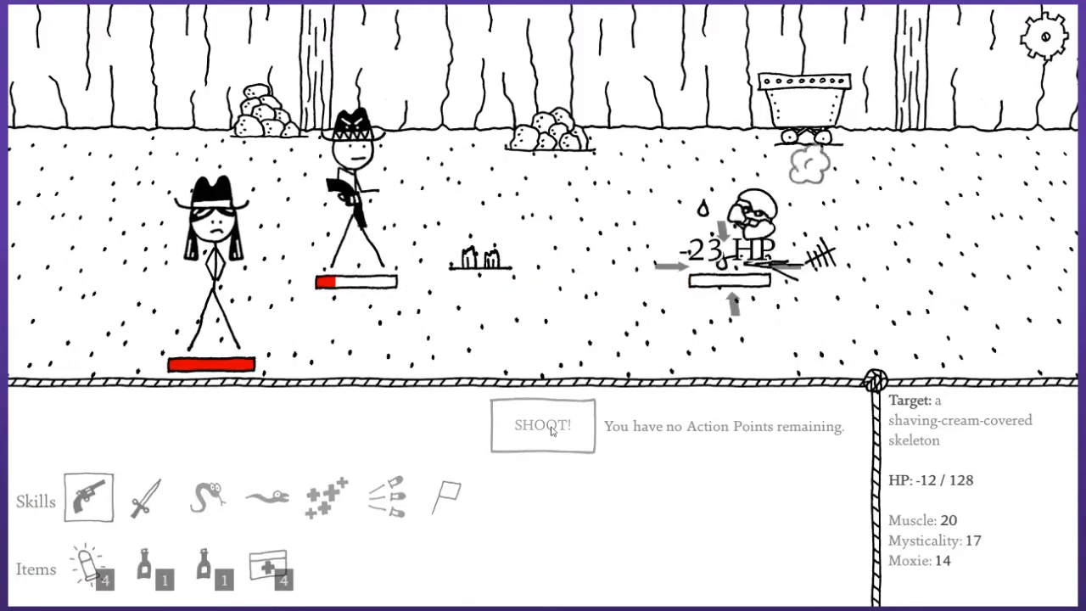
pyautogui.click(543, 426)
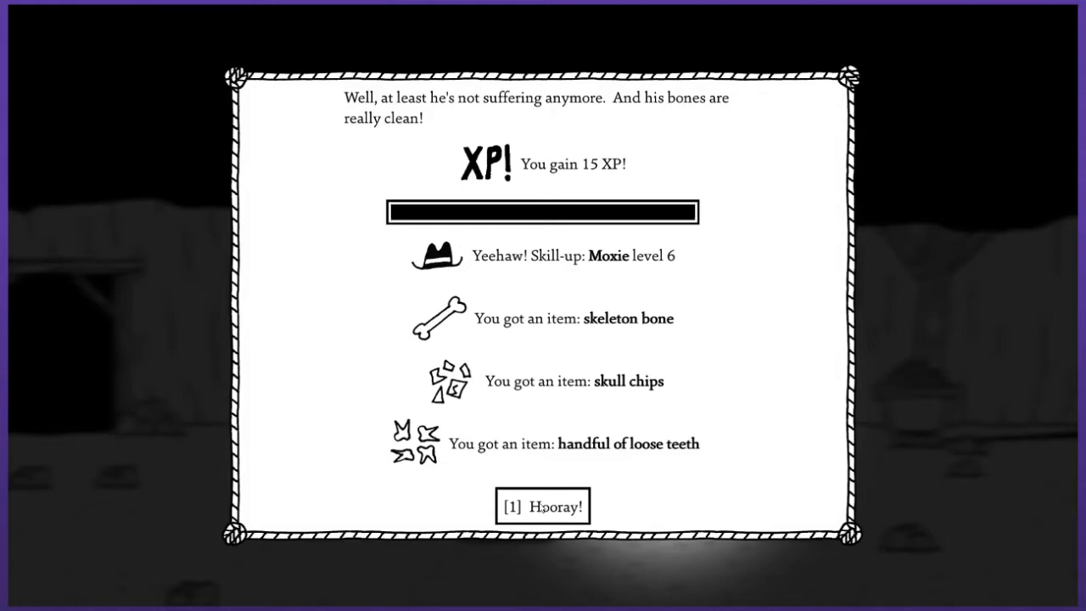
# Take the skeleton bone, skull chips and loose teeth, skip the lockers, and close the inventory.
pyautogui.click(542, 505)
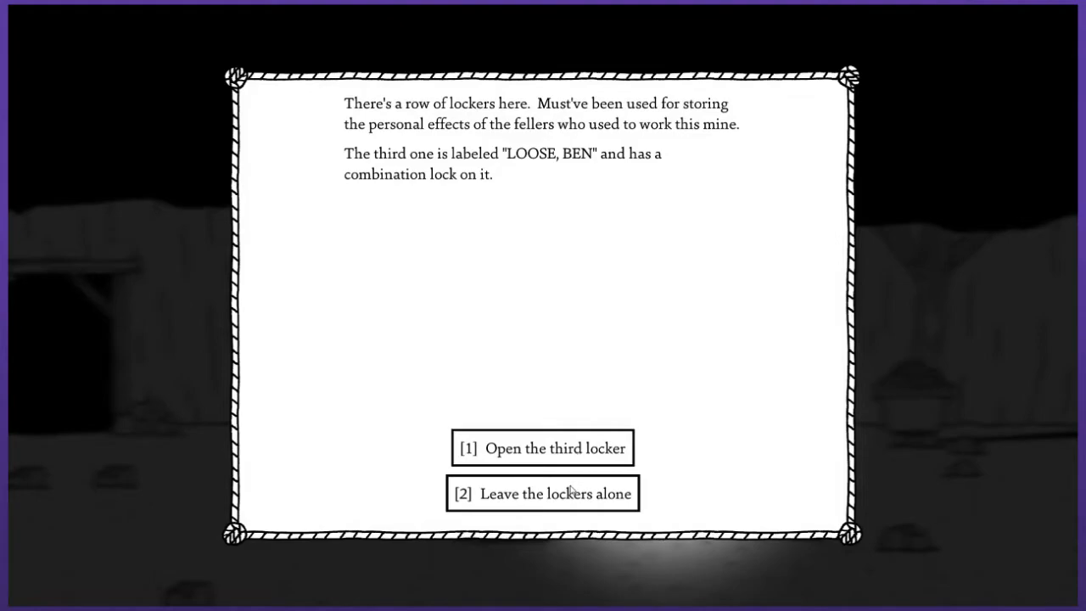
pyautogui.click(543, 494)
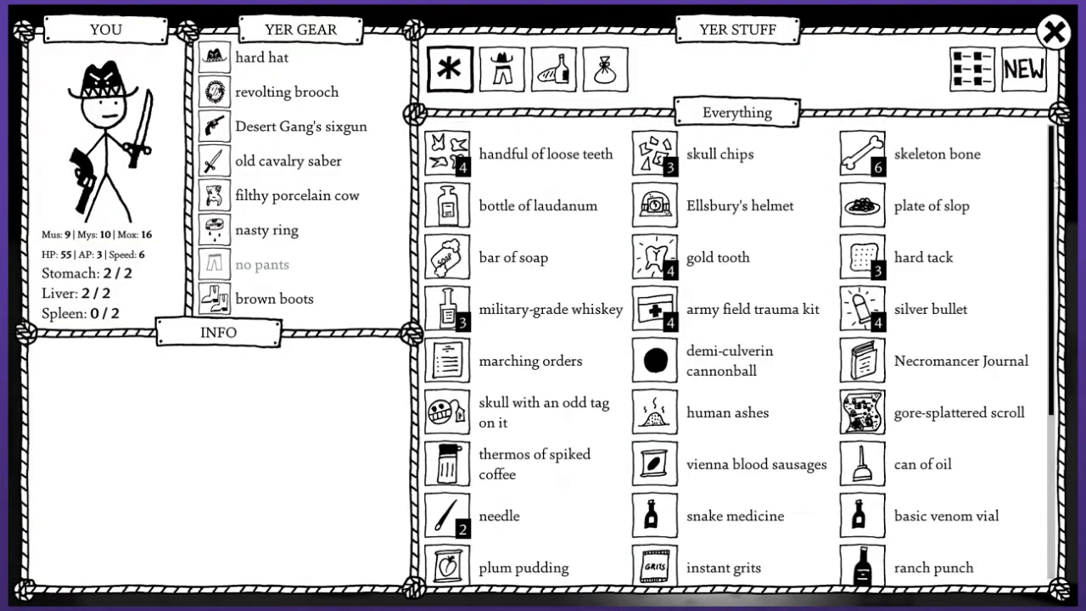
pyautogui.click(1050, 28)
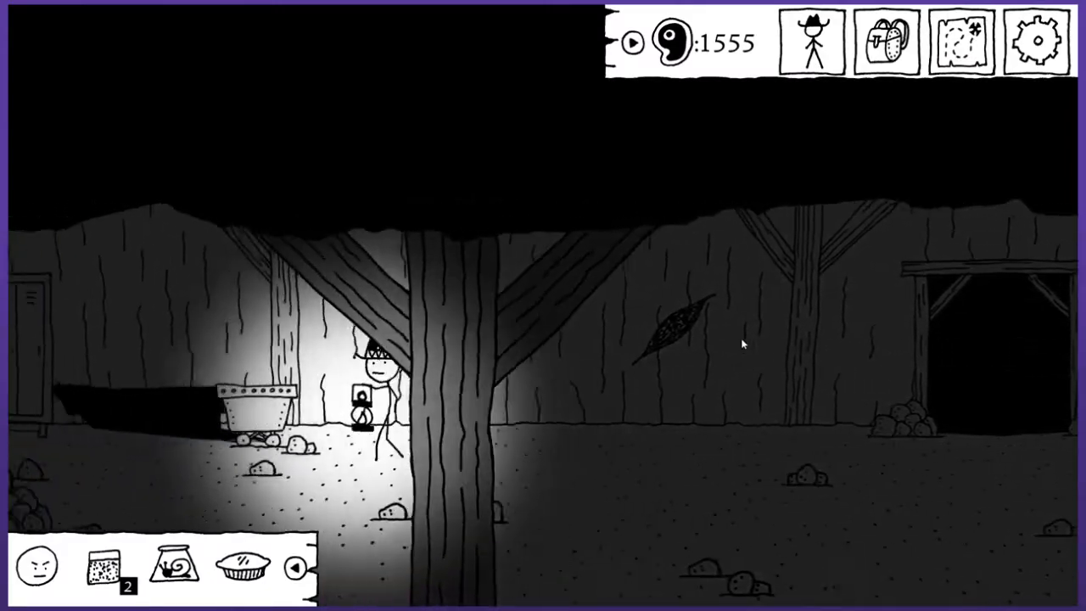
# Leave the mine for town and show the one-eyed man Ellsbury's helmet.
pyautogui.click(961, 40)
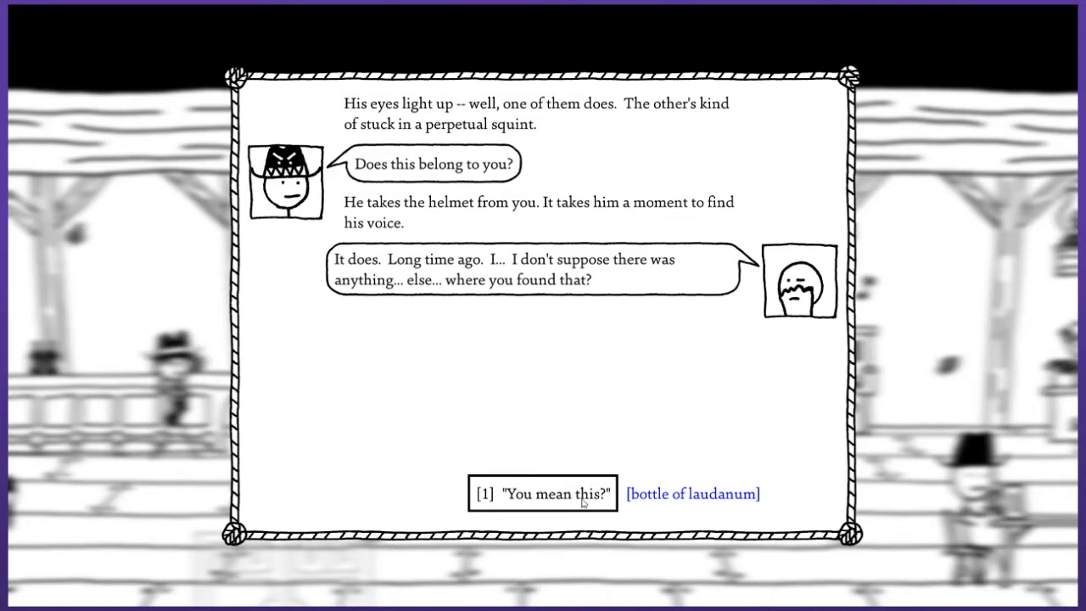
# Give Ellsbury the laudanum, hear his story for 30 XP, then close the conversations.
pyautogui.click(548, 494)
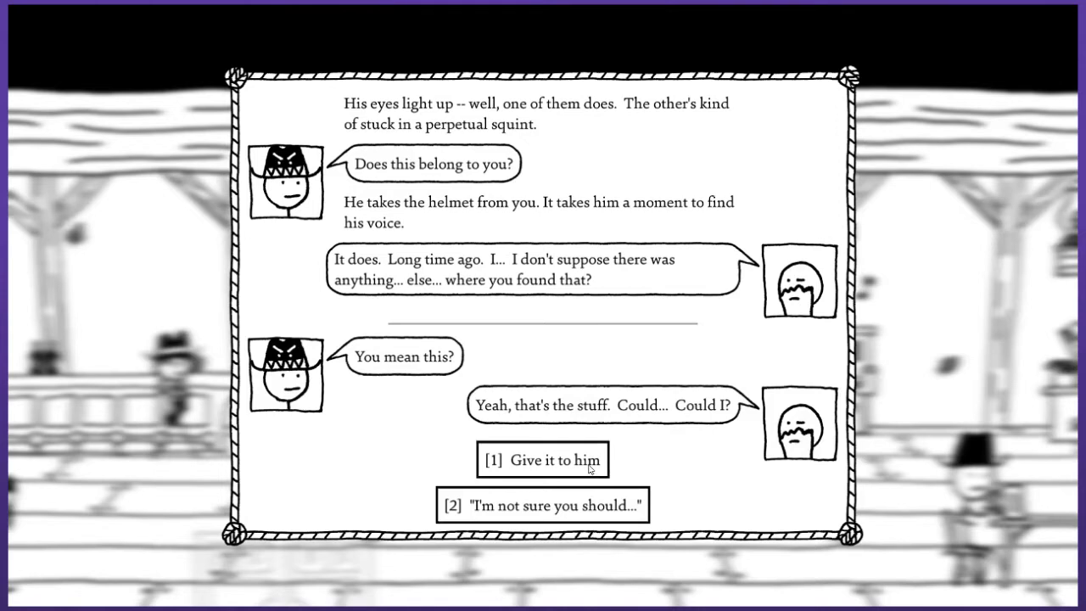
pyautogui.click(542, 461)
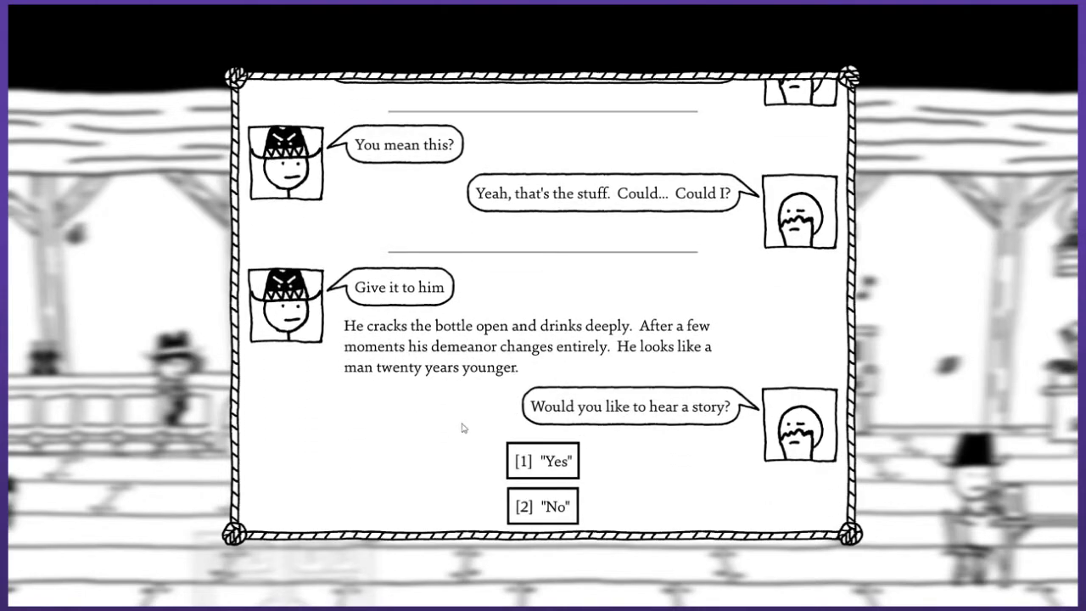
pyautogui.moveTo(484, 394)
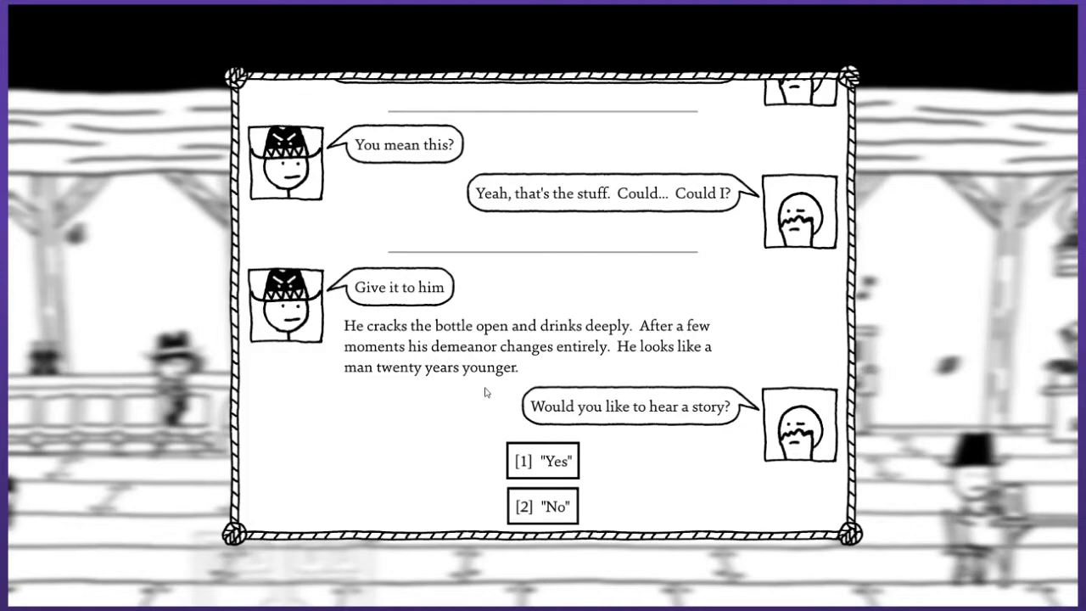
pyautogui.moveTo(489, 409)
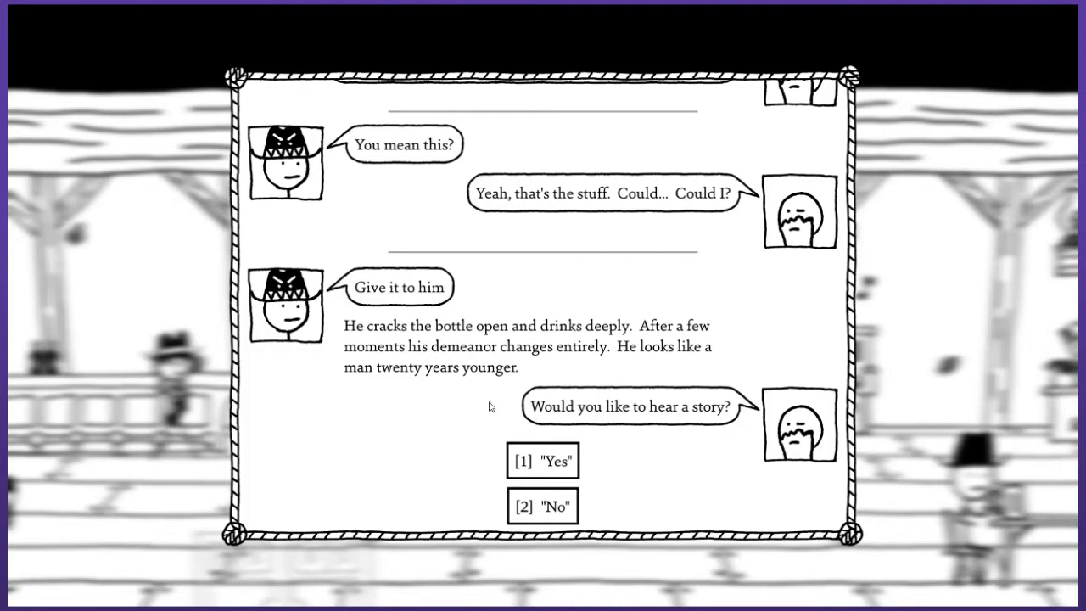
pyautogui.moveTo(548, 468)
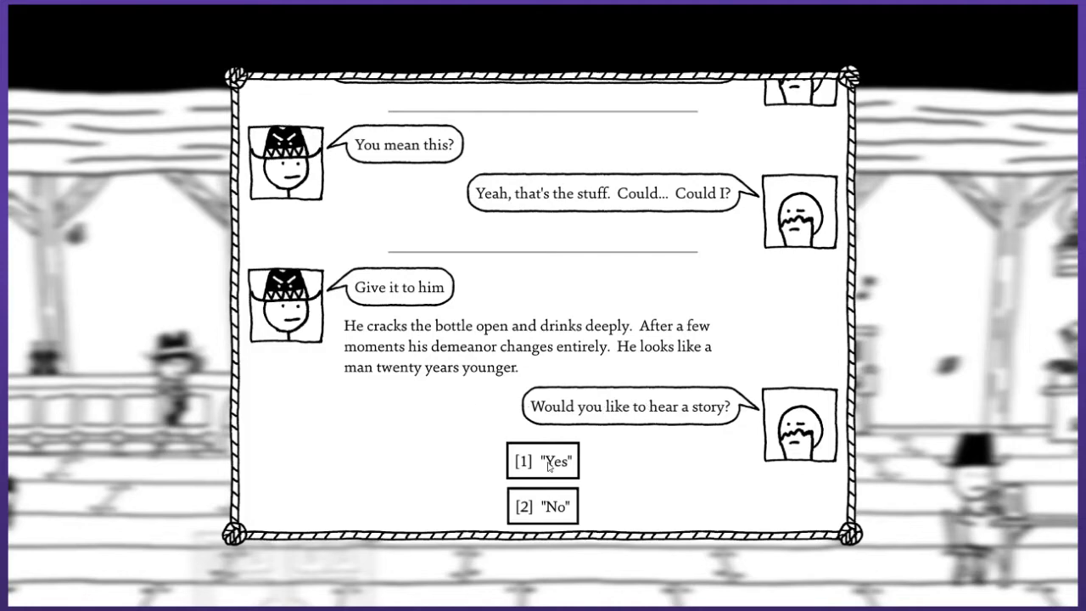
pyautogui.click(543, 462)
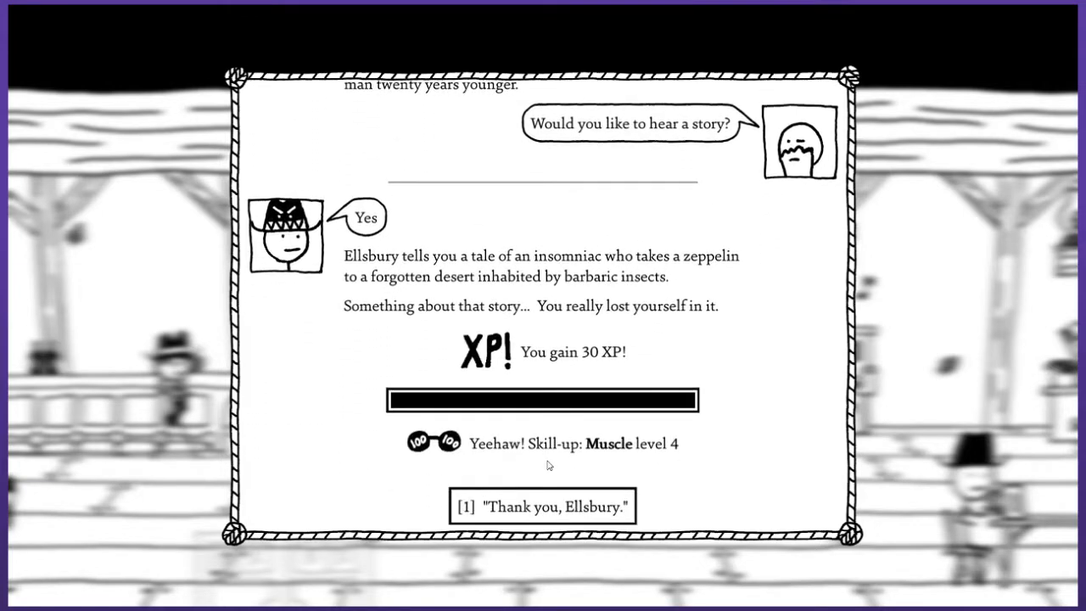
pyautogui.moveTo(541, 444)
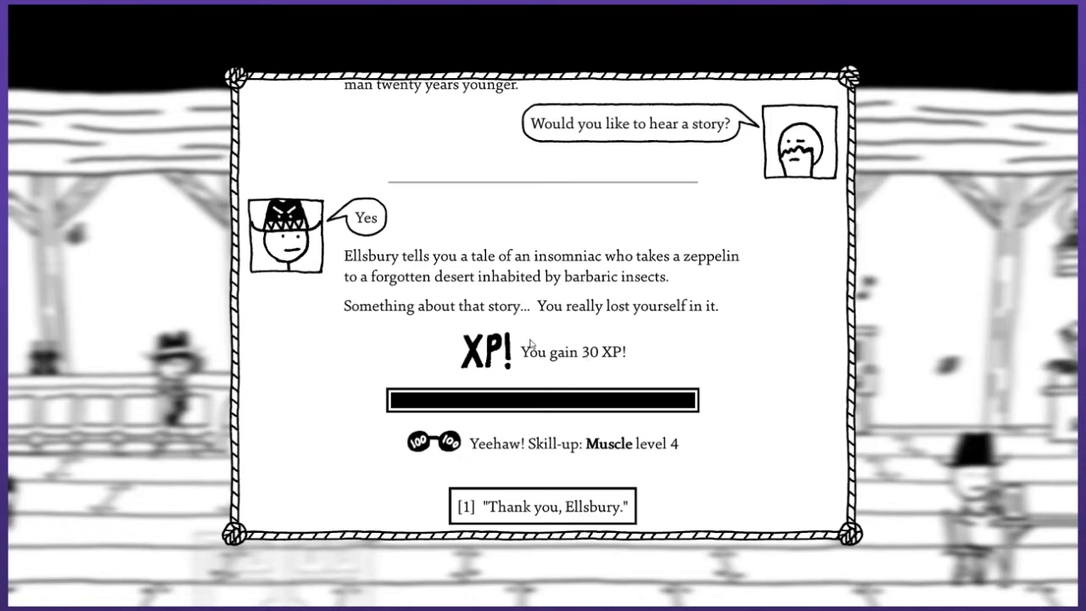
pyautogui.moveTo(609, 312)
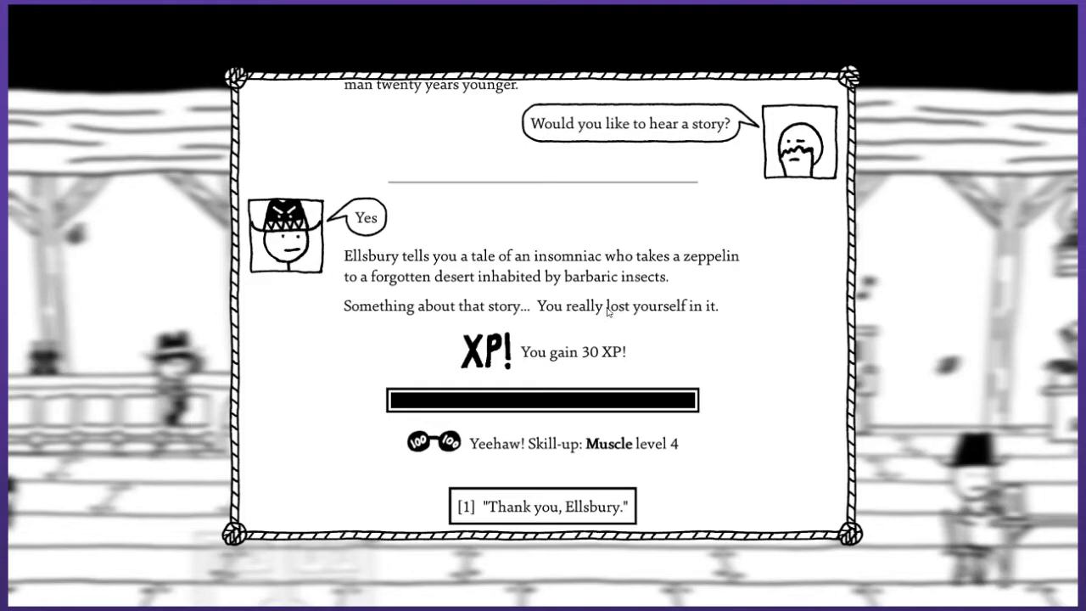
pyautogui.moveTo(542, 264)
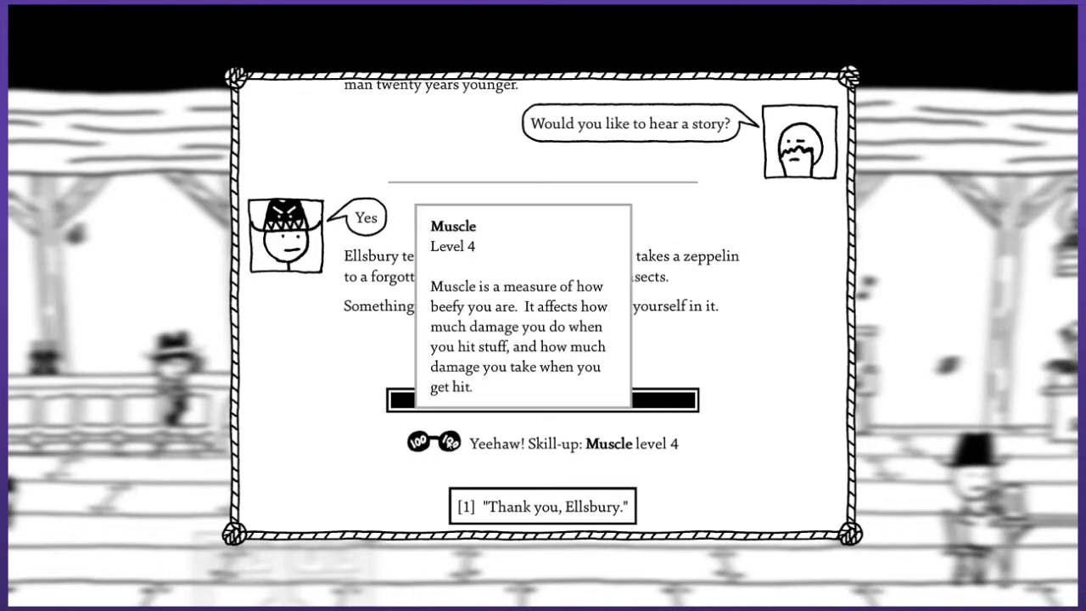
pyautogui.click(550, 506)
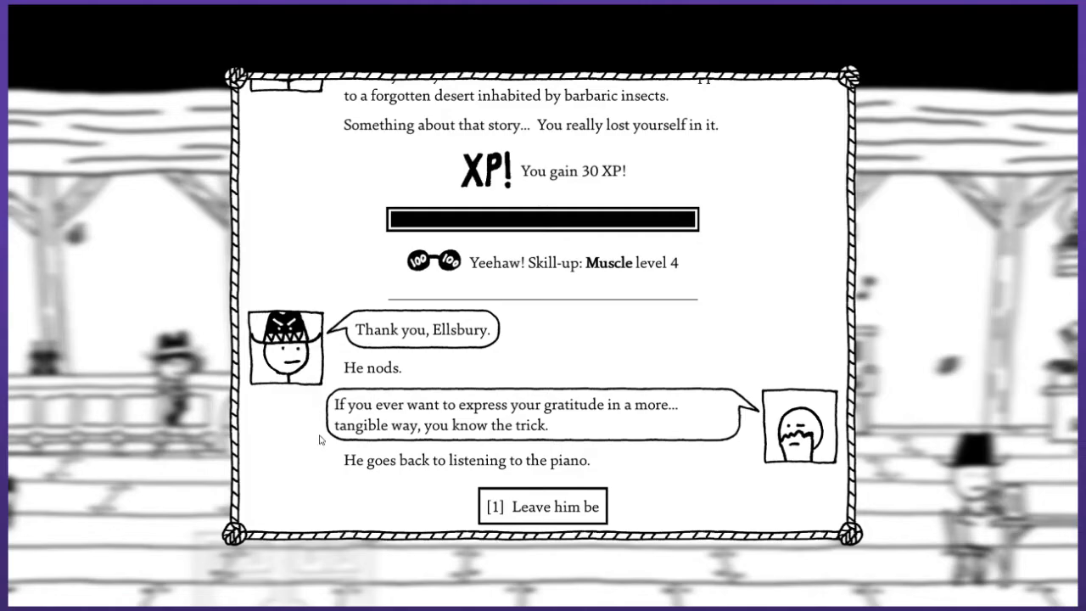
pyautogui.click(543, 506)
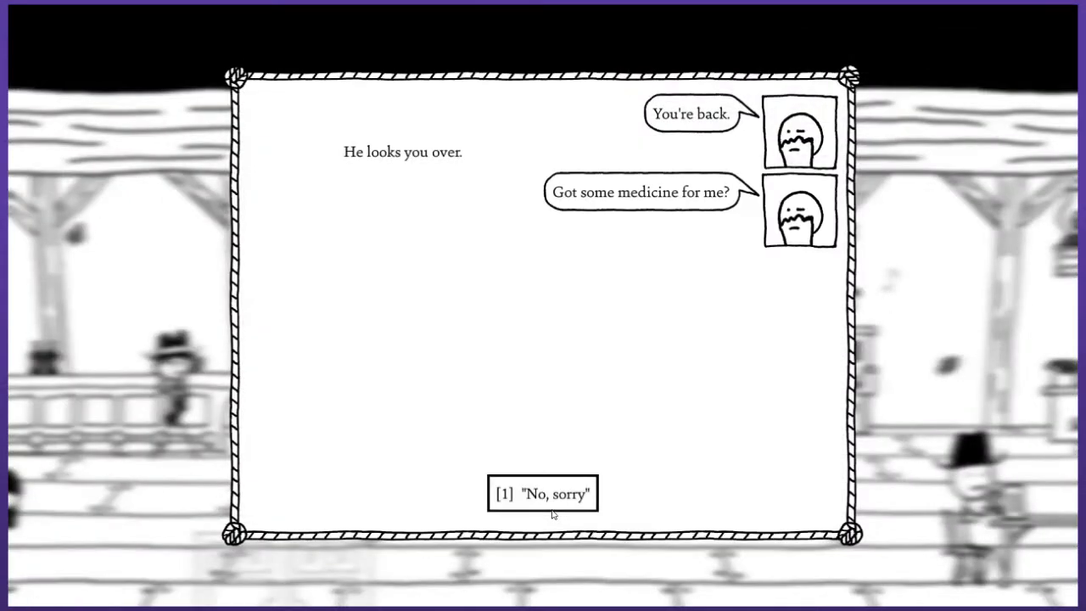
pyautogui.click(541, 494)
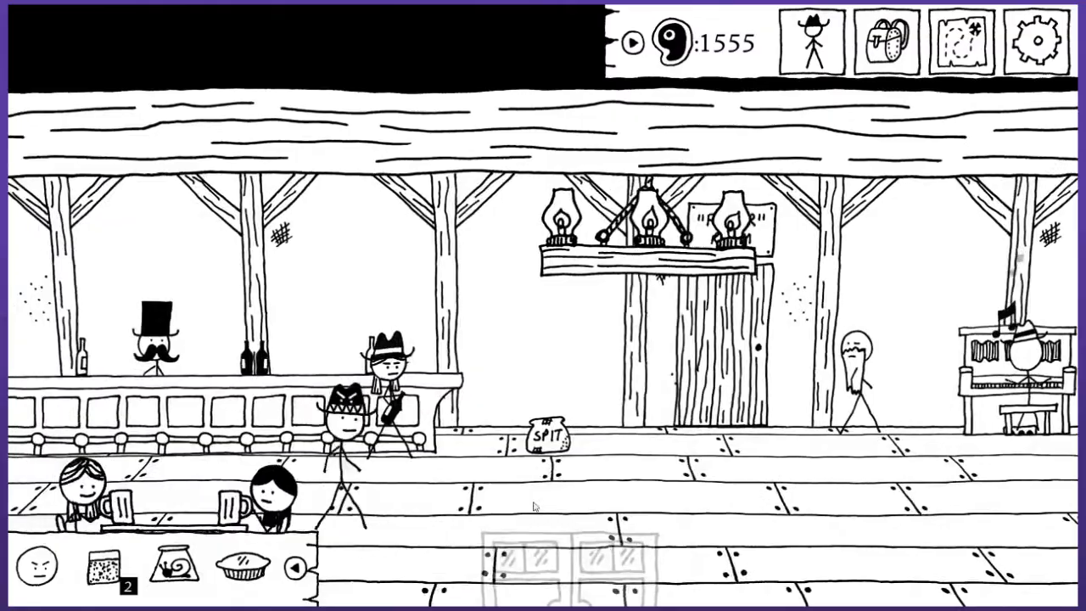
# Return to the mine and ask Susie about the mining equipment three times.
pyautogui.click(962, 37)
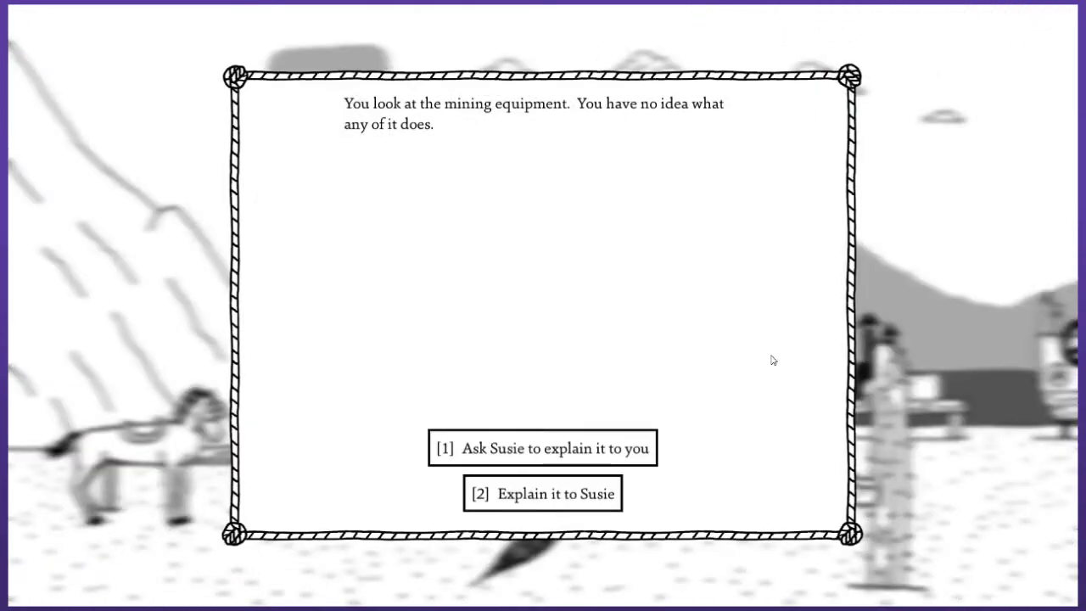
pyautogui.moveTo(635, 346)
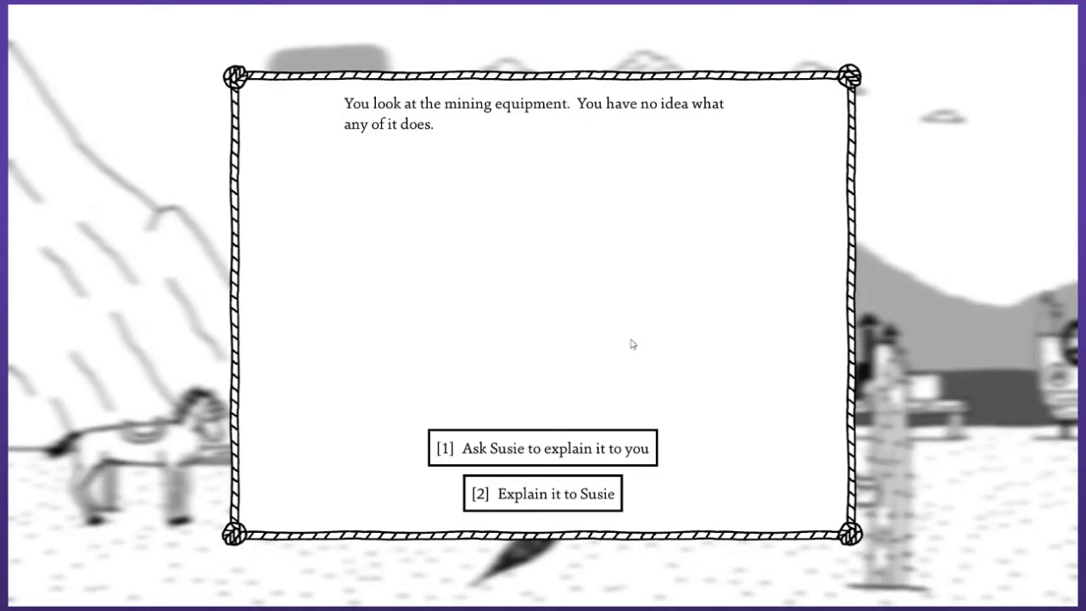
pyautogui.click(544, 448)
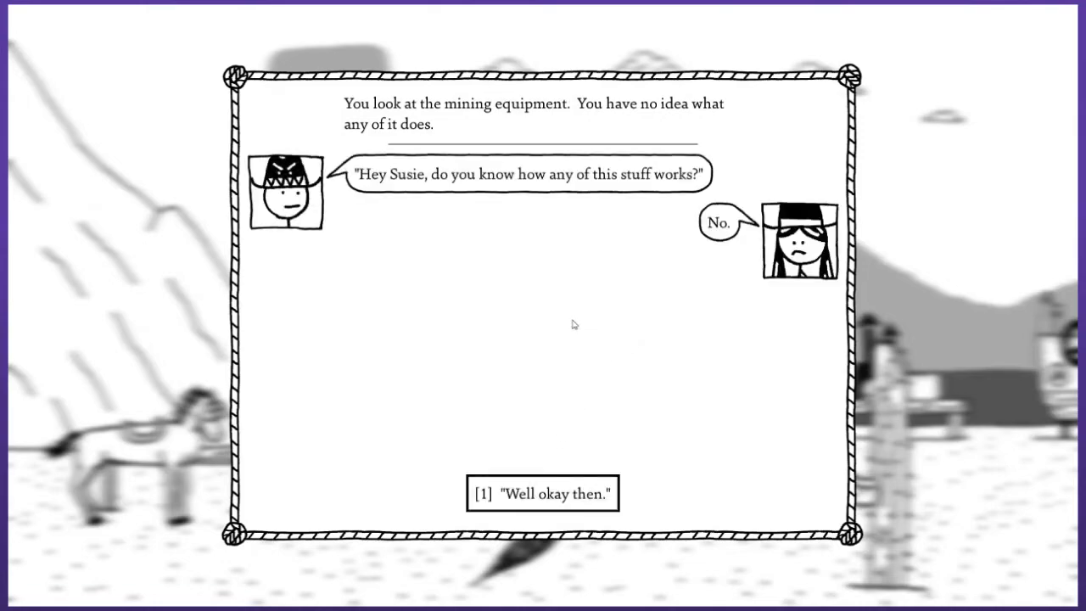
pyautogui.click(543, 493)
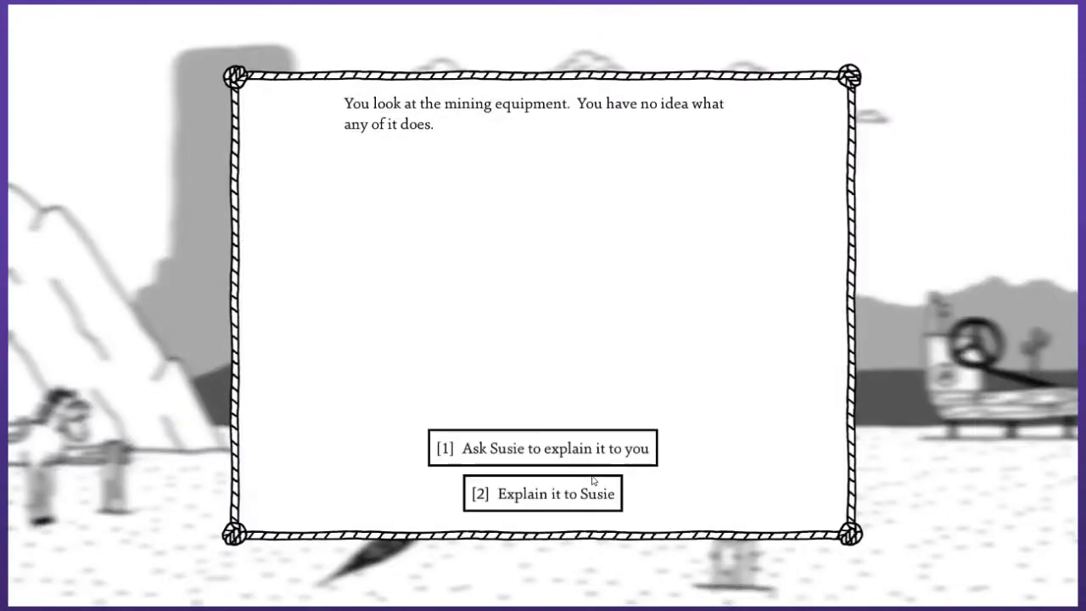
pyautogui.click(542, 448)
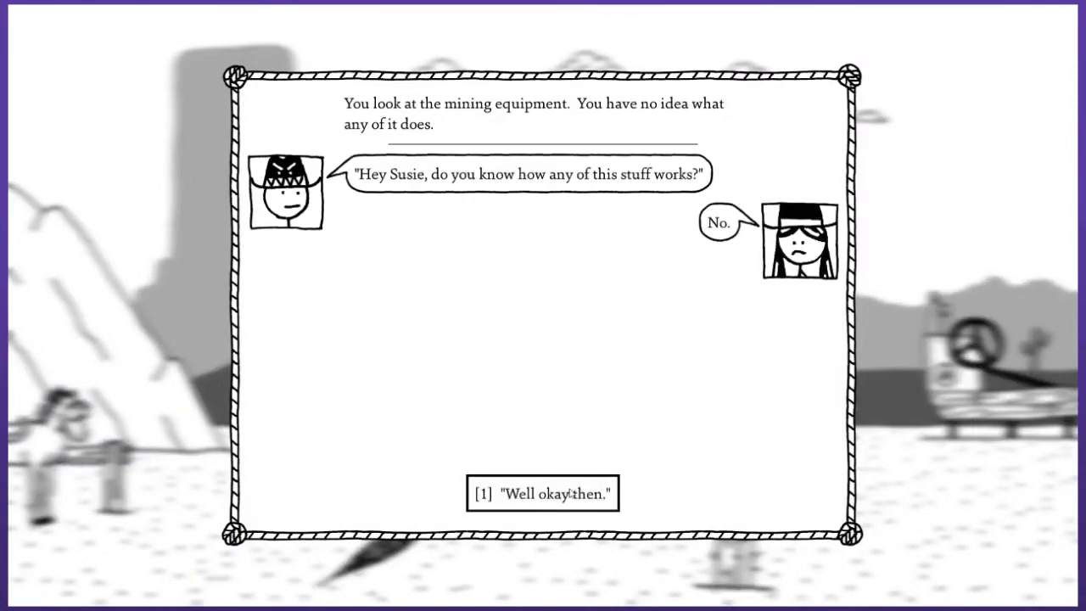
pyautogui.click(543, 495)
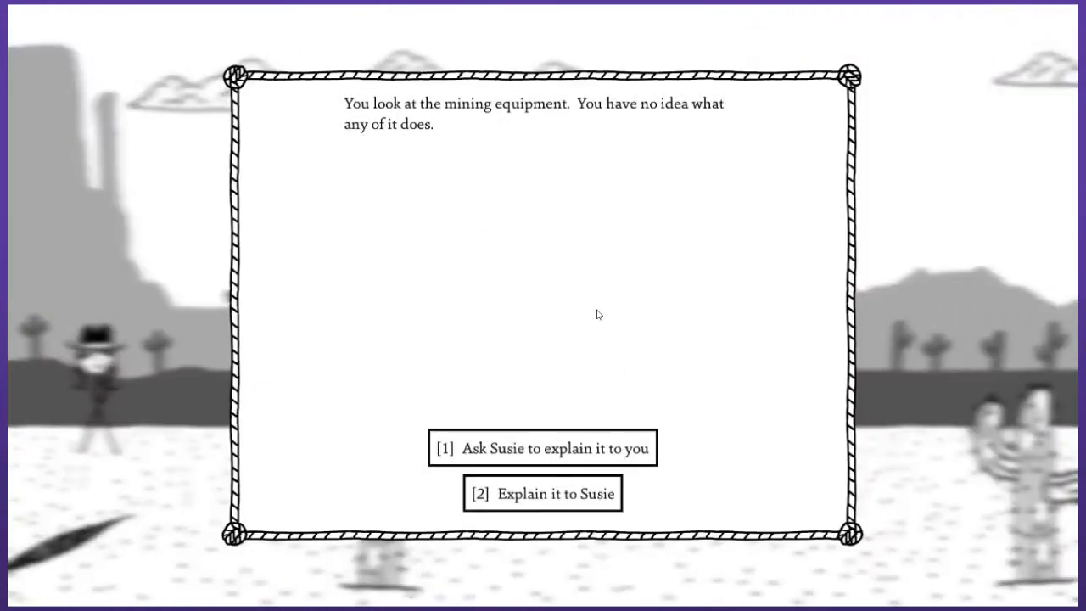
pyautogui.click(542, 448)
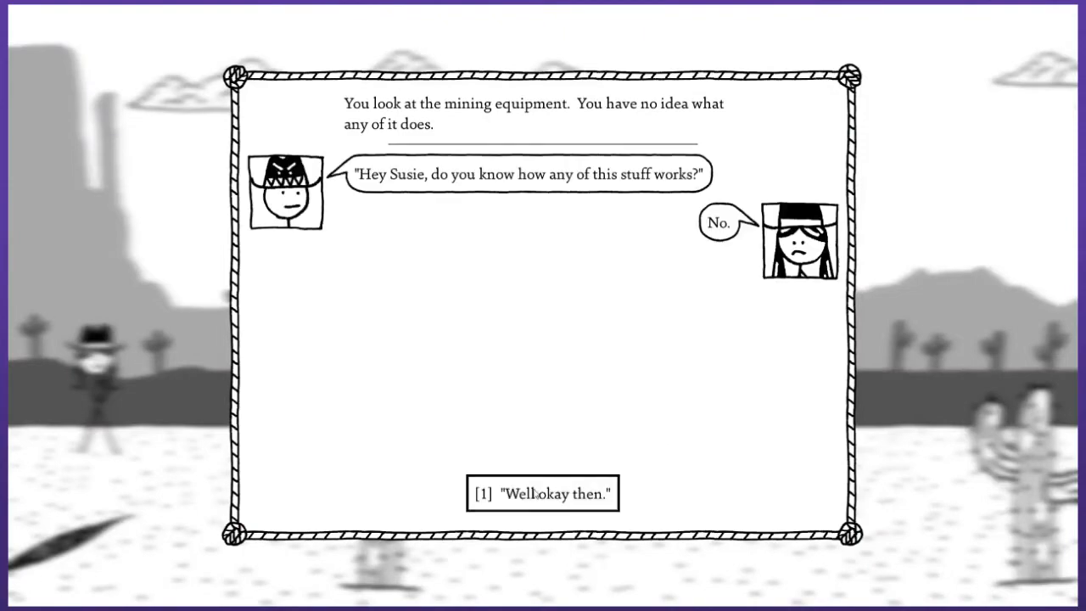
pyautogui.click(544, 494)
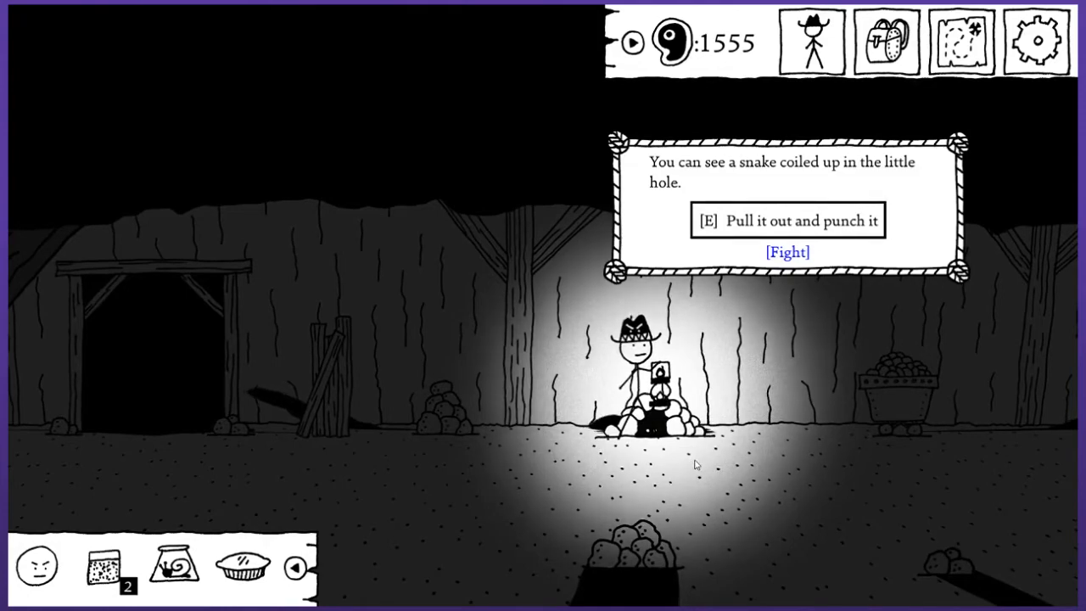
# Pull out the coal snake, kill it with Fan Hammer, and dismiss the victory screen.
pyautogui.click(787, 252)
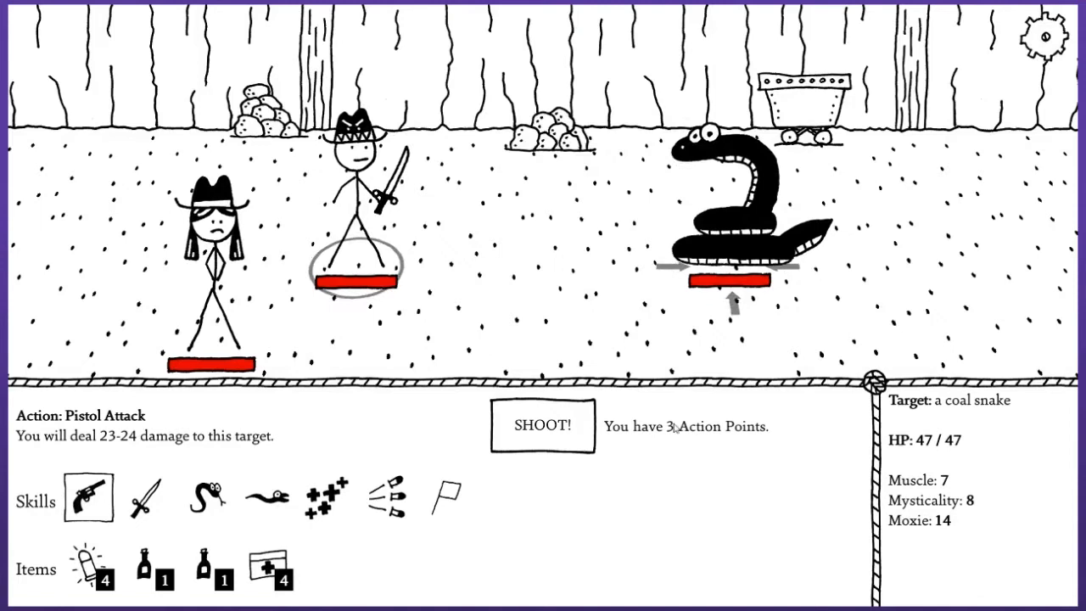
pyautogui.click(390, 498)
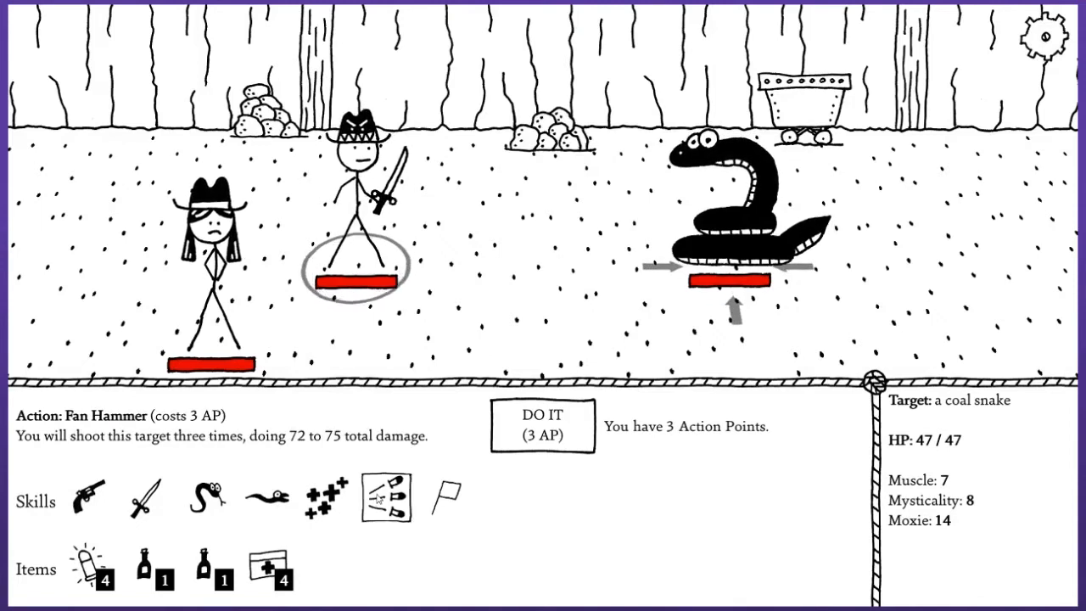
pyautogui.click(543, 433)
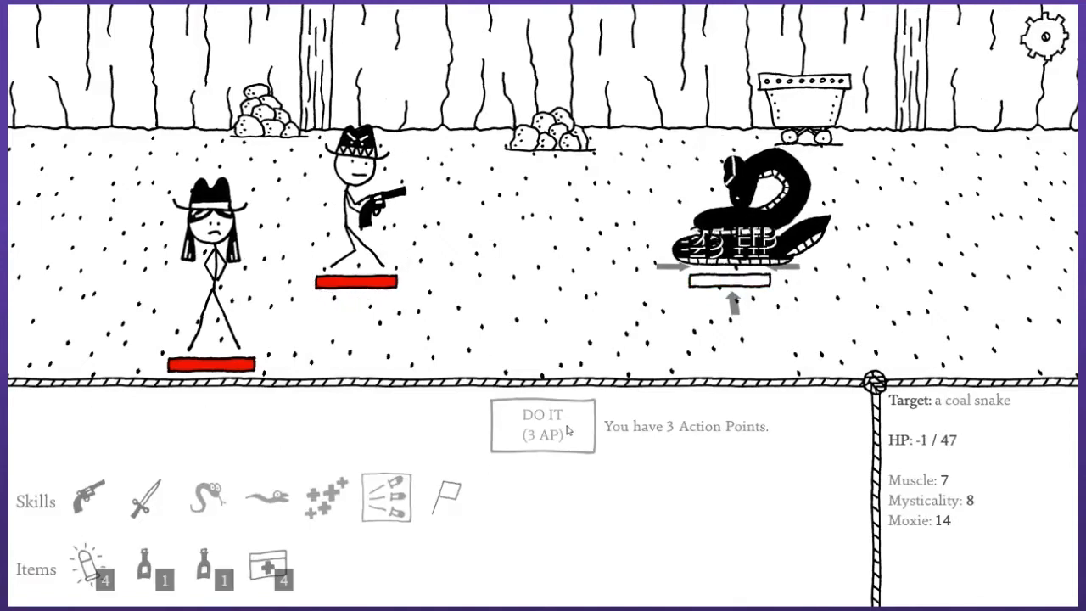
pyautogui.click(542, 425)
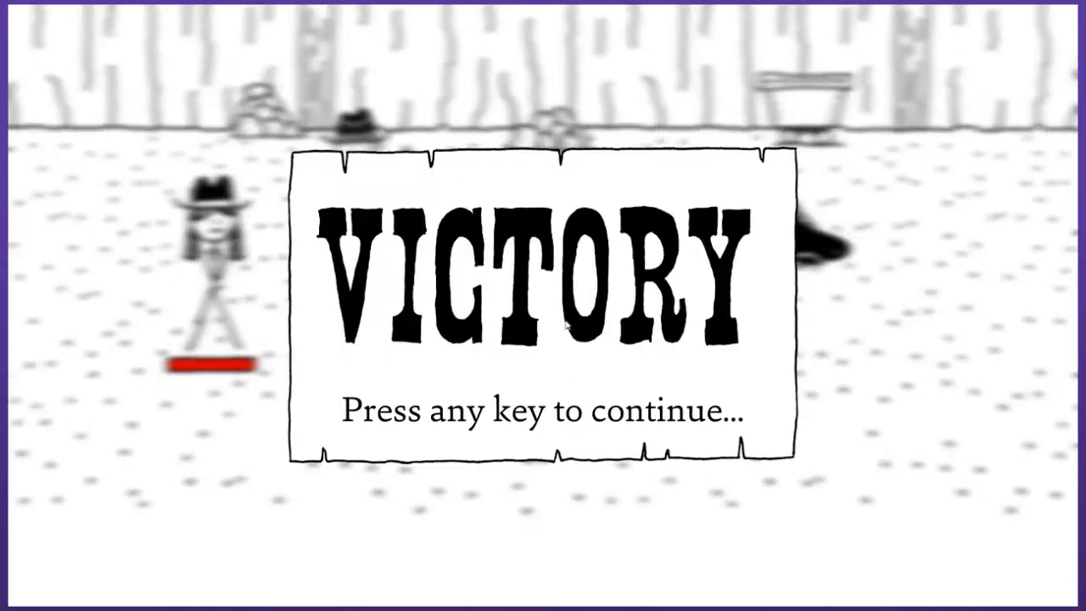
pyautogui.press('space')
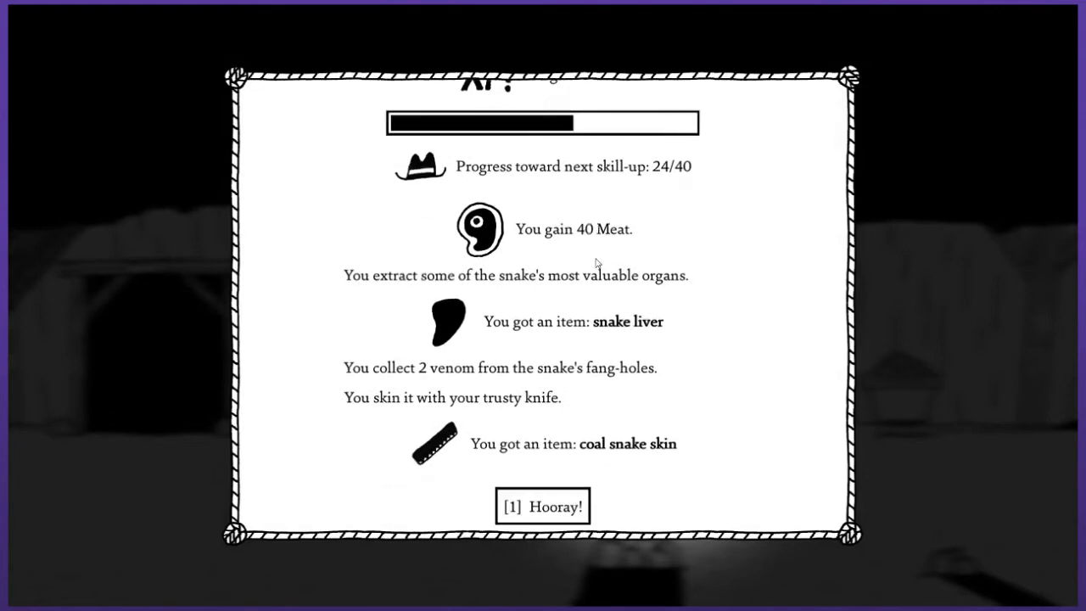
pyautogui.moveTo(582, 213)
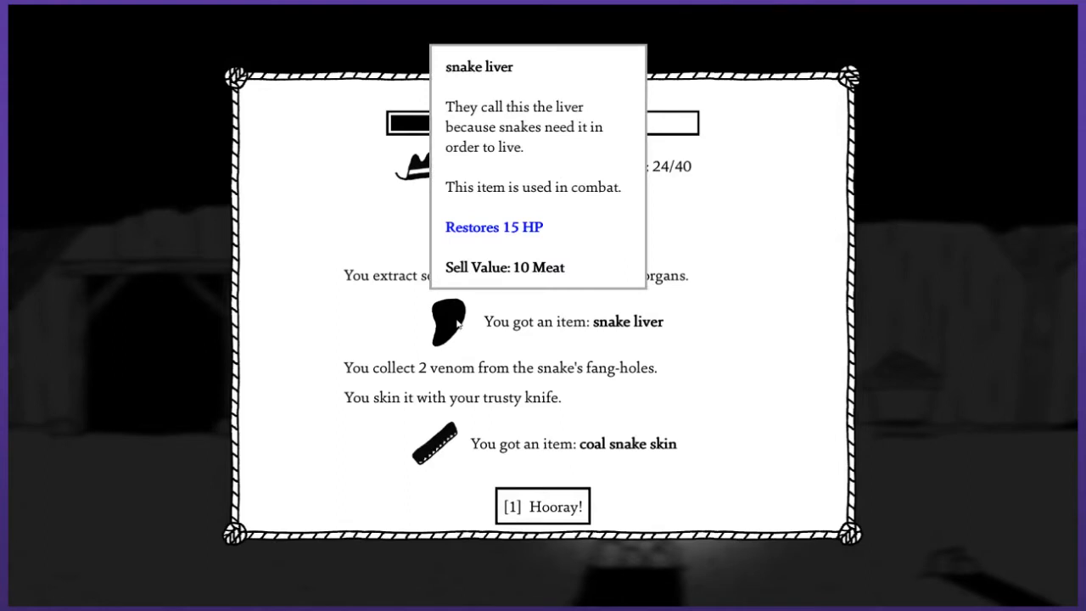
pyautogui.moveTo(444, 319)
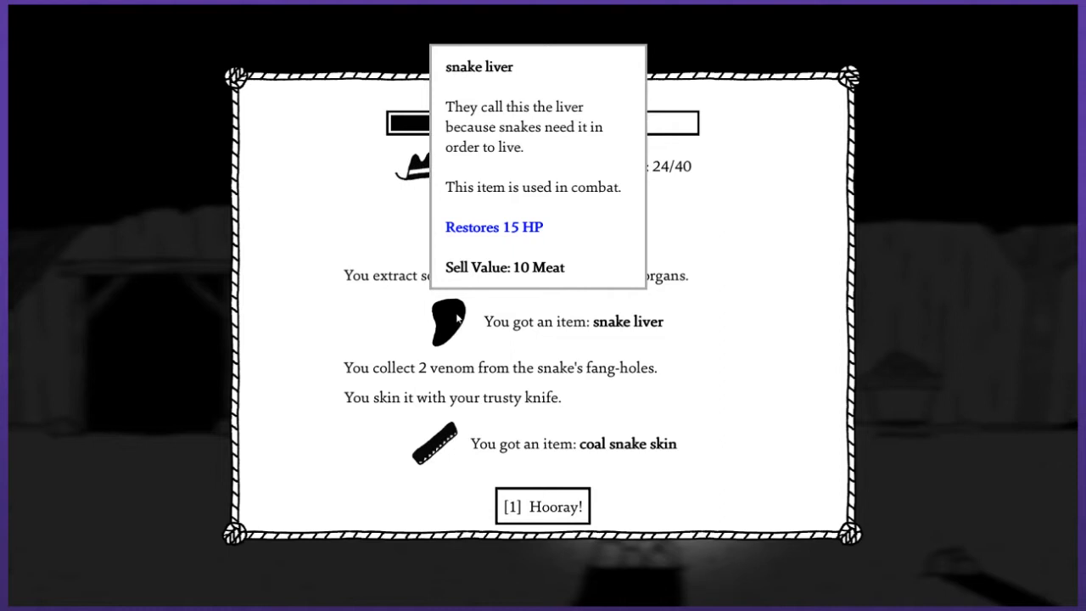
pyautogui.moveTo(440, 332)
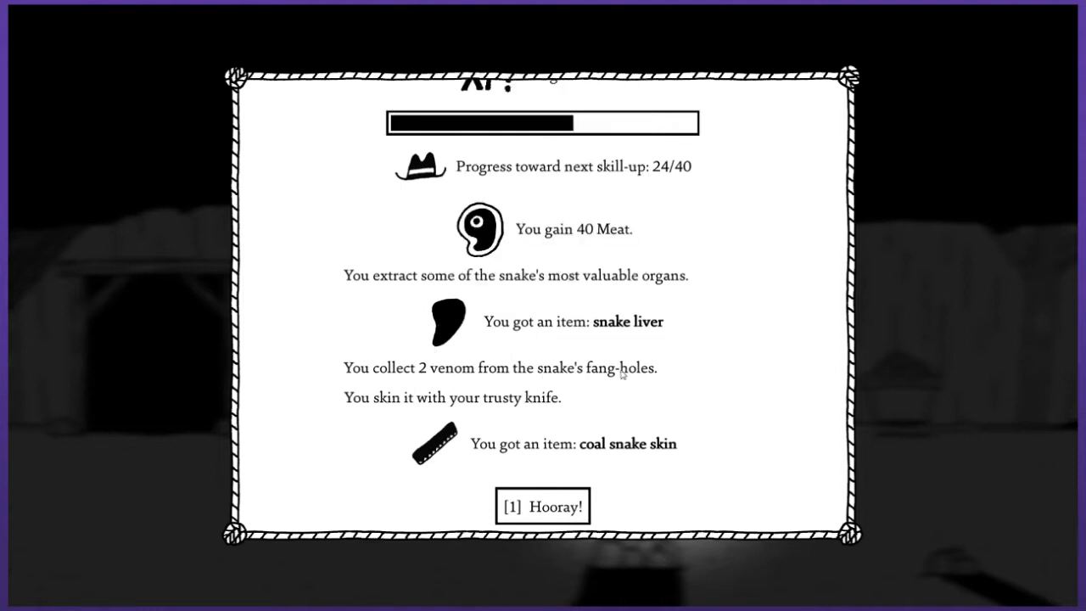
pyautogui.moveTo(362, 420)
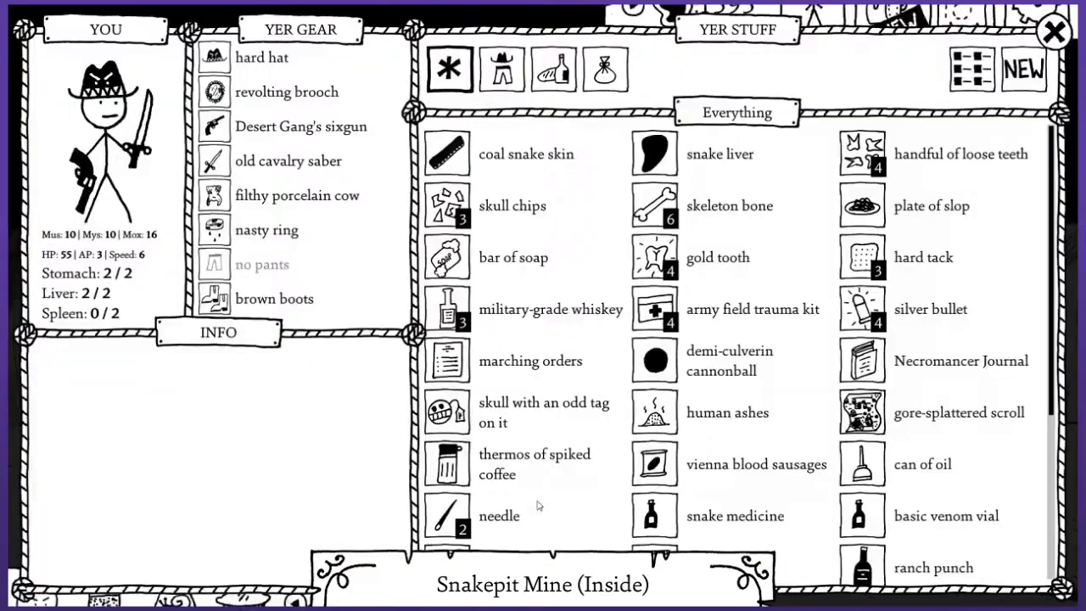
# Apply the coal snake skin to the hat as a +3 Moxie hatband.
pyautogui.click(526, 153)
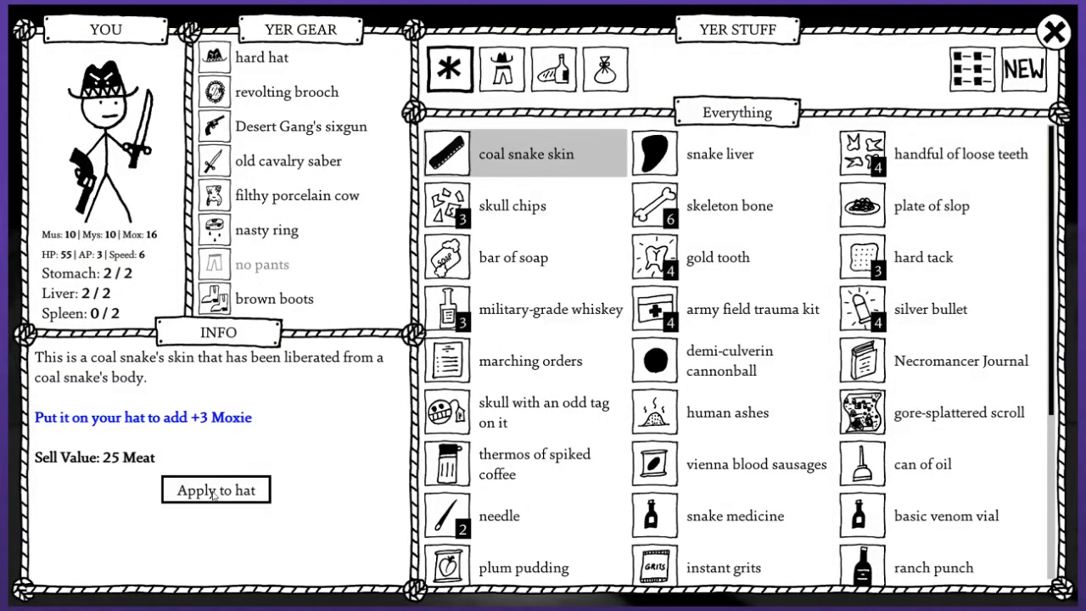
pyautogui.click(216, 489)
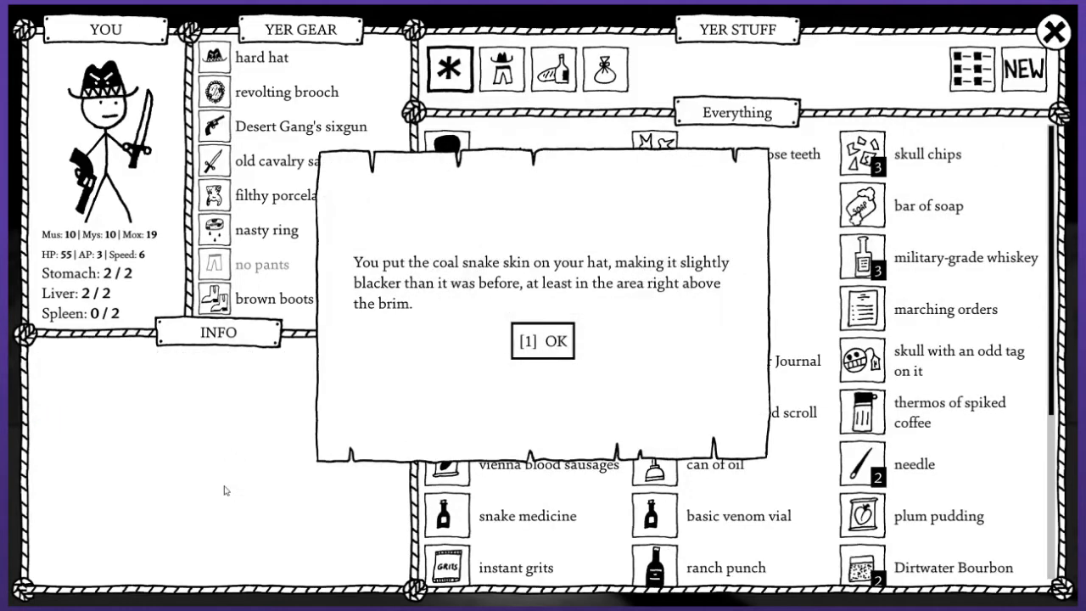
pyautogui.moveTo(322, 426)
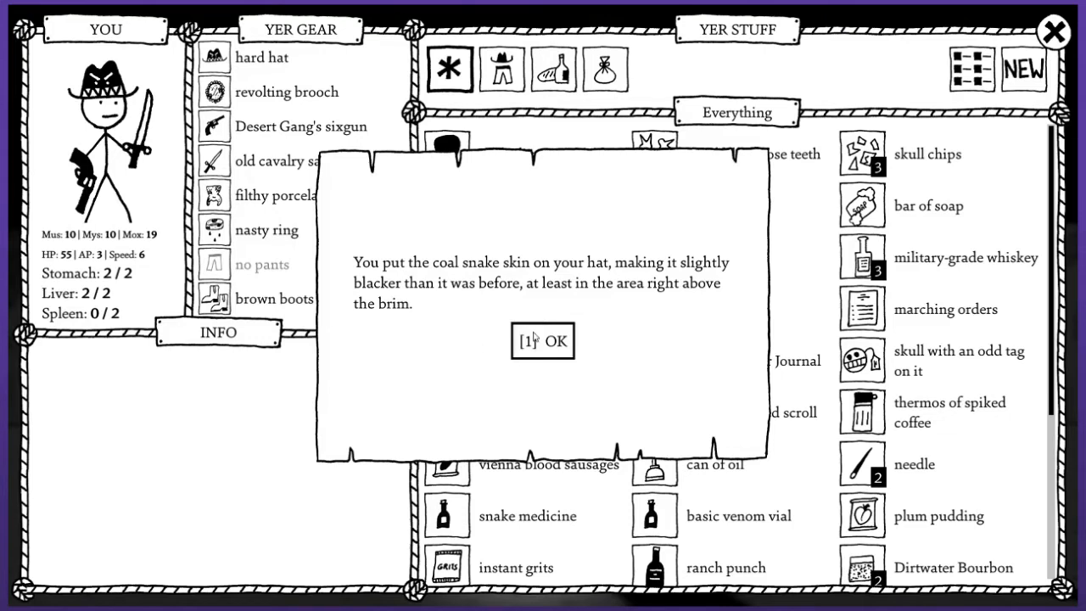
pyautogui.click(542, 341)
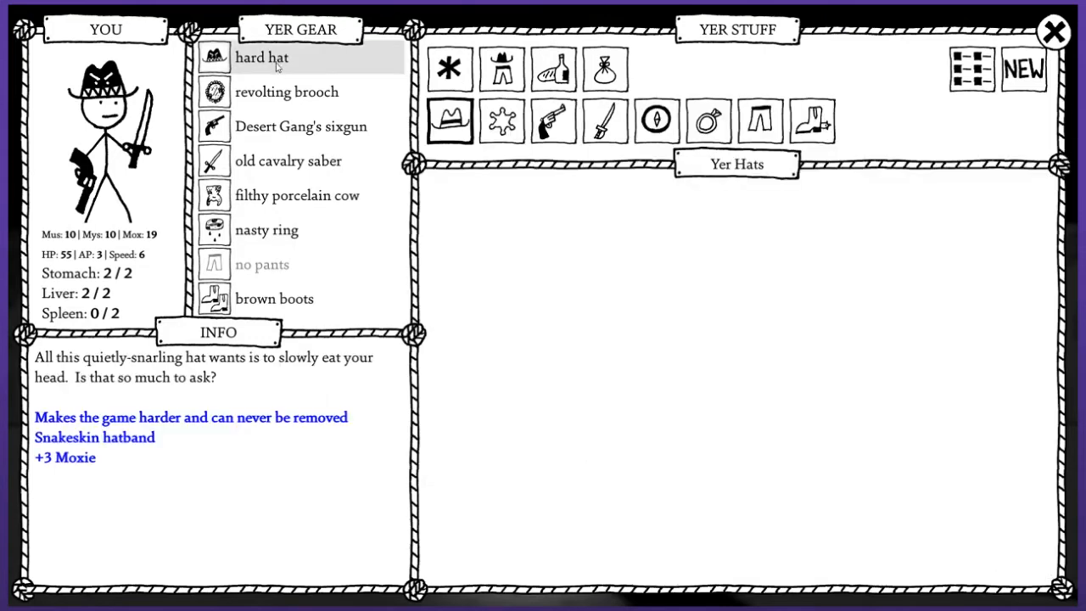
pyautogui.moveTo(1055, 29)
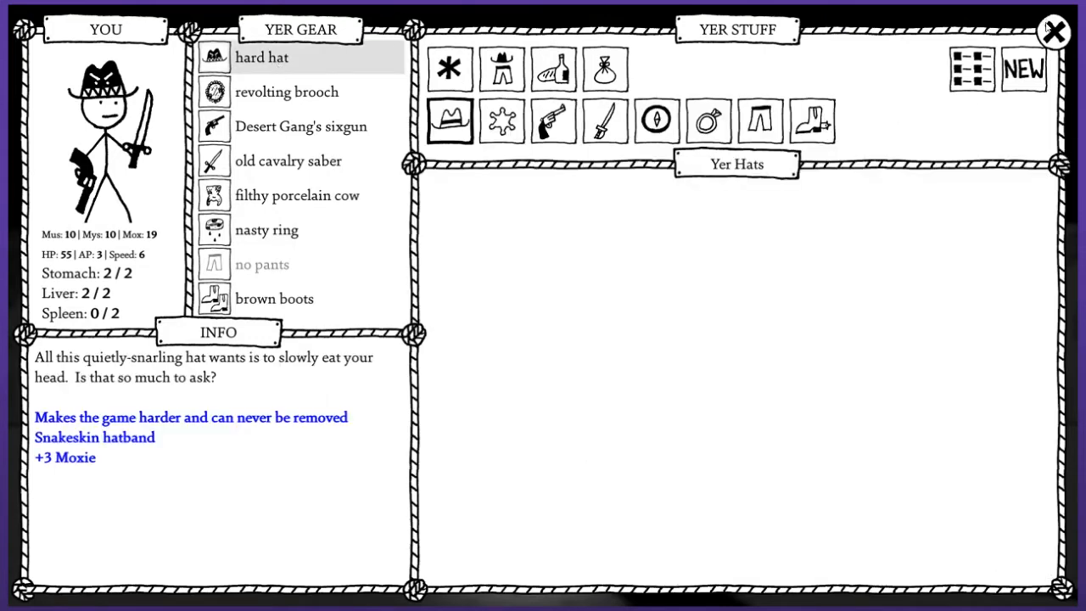
pyautogui.click(1052, 29)
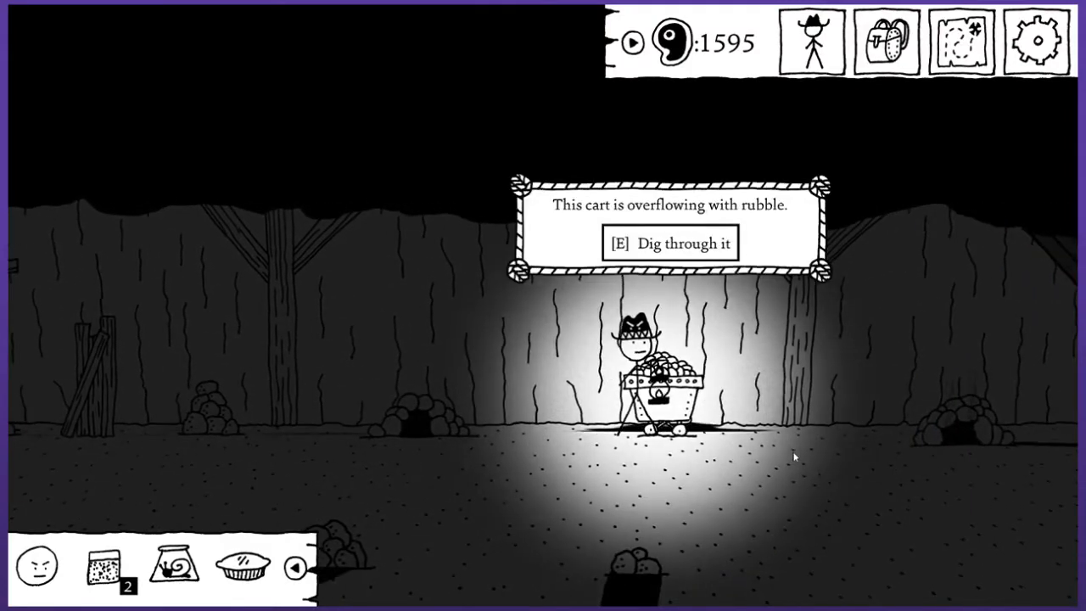
# Dig through the rubble cart, then kill the fire-breathing coal snake with Fan Hammer.
pyautogui.press('e')
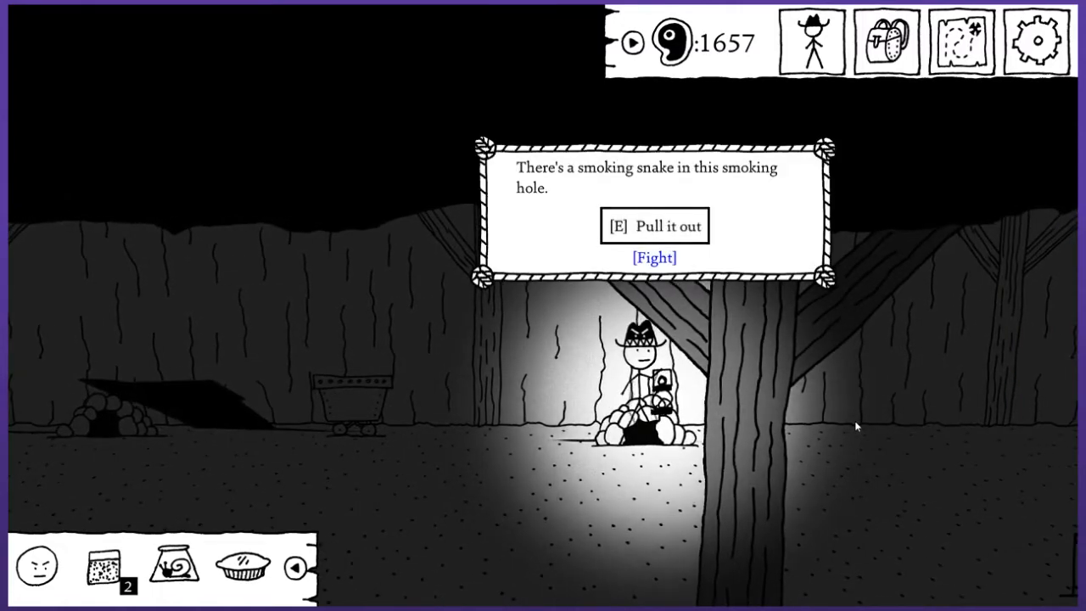
pyautogui.click(653, 257)
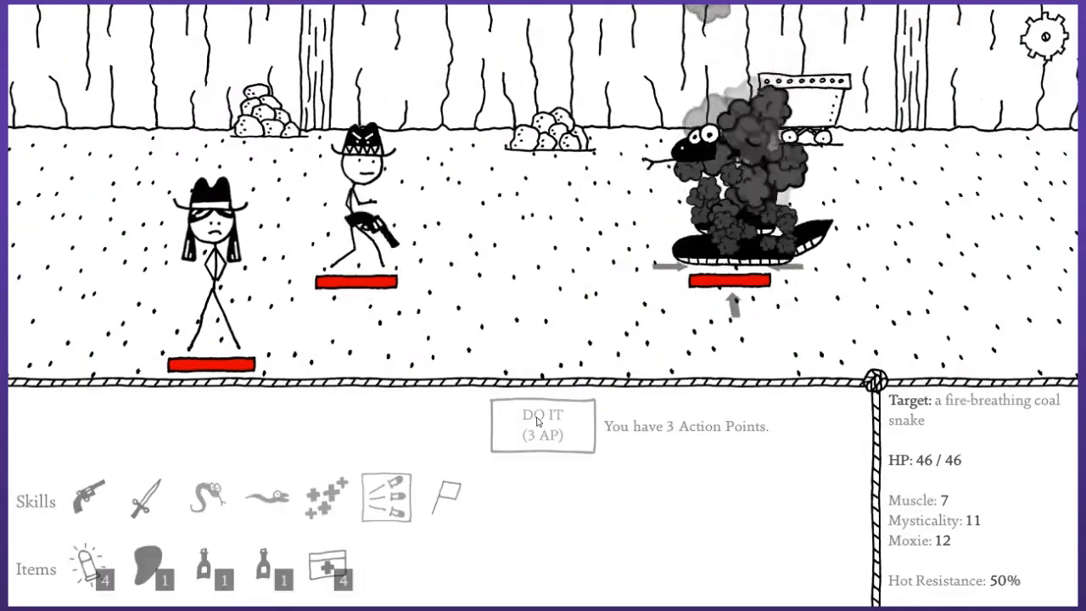
pyautogui.click(542, 424)
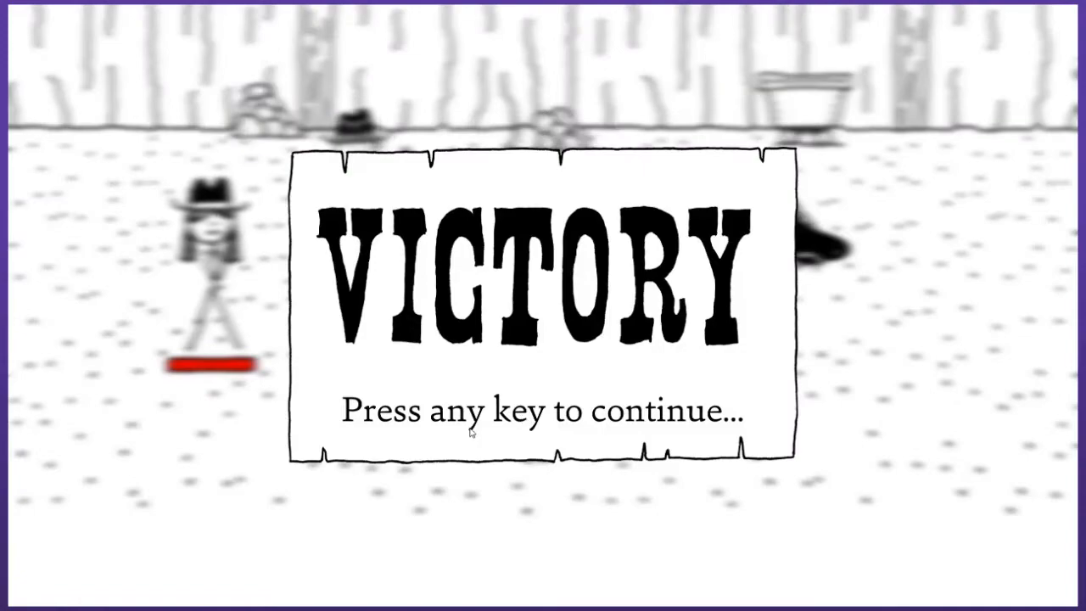
pyautogui.press('space')
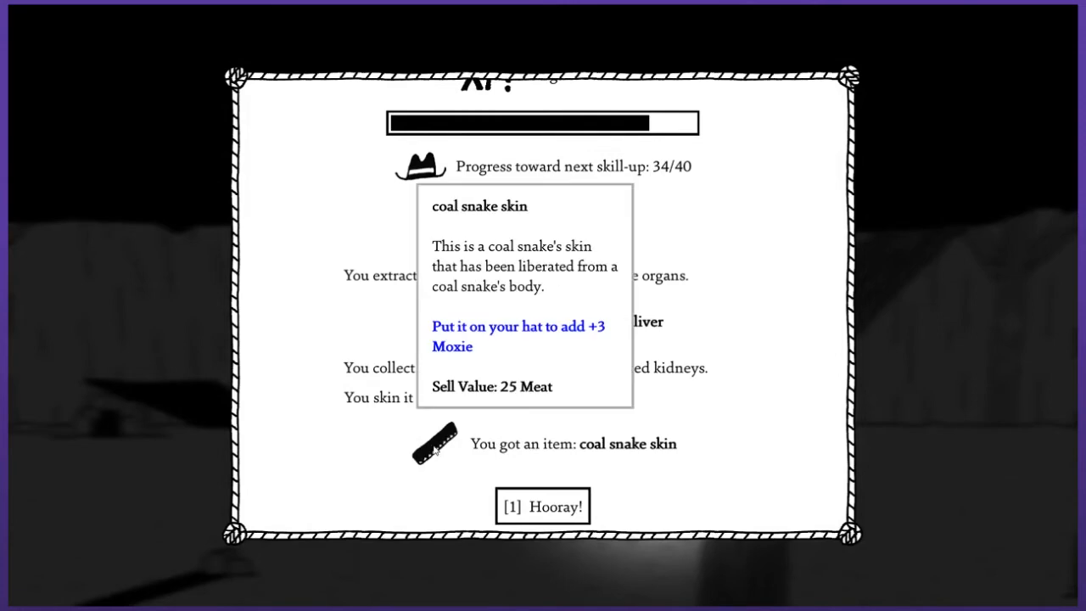
pyautogui.click(542, 507)
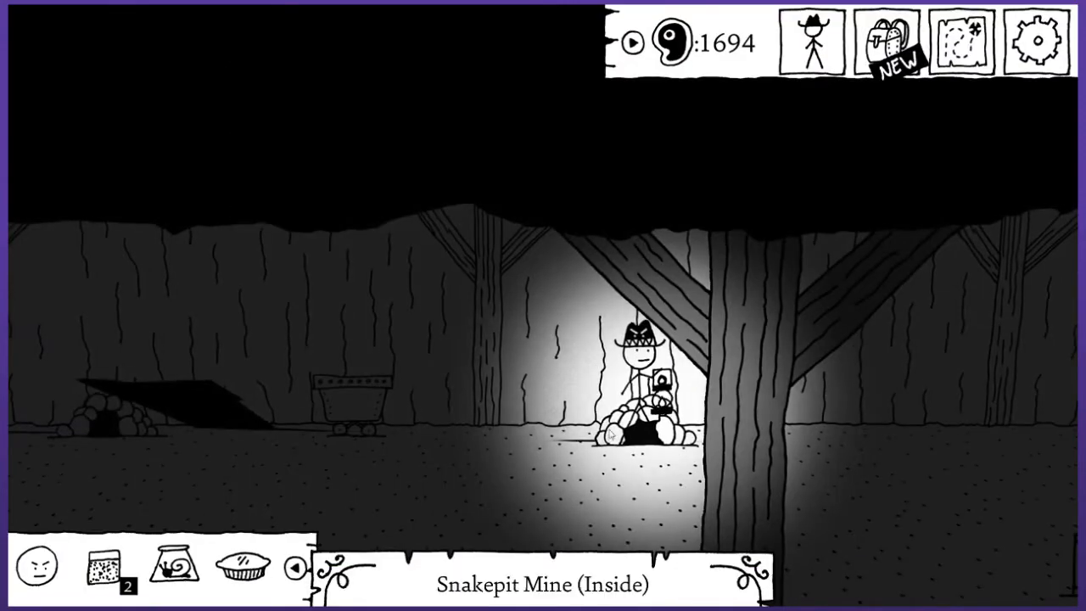
# Try applying the second coal snake skin to the hat, which already has a hatband.
pyautogui.click(882, 40)
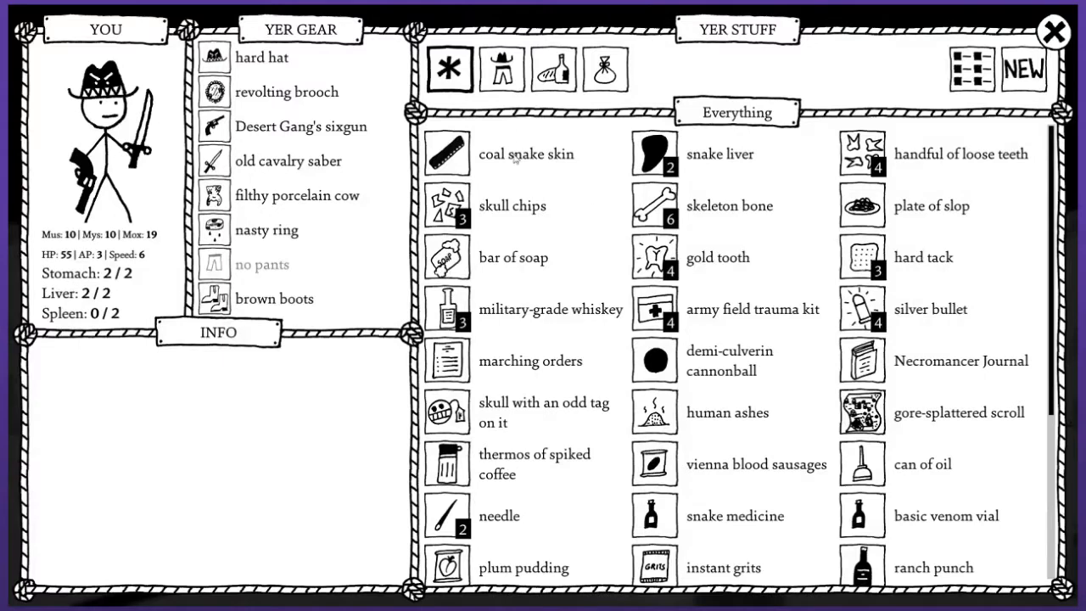
pyautogui.click(216, 490)
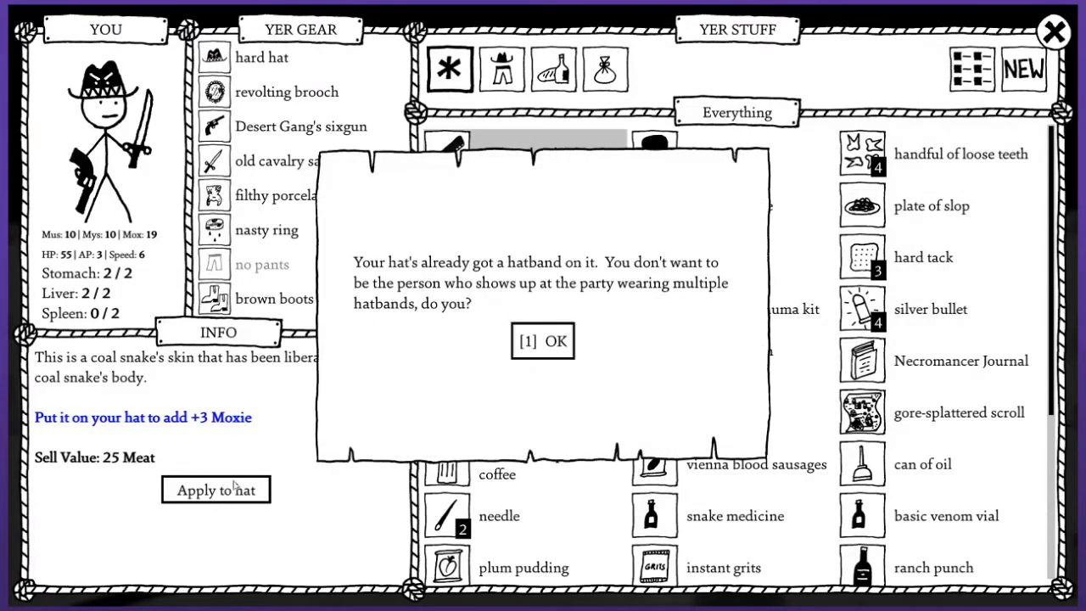
pyautogui.moveTo(460, 385)
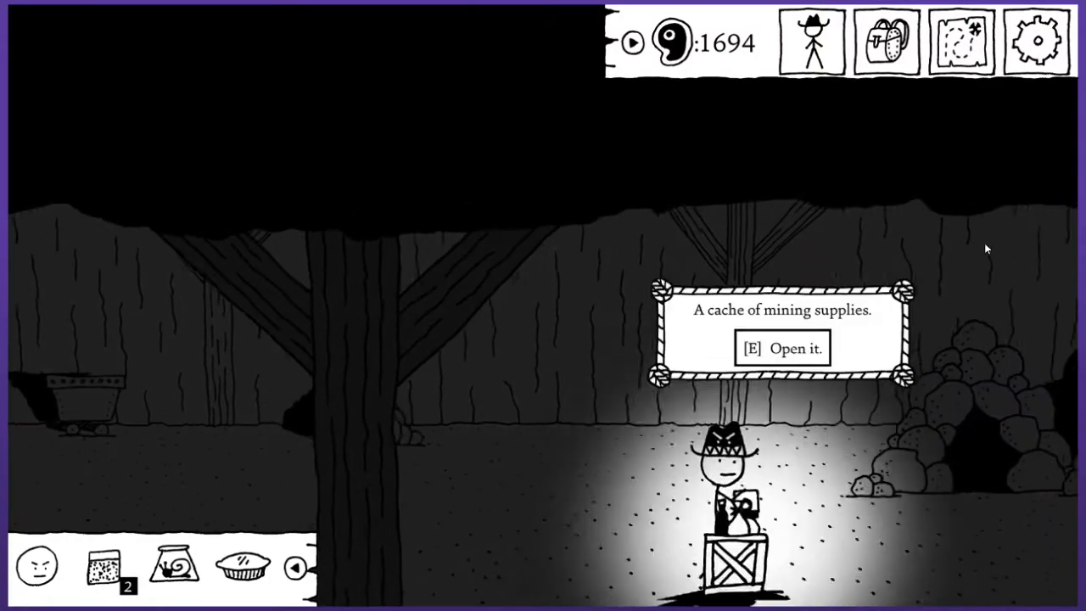
# Loot kerosene and oil from the cache, use the abandoned pick, and head to the den.
pyautogui.press('e')
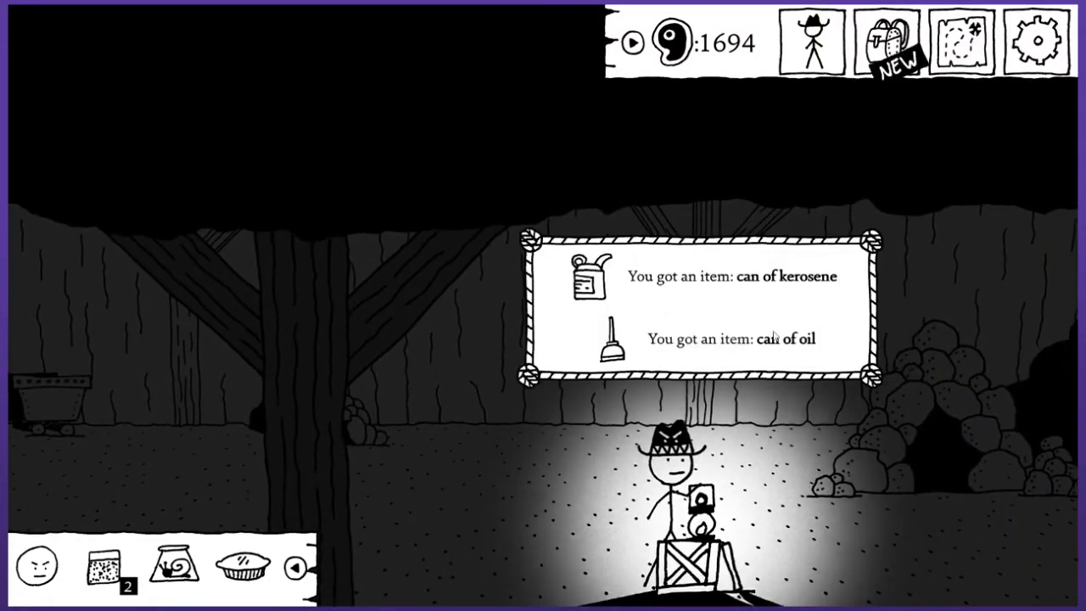
pyautogui.moveTo(580, 284)
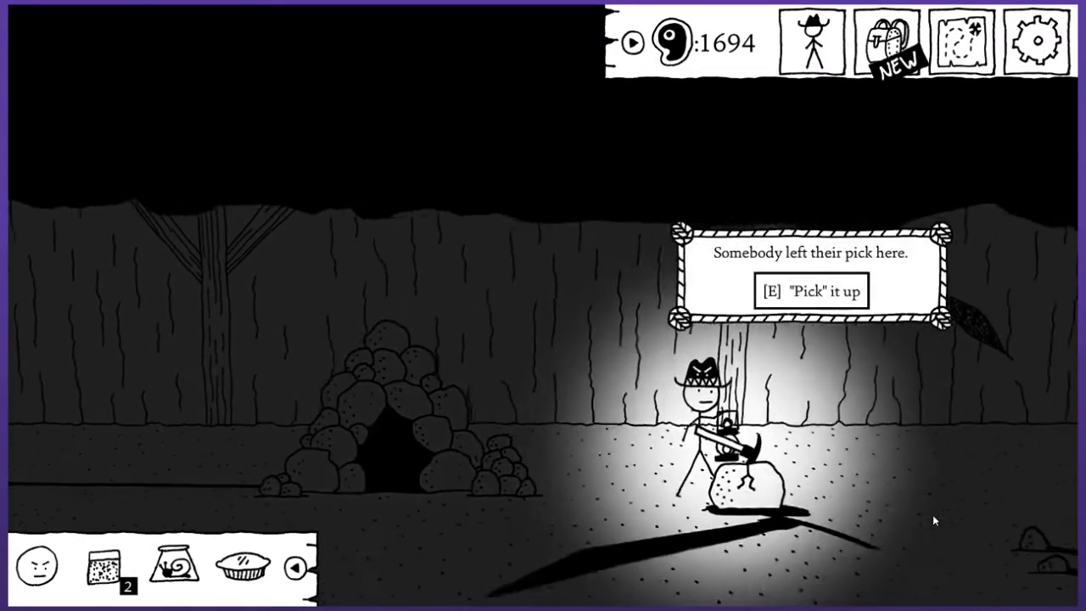
pyautogui.press('e')
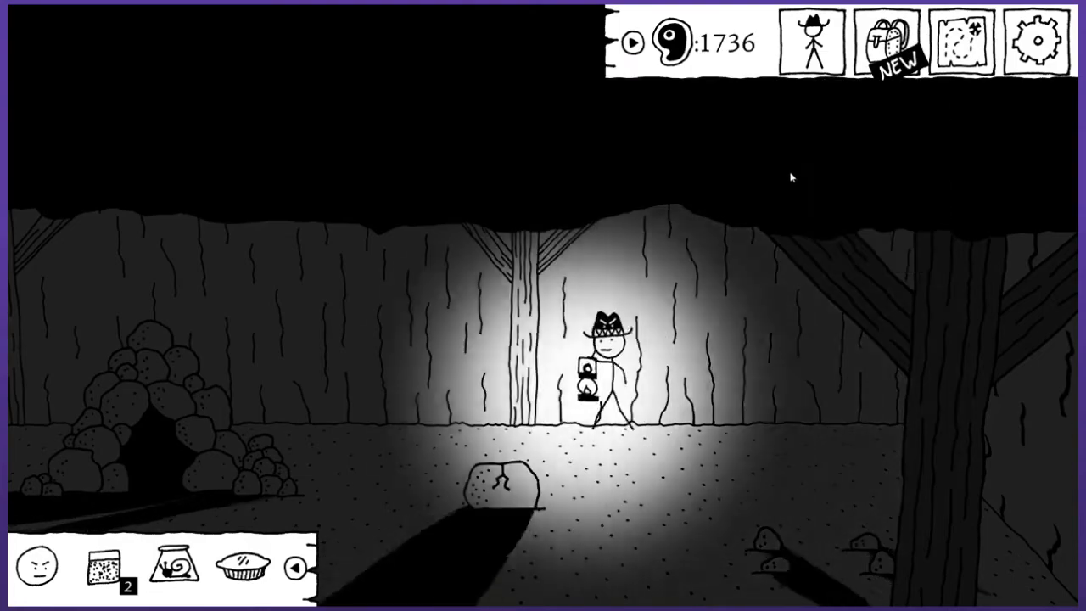
pyautogui.click(884, 40)
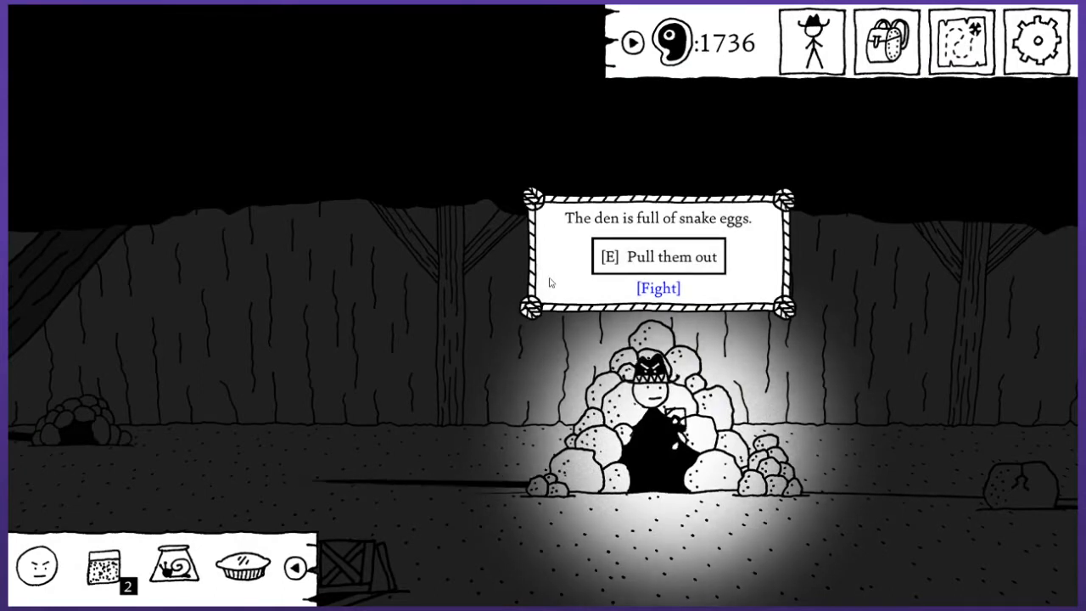
# Start the den fight, deploy a snake, and shoot the eggs and first baby snake.
pyautogui.click(658, 288)
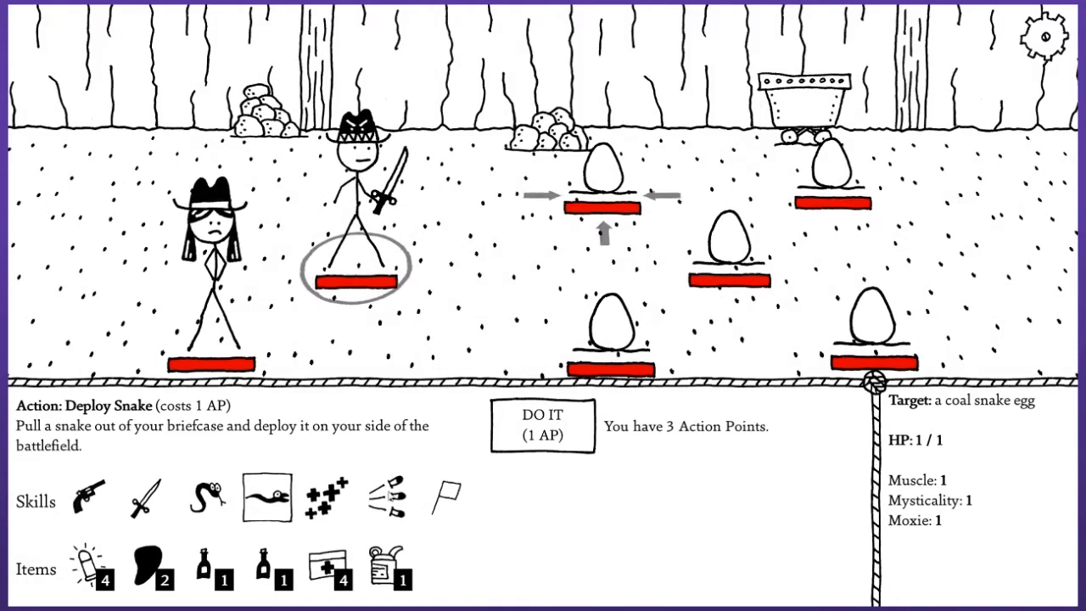
pyautogui.click(81, 499)
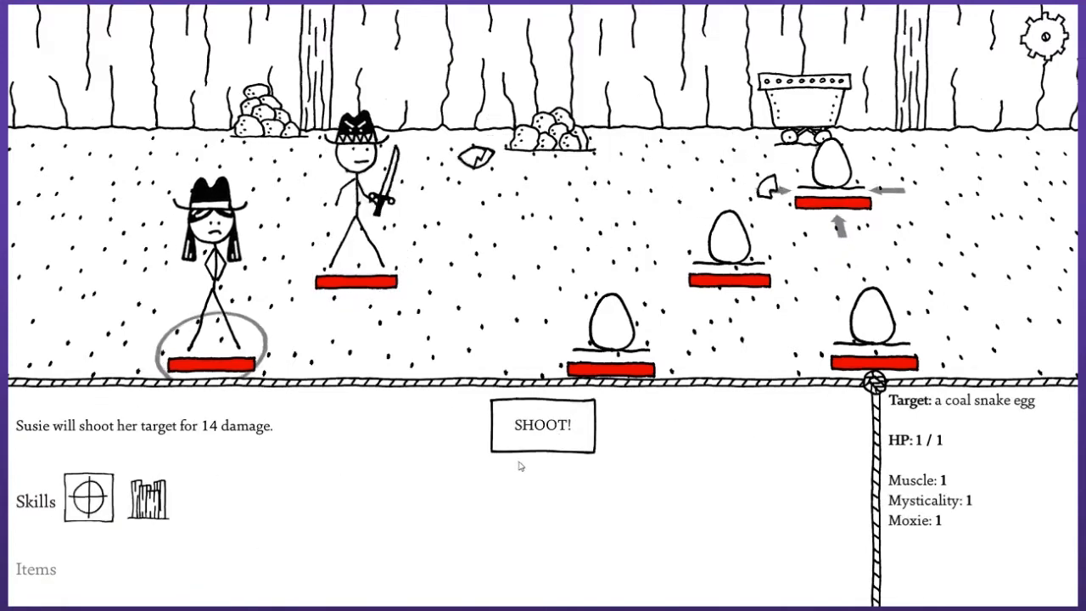
pyautogui.click(543, 425)
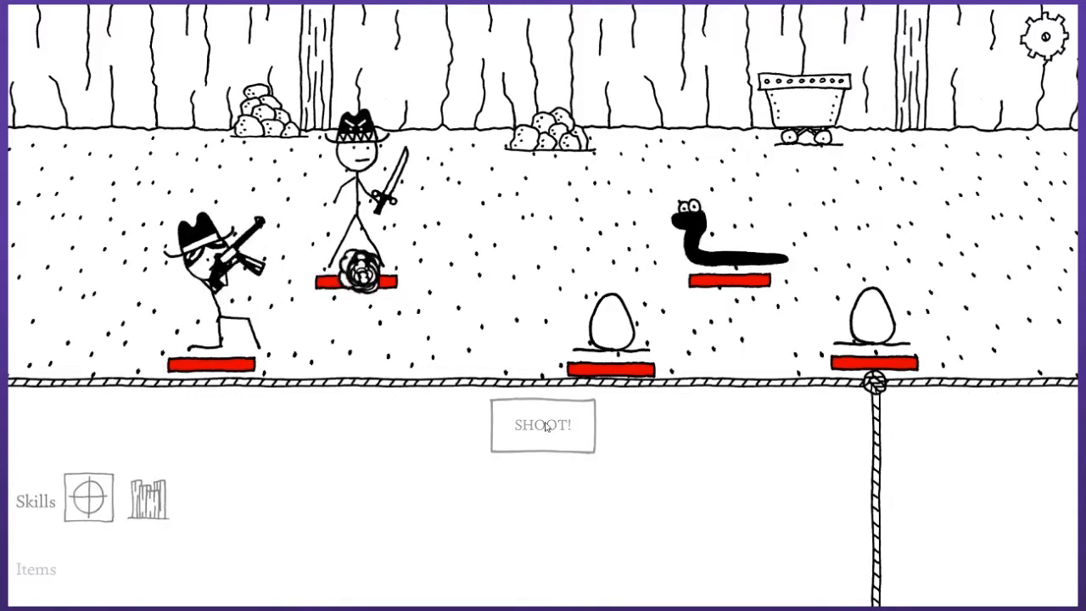
pyautogui.click(542, 425)
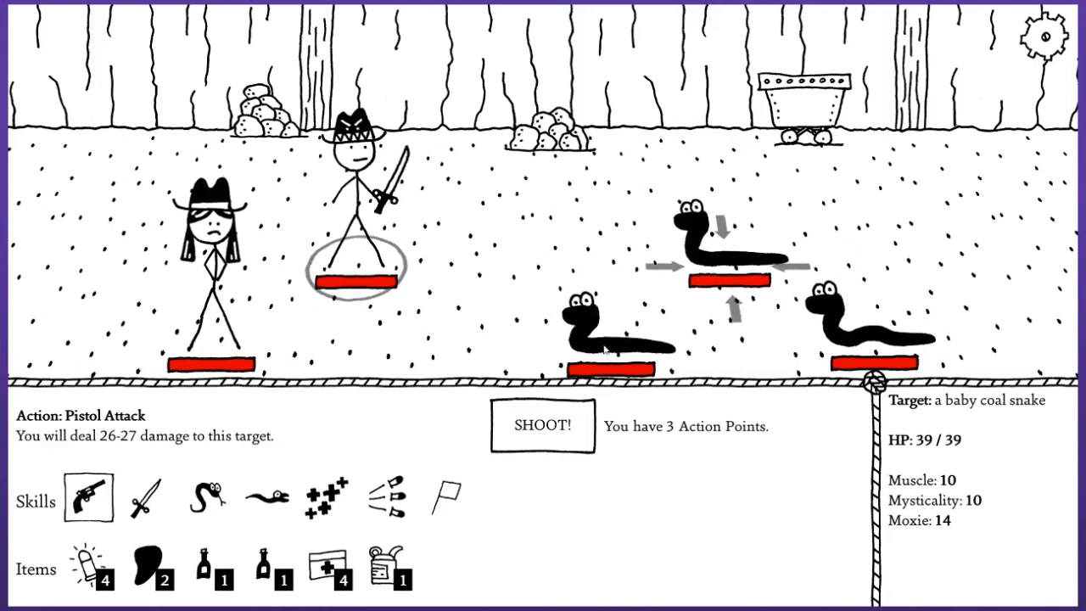
pyautogui.click(543, 426)
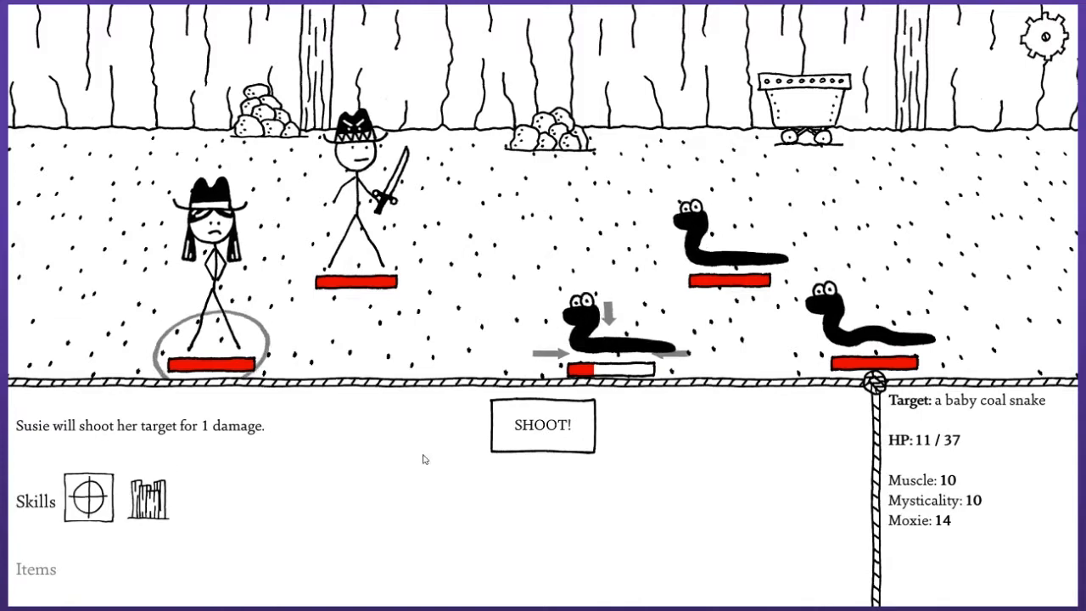
pyautogui.click(147, 499)
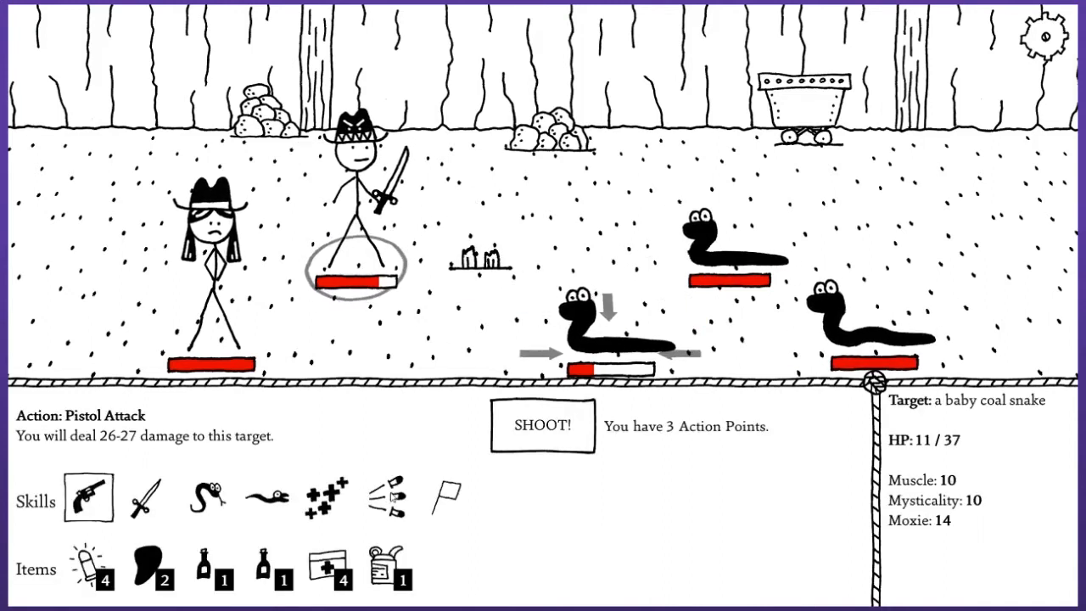
# Finish off the remaining baby coal snakes with Fan Hammer and Susie's shots.
pyautogui.click(392, 496)
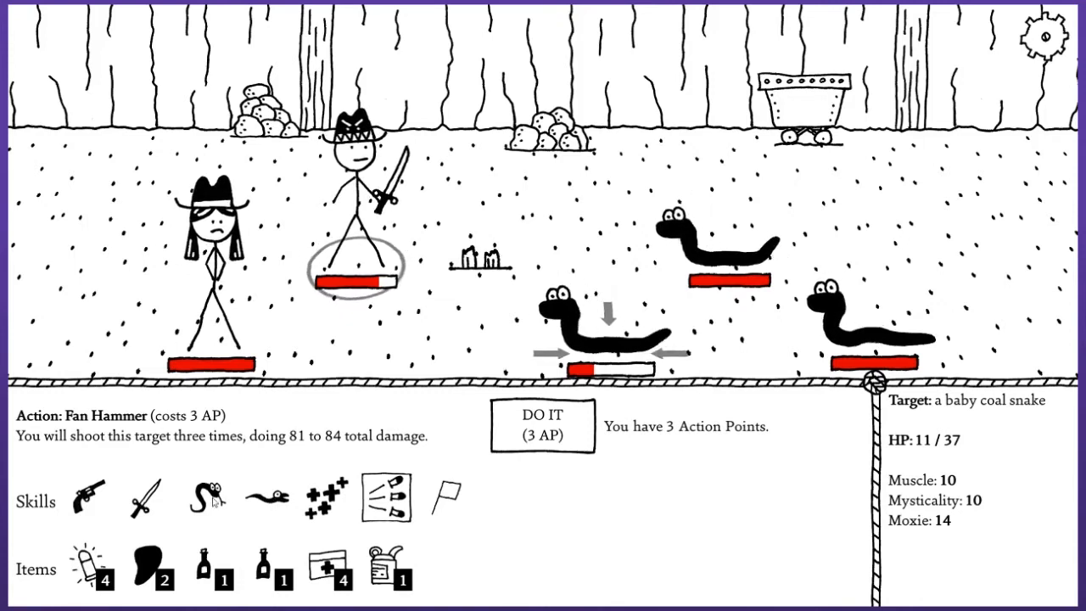
pyautogui.click(204, 499)
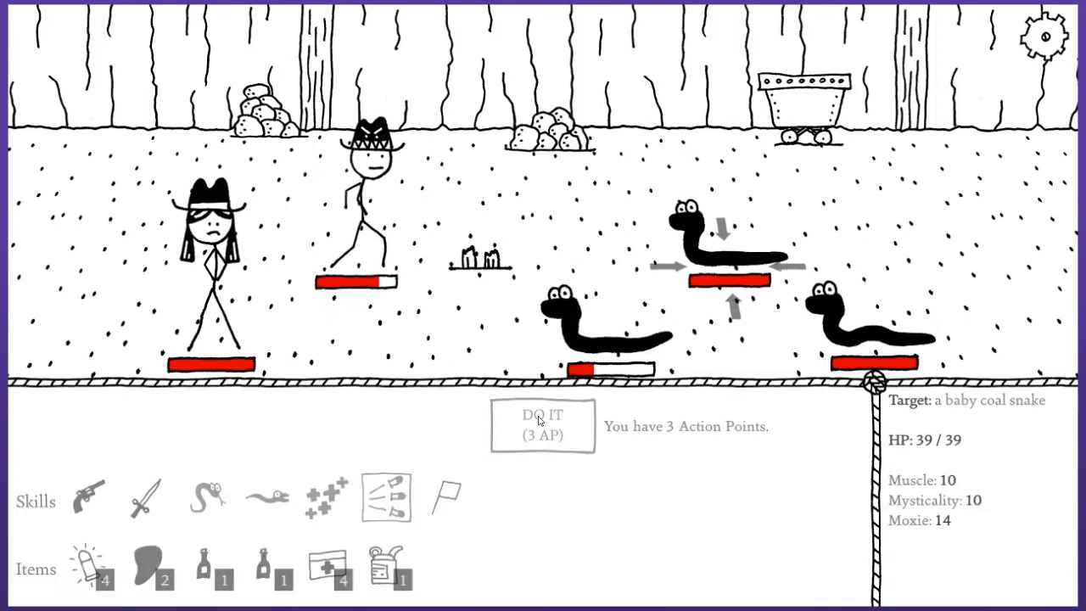
pyautogui.click(542, 424)
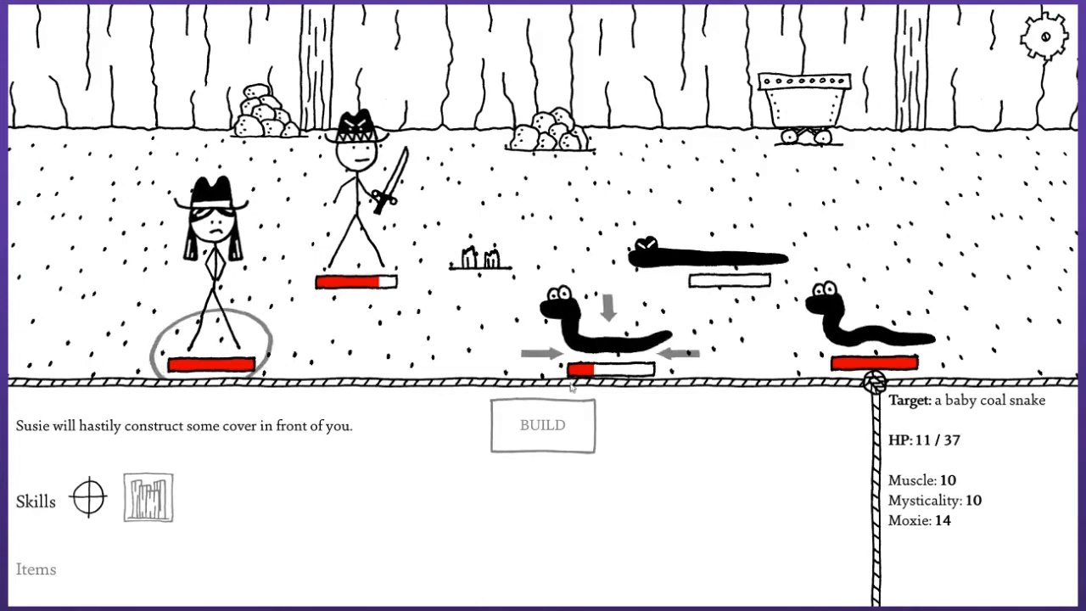
pyautogui.click(86, 499)
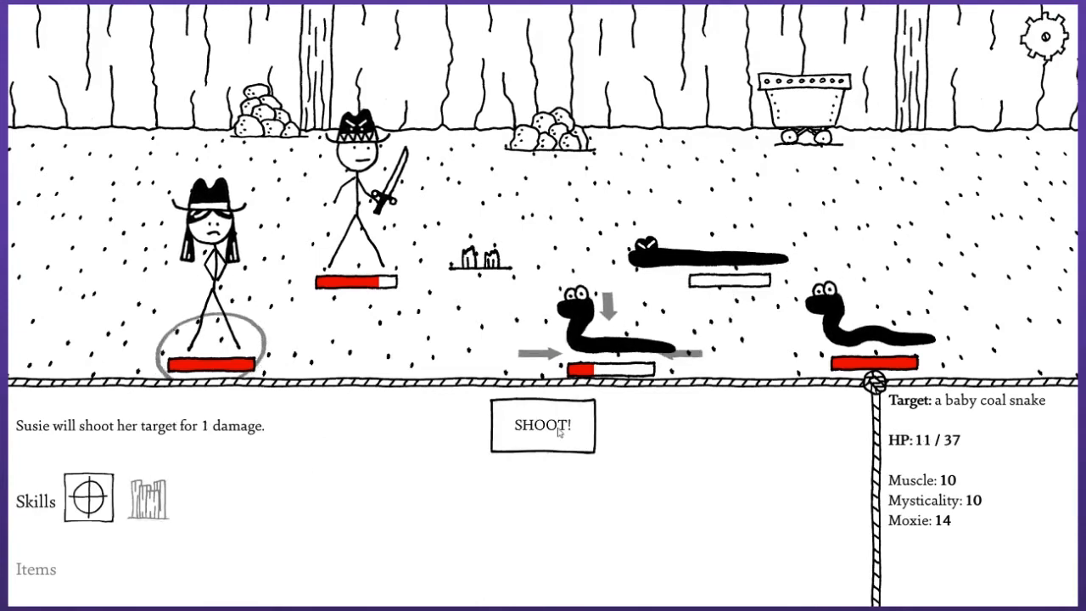
pyautogui.click(543, 426)
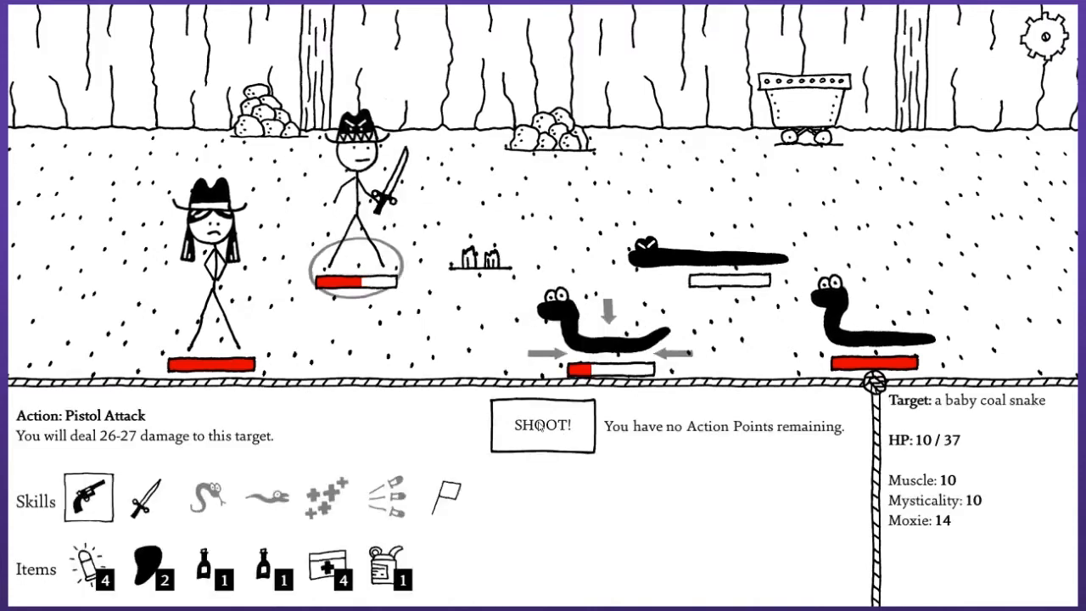
pyautogui.click(542, 426)
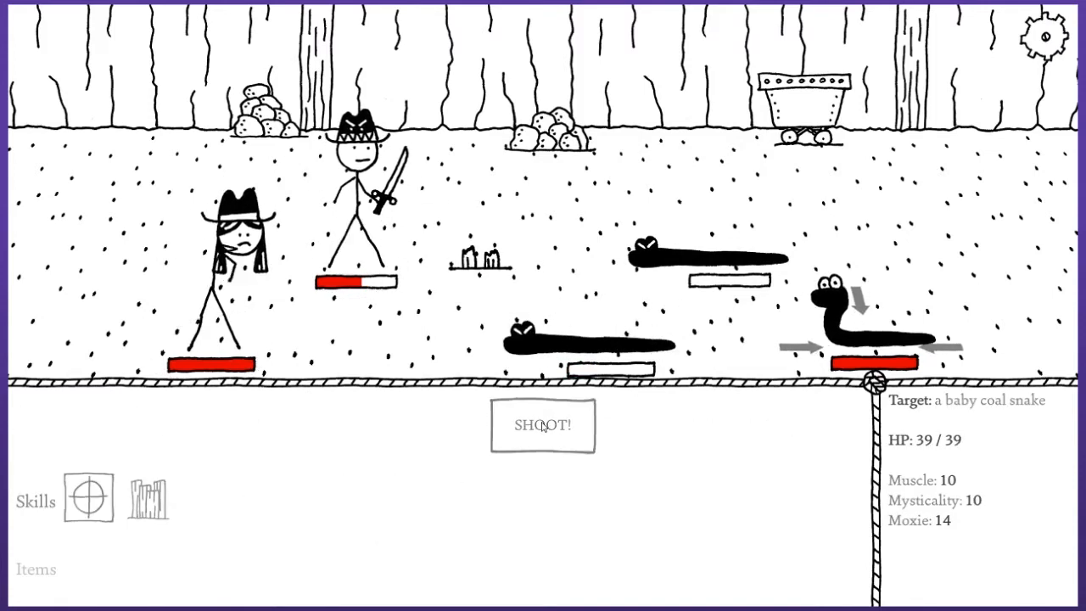
pyautogui.click(542, 425)
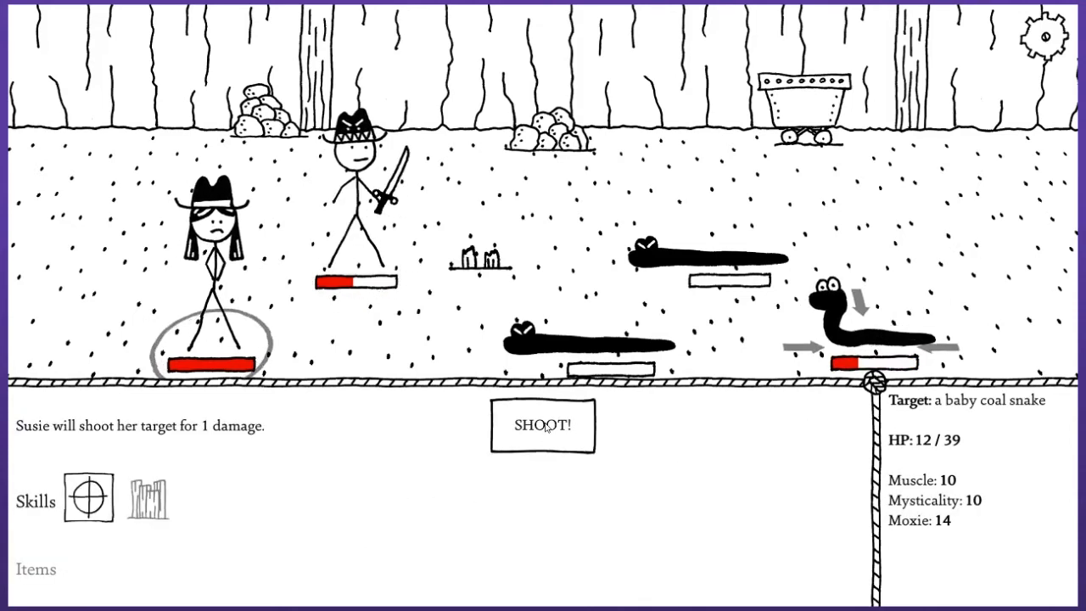
pyautogui.click(542, 426)
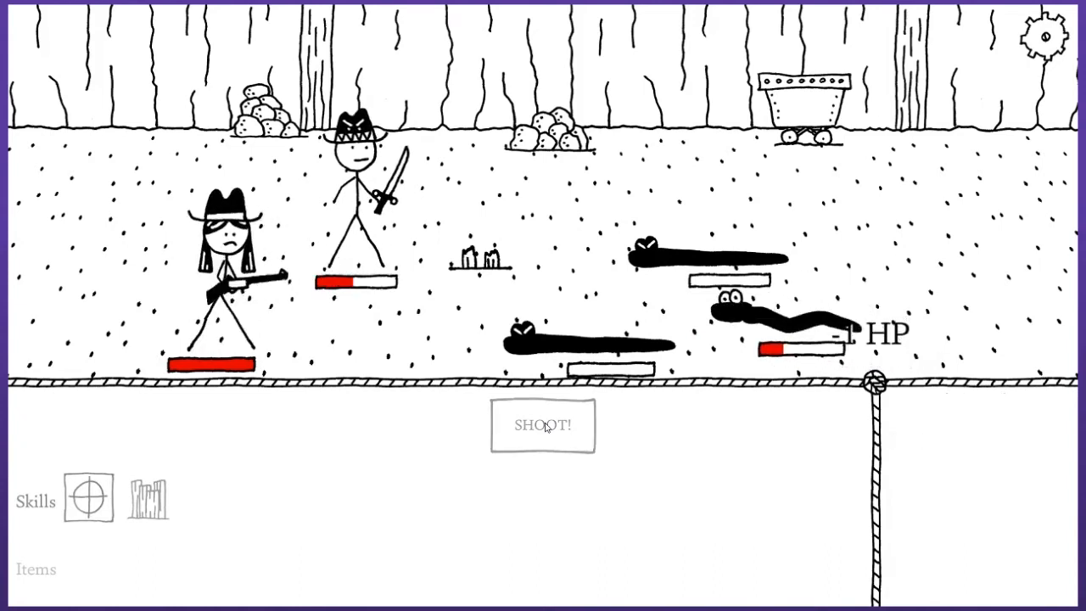
pyautogui.click(542, 426)
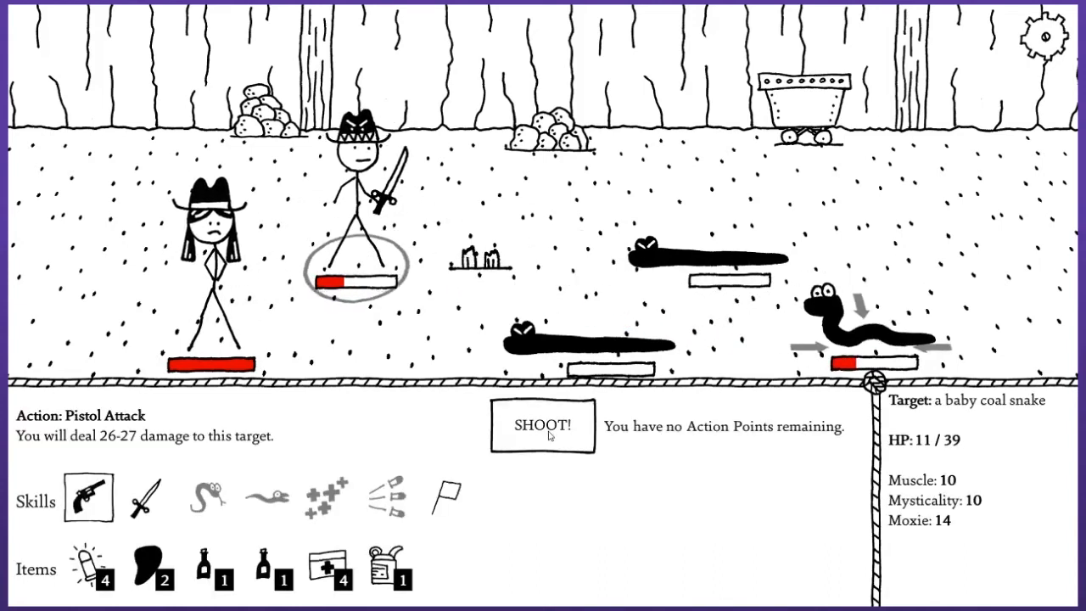
pyautogui.click(543, 426)
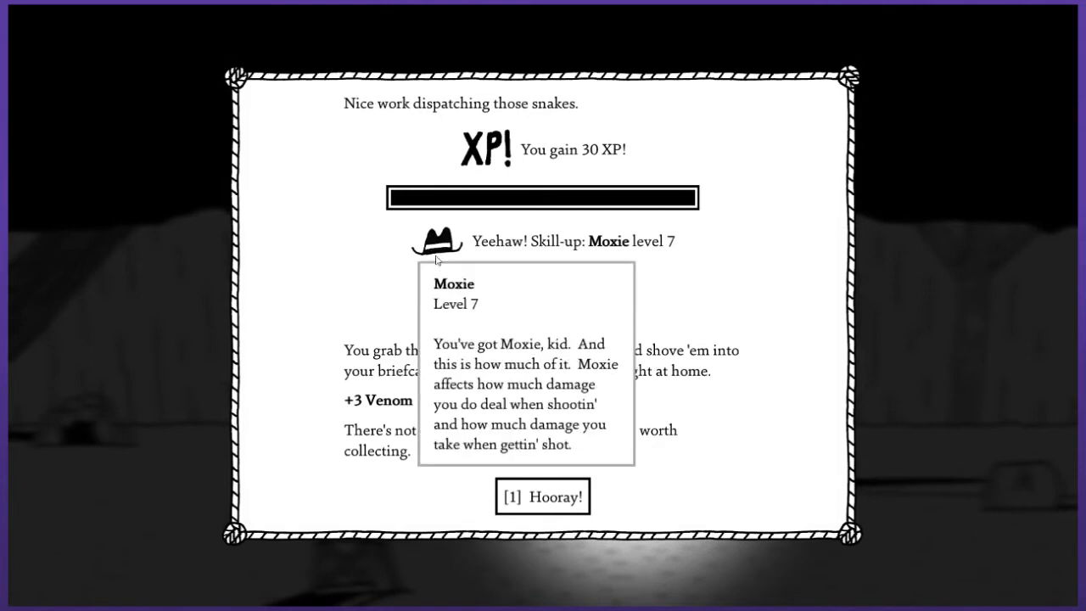
pyautogui.moveTo(639, 245)
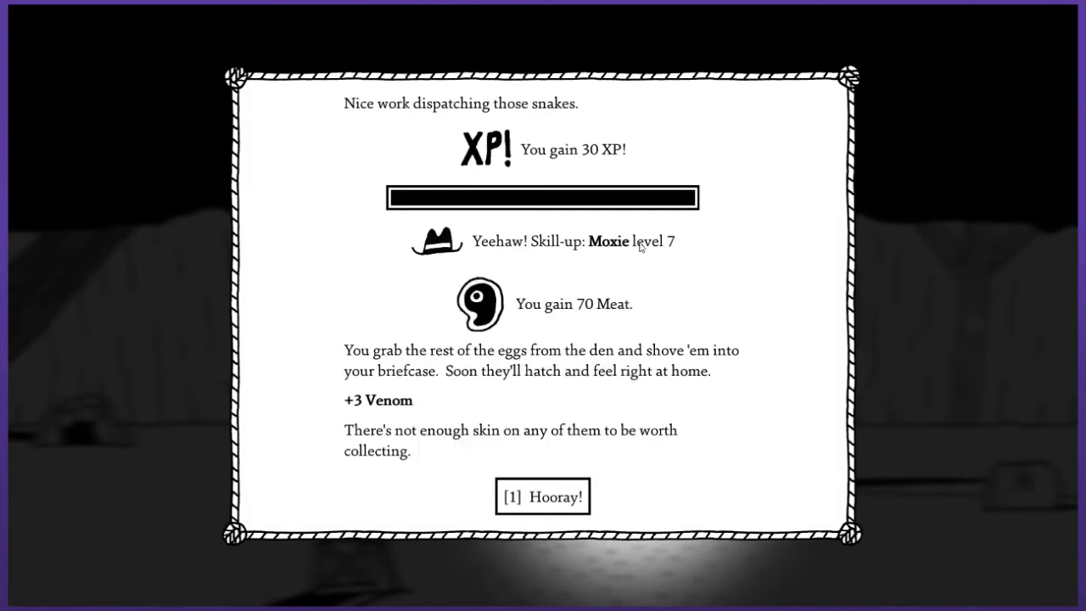
pyautogui.moveTo(629, 262)
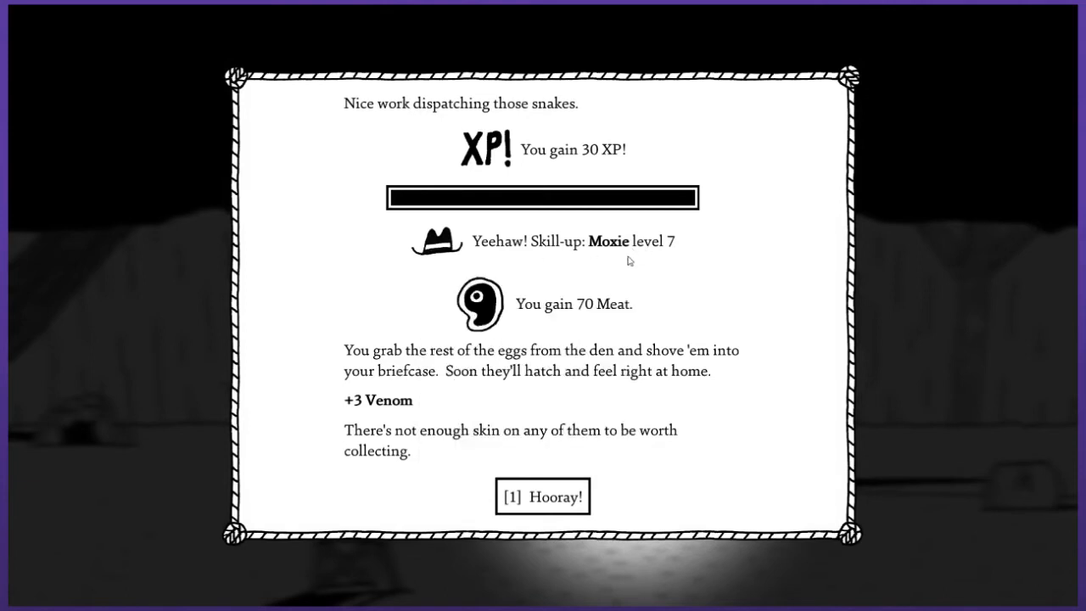
pyautogui.moveTo(630, 317)
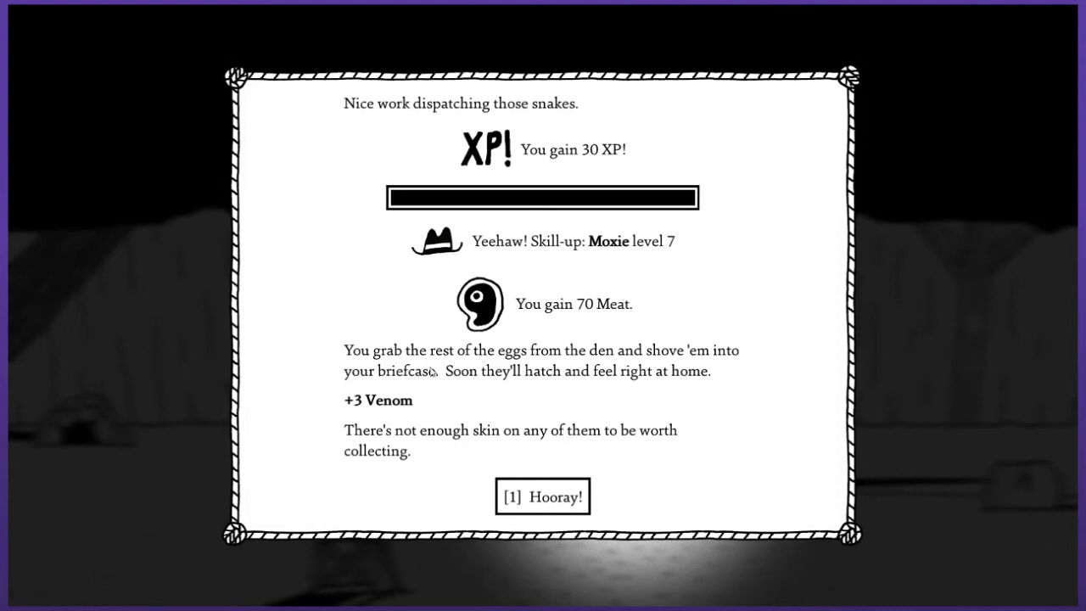
pyautogui.moveTo(458, 382)
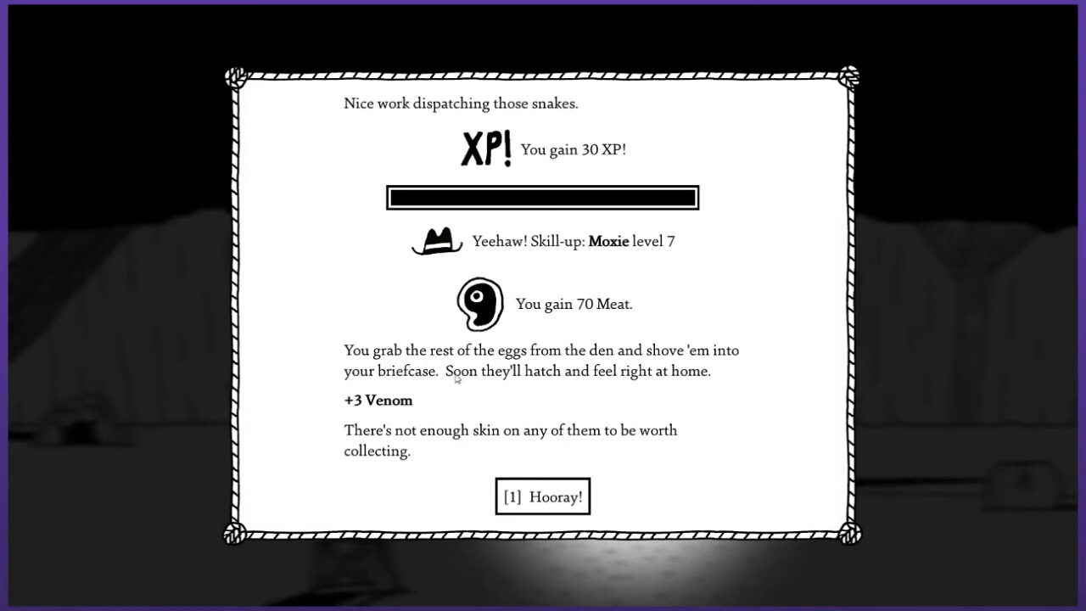
# Accept the snake den victory rewards, including 70 Meat, and dismiss the results.
pyautogui.click(542, 496)
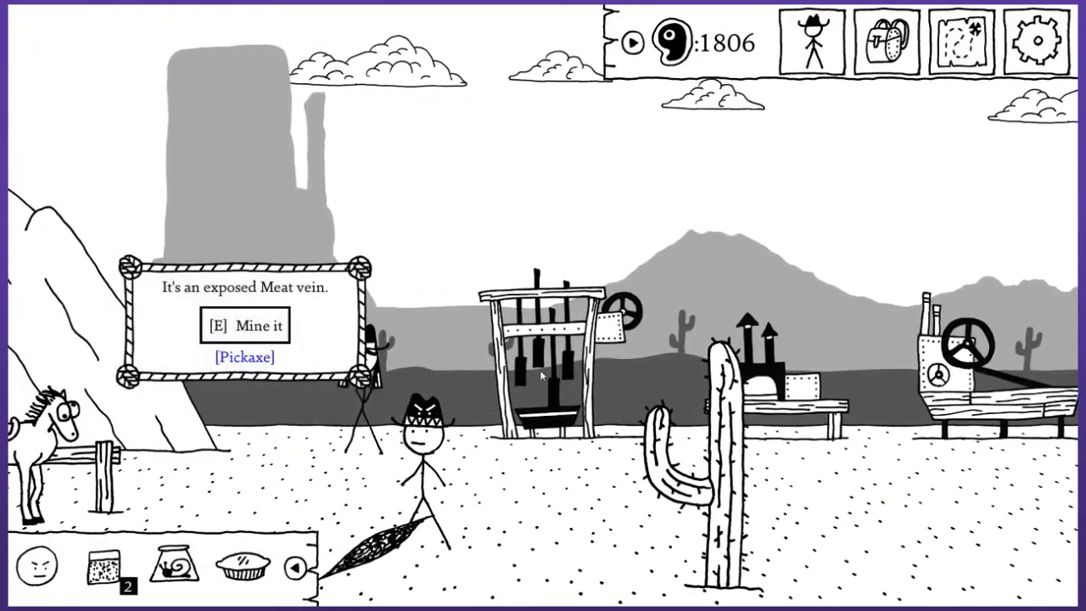
pyautogui.moveTo(855, 361)
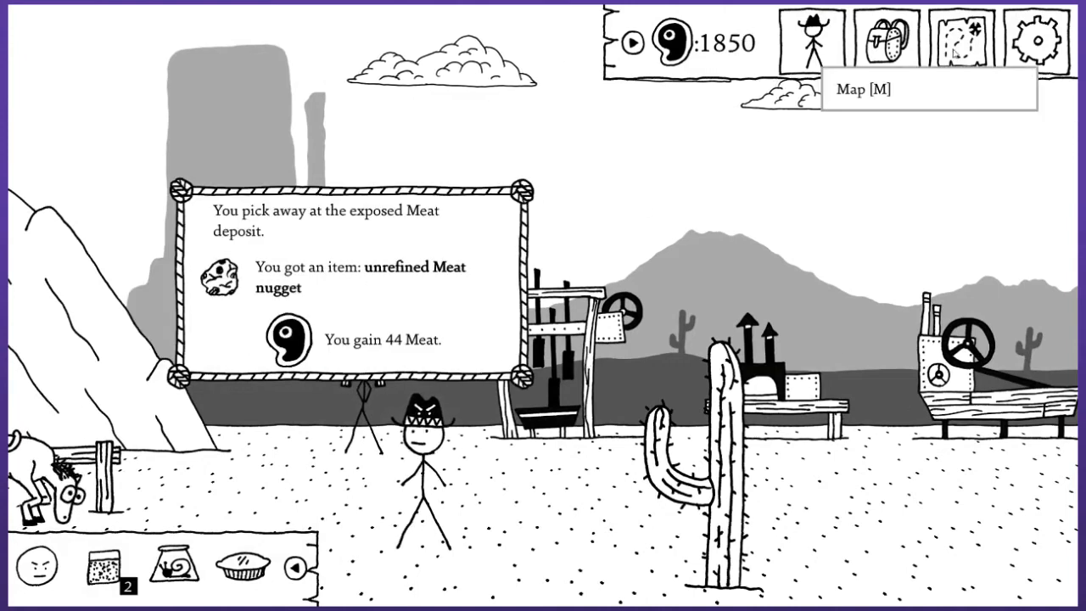
# Open the world map after mining the Meat vein for a nugget and 44 Meat.
pyautogui.click(960, 38)
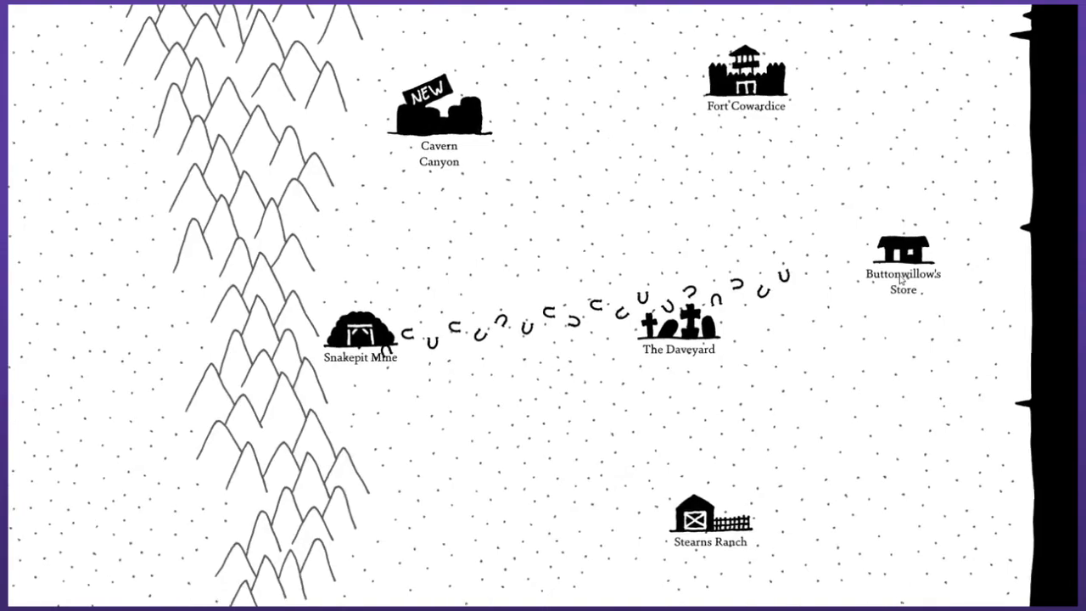
# Go to Buttonwillow's Store and buy Mind Your Meat for 1500 Meat, leaving 350.
pyautogui.click(902, 251)
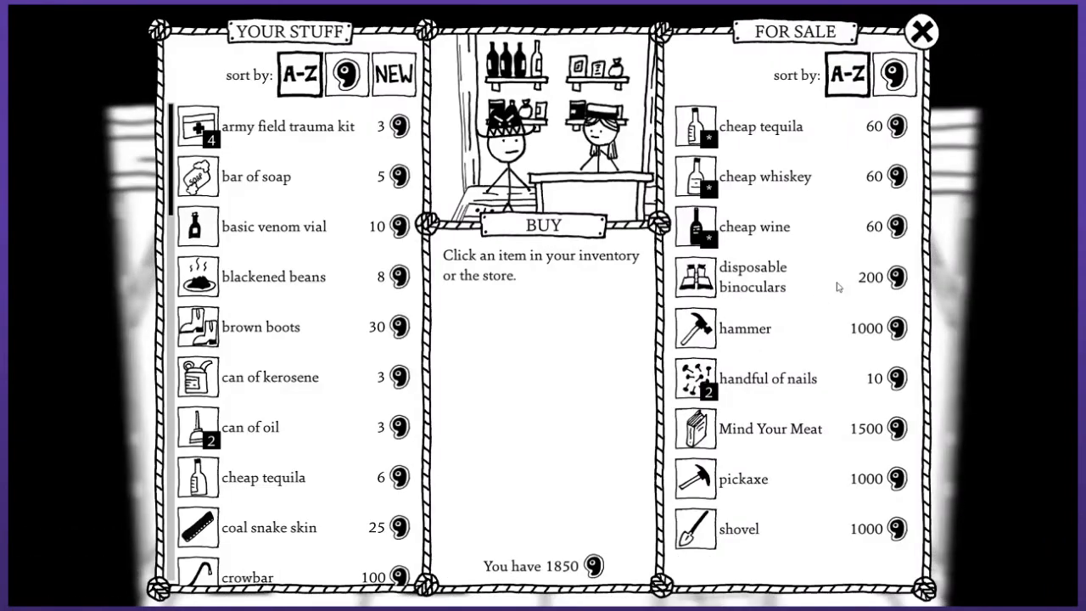
pyautogui.click(753, 275)
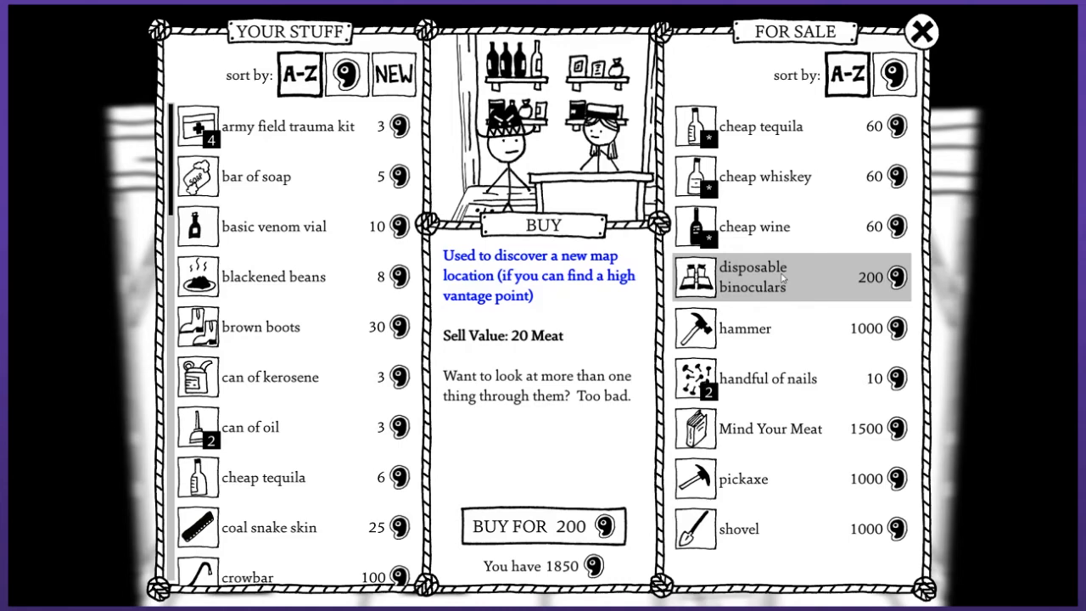
pyautogui.moveTo(768, 292)
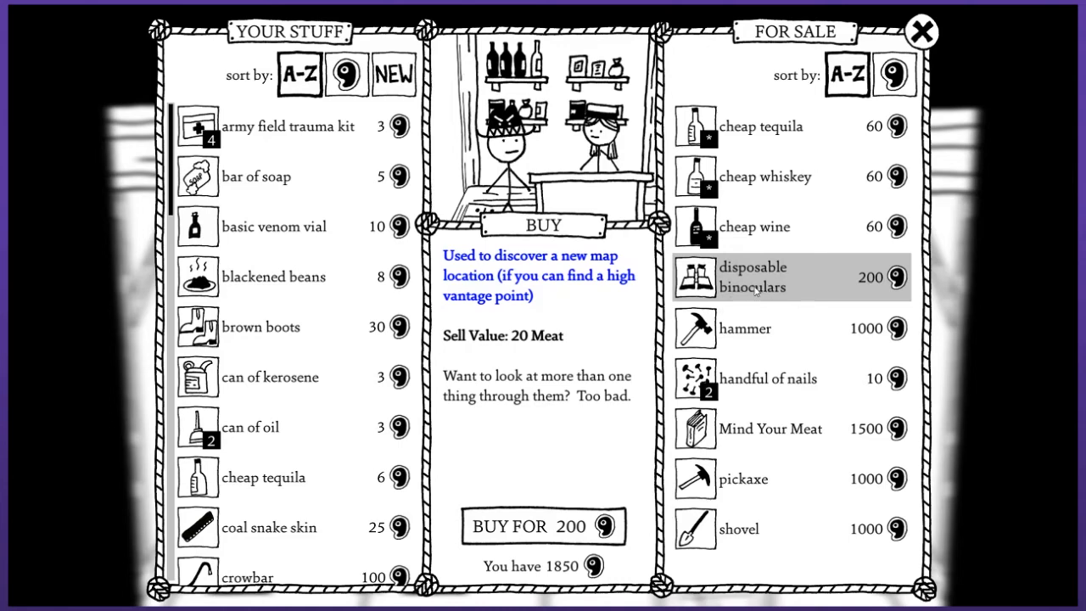
pyautogui.click(769, 428)
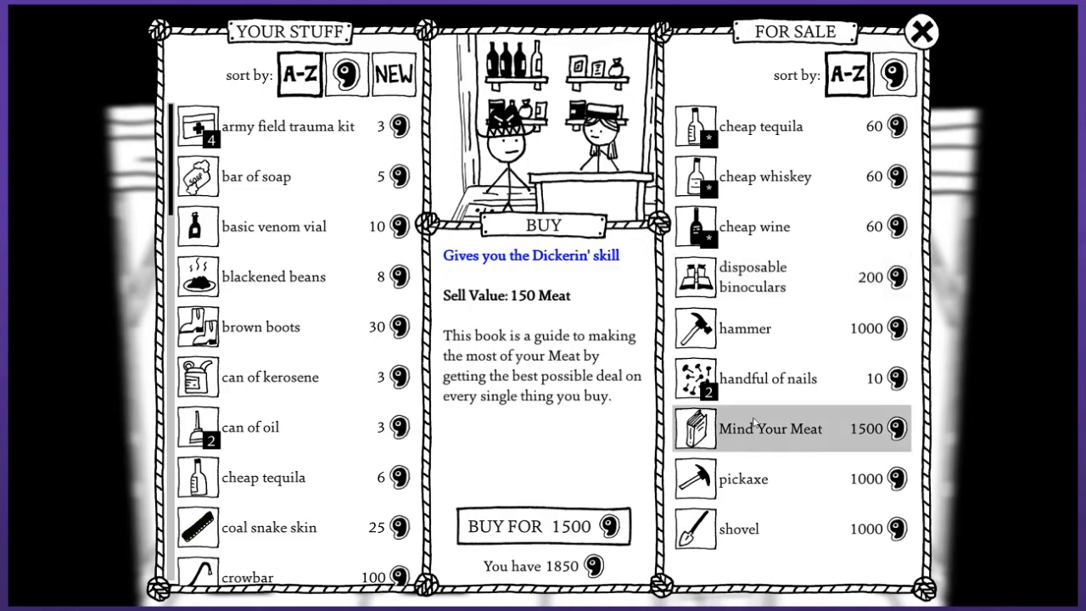
pyautogui.click(534, 526)
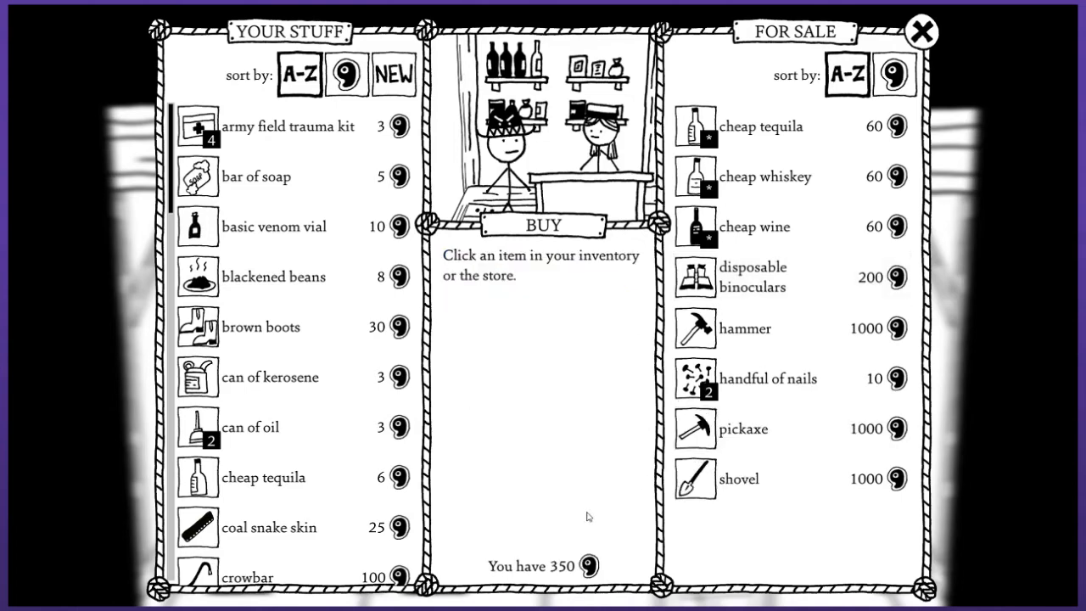
pyautogui.click(921, 28)
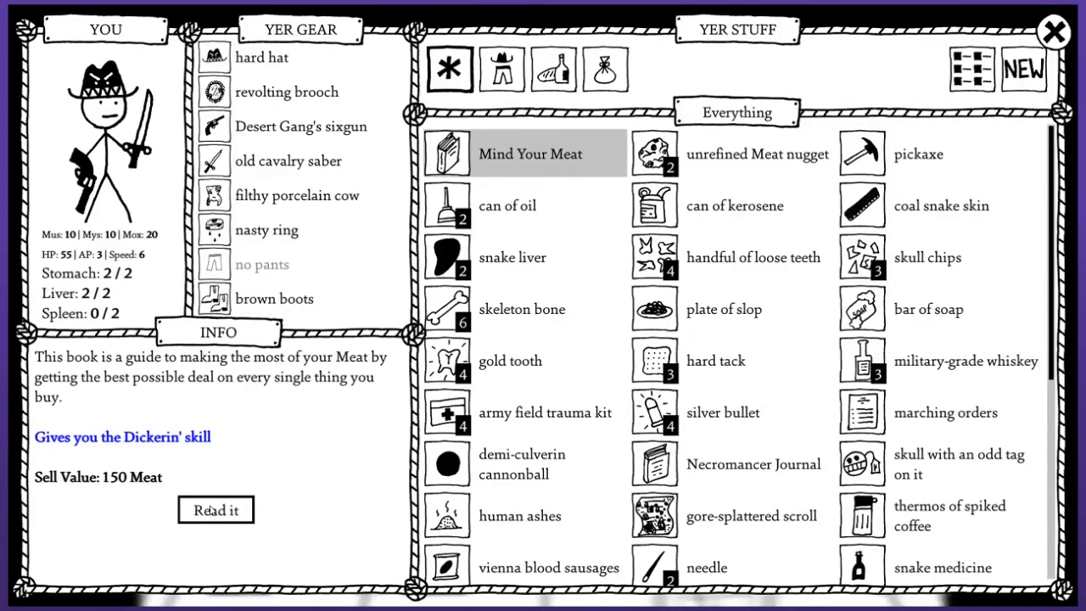
# Read Mind Your Meat to gain Dickerin' (10% store discount), then close the inventory.
pyautogui.click(215, 510)
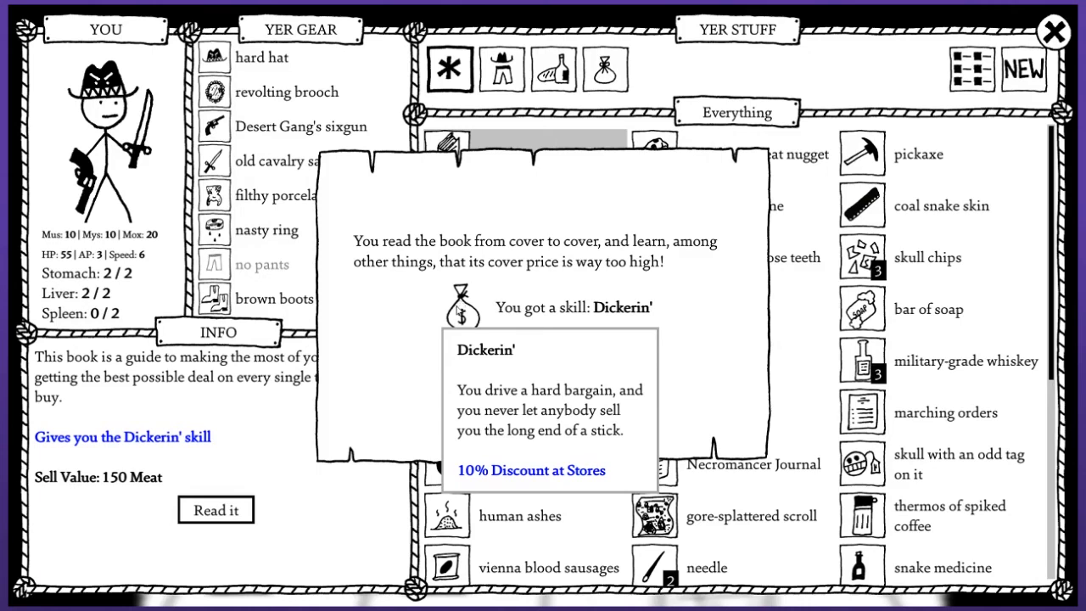
pyautogui.click(216, 510)
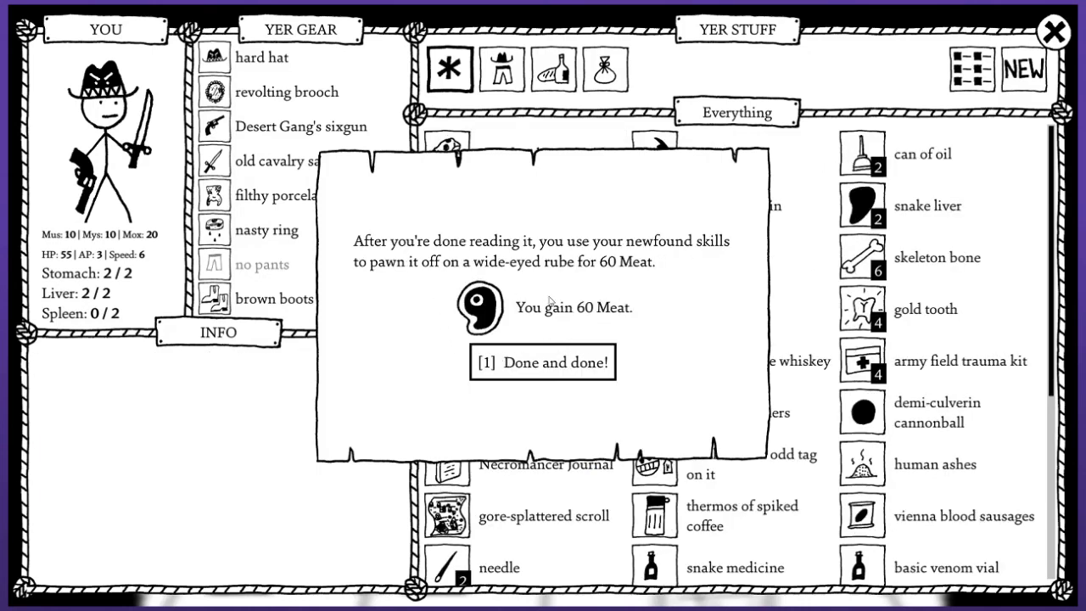
pyautogui.click(543, 362)
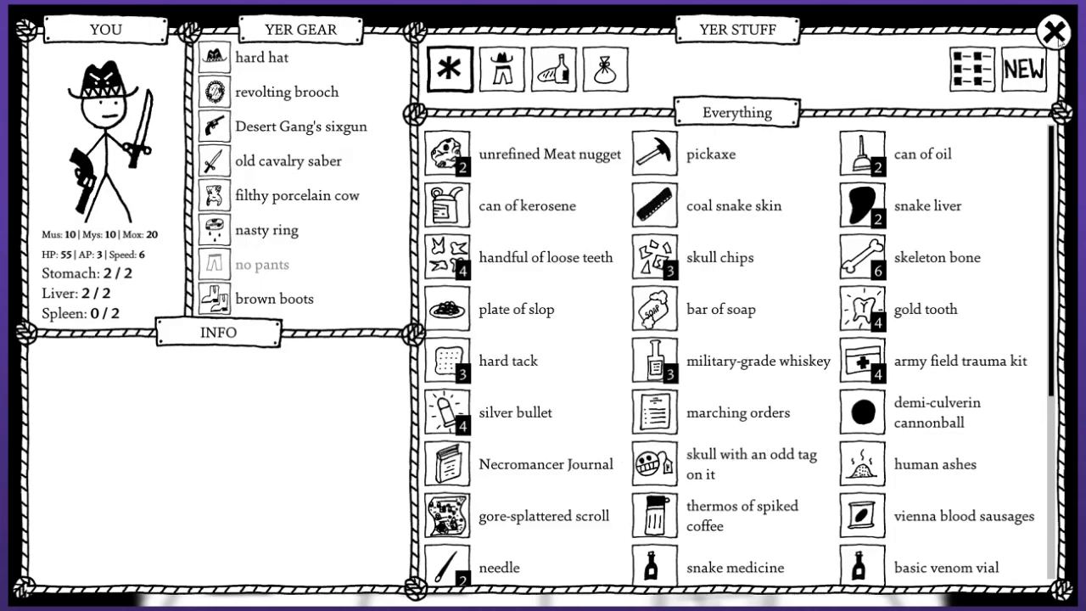
pyautogui.click(1054, 28)
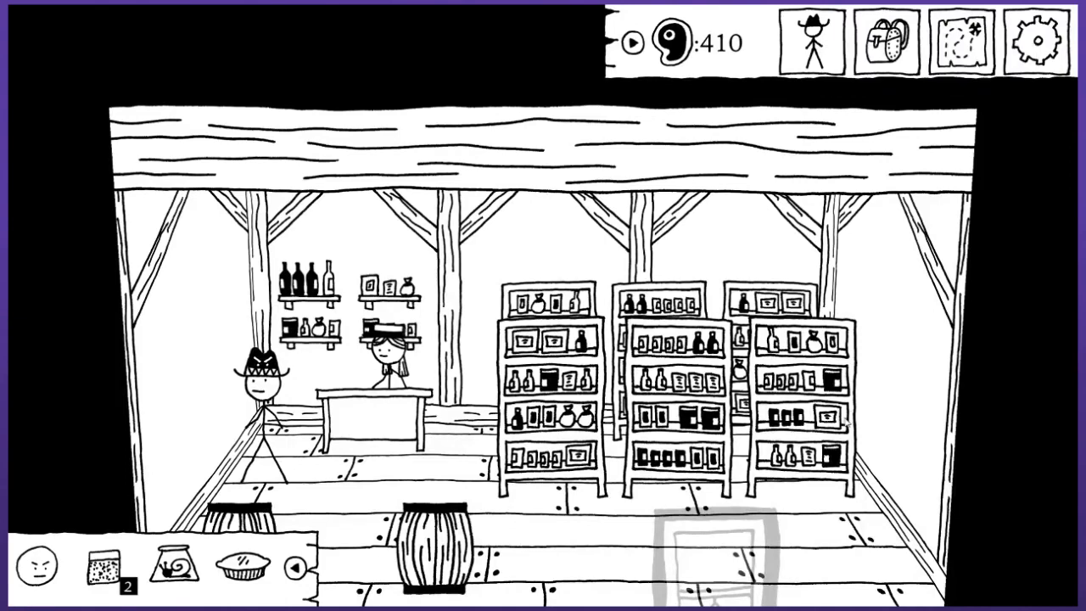
pyautogui.moveTo(884, 42)
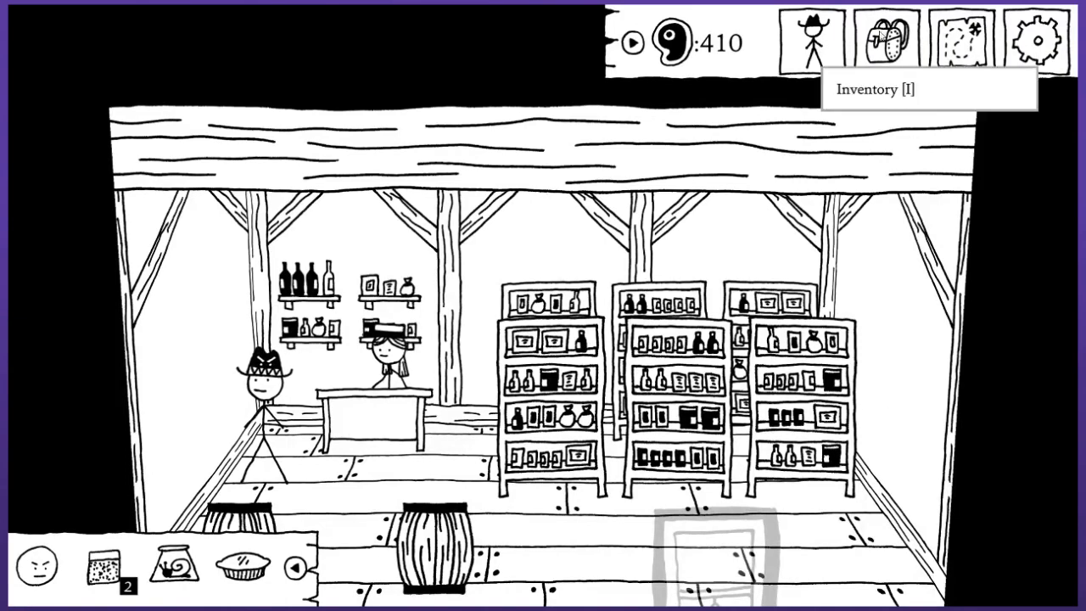
pyautogui.moveTo(1042, 36)
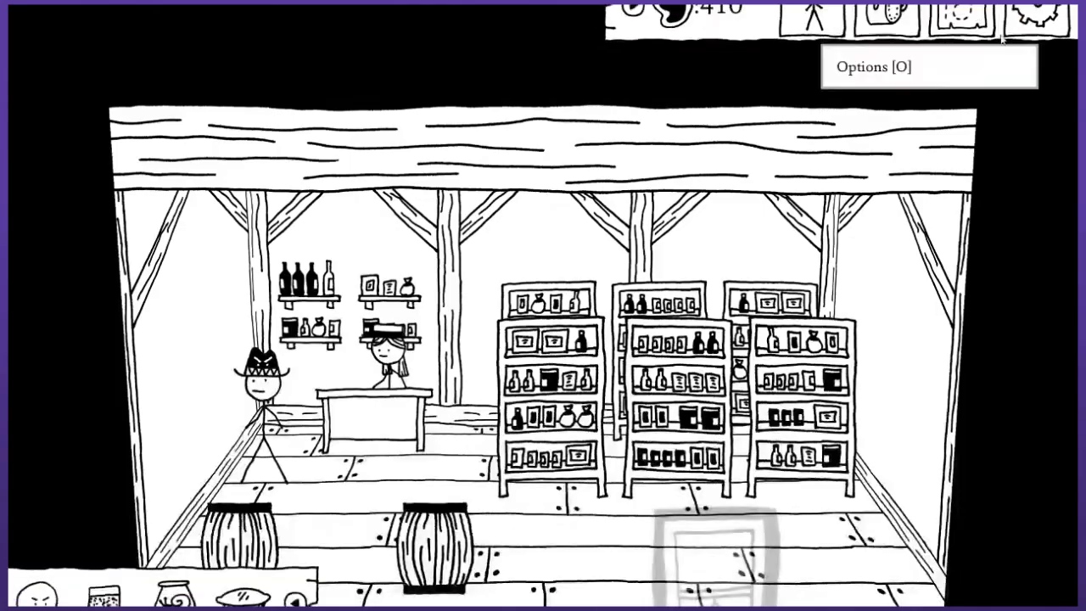
# Buy disposable binoculars for 180 Meat at the shopkeeper and exit the store.
pyautogui.click(815, 17)
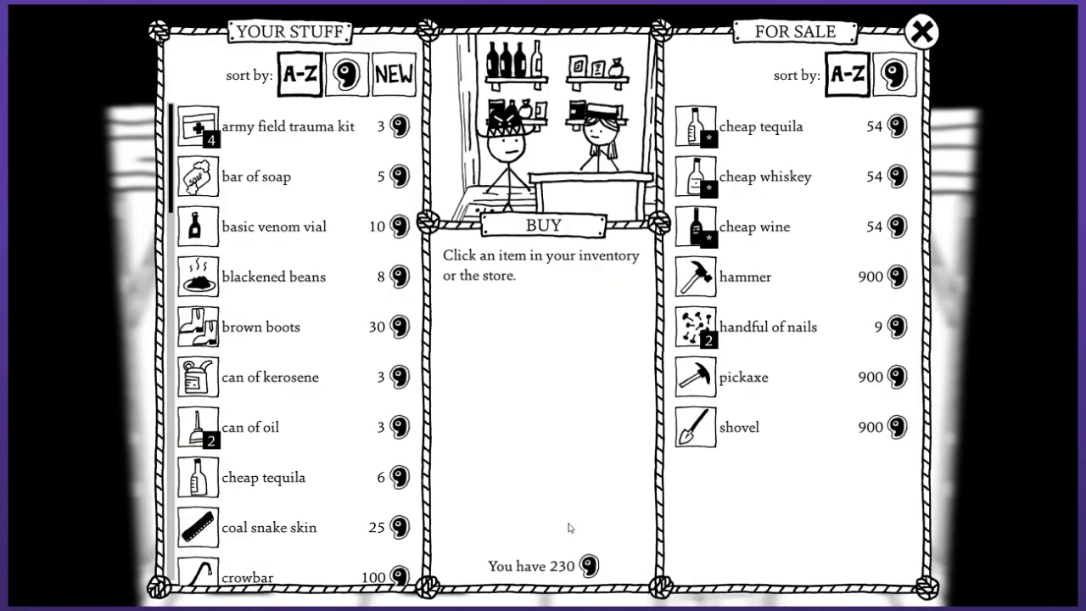
pyautogui.click(926, 30)
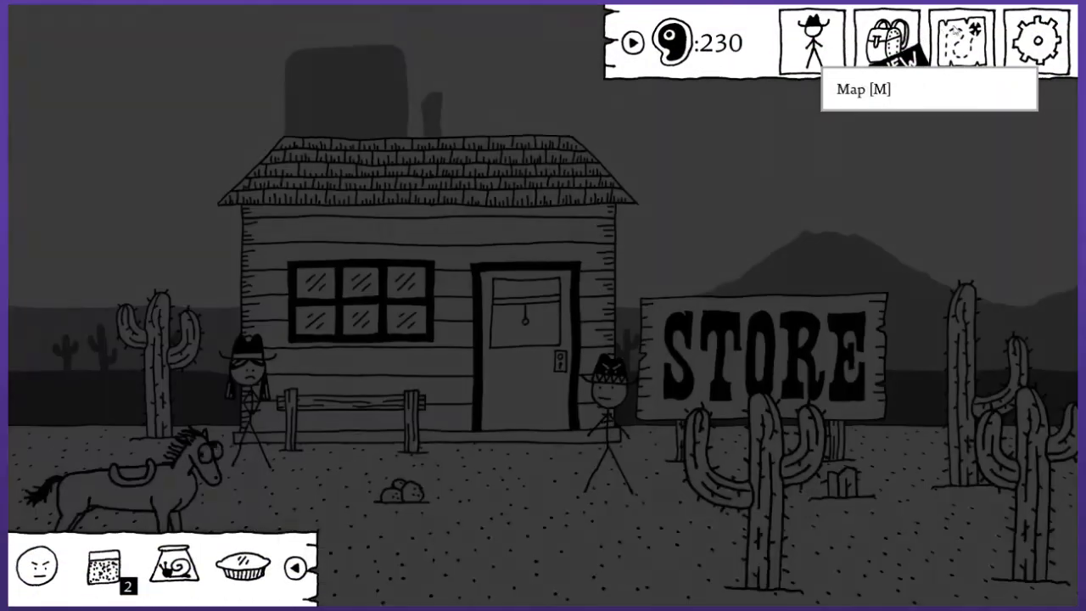
# Bring up the world map from outside Buttonwillow's Store, with 365 Meat.
pyautogui.click(813, 41)
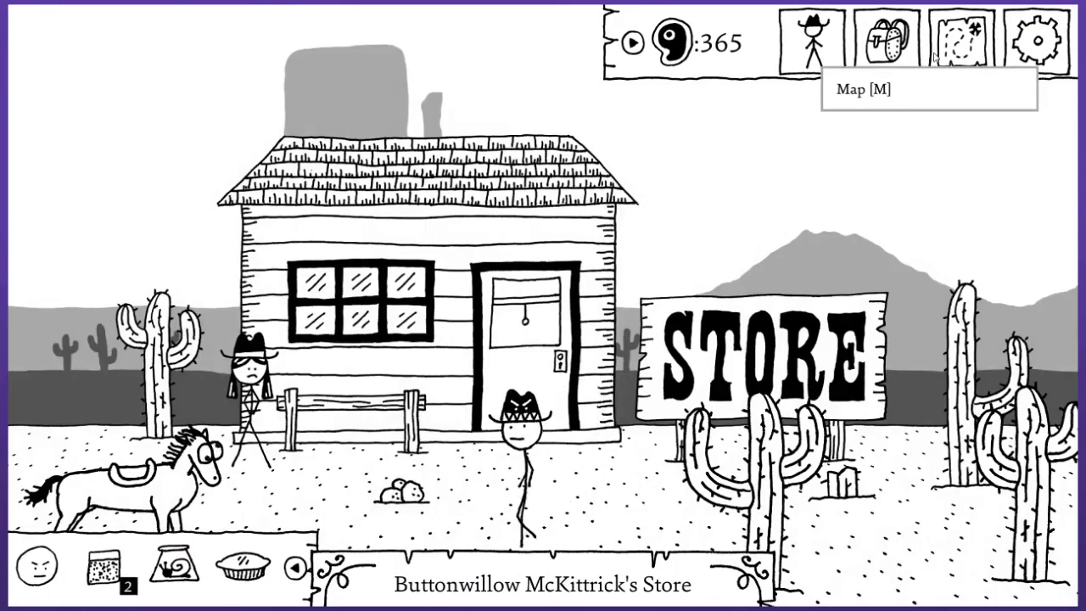
pyautogui.click(967, 34)
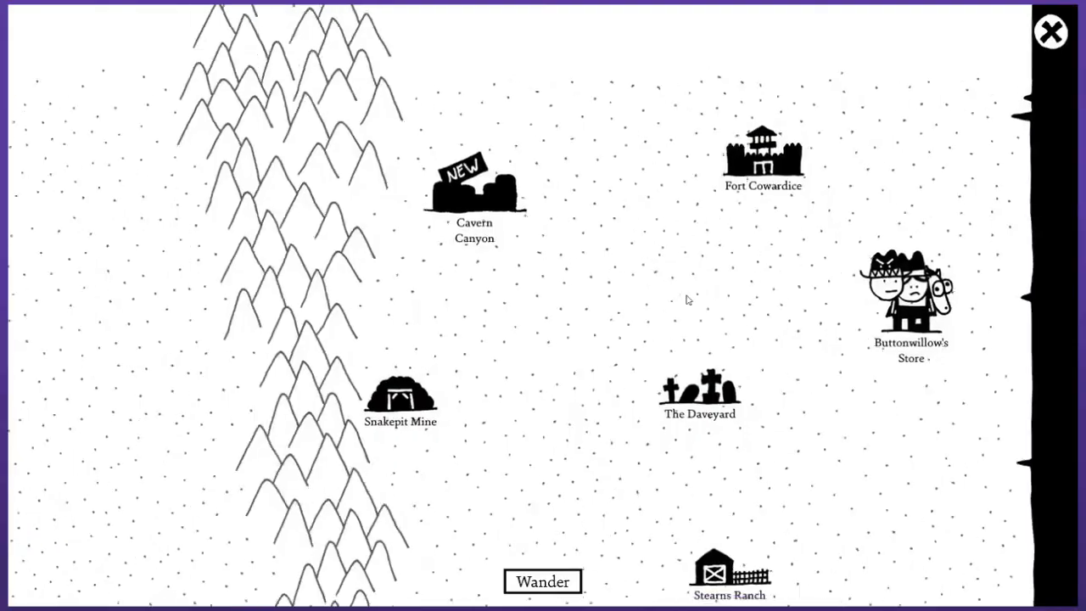